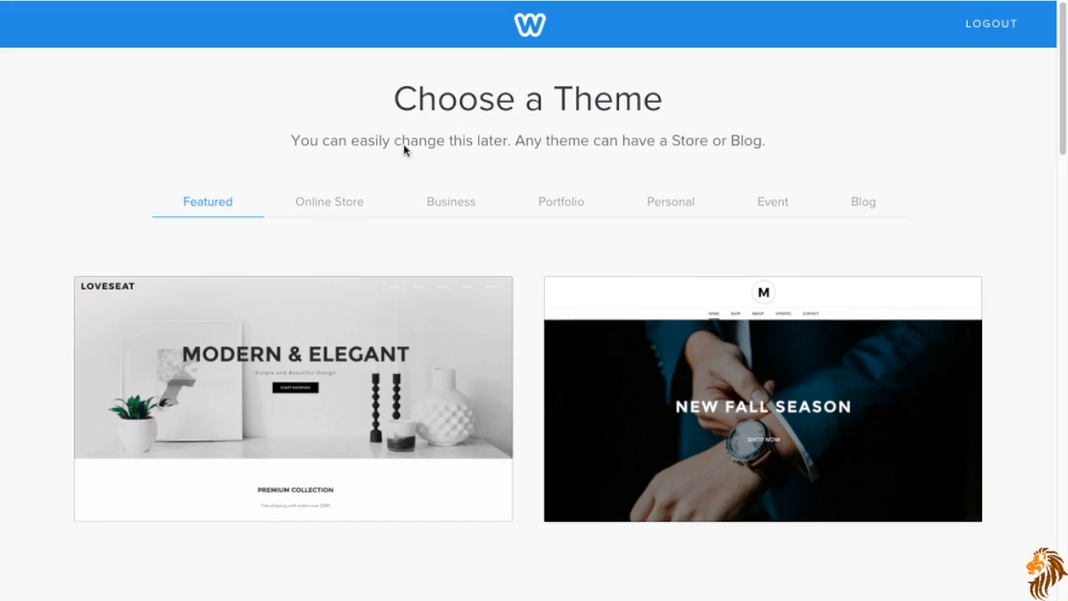
mouse_move(626, 262)
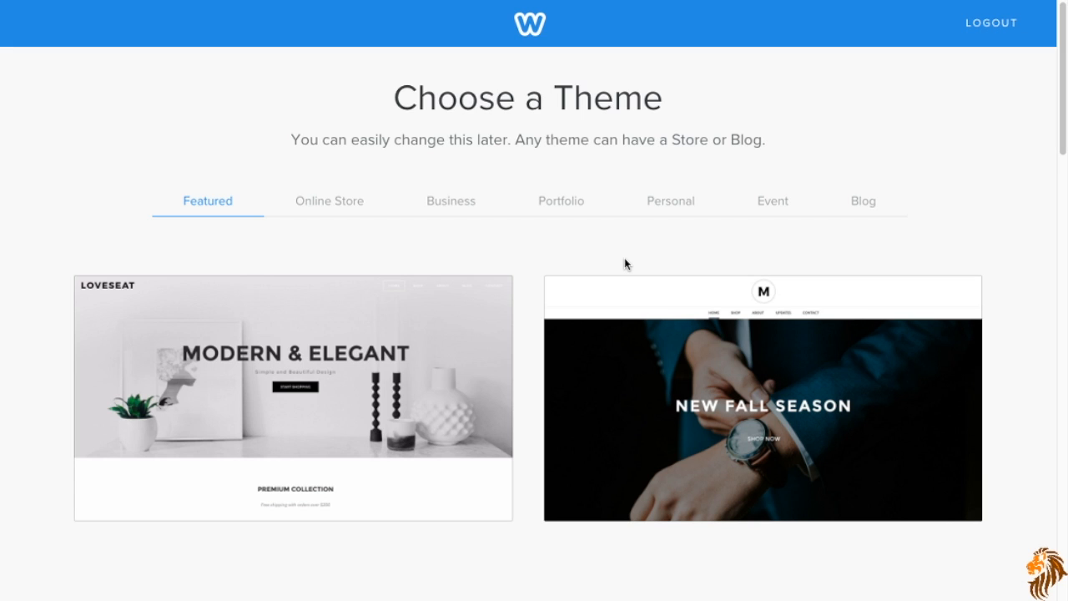
mouse_move(425, 419)
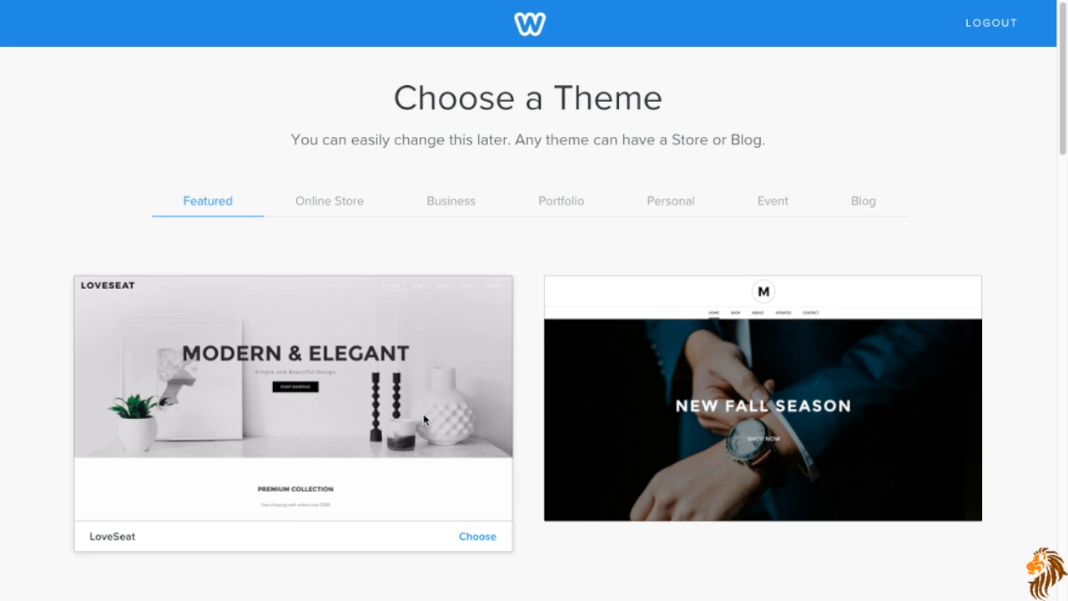
Scroll through the theme gallery and choose the High Peak theme.
scroll(down, 3)
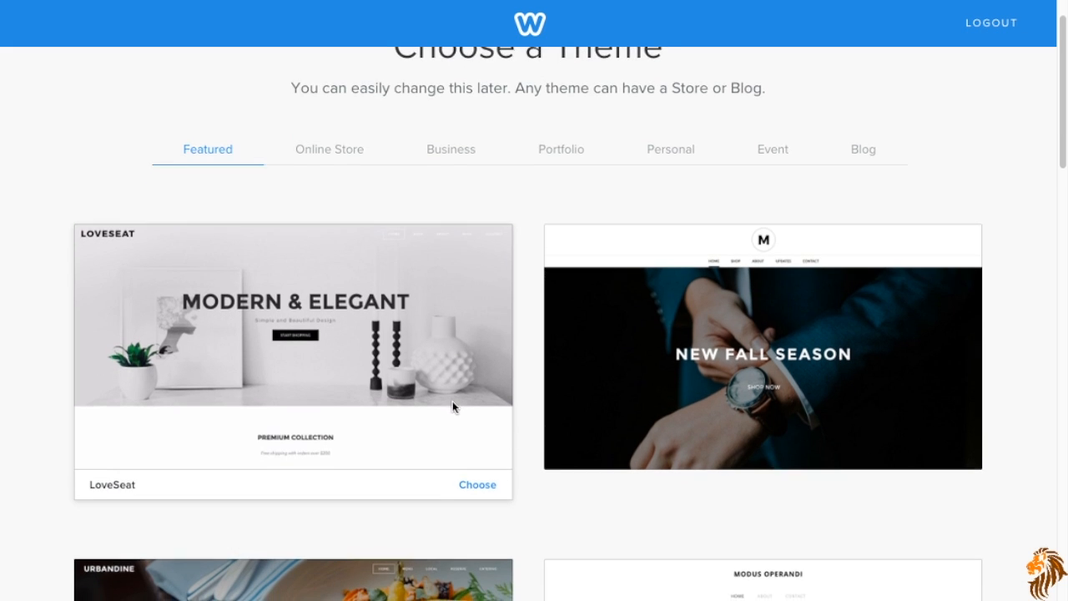
scroll(down, 3)
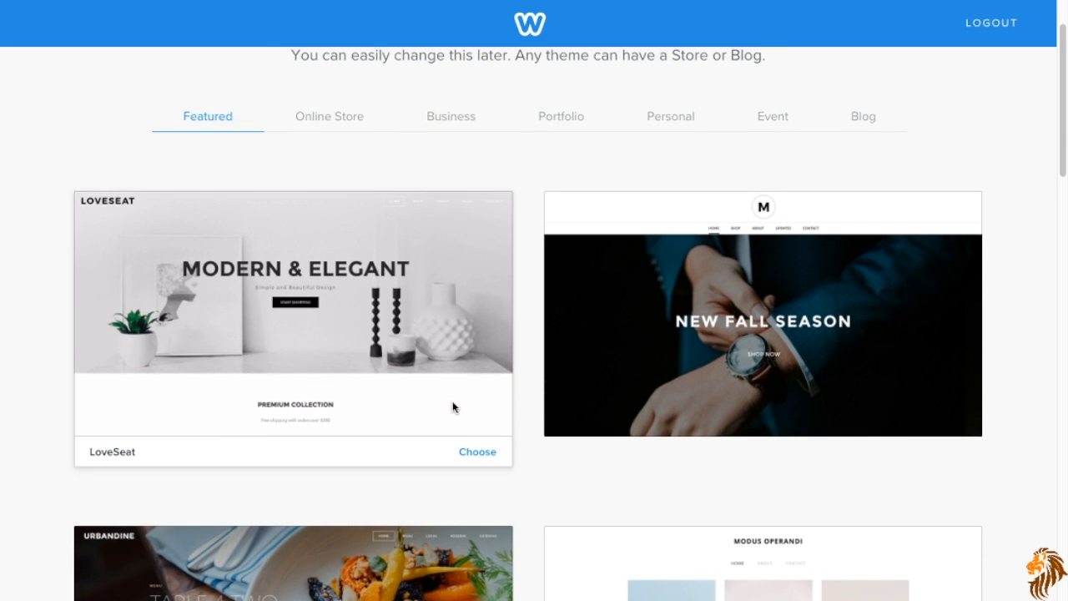
mouse_move(374, 238)
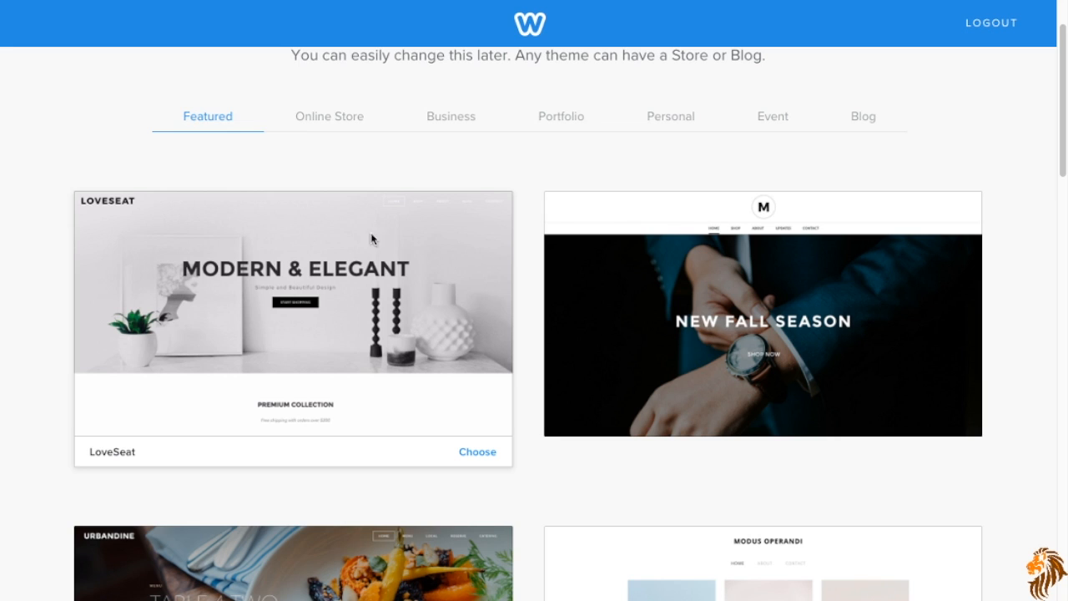
mouse_move(422, 147)
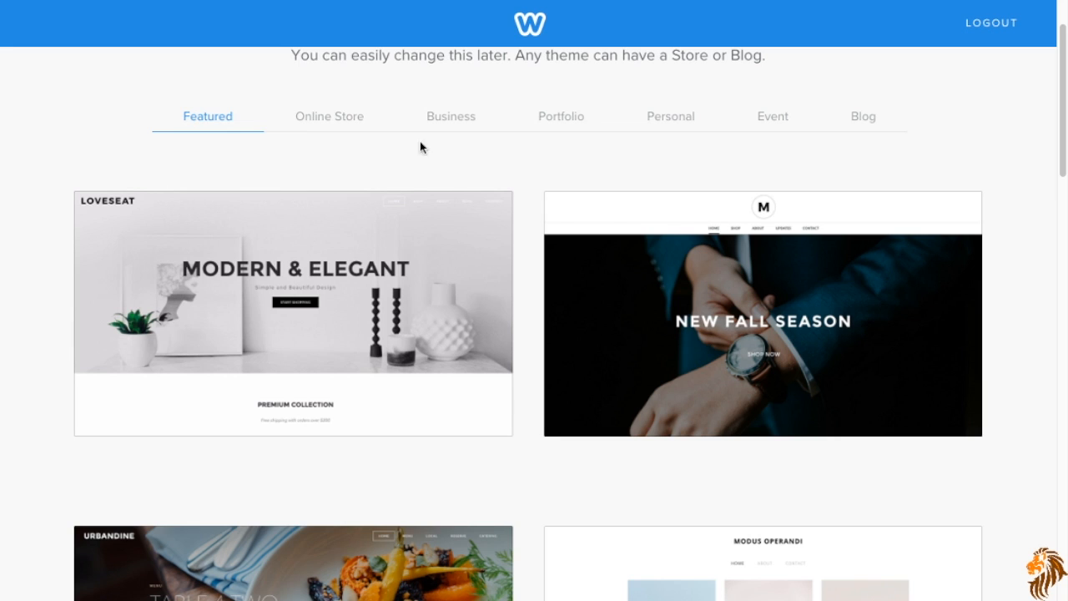
mouse_move(241, 233)
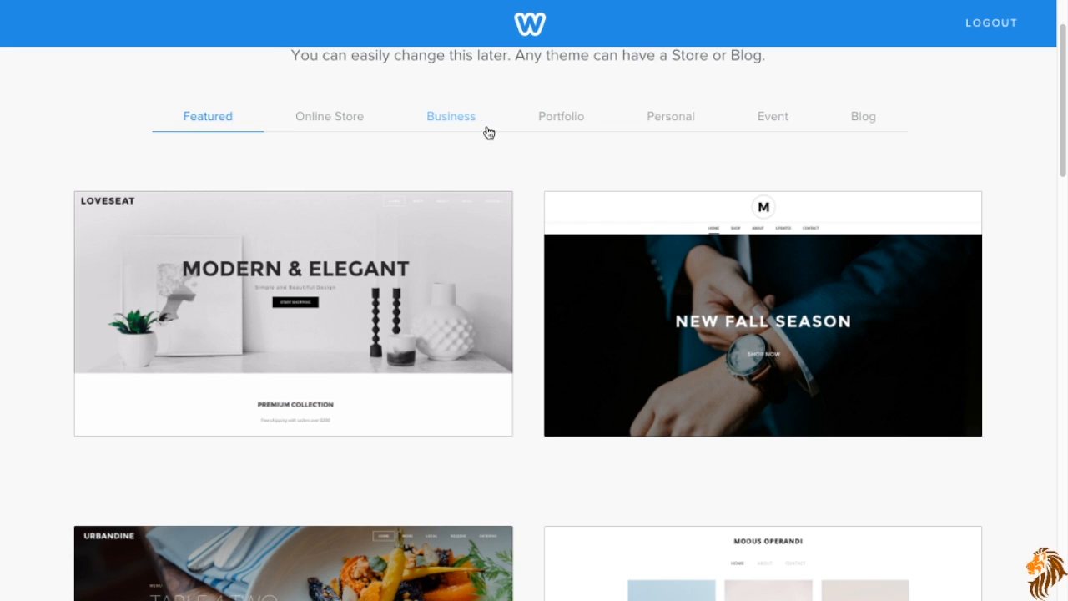
mouse_move(656, 122)
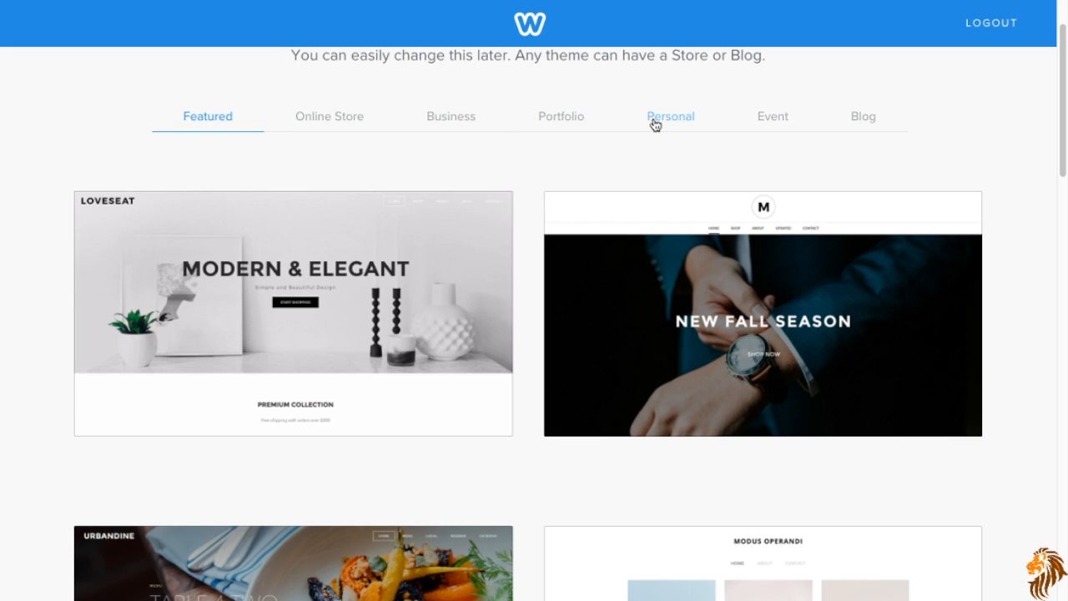
mouse_move(863, 127)
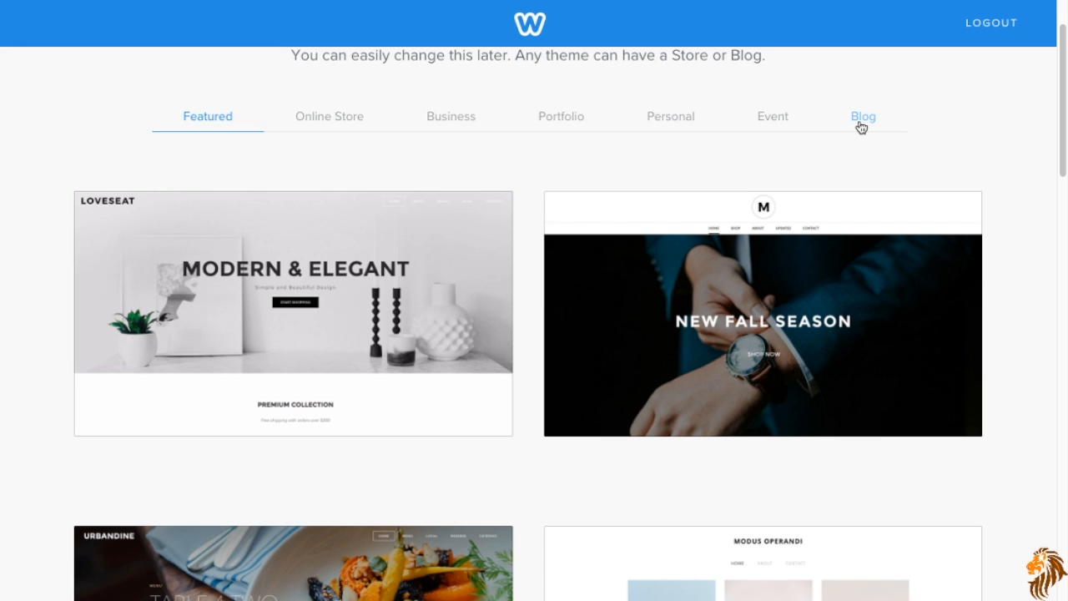
scroll(down, 3)
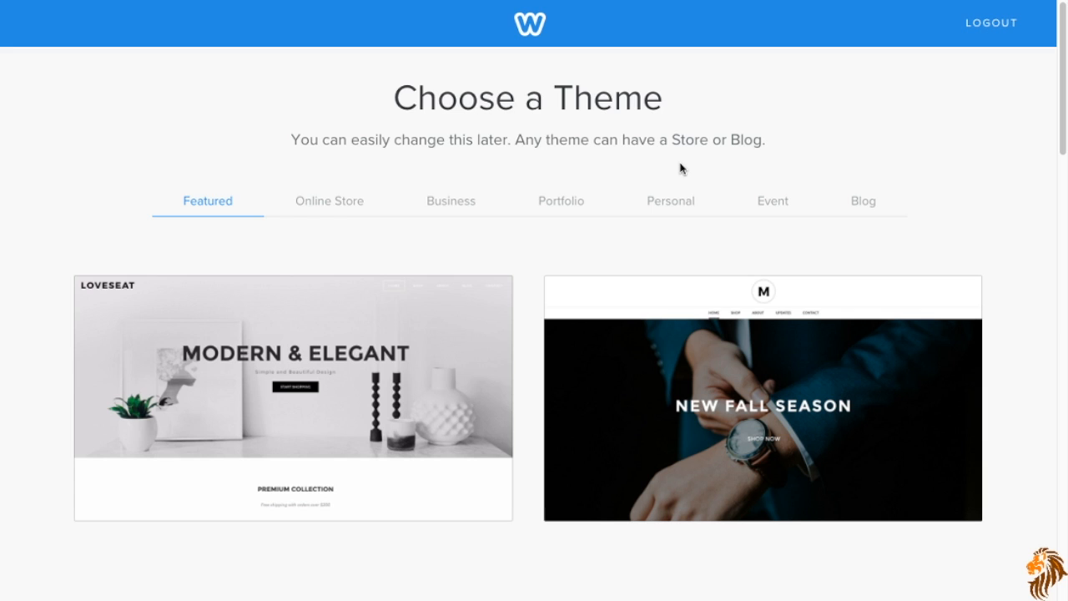
scroll(down, 3)
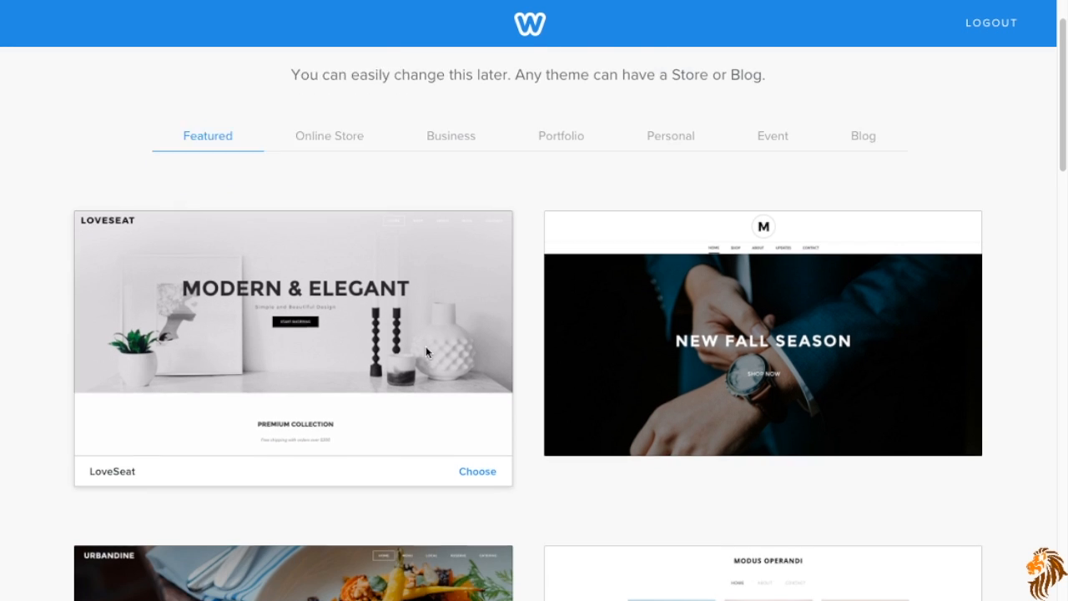
scroll(down, 3)
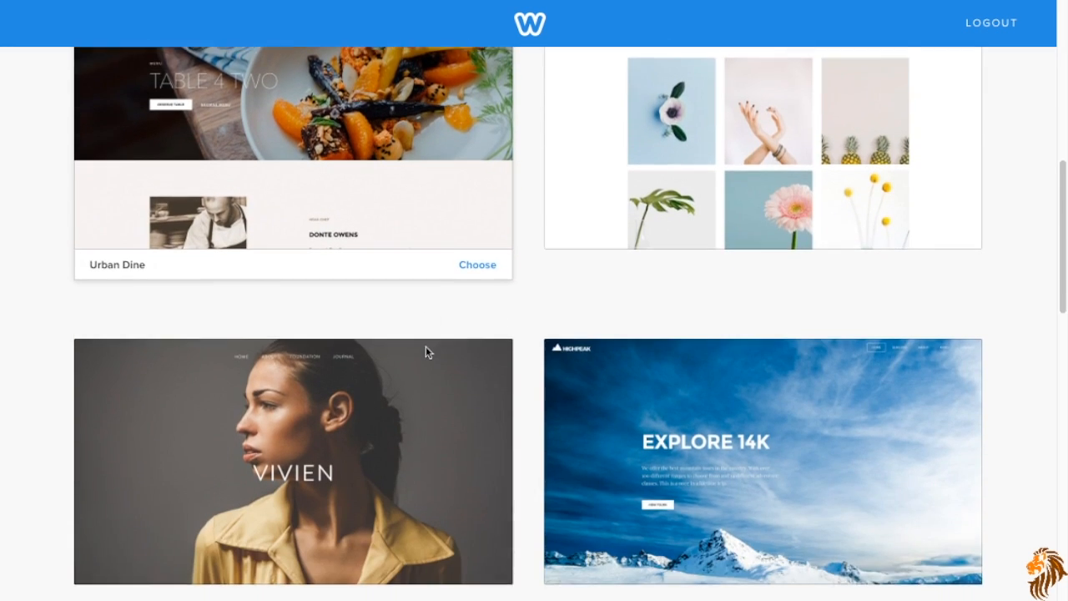
scroll(down, 3)
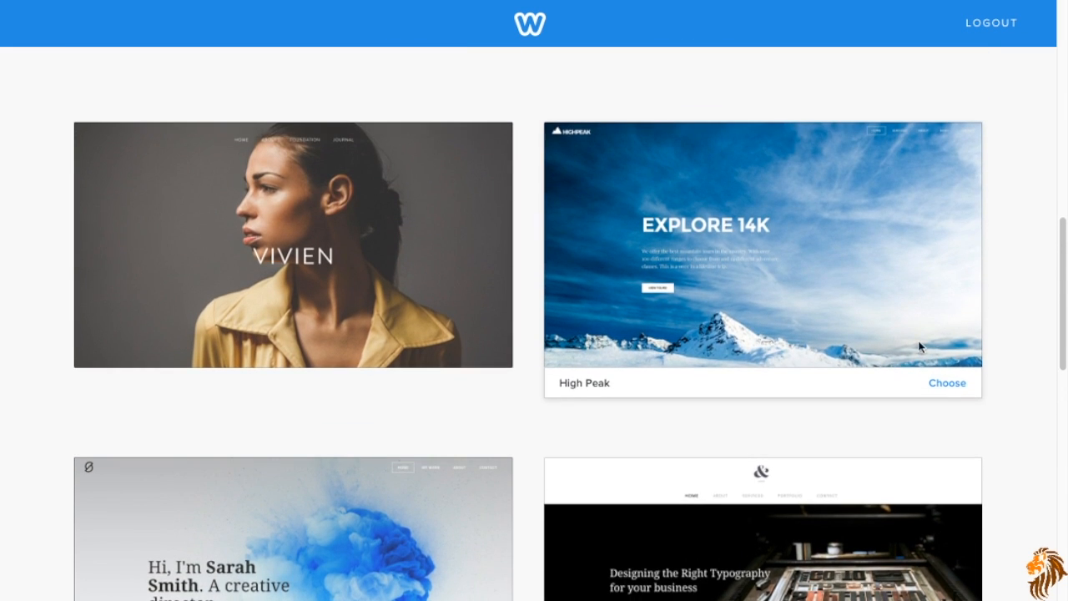
click(946, 382)
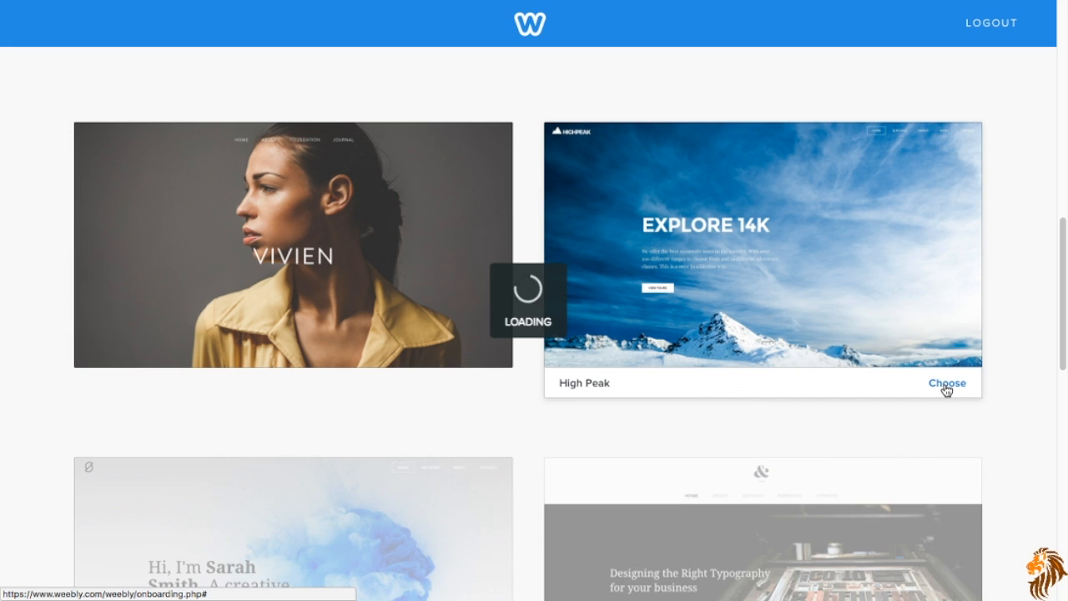
click(946, 383)
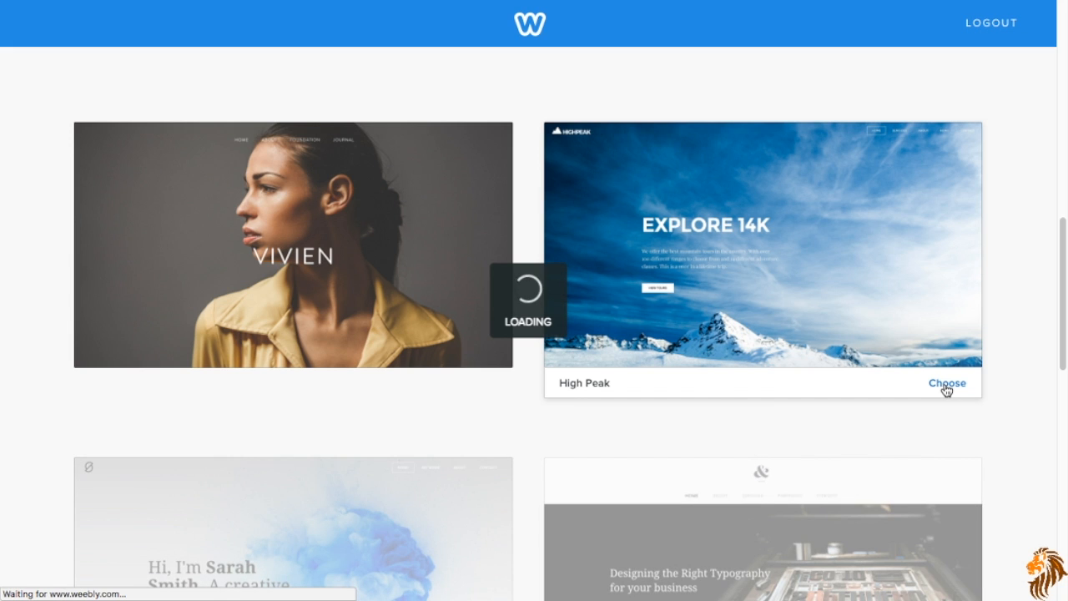
click(947, 383)
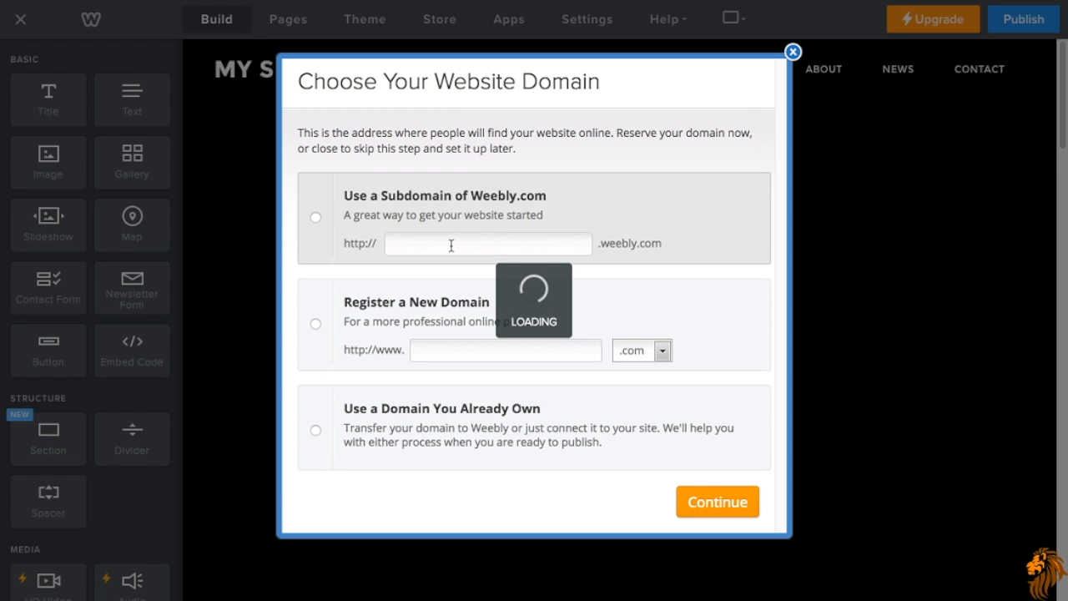
Try the Register a New Domain option, then return to a Weebly.com subdomain.
click(315, 217)
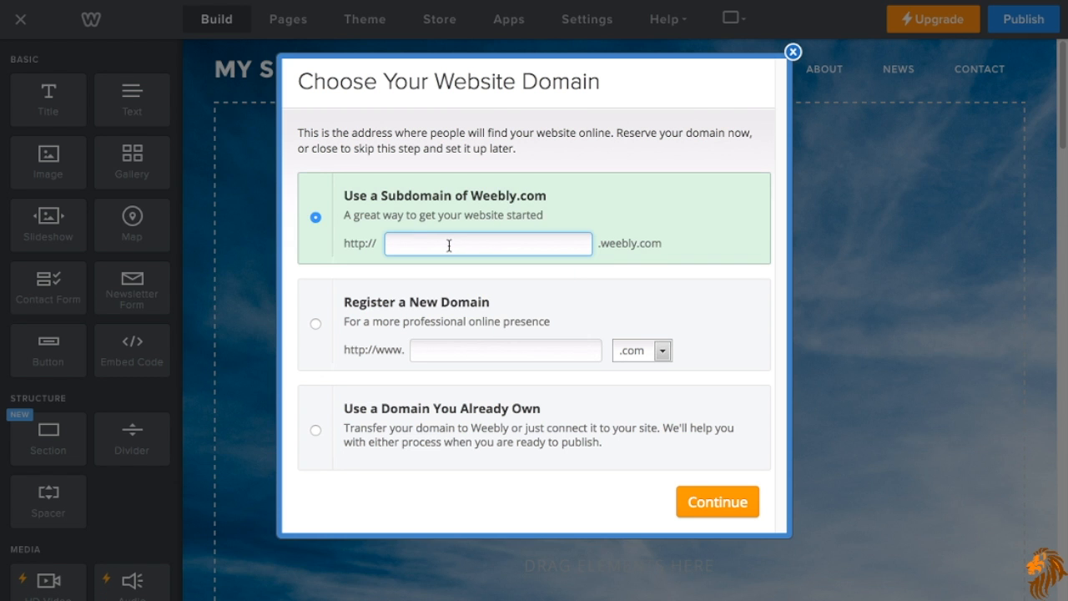
mouse_move(473, 210)
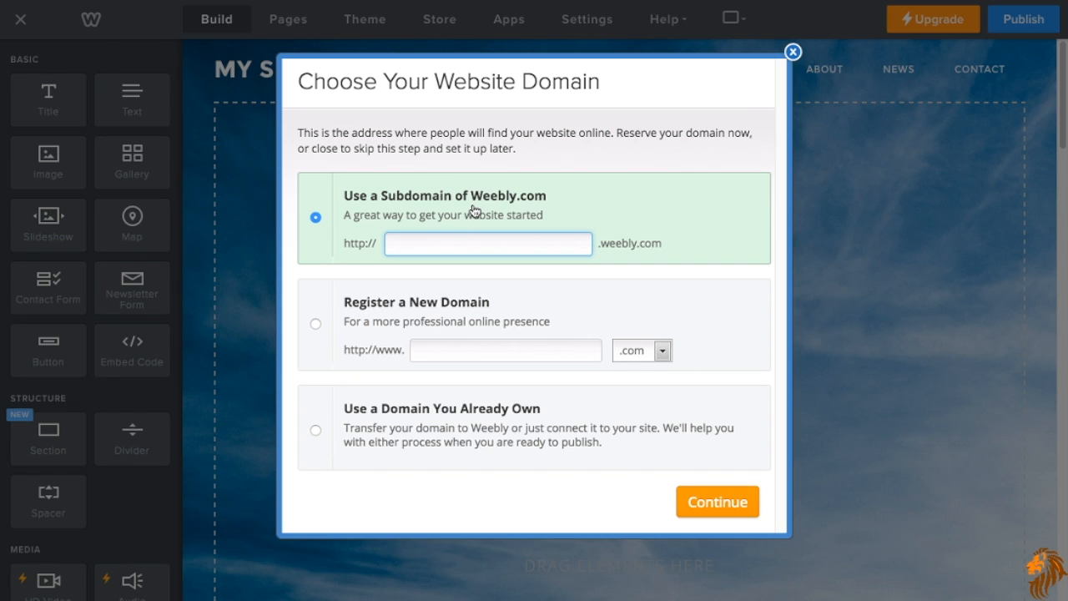
mouse_move(378, 221)
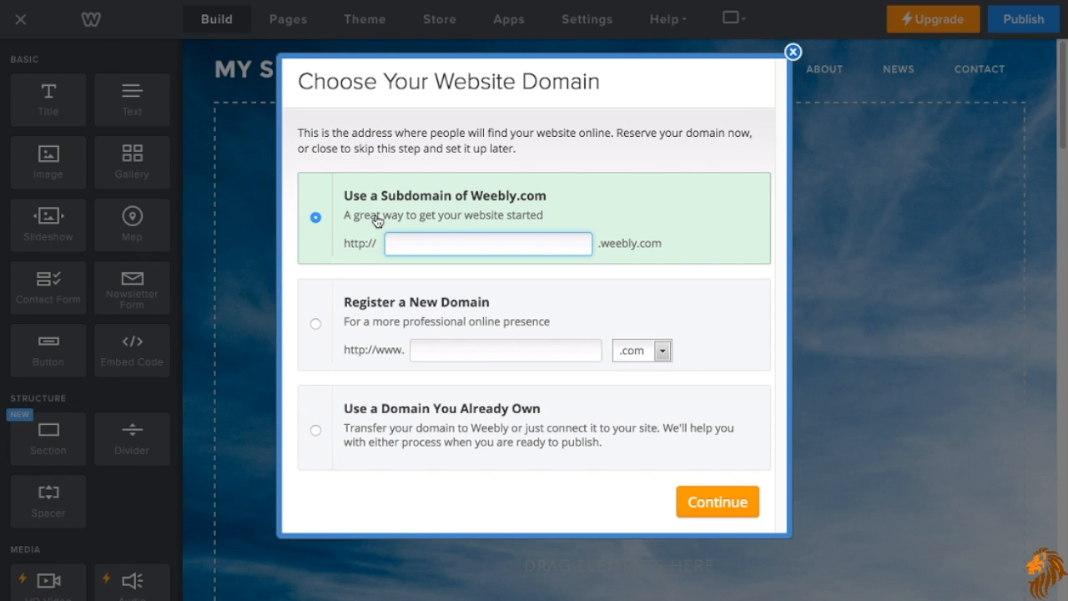
mouse_move(448, 221)
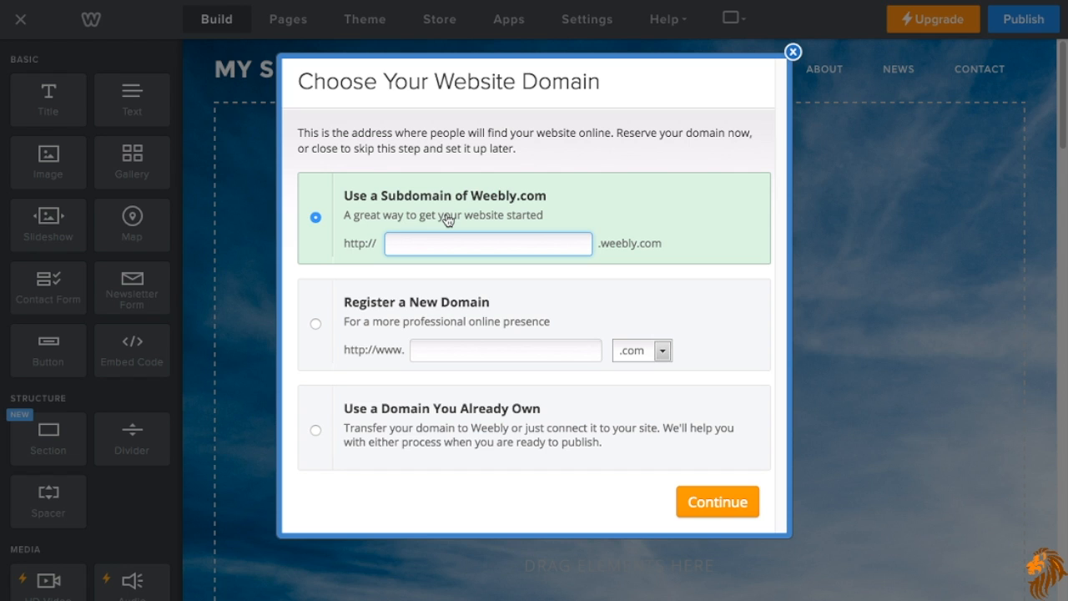
mouse_move(432, 271)
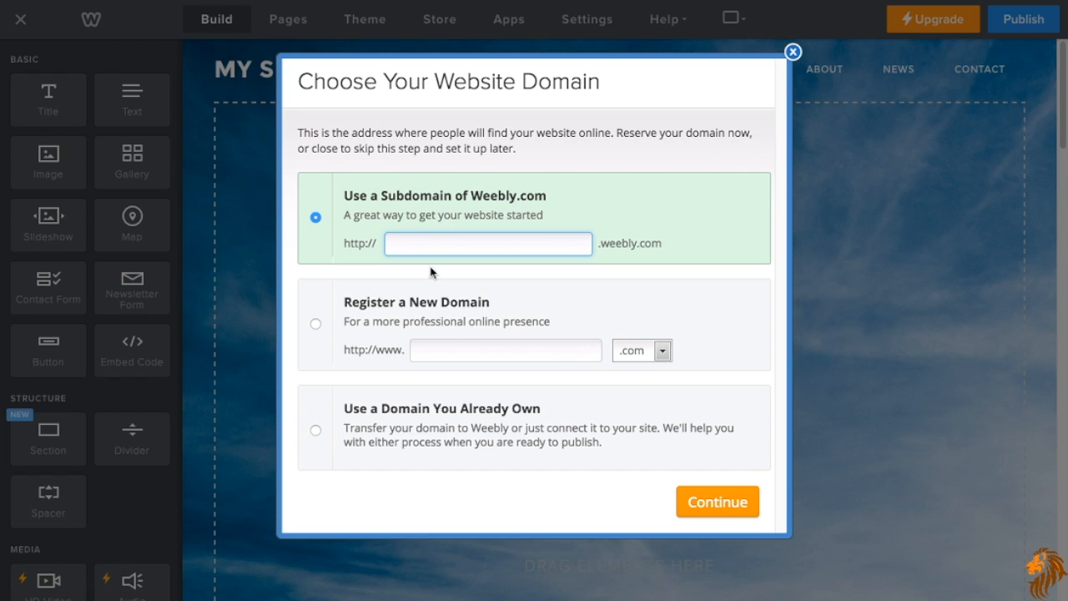
click(315, 323)
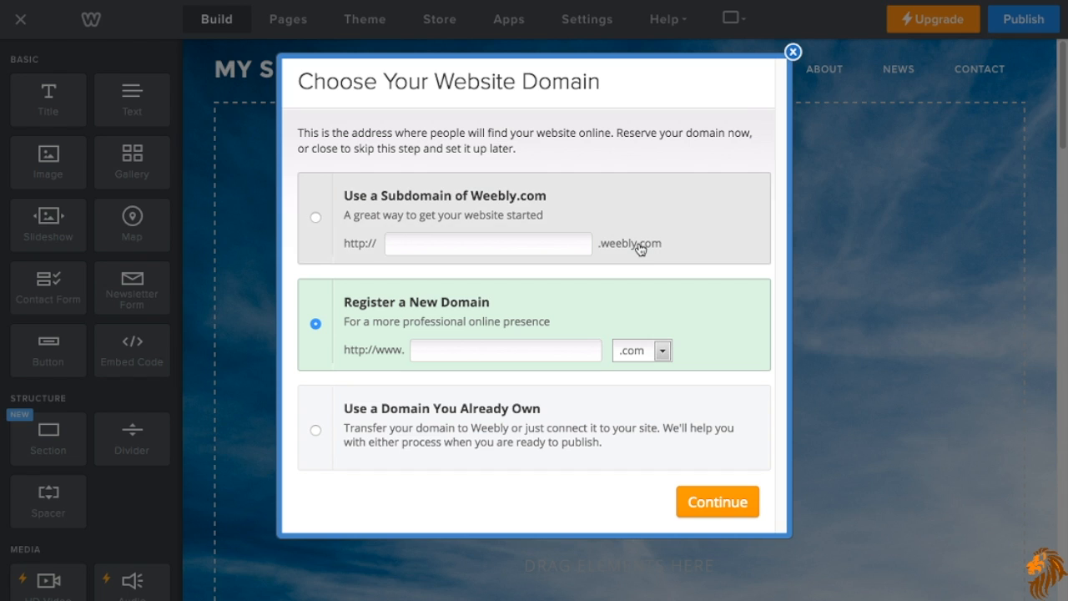
mouse_move(511, 341)
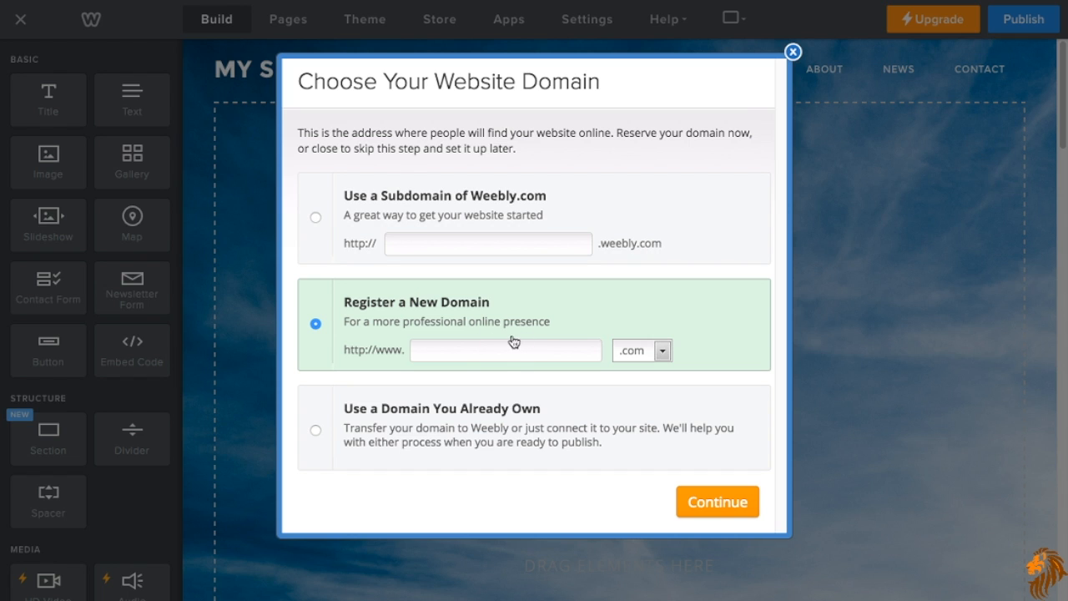
mouse_move(506, 343)
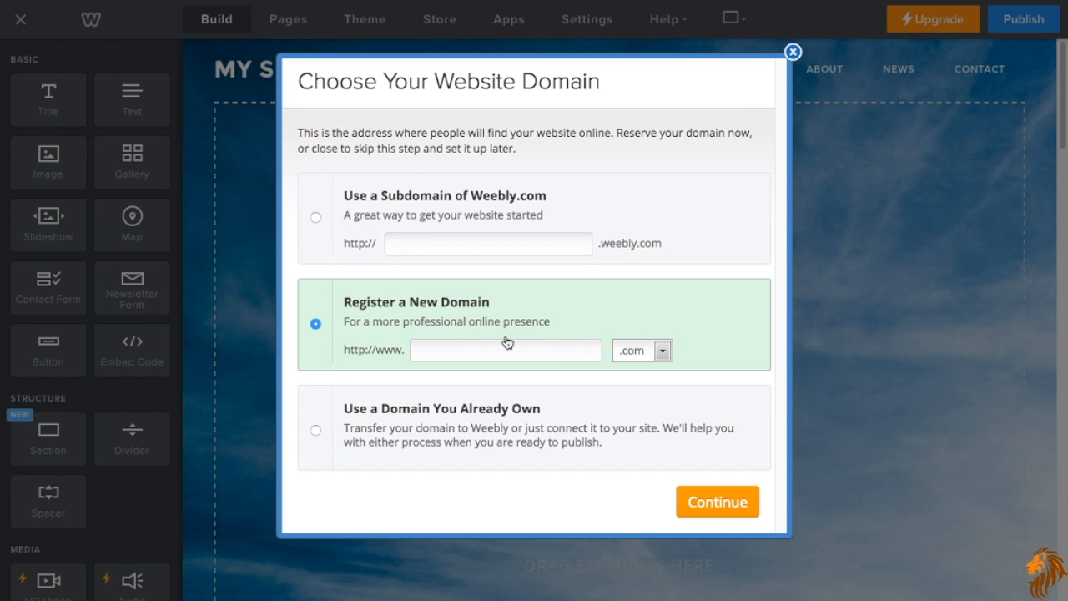
mouse_move(500, 375)
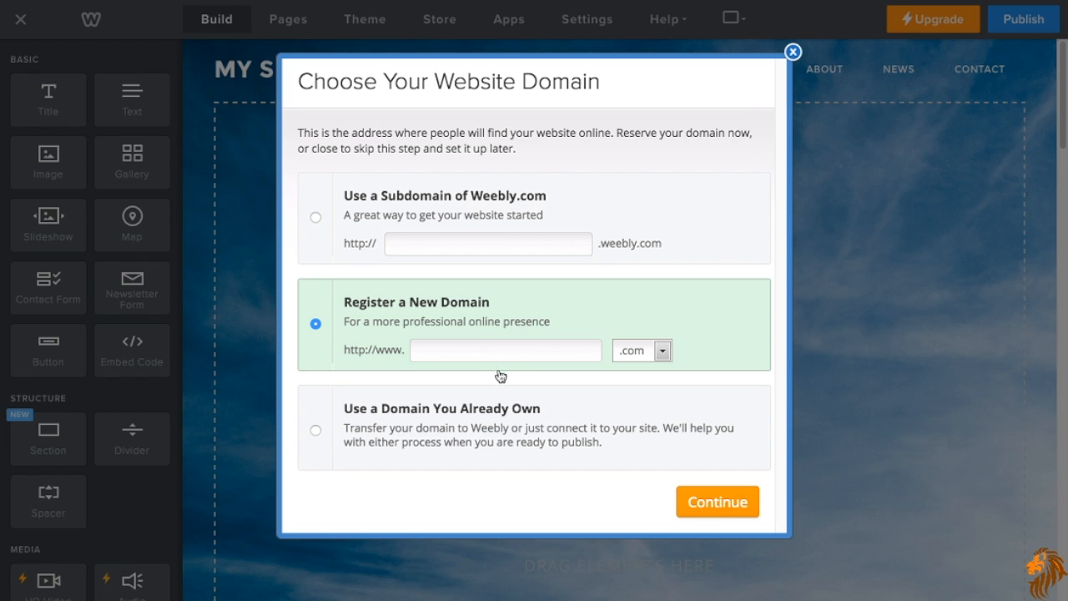
mouse_move(438, 442)
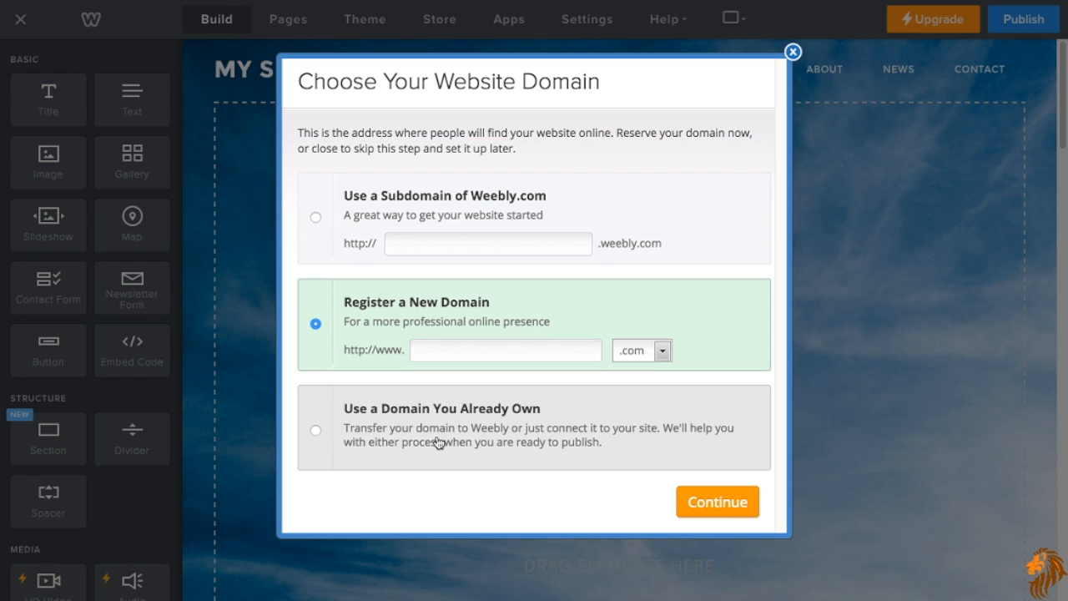
mouse_move(401, 472)
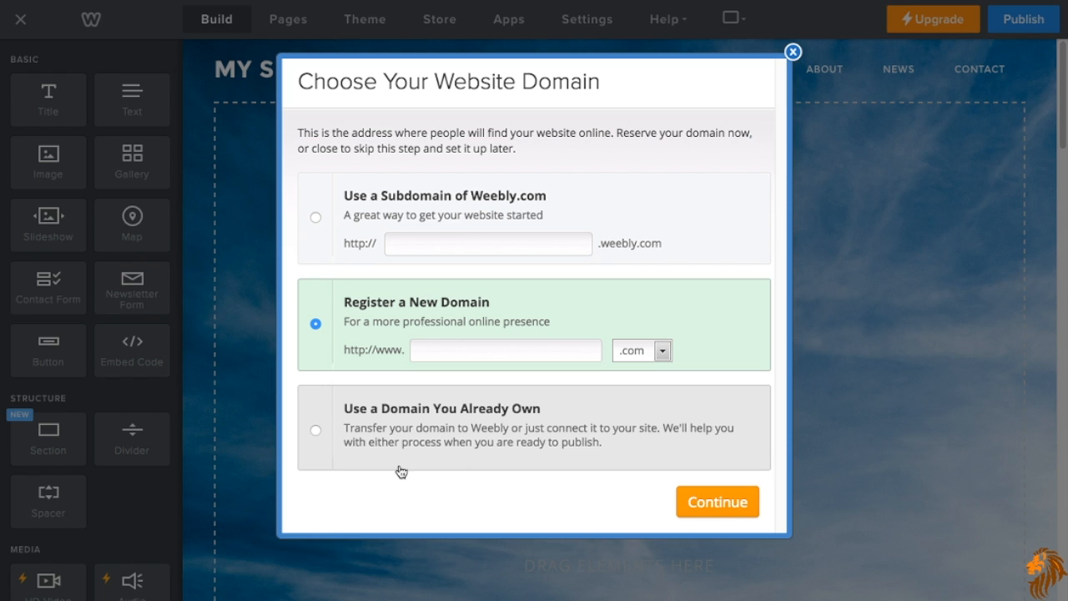
click(316, 216)
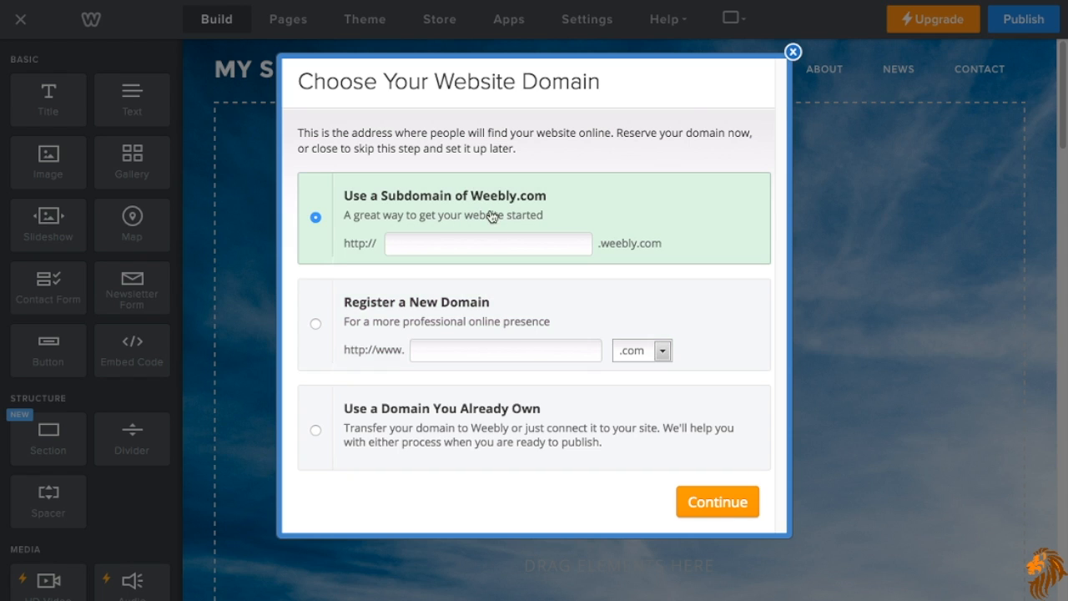
Enter websitecreatorpro as the Weebly.com subdomain name.
click(487, 242)
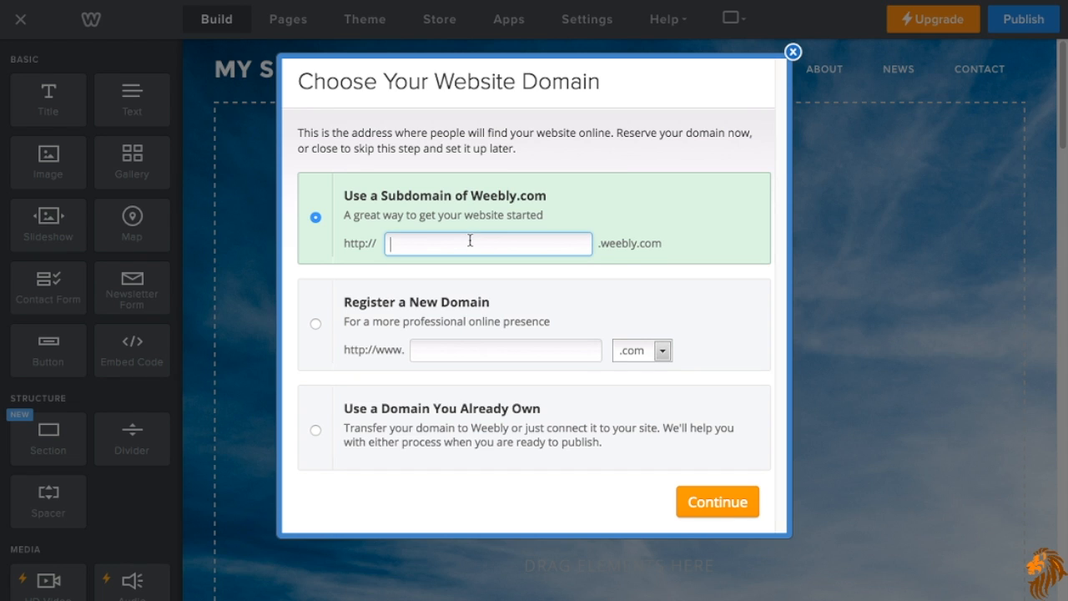
text(web)
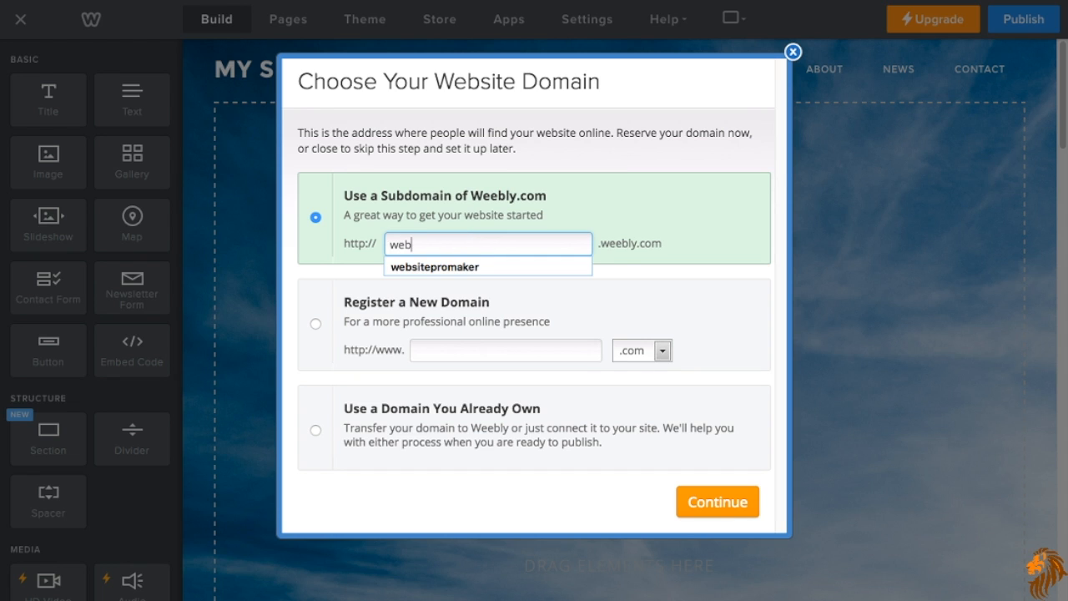
text(sited)
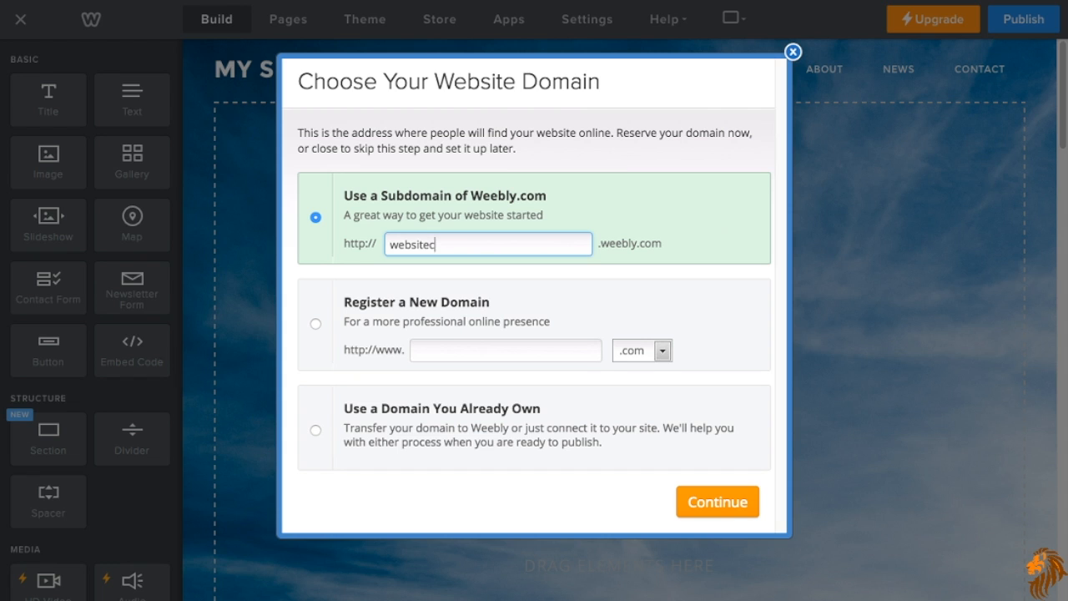
text(creatorpro)
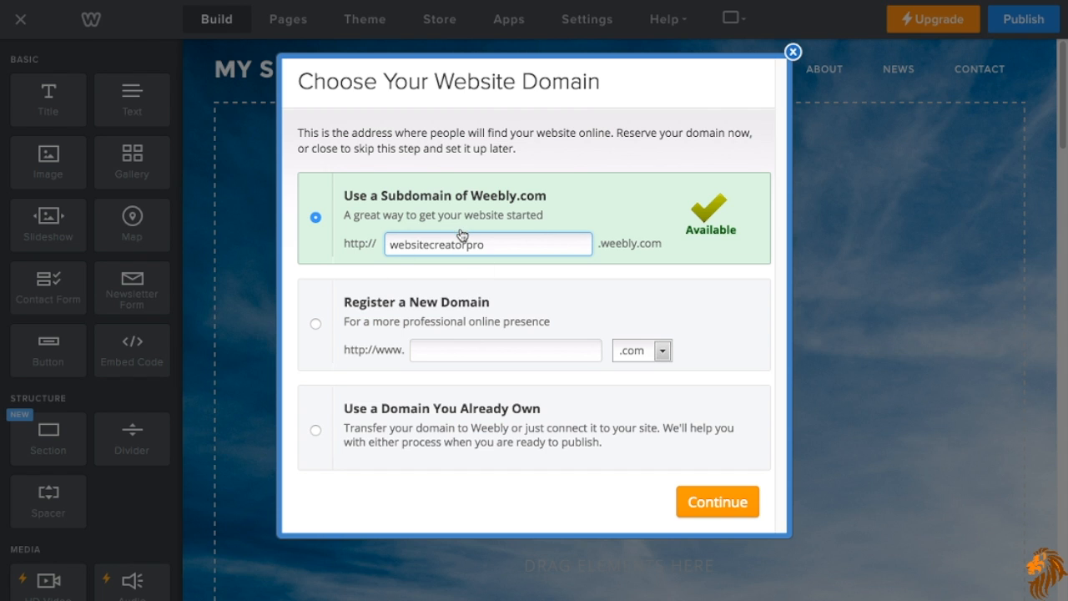
mouse_move(409, 275)
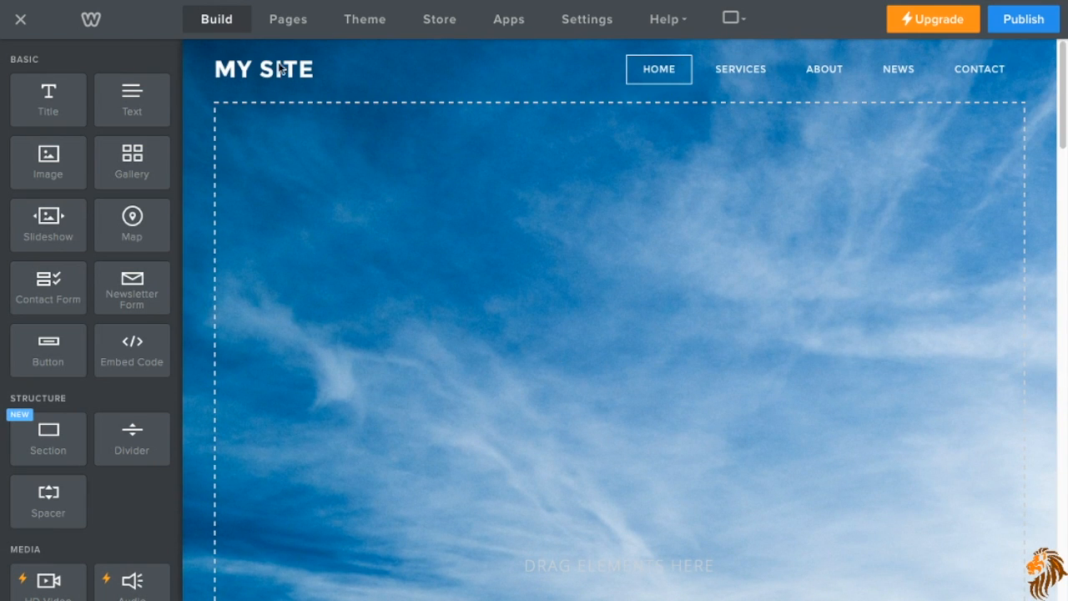
mouse_move(282, 83)
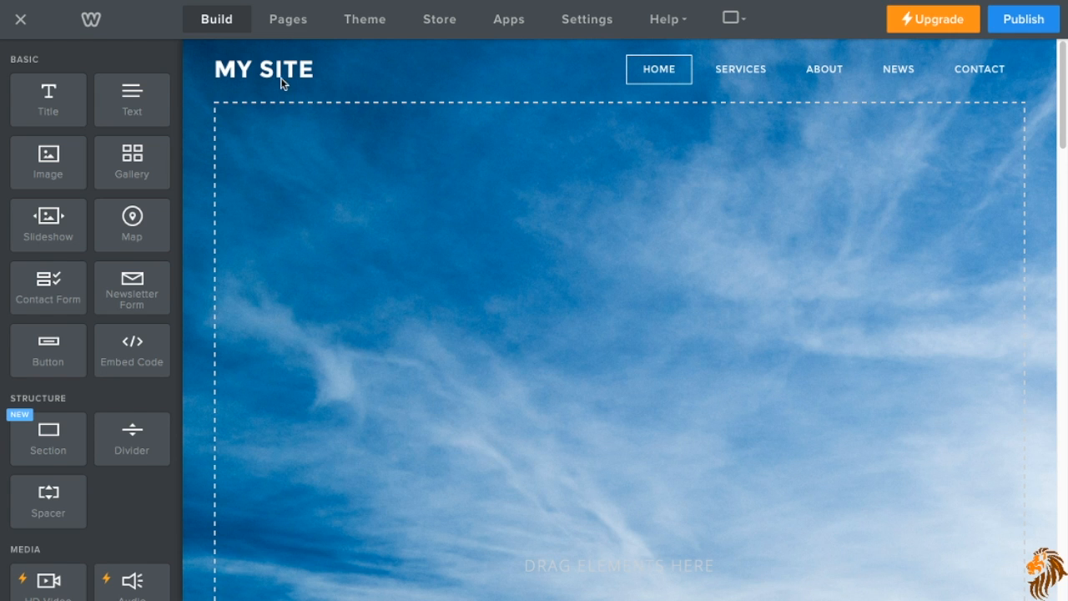
Show the header title as text and rename it WEBSITE CREATOR PRO.
click(263, 70)
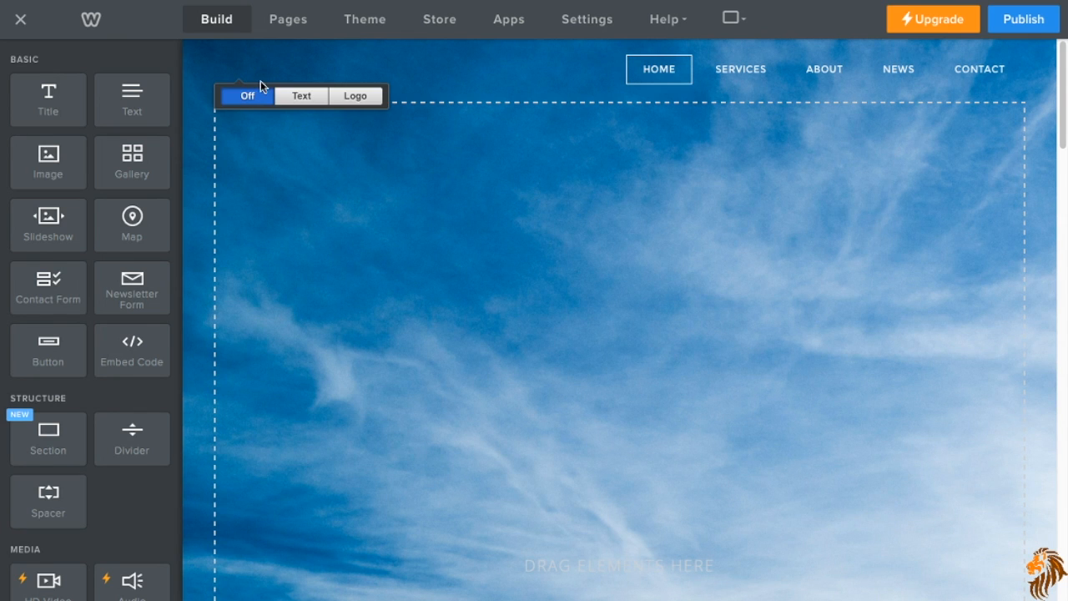
click(300, 100)
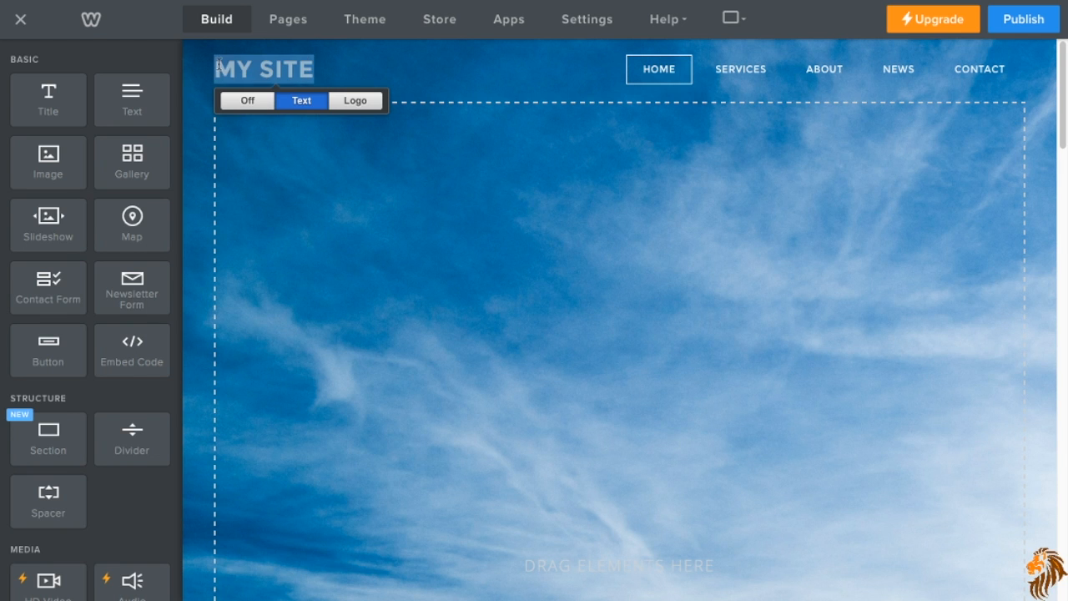
text(WEB)
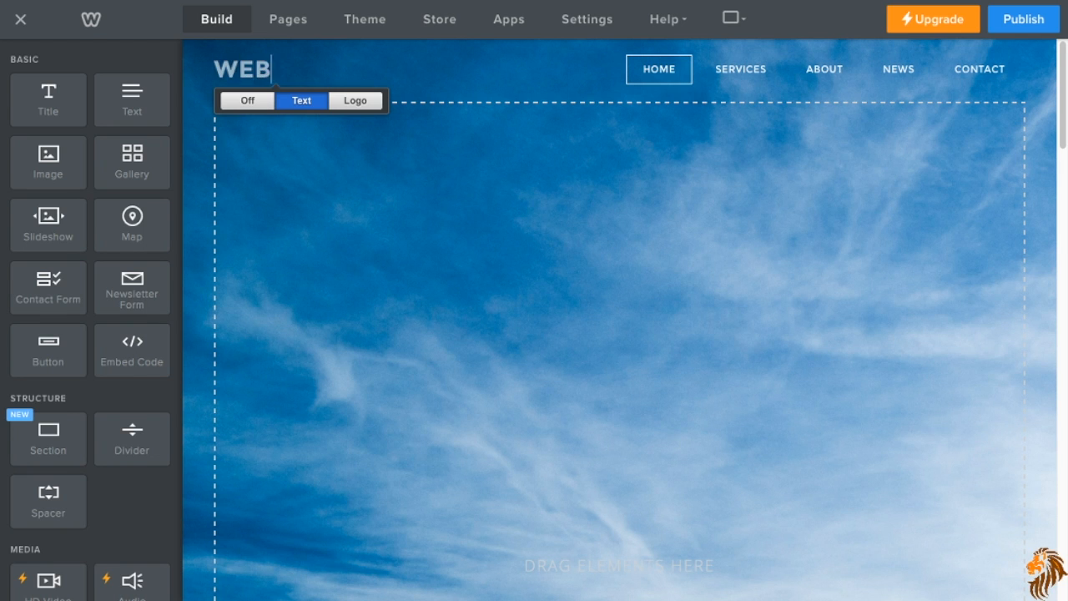
text(SITE C)
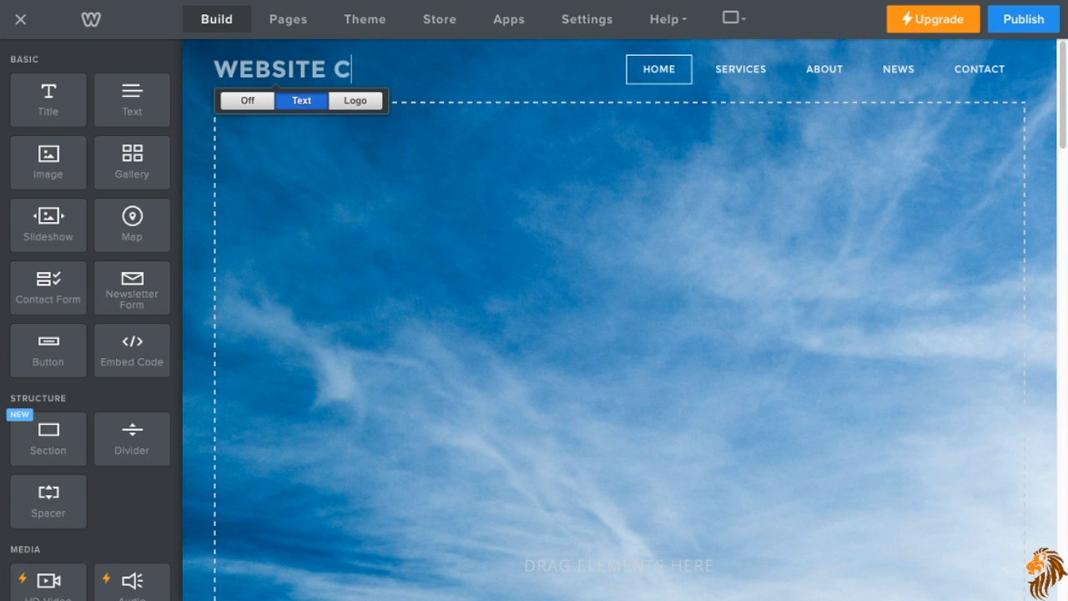
text(REATOR)
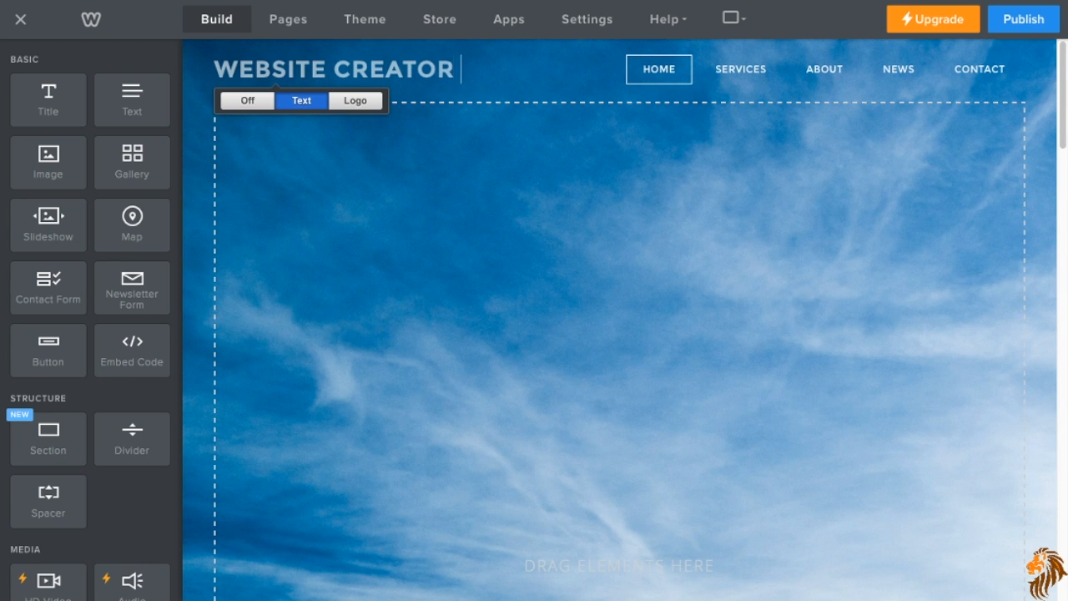
text(PRO)
text(W)
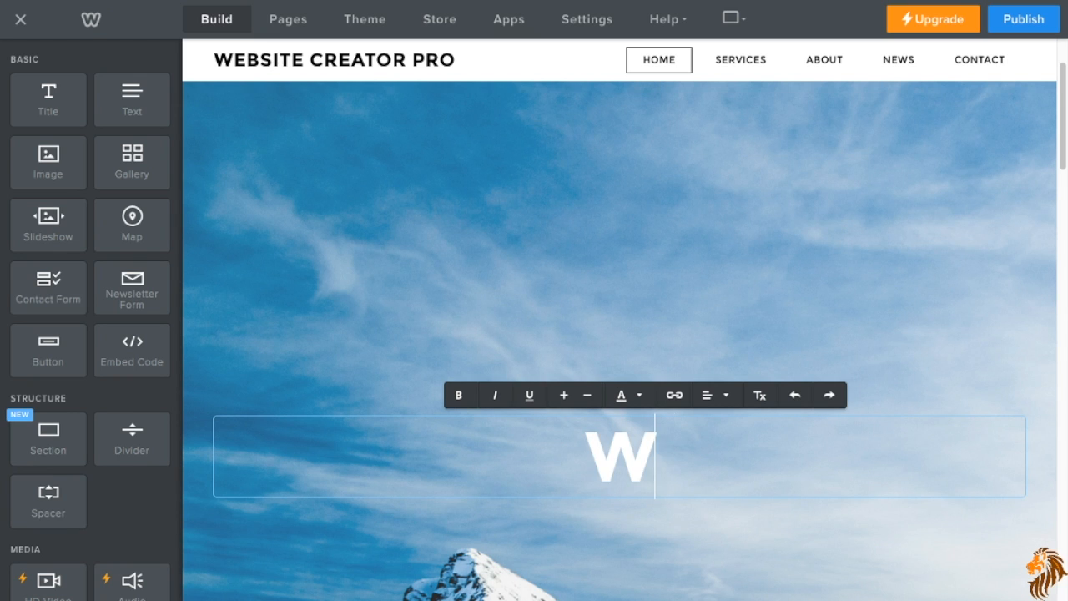
Type 'Website Creator Pro' as the banner headline and give it a dark color.
text(ebsite)
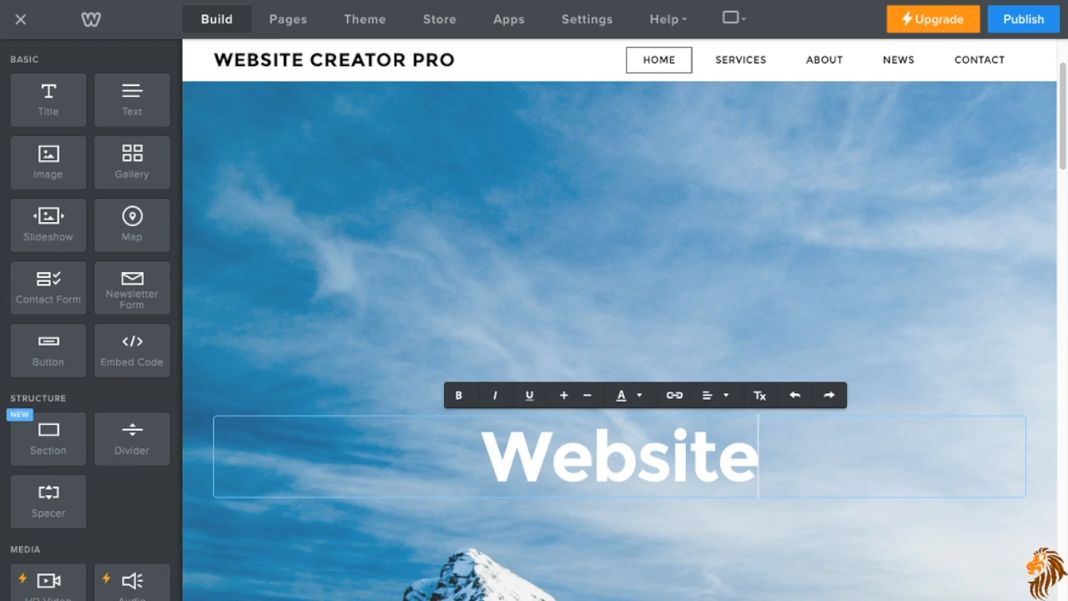
text(creator pro)
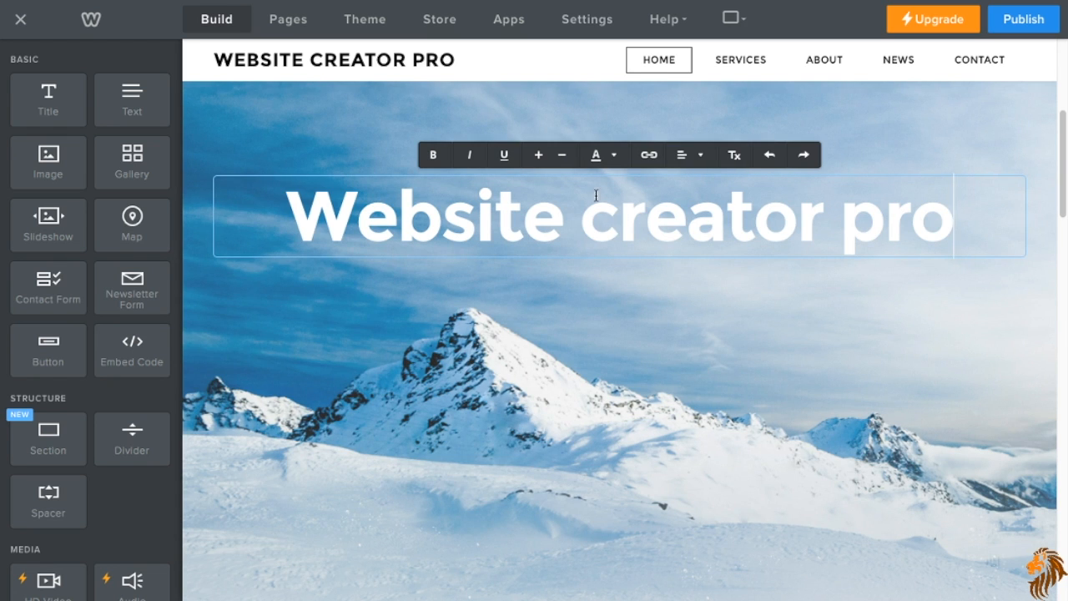
key(Backspace)
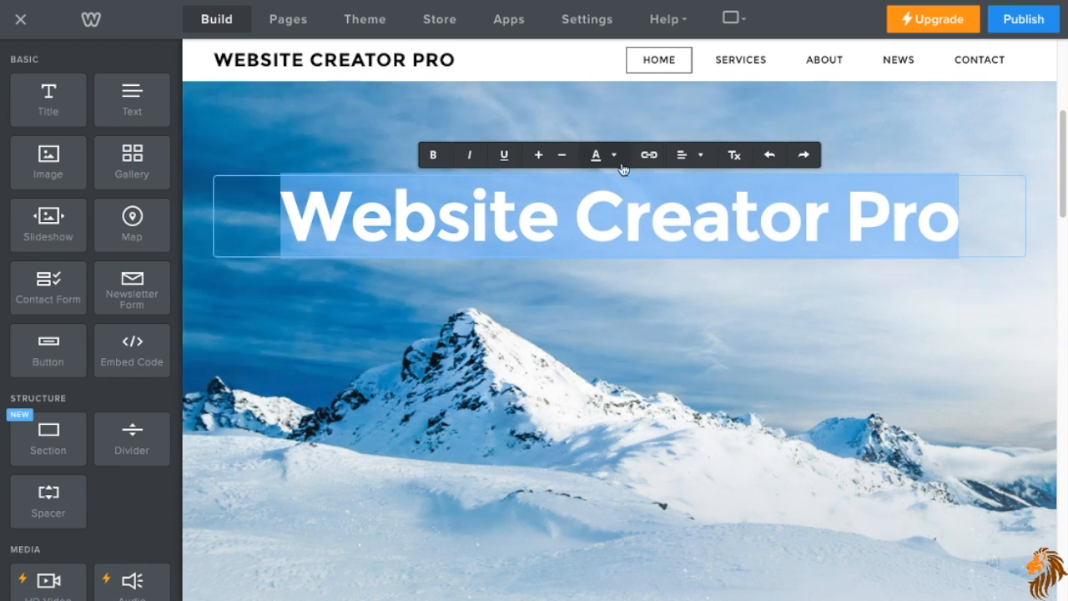
click(596, 154)
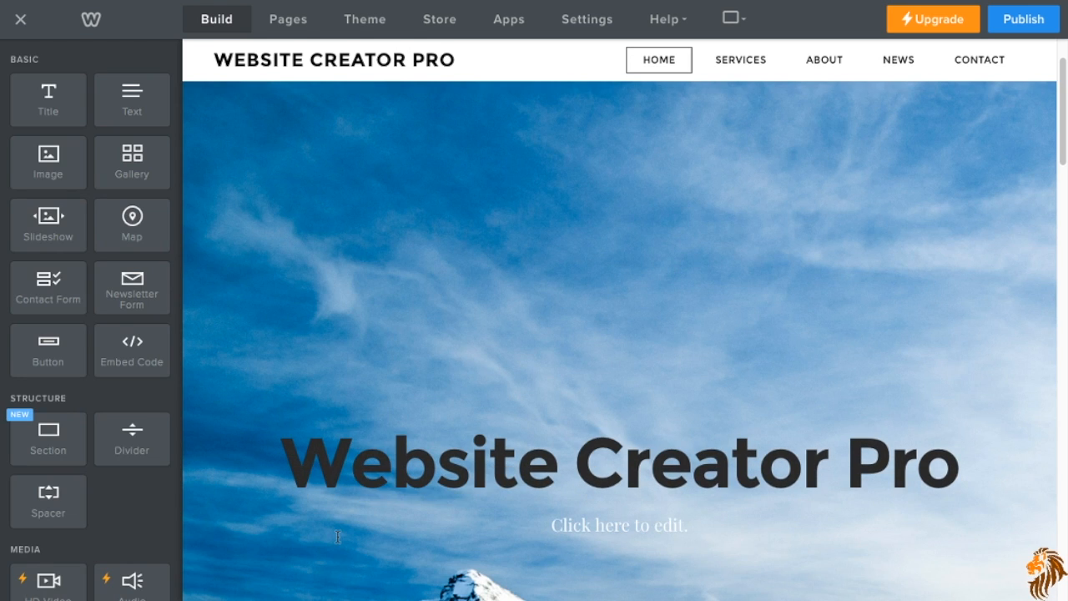
Change the hero subtext to 'Welcome to my sample page' and select the line.
click(621, 525)
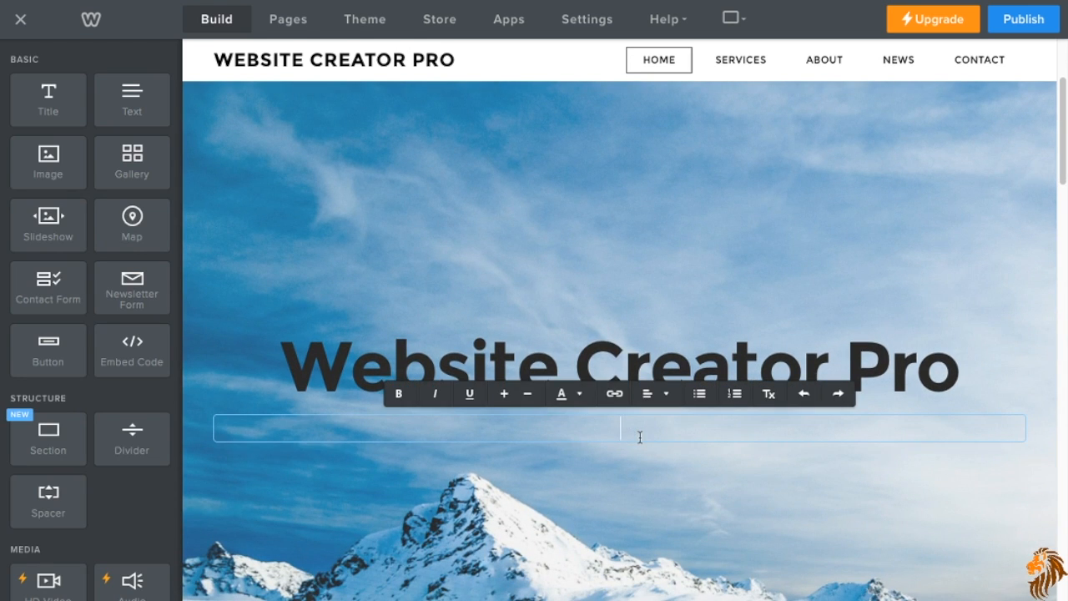
text(Welcome to)
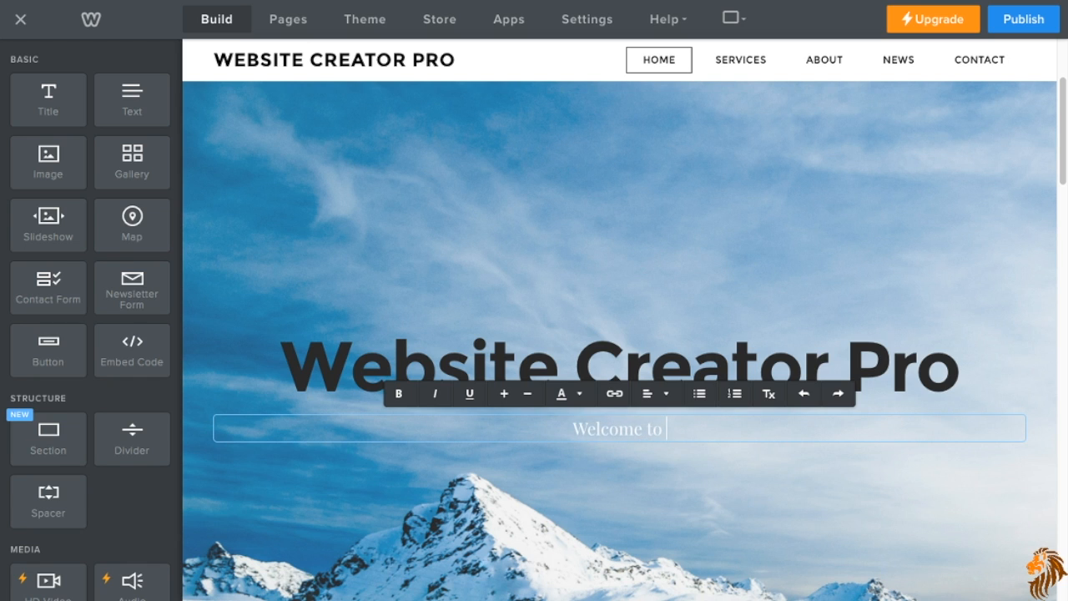
text(my)
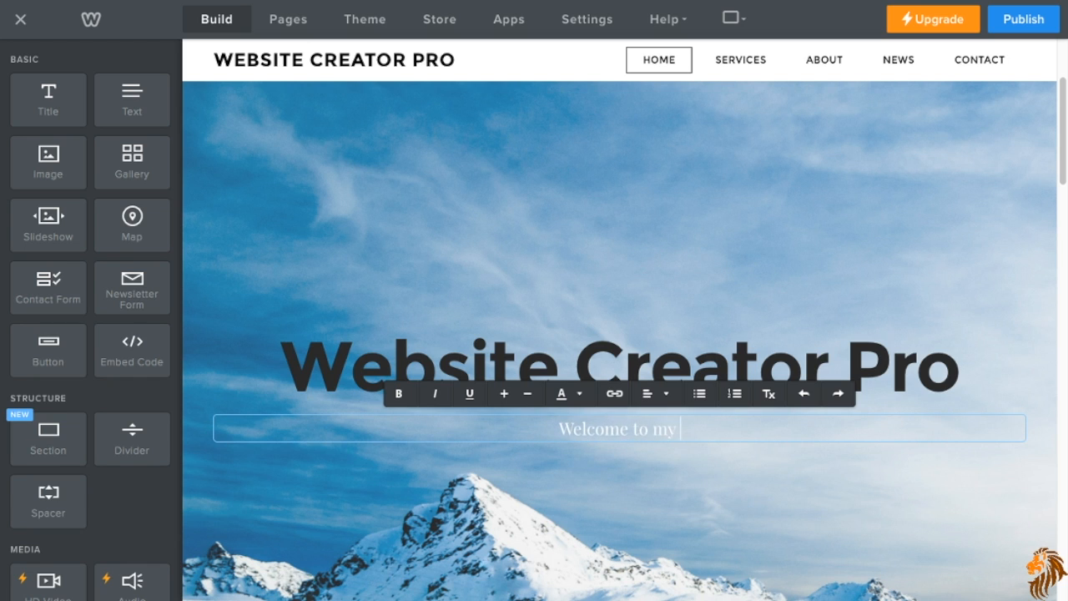
text(sample page)
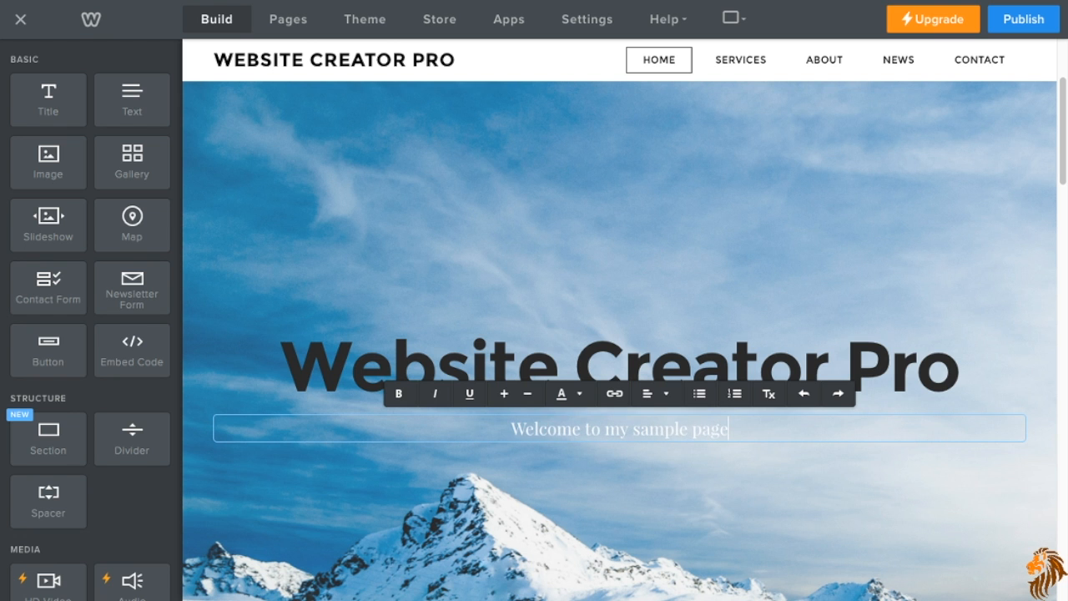
triple_click(618, 429)
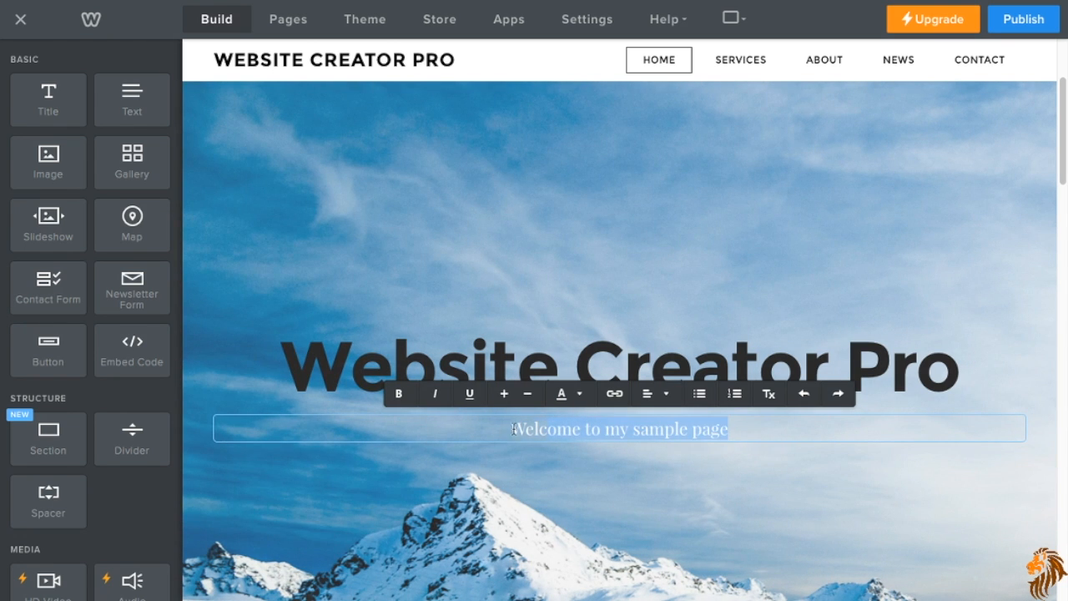
click(561, 393)
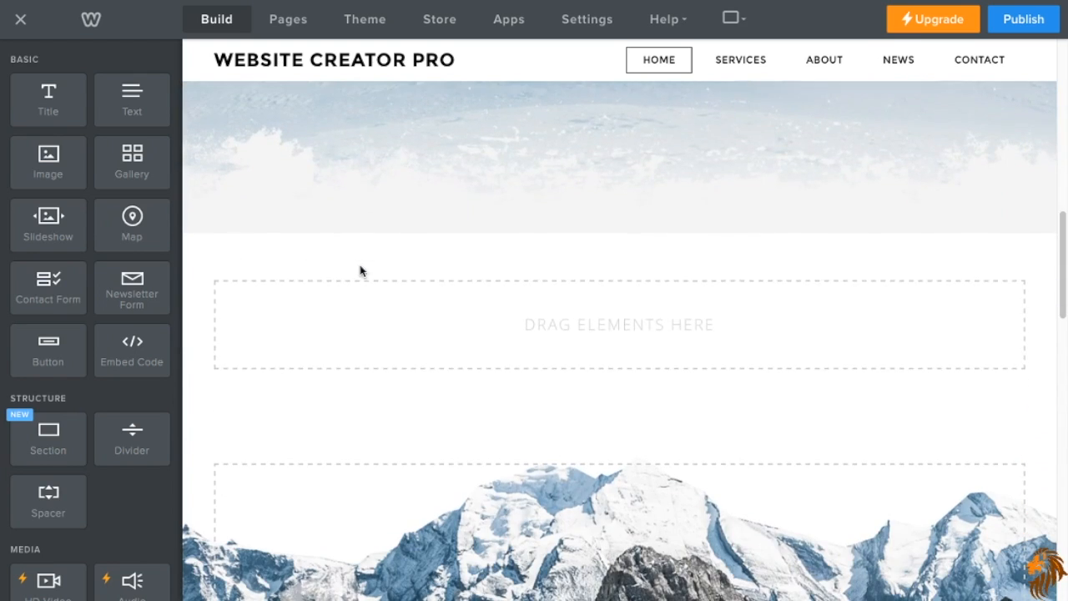
Drag an Image element into the empty section below the banner.
drag(48, 163, 371, 304)
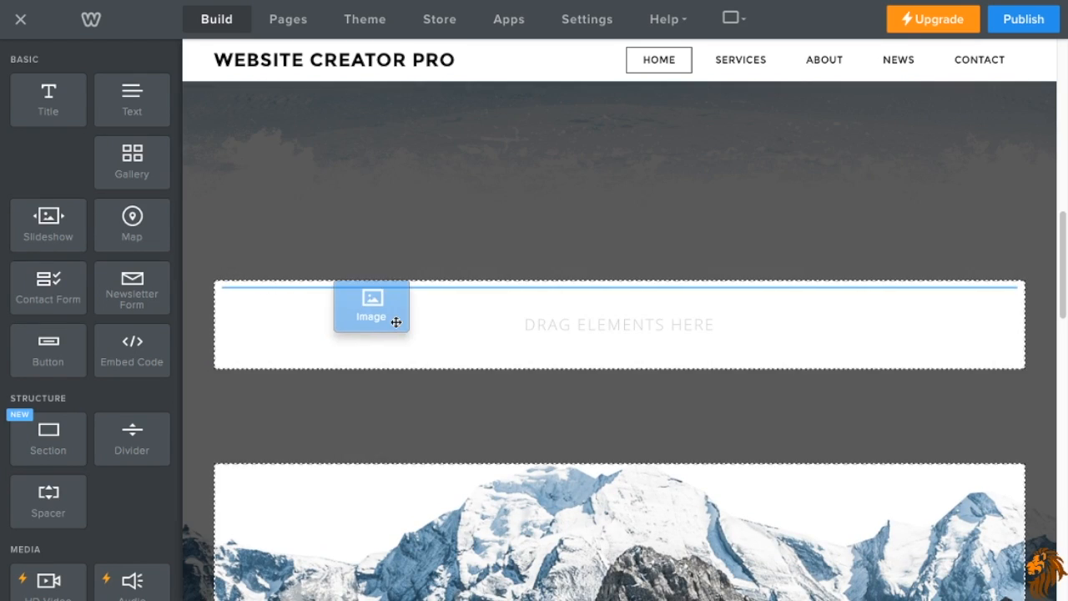
drag(371, 305, 534, 301)
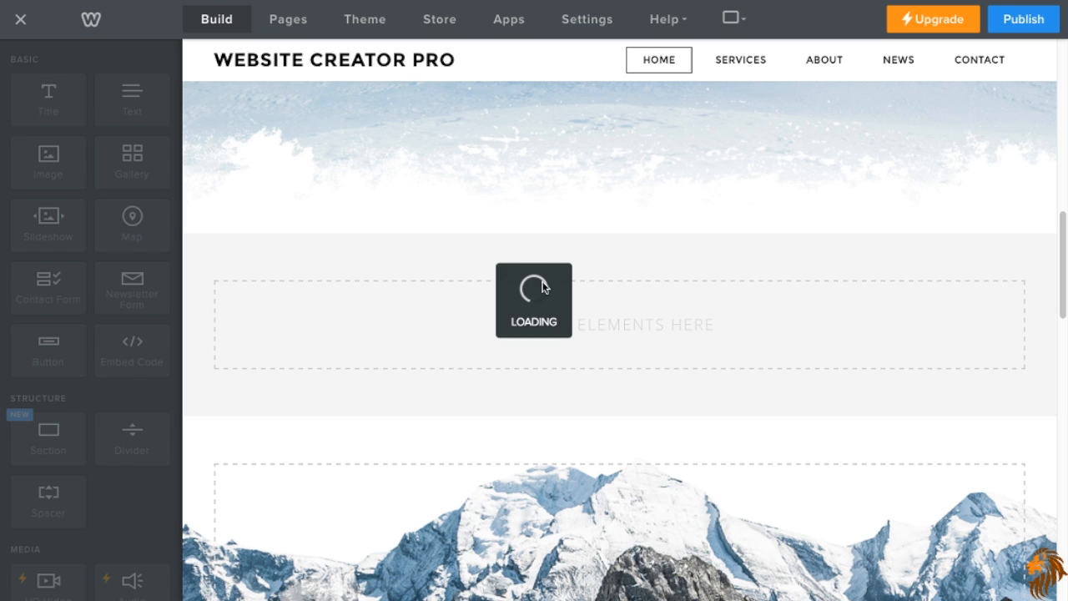
click(617, 330)
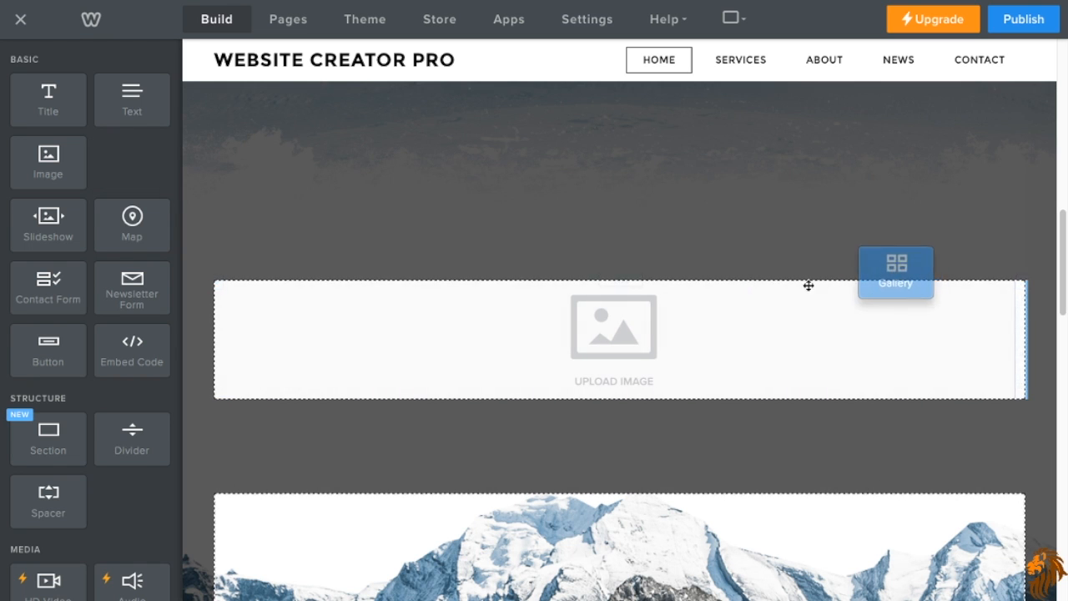
Try adding a photo gallery, then delete the image block from the section.
click(896, 273)
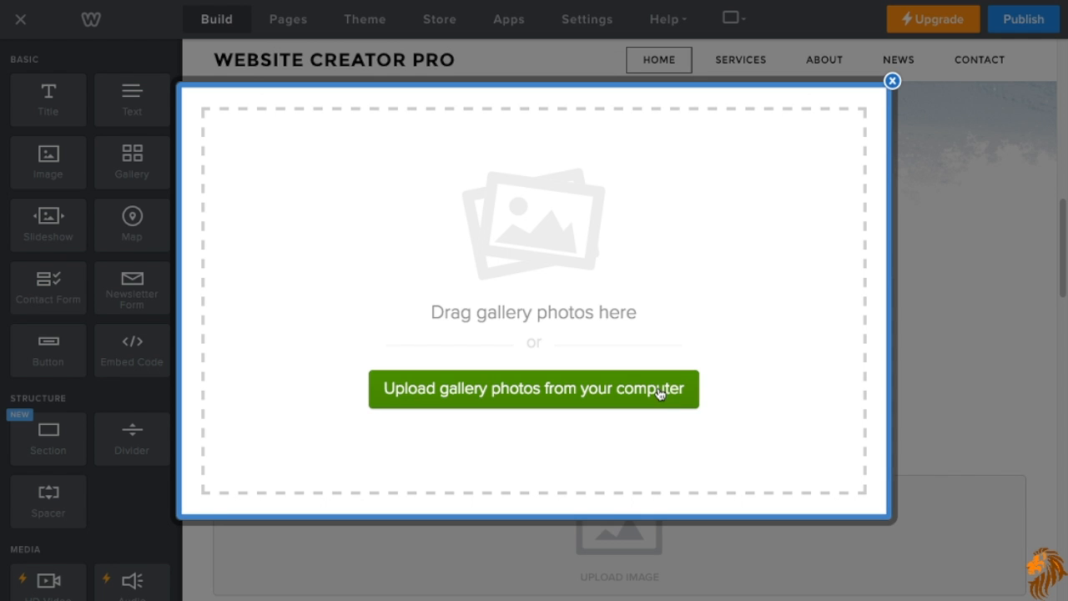
mouse_move(892, 81)
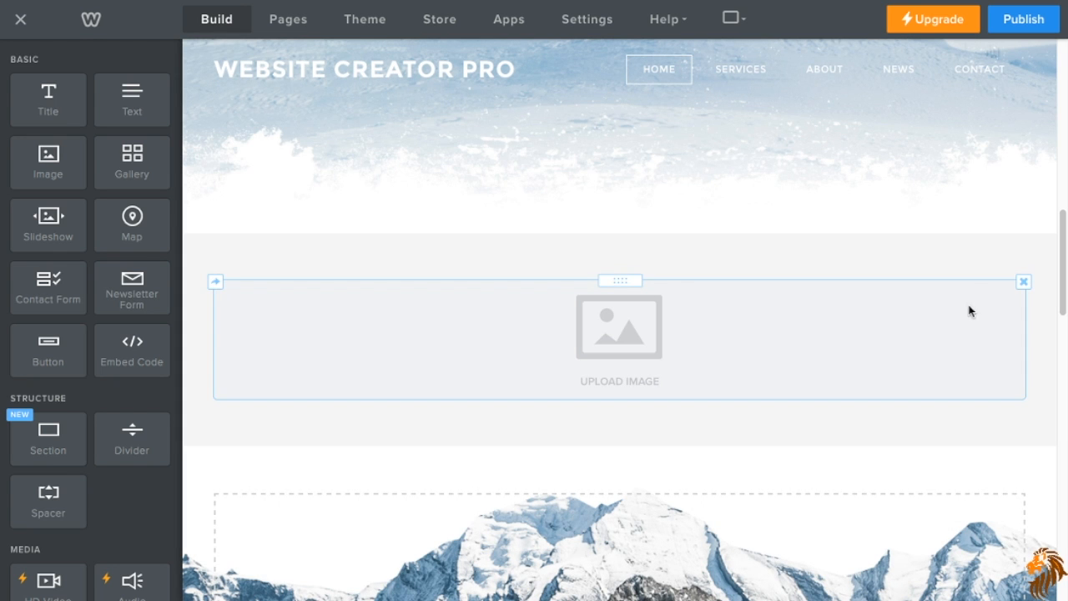
click(1023, 281)
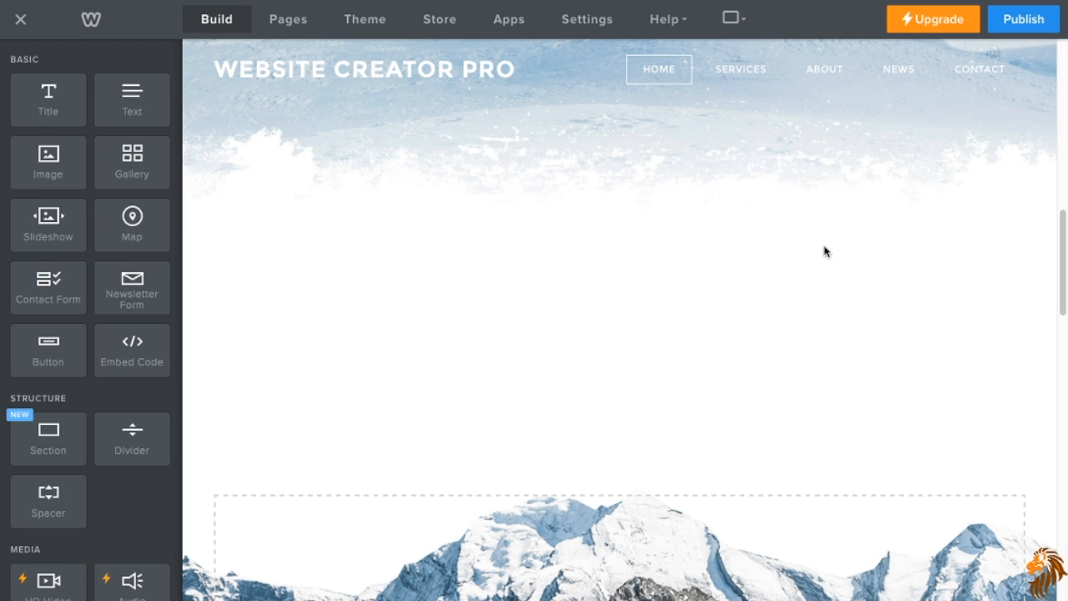
Add a slideshow element and continue with the Simple Slideshow style.
scroll(down, 3)
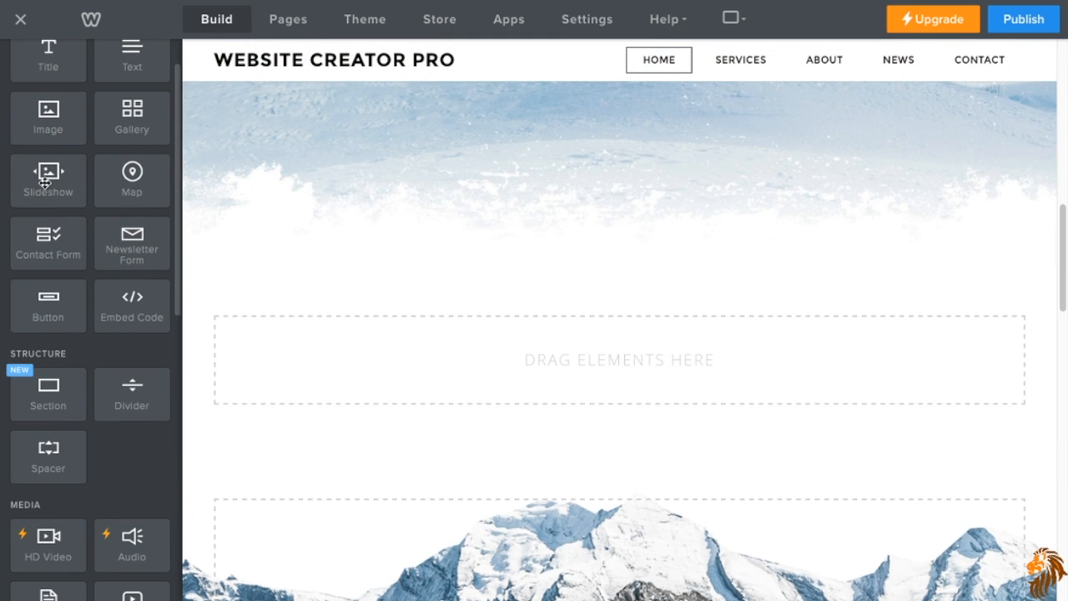
click(48, 171)
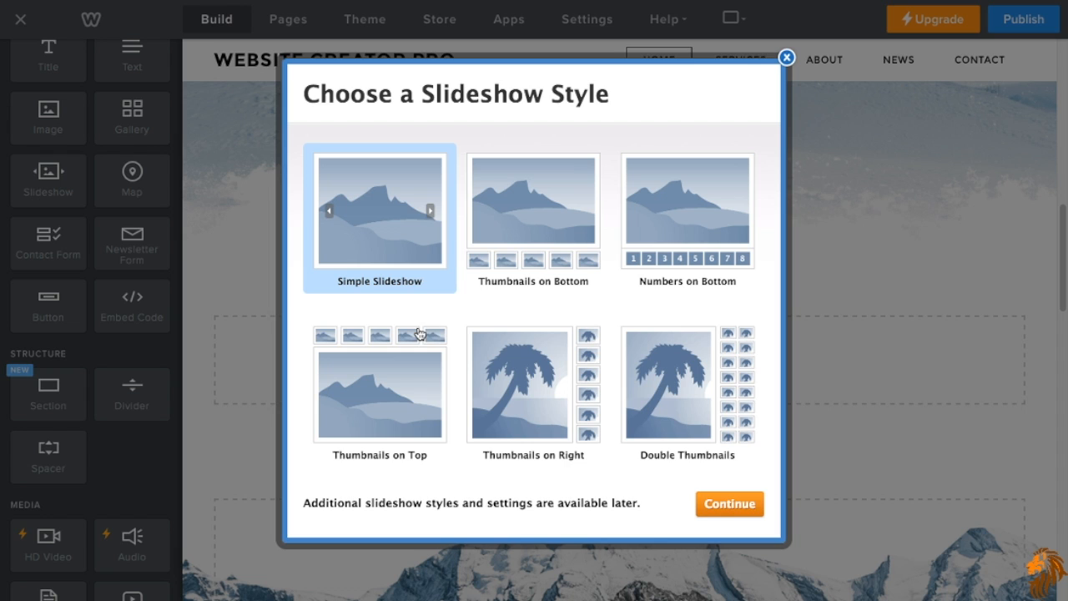
mouse_move(404, 249)
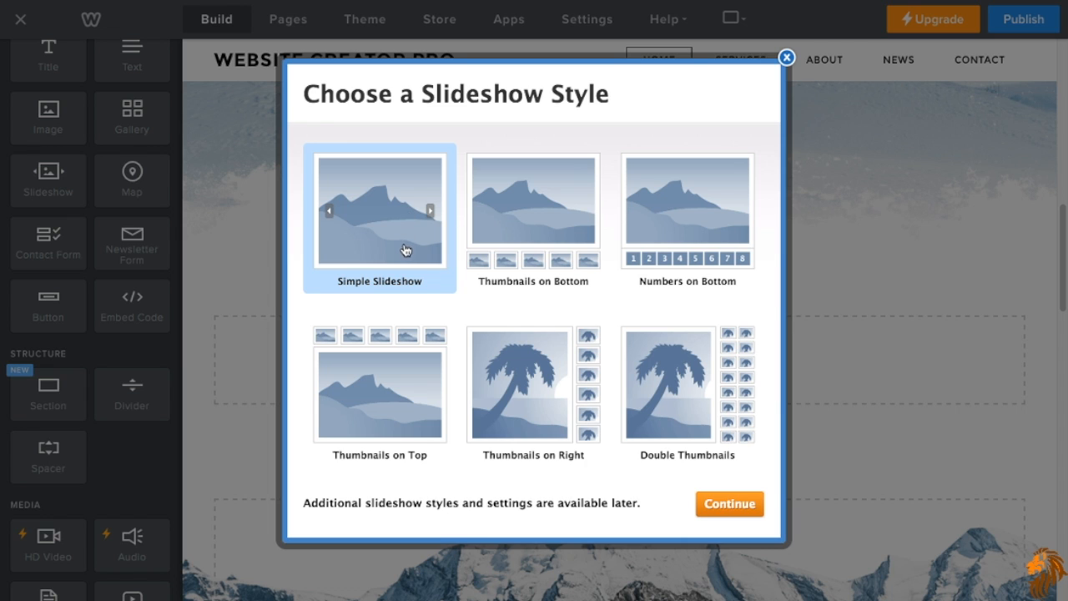
mouse_move(374, 213)
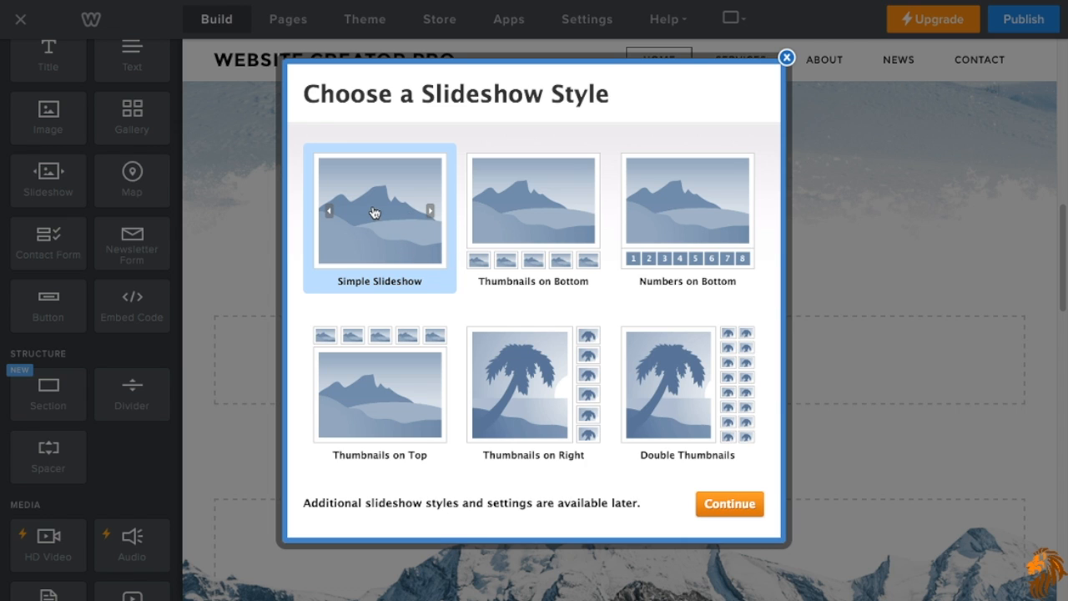
mouse_move(561, 270)
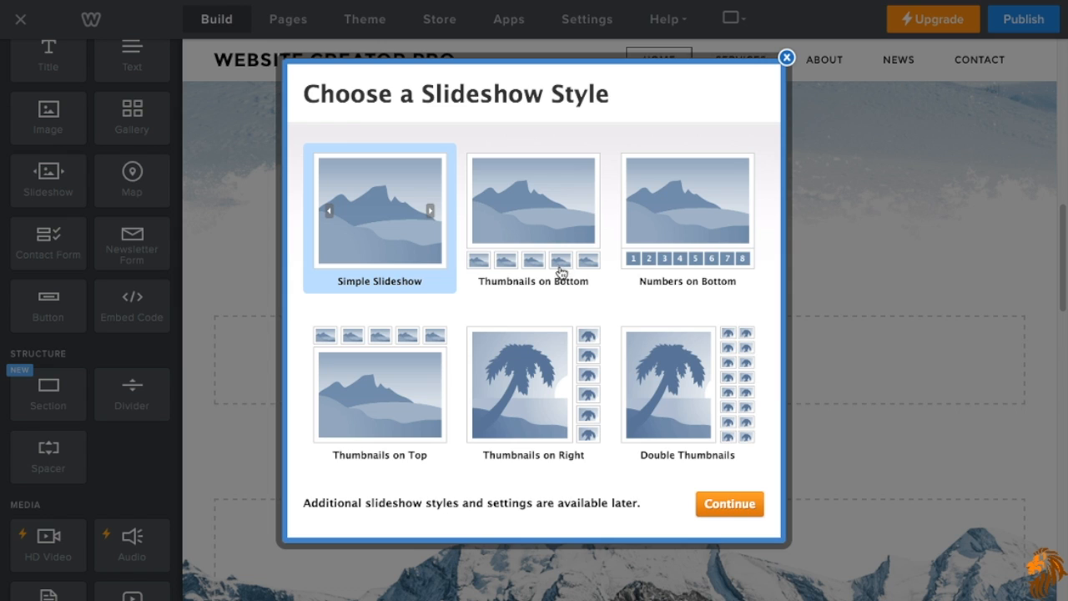
mouse_move(627, 247)
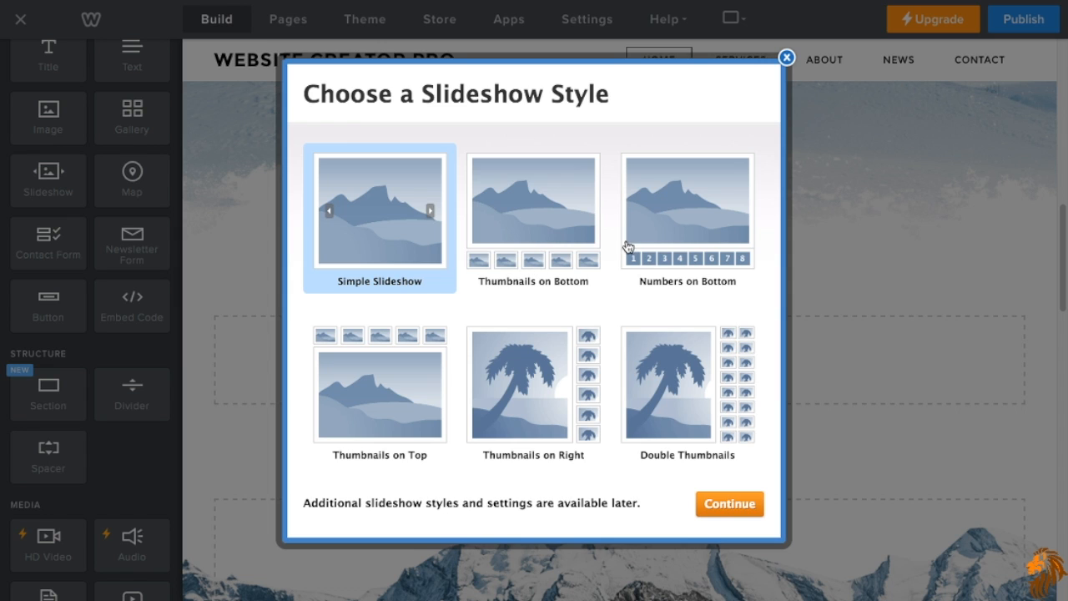
mouse_move(372, 419)
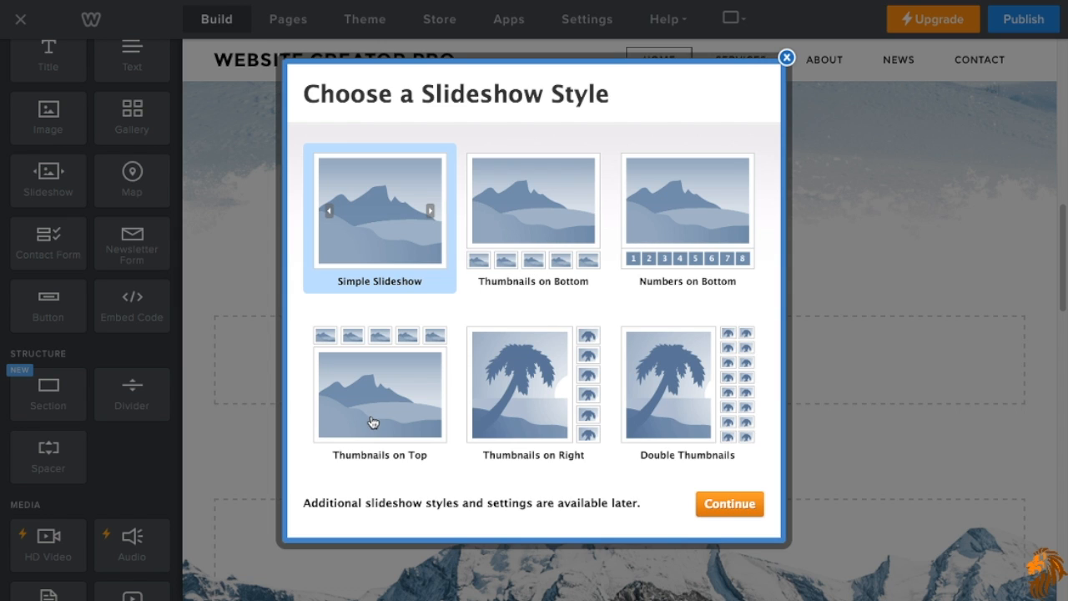
mouse_move(716, 374)
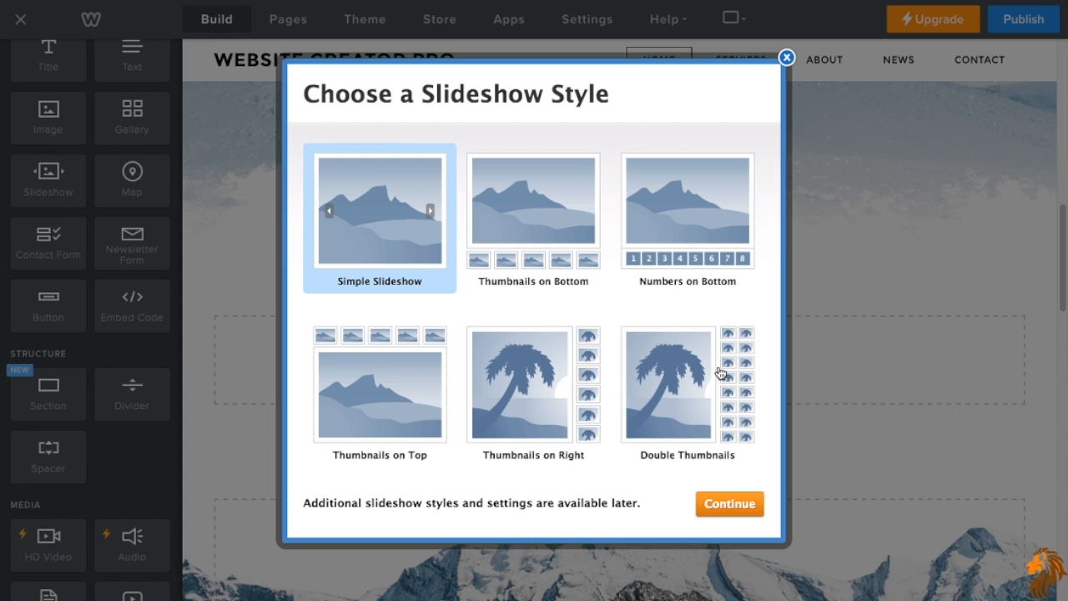
mouse_move(730, 504)
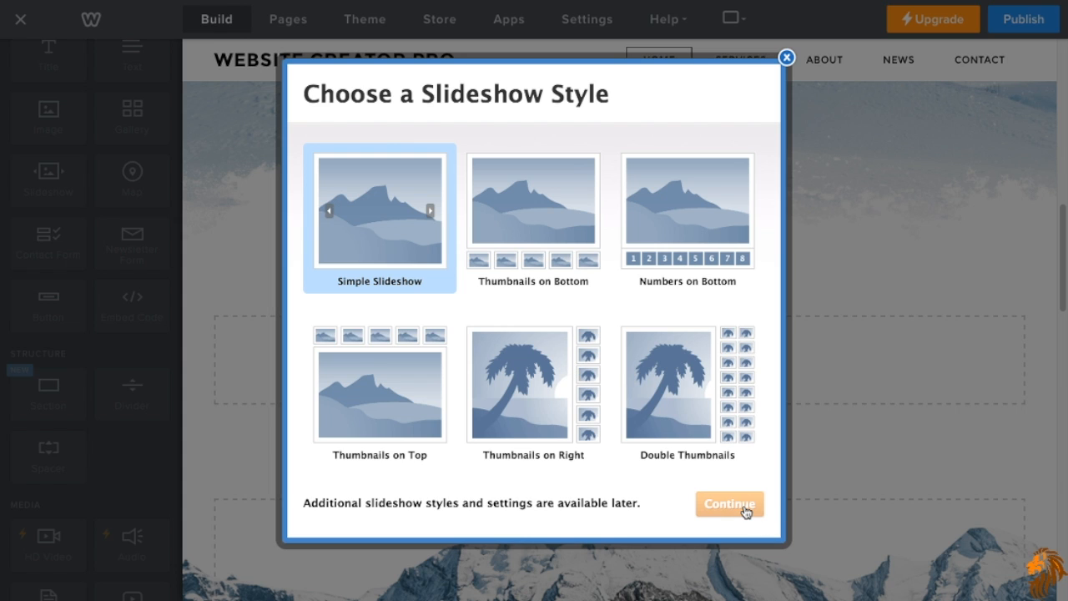
click(729, 504)
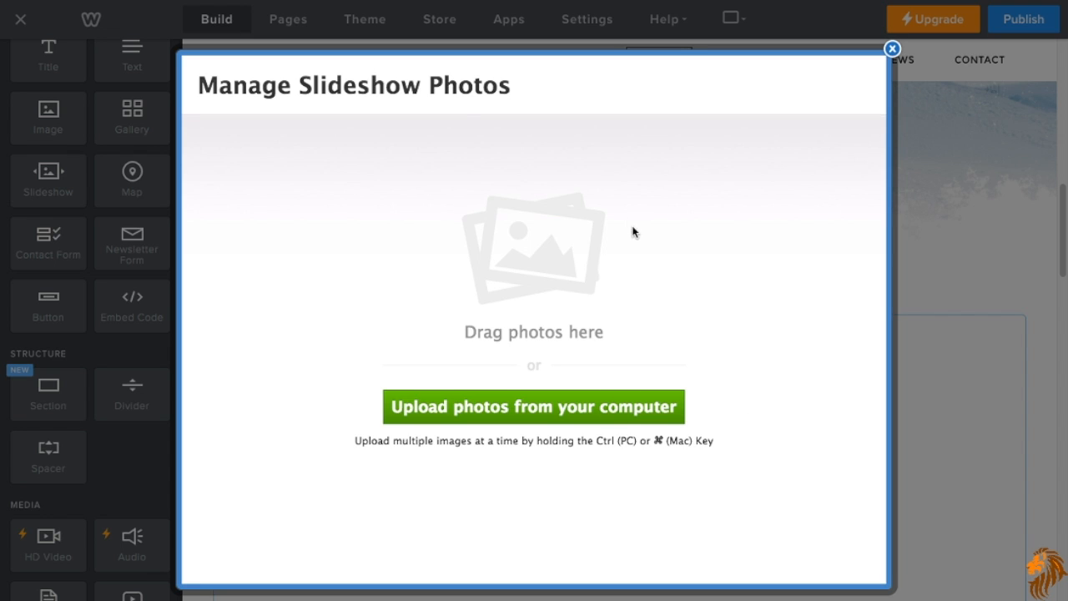
mouse_move(655, 314)
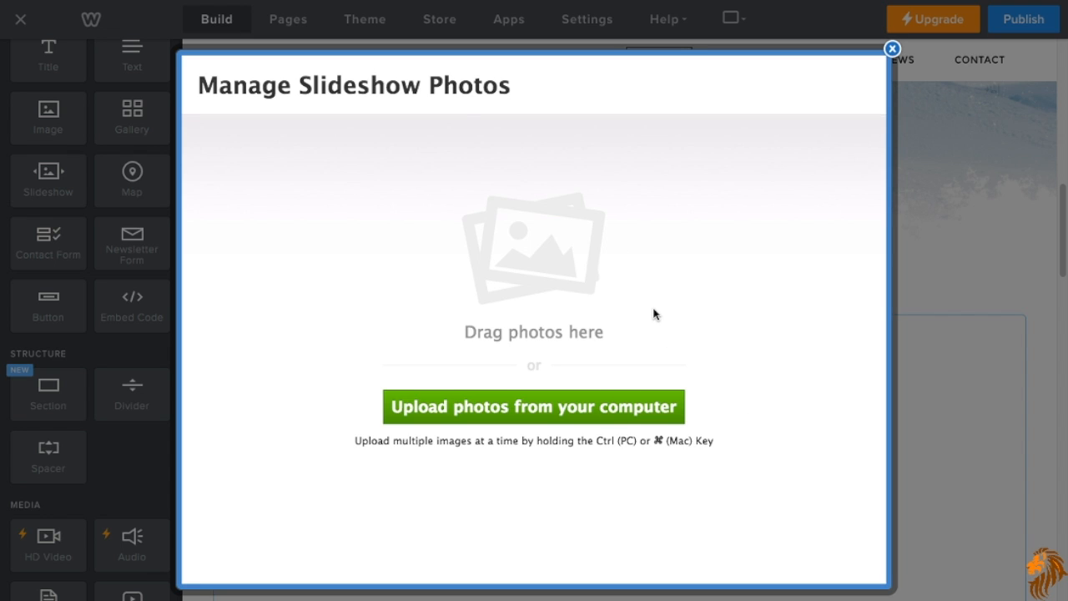
mouse_move(920, 67)
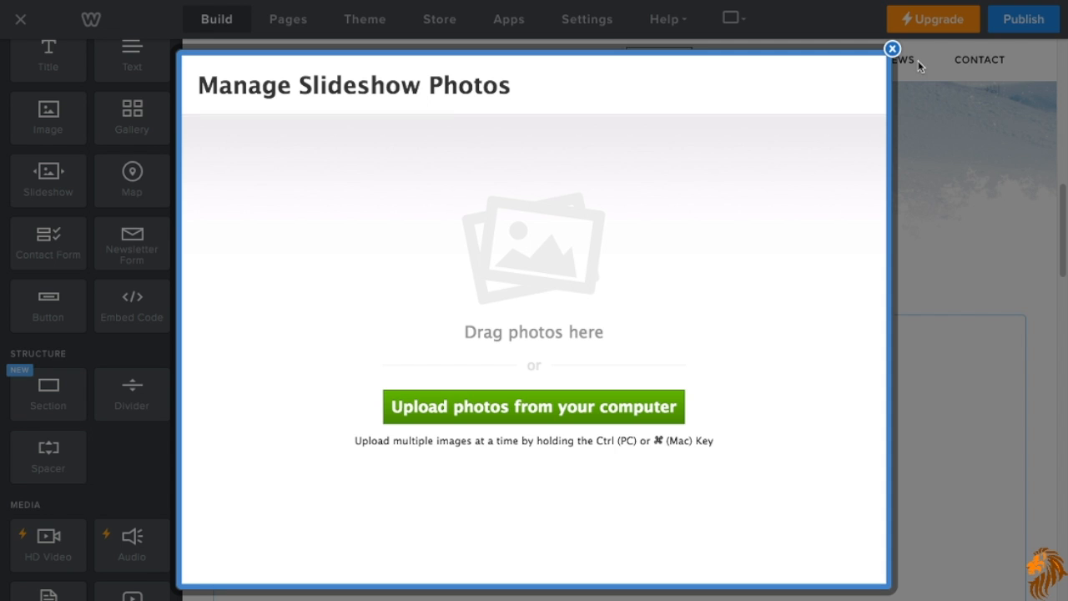
Close the Manage Slideshow Photos dialog without uploading any photos.
click(891, 47)
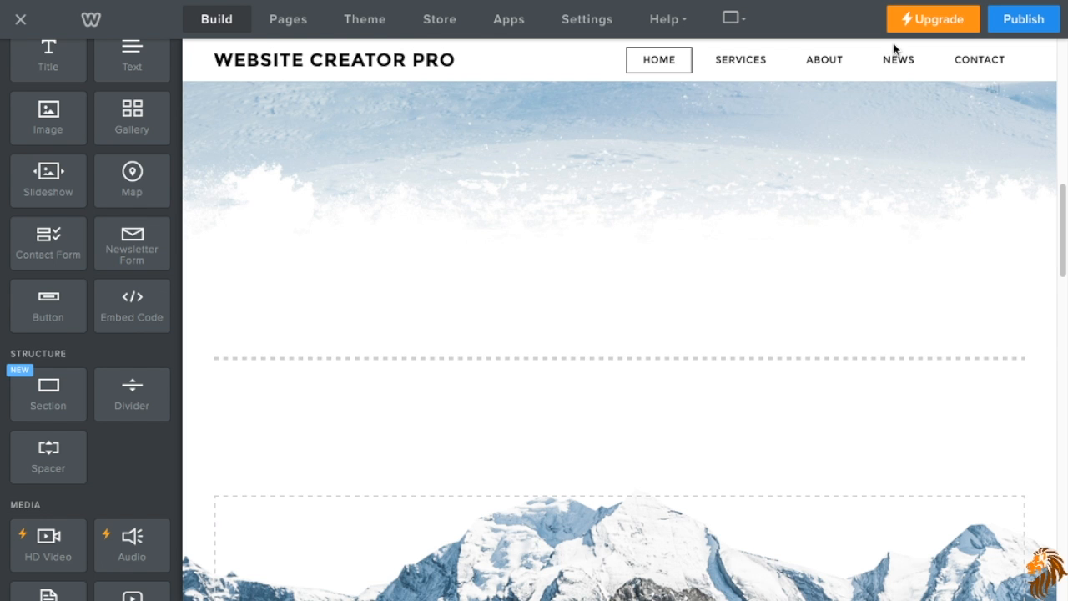
mouse_move(199, 214)
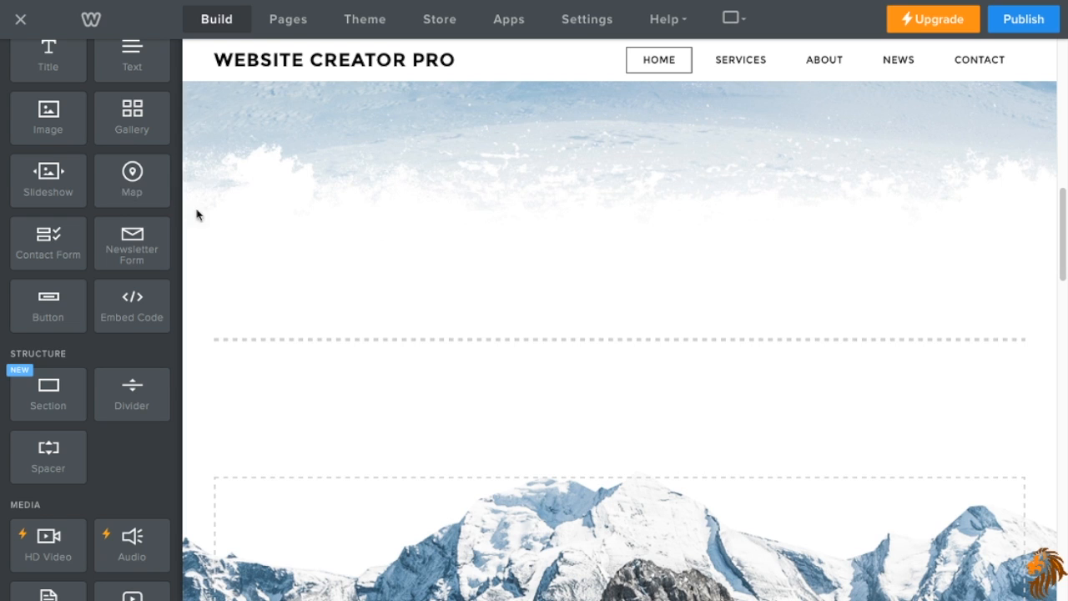
mouse_move(131, 177)
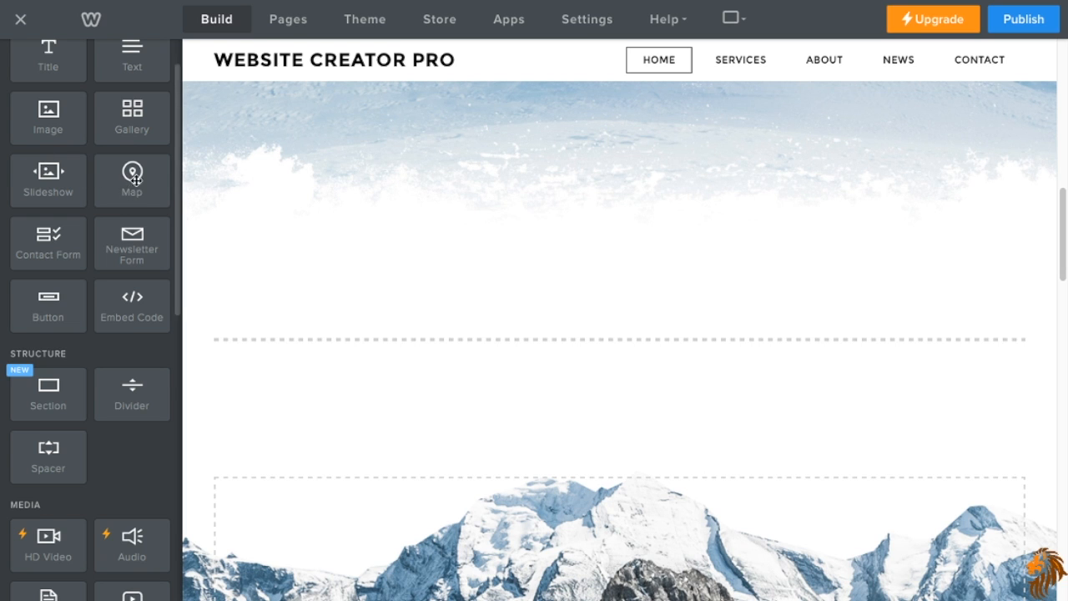
mouse_move(830, 67)
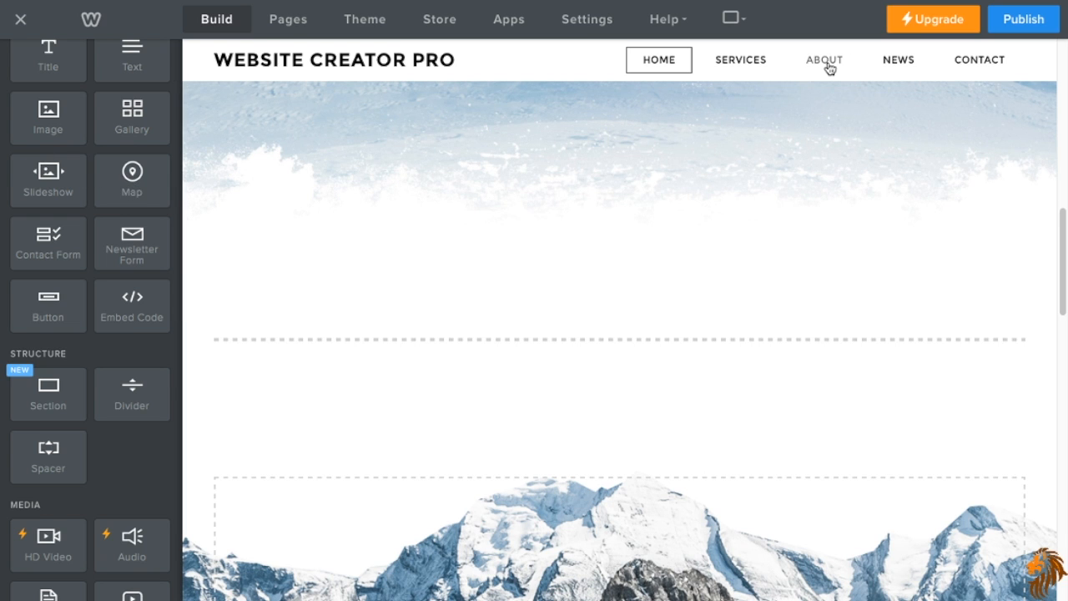
Switch to the About page and drop a San Francisco map element onto it.
click(824, 59)
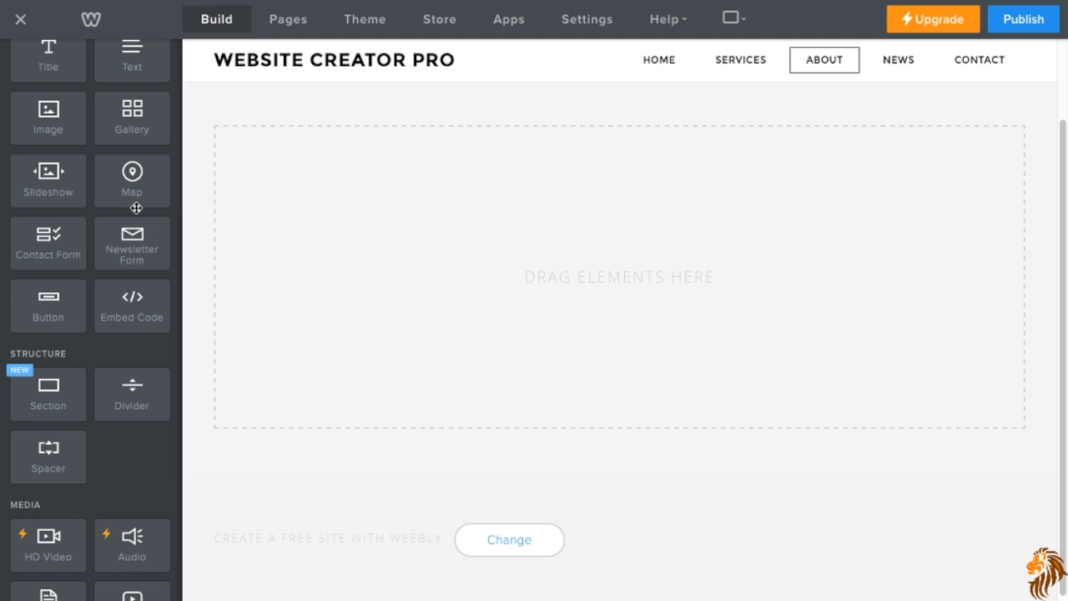
drag(132, 180, 469, 224)
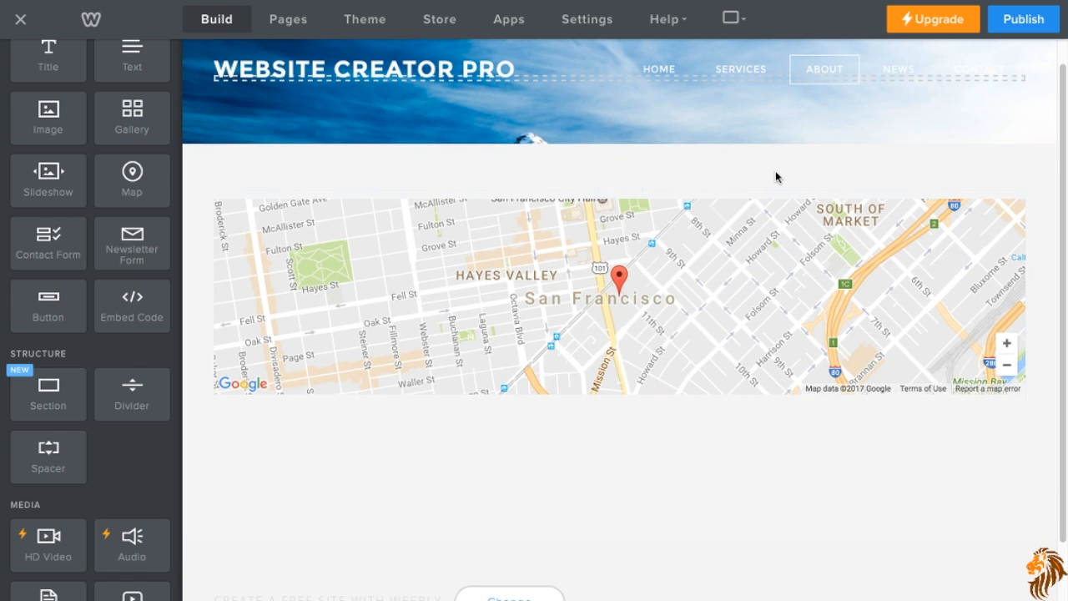
scroll(down, 3)
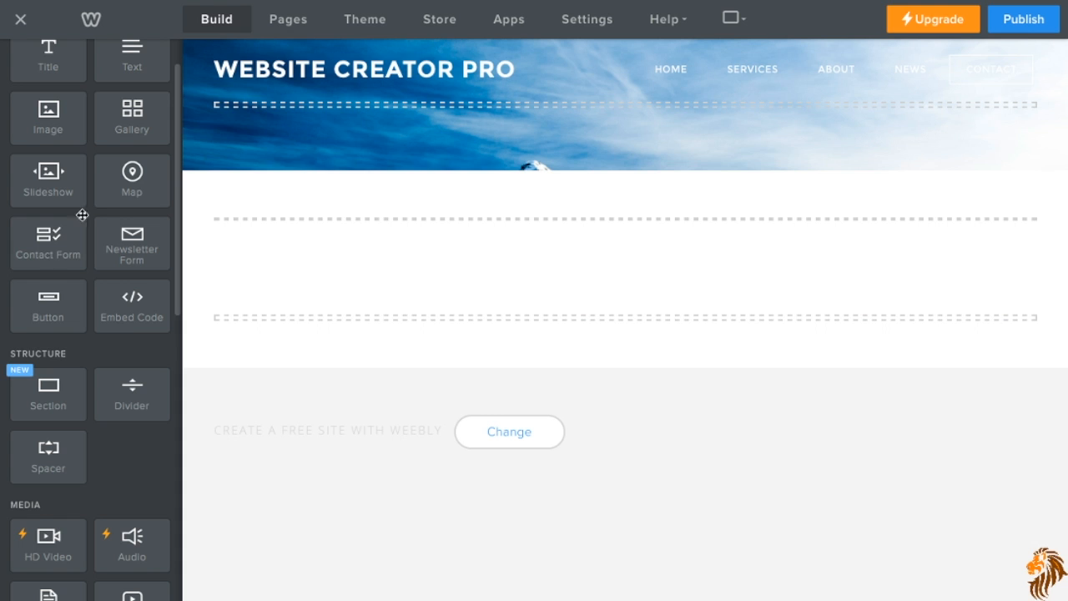
Drop a Contact Form element into the Contact page's empty content area and select it.
drag(48, 242, 325, 242)
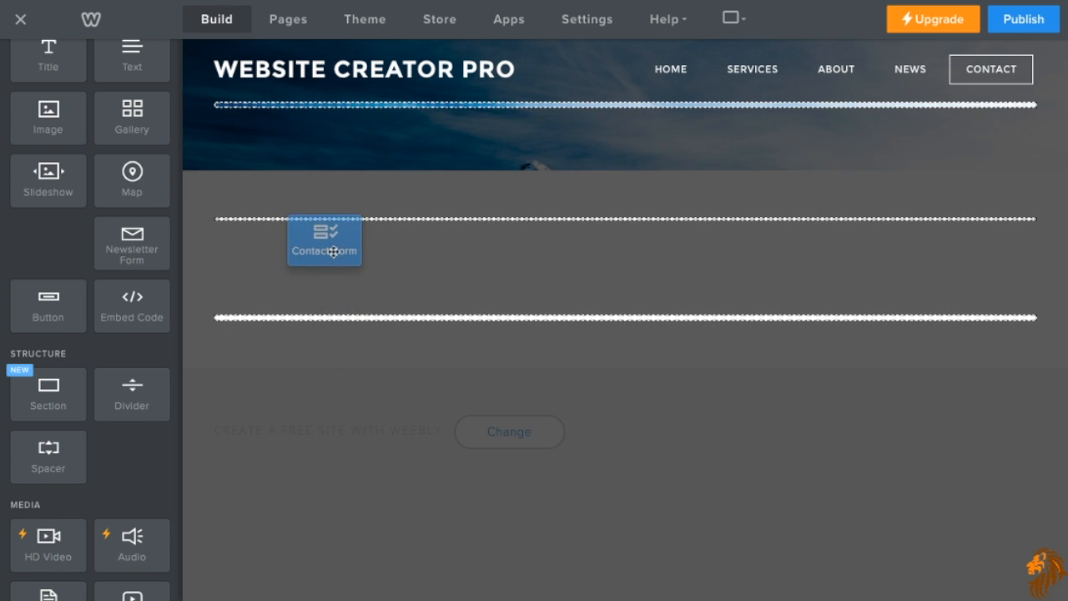
drag(324, 241, 320, 231)
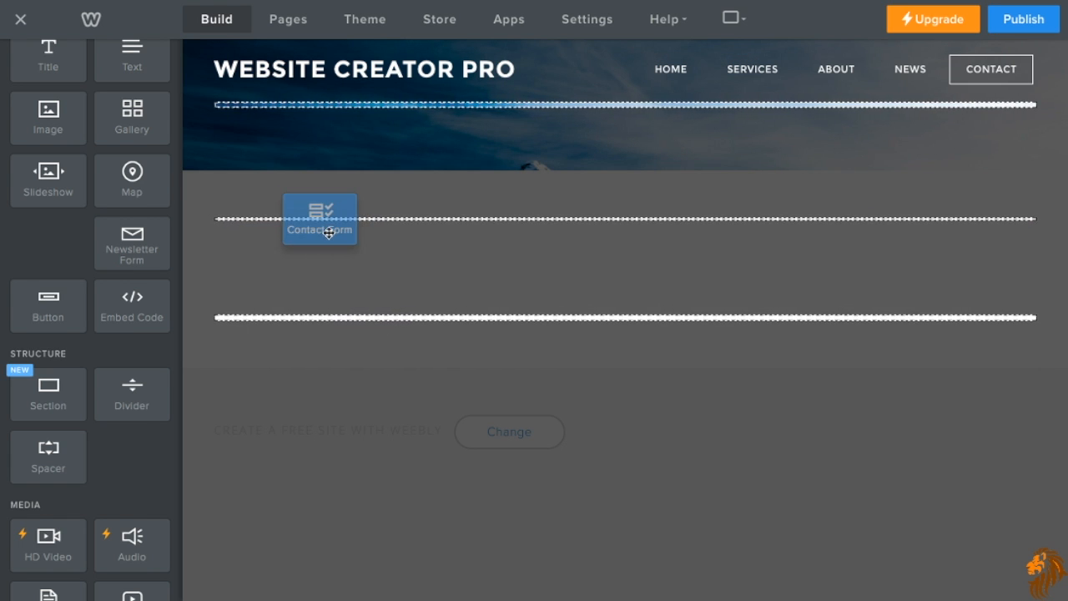
drag(318, 218, 325, 229)
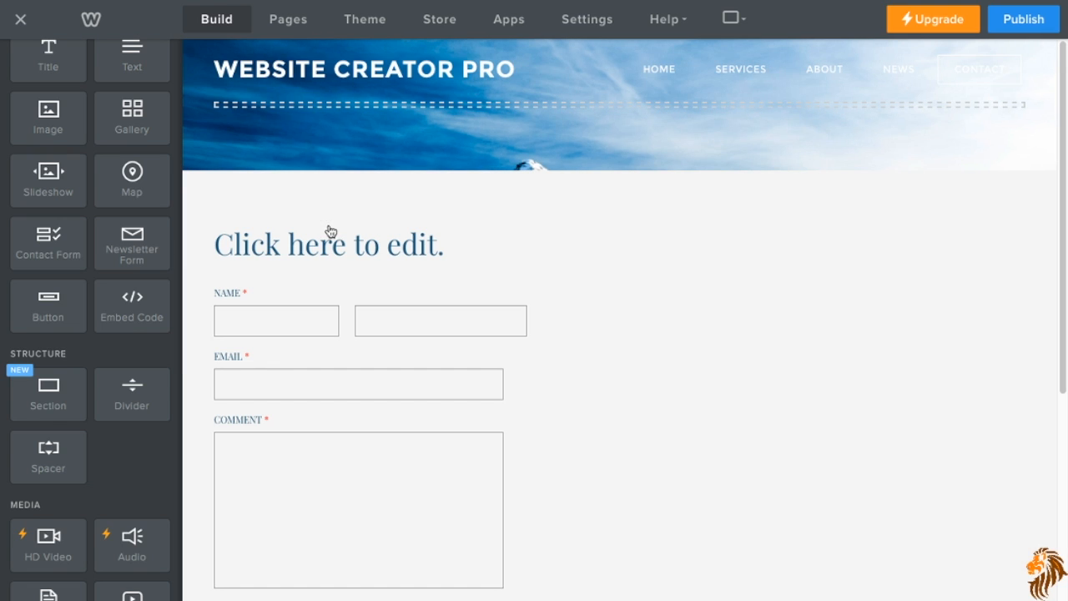
click(329, 242)
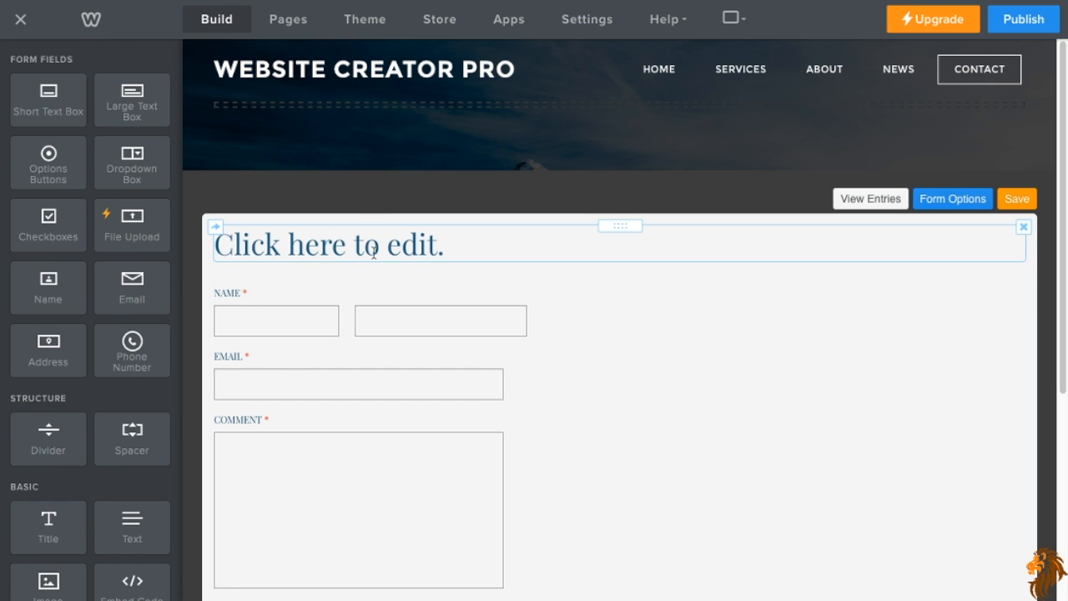
Change the contact form heading to 'Fill This Out With Comments'.
click(358, 244)
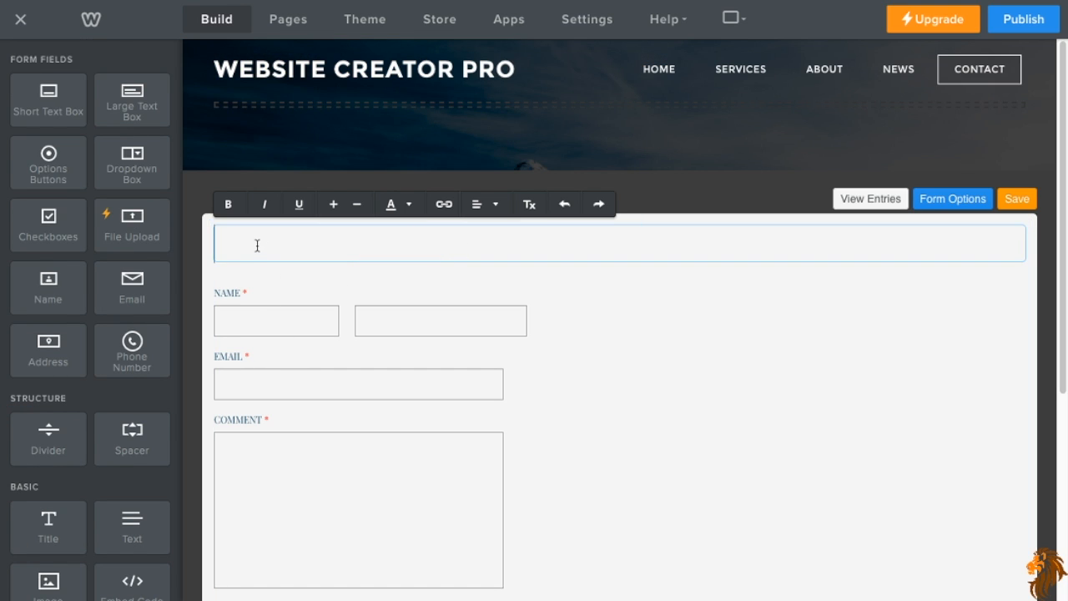
text(Fill This)
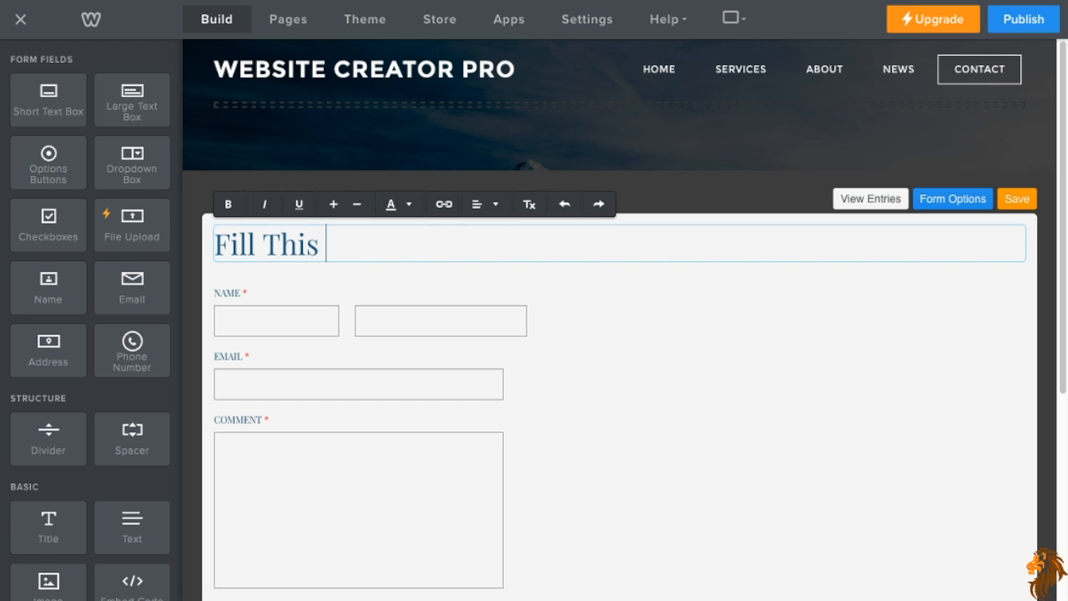
text(O)
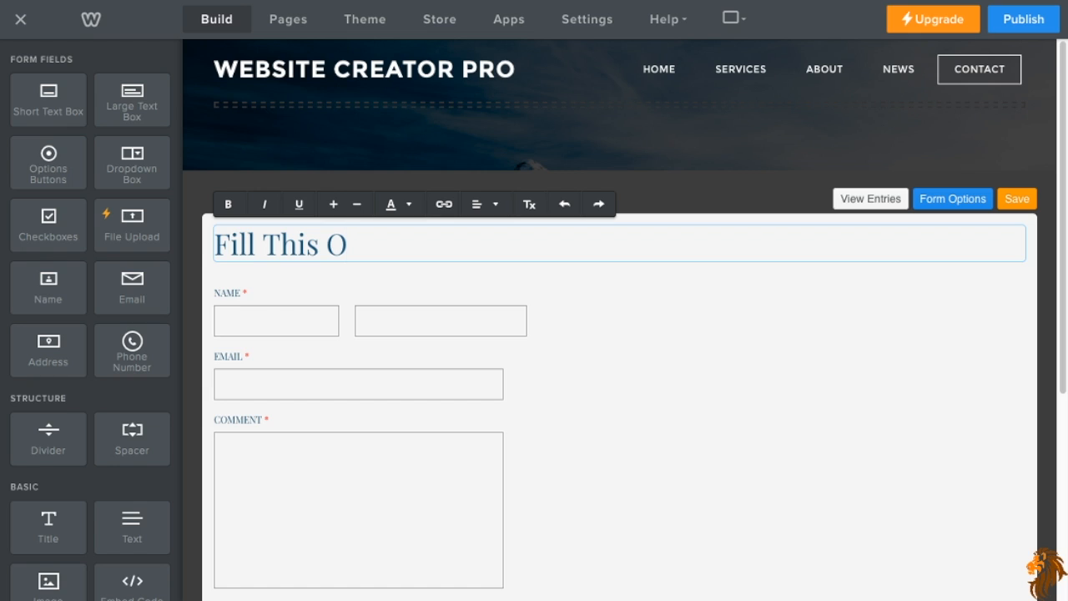
text(ut)
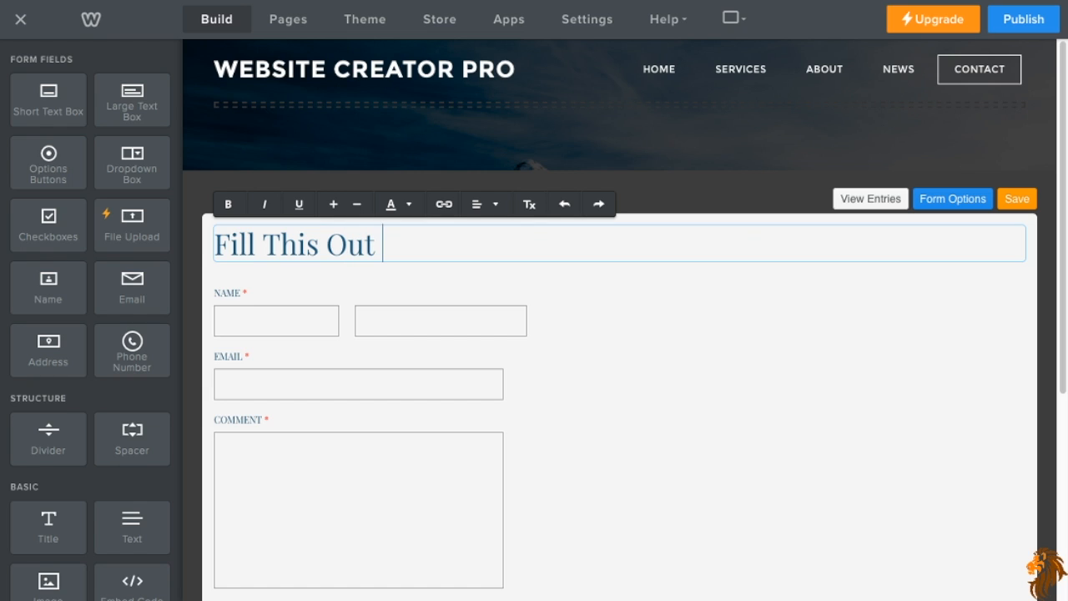
text(With omments)
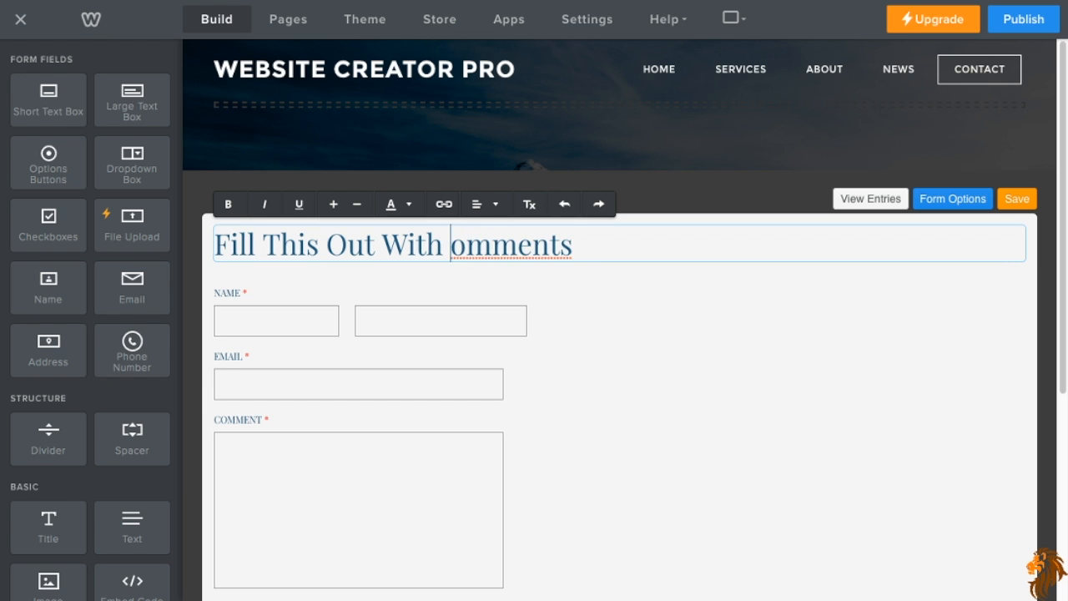
click(1030, 199)
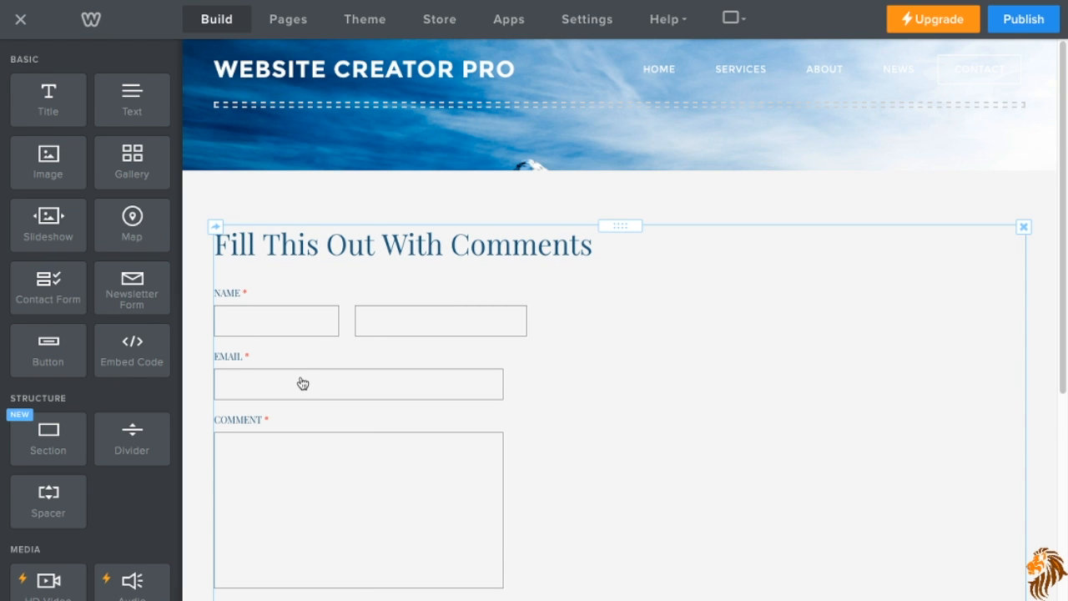
Reopen the contact form in the form editor to add fields.
scroll(down, 3)
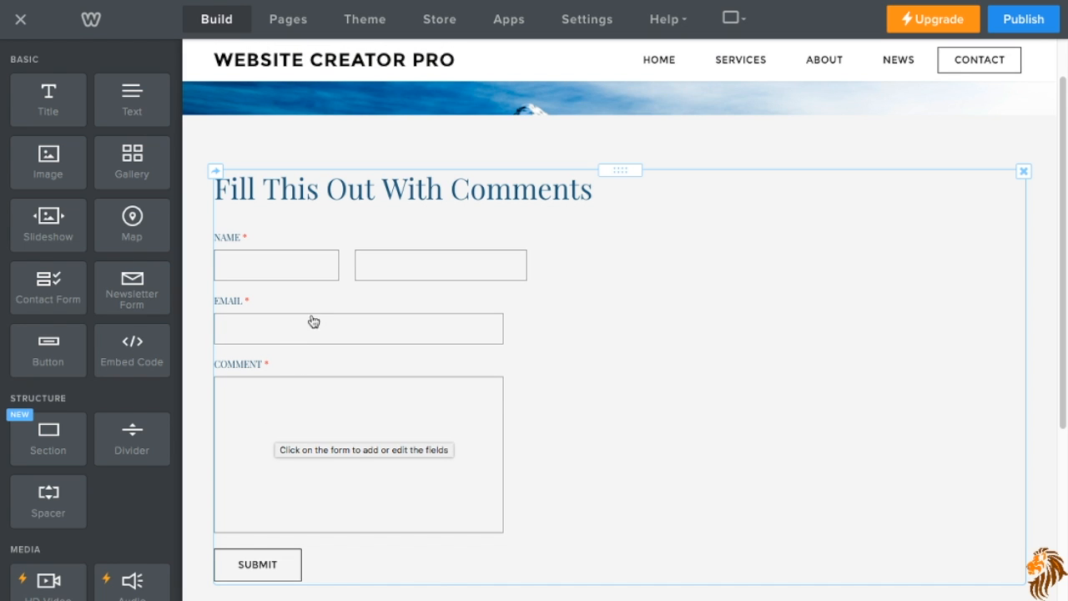
click(315, 328)
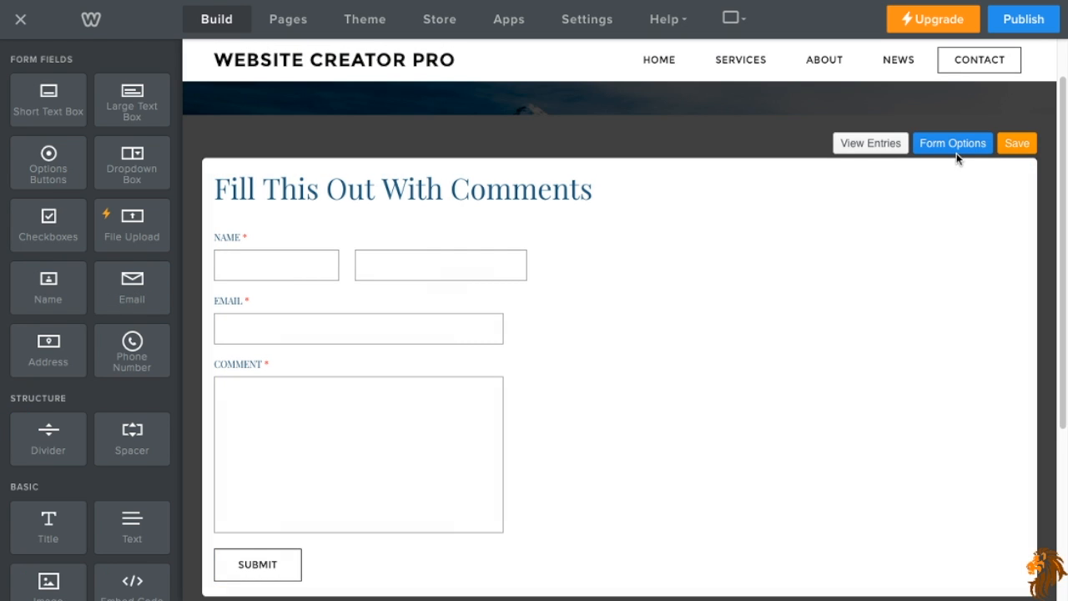
click(952, 143)
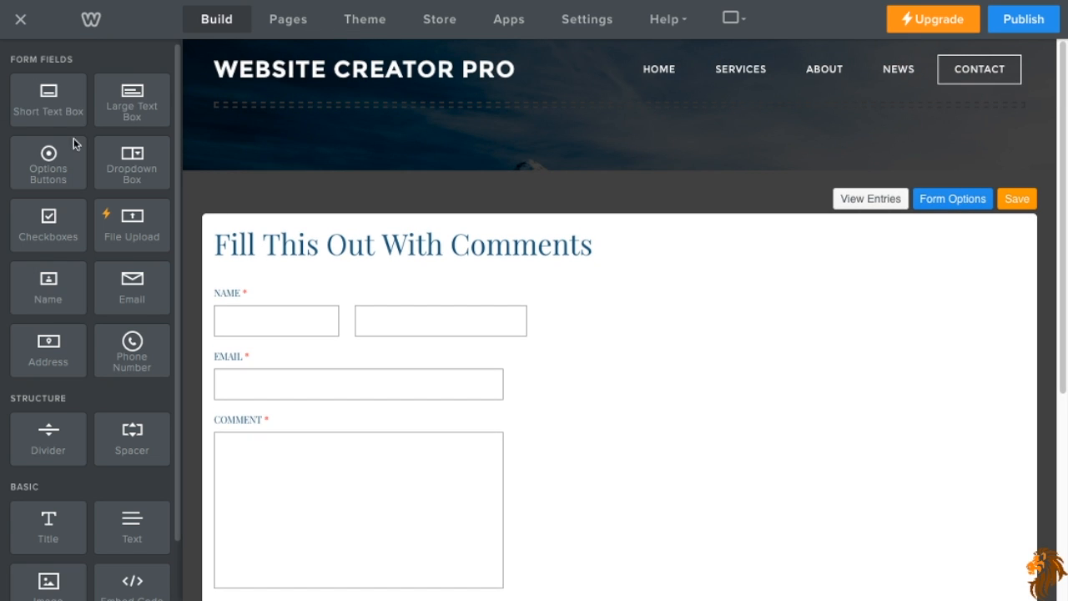
mouse_move(59, 142)
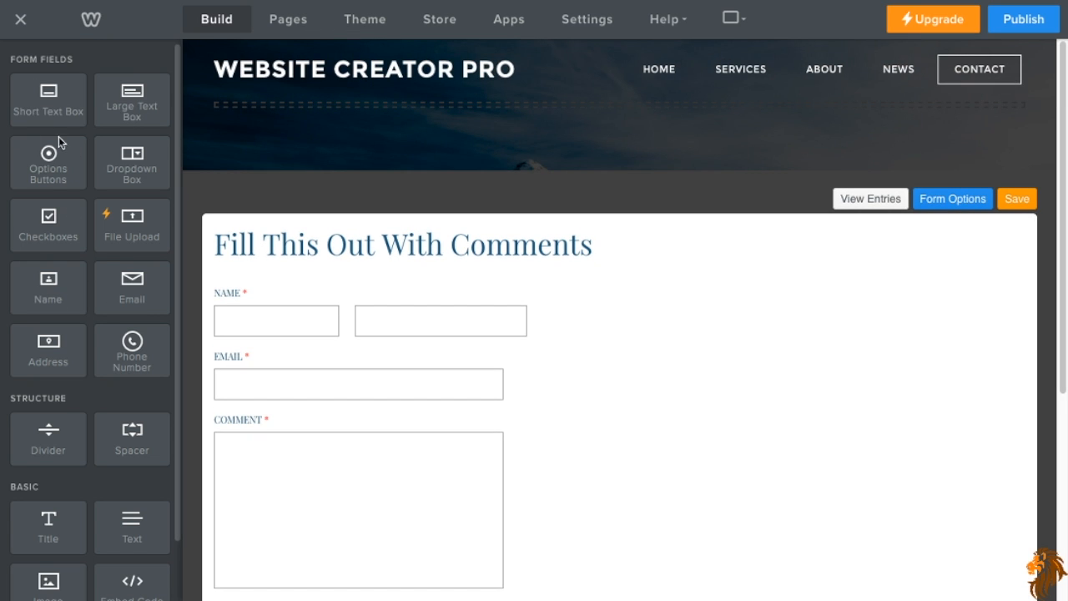
mouse_move(52, 117)
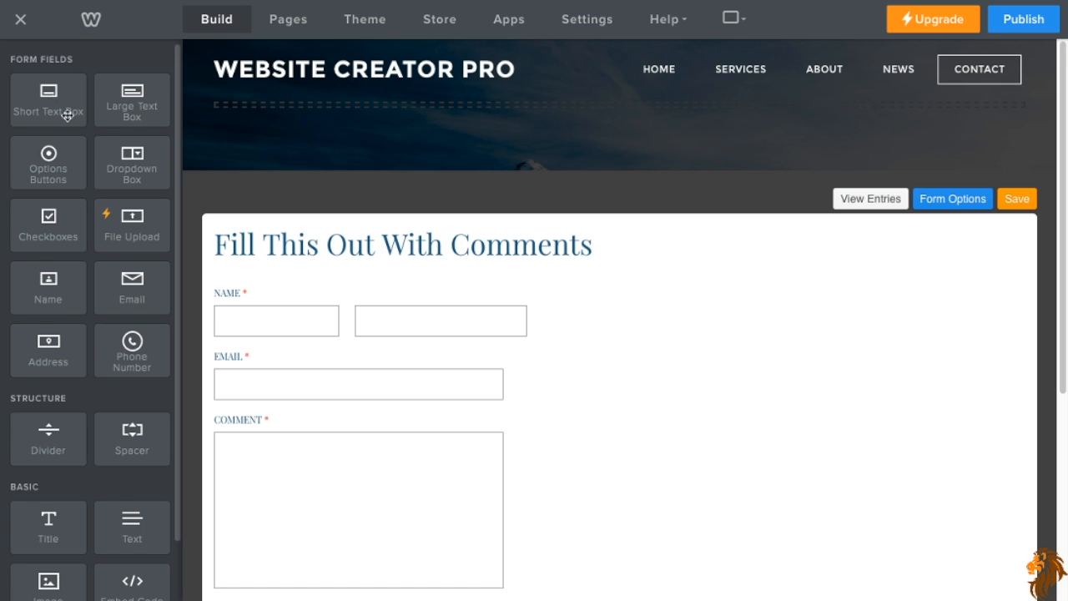
click(358, 383)
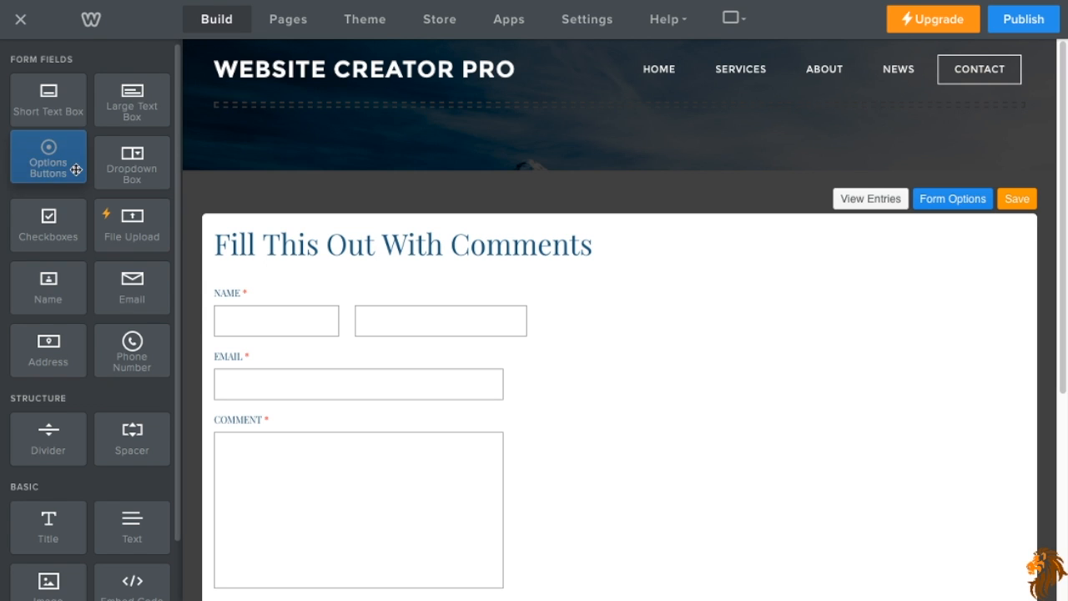
mouse_move(57, 158)
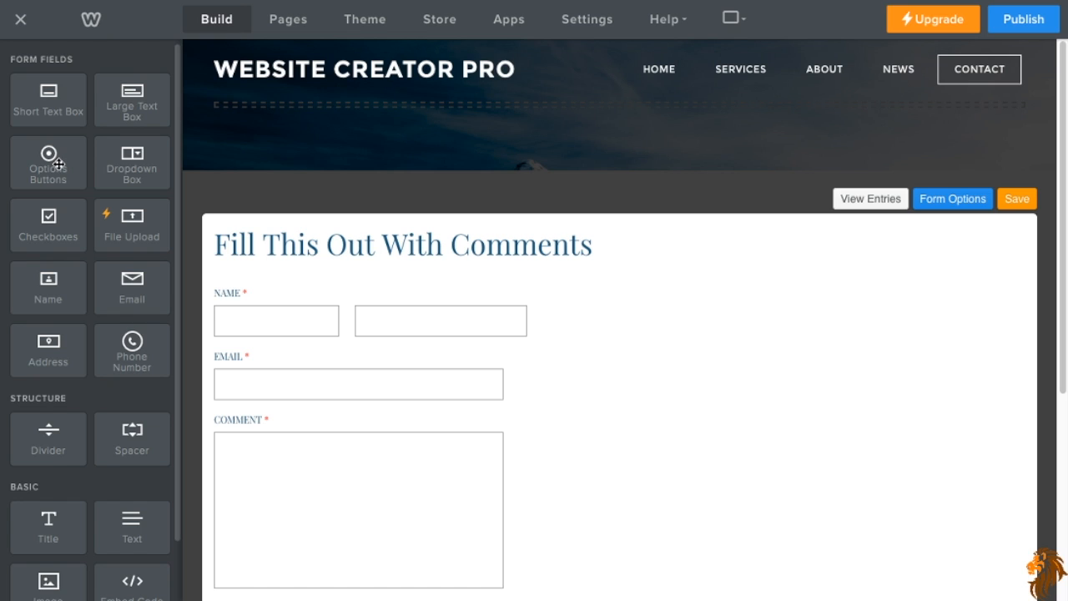
mouse_move(51, 240)
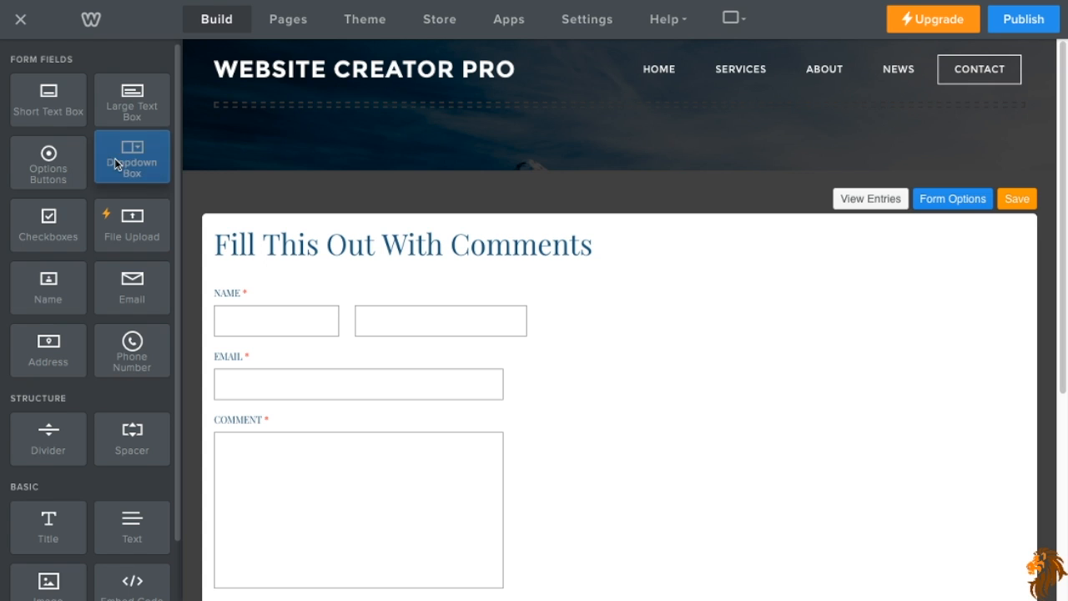
Add a 'Select One' dropdown field below the name field and edit its first option.
drag(131, 159, 286, 348)
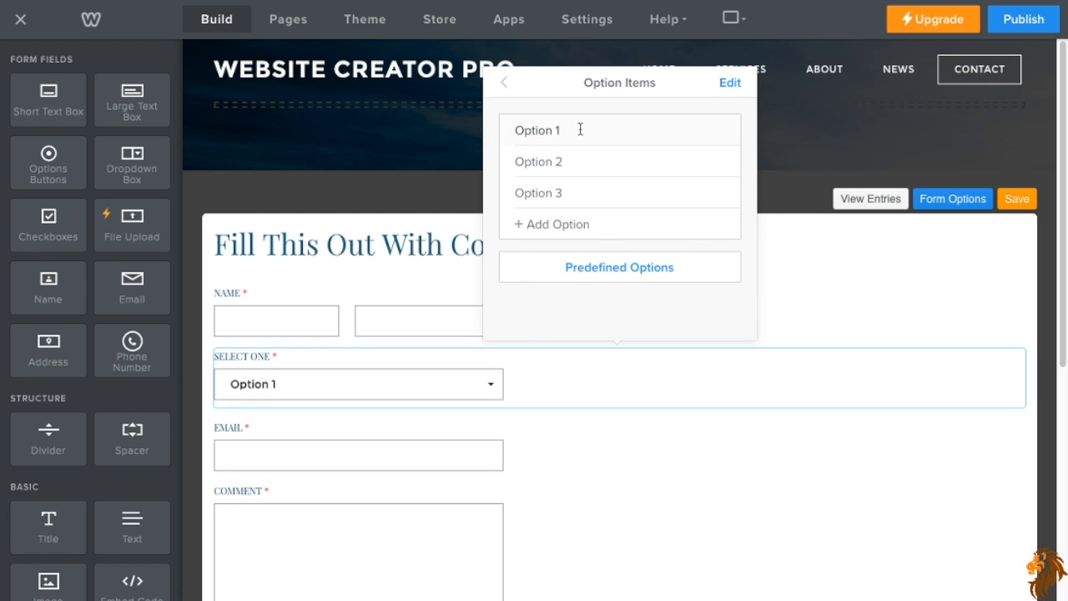
click(419, 173)
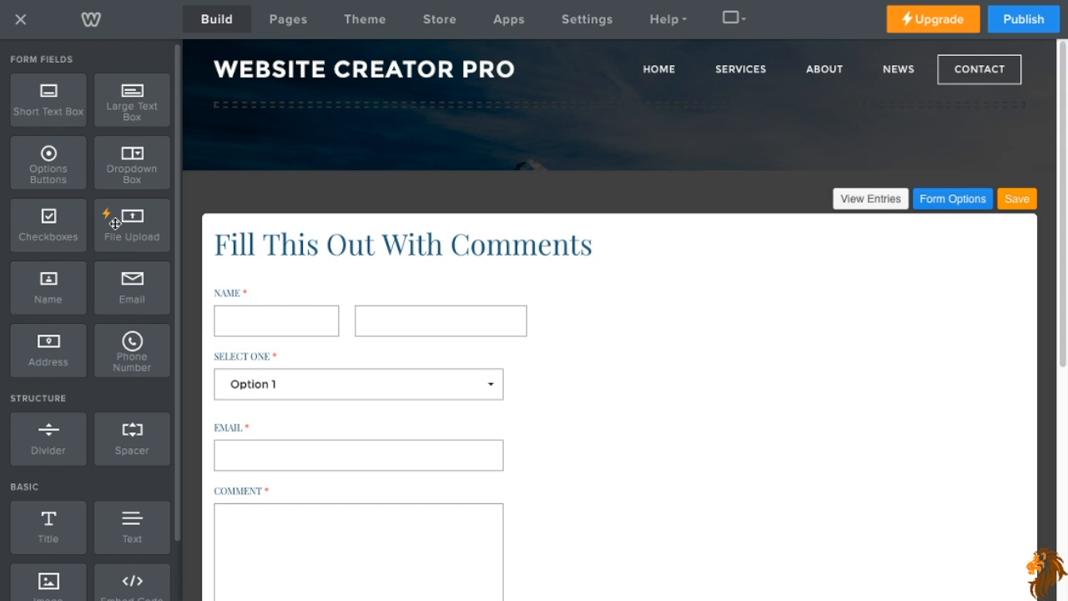
mouse_move(193, 228)
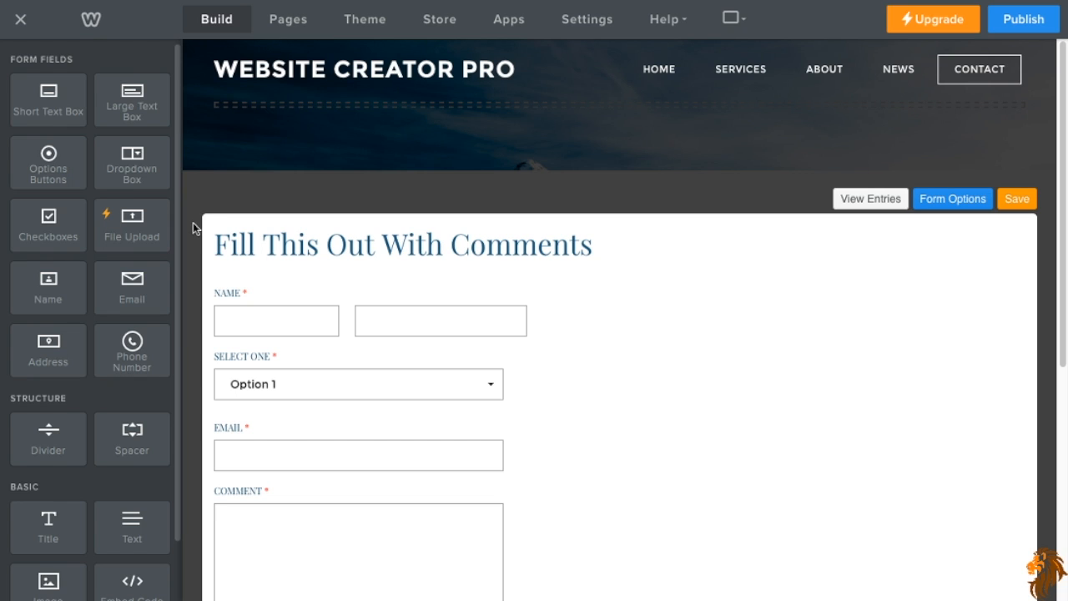
mouse_move(73, 314)
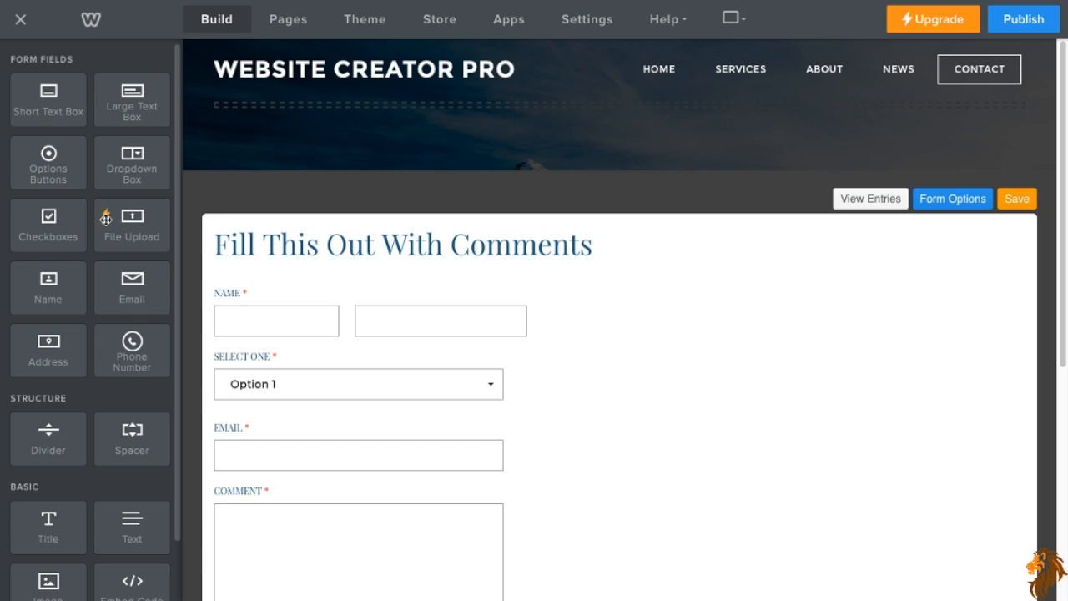
mouse_move(987, 48)
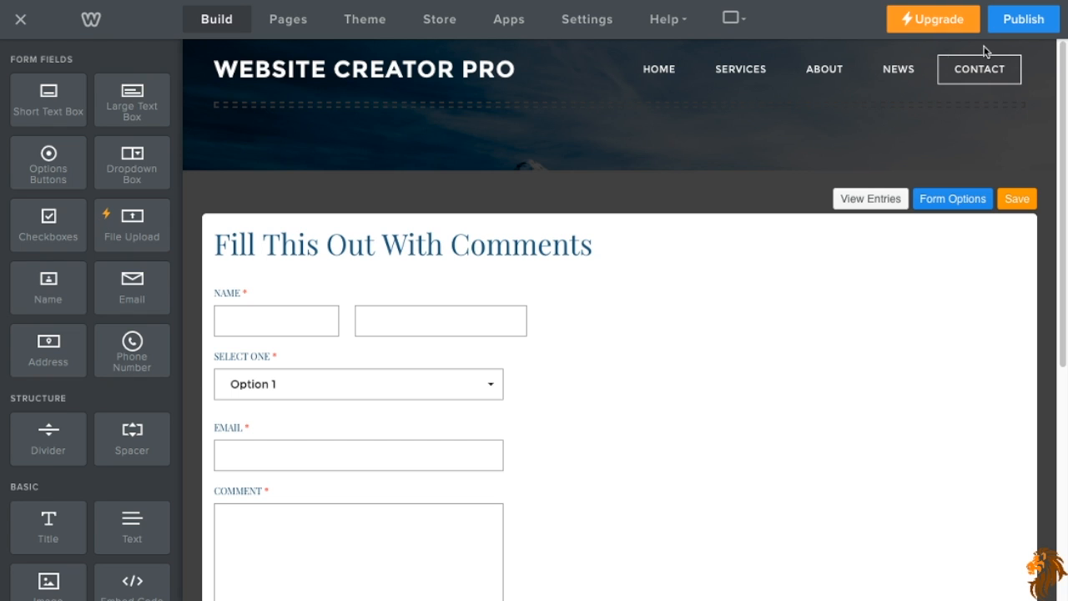
mouse_move(194, 276)
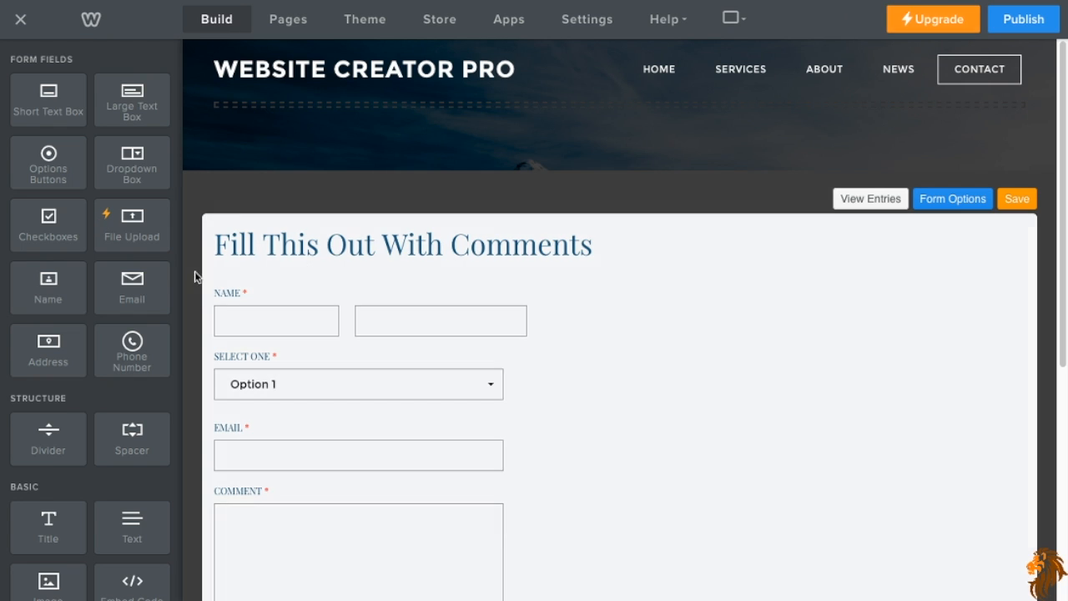
mouse_move(87, 281)
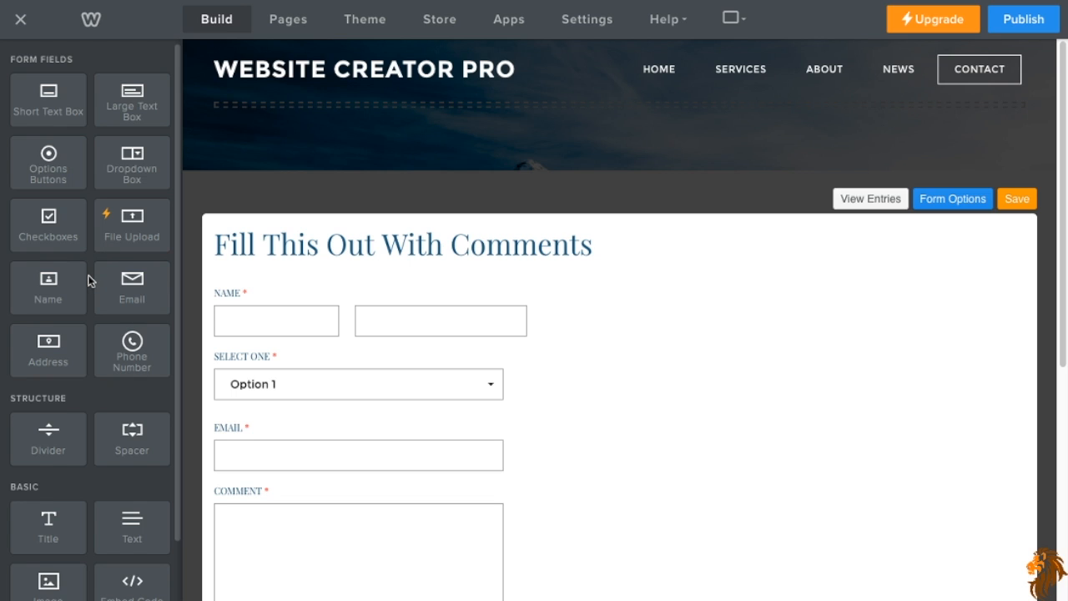
mouse_move(53, 277)
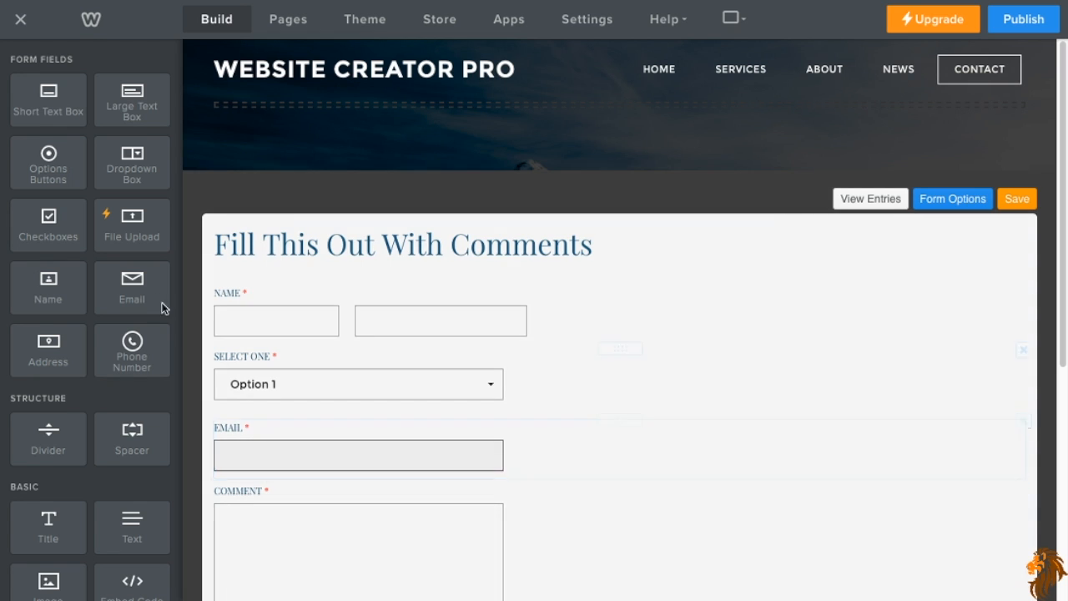
mouse_move(529, 31)
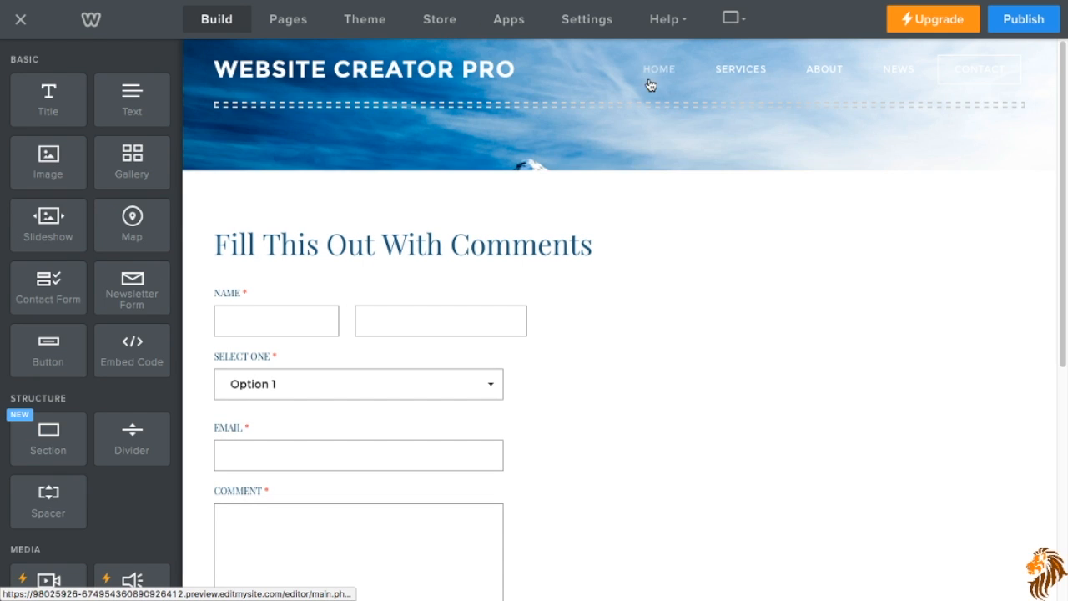
Browse to the Home page, then the News blog page.
click(658, 70)
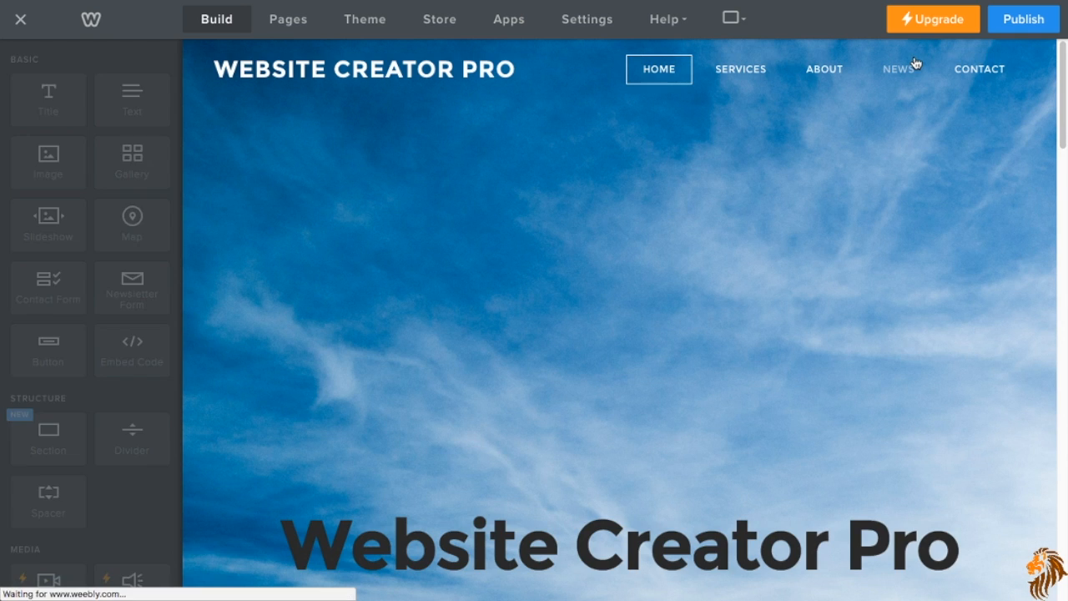
click(897, 68)
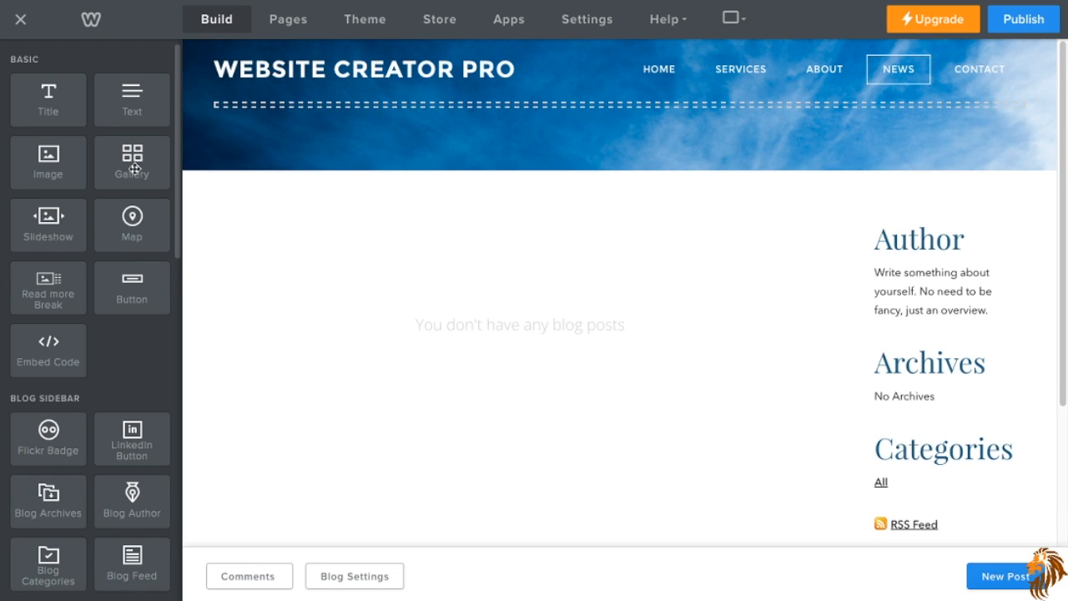
mouse_move(776, 86)
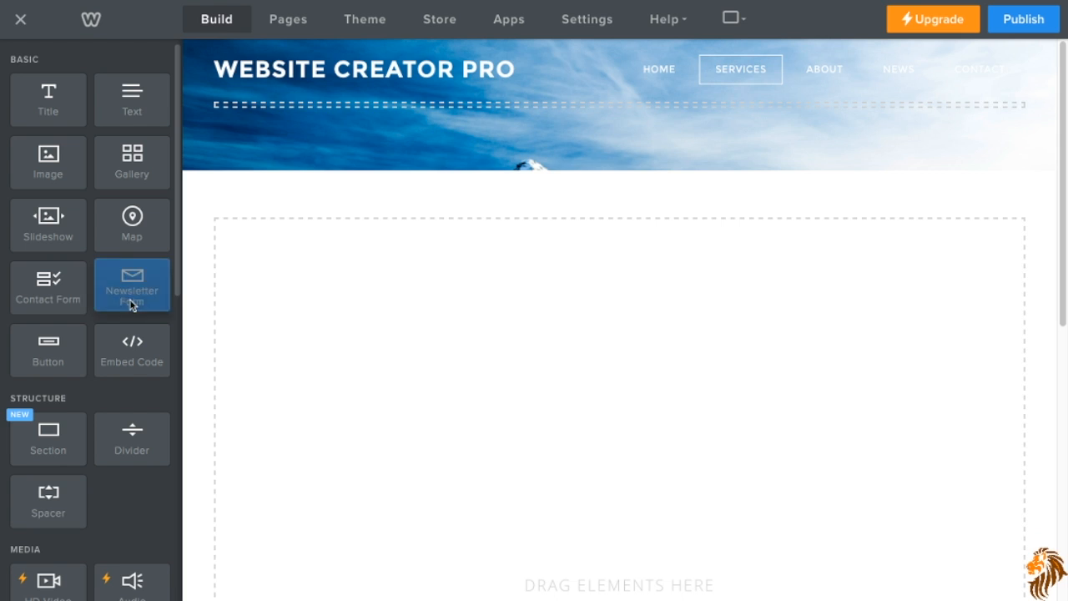
Drop a newsletter signup form with email field onto the Services page and open it for editing.
drag(132, 283, 371, 325)
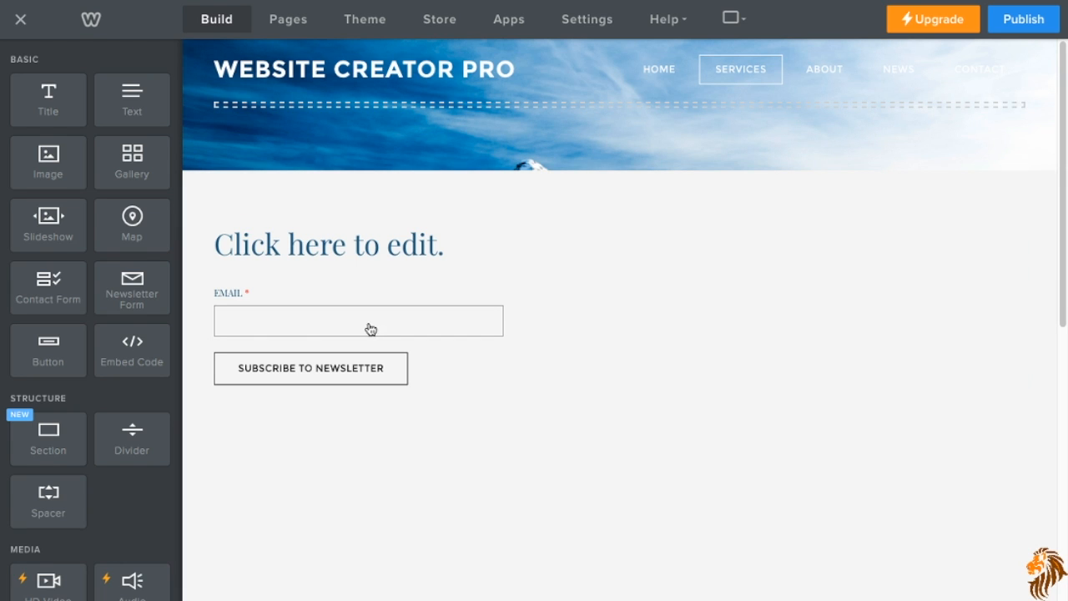
click(328, 242)
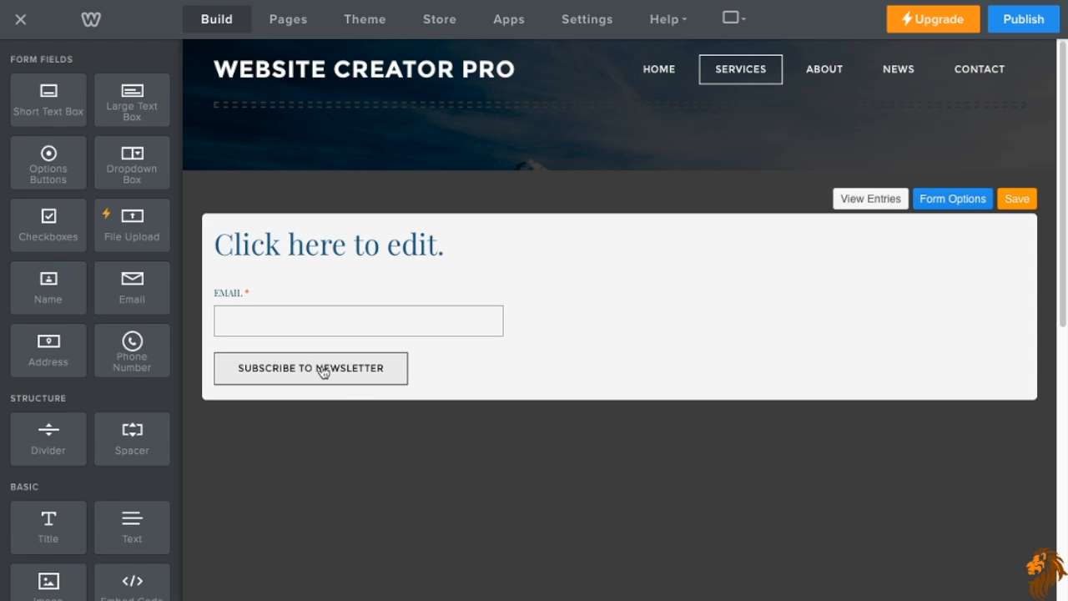
mouse_move(482, 360)
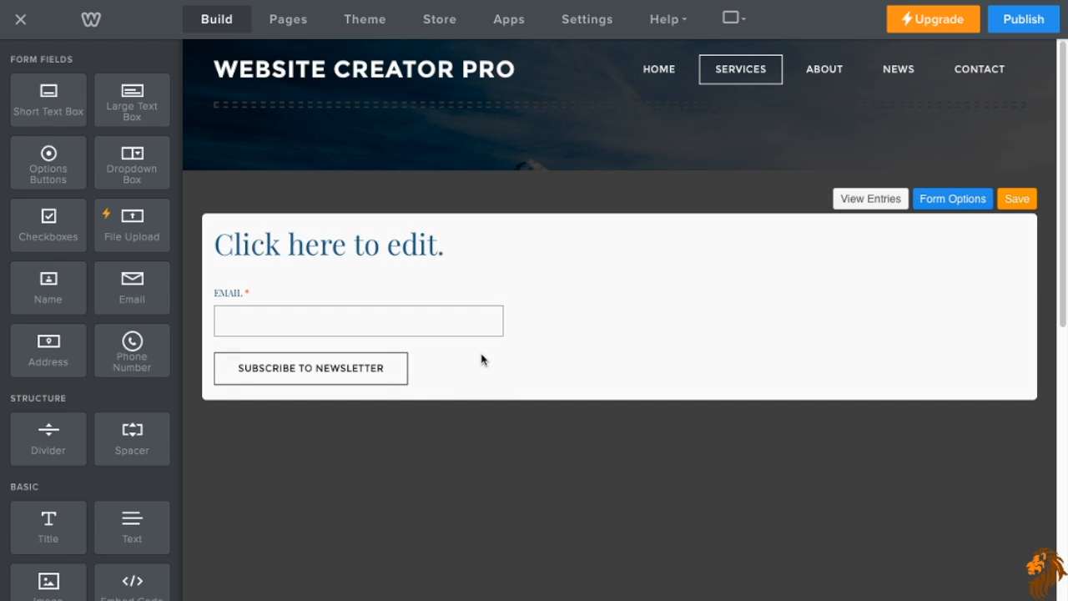
click(953, 199)
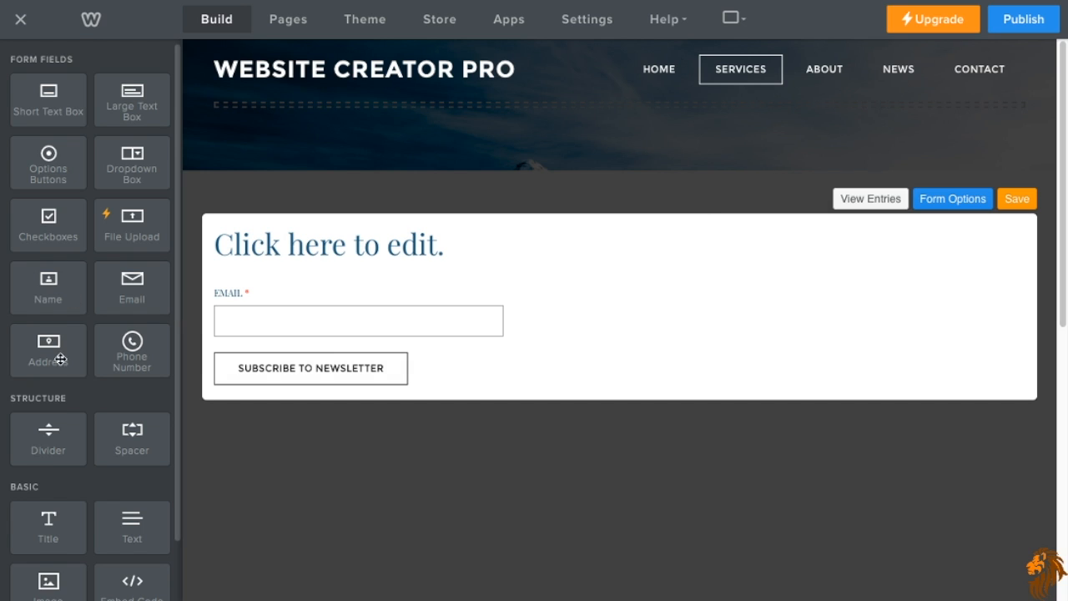
mouse_move(111, 361)
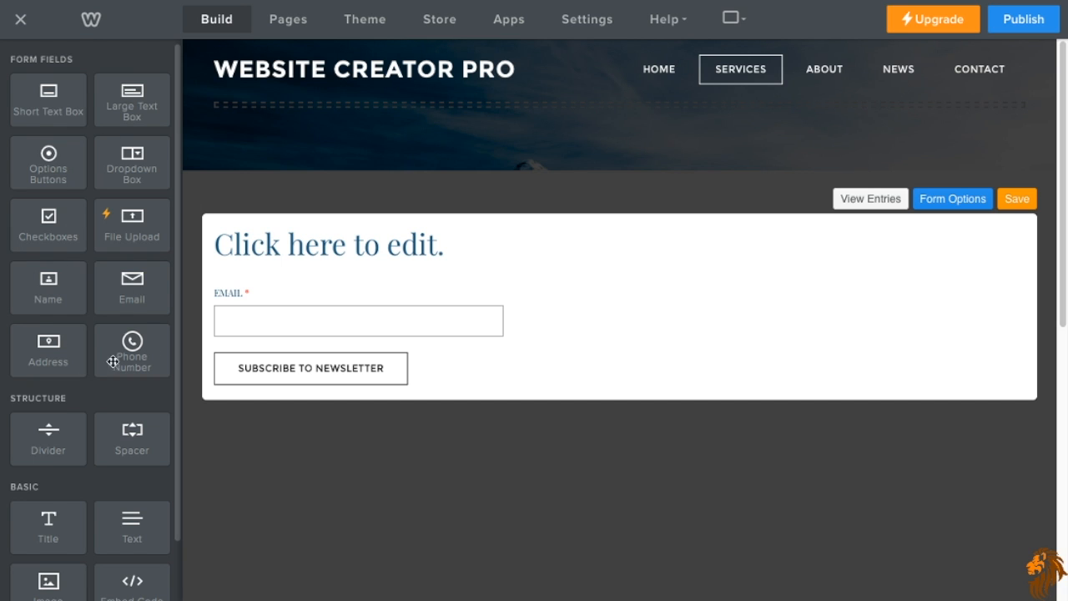
mouse_move(139, 117)
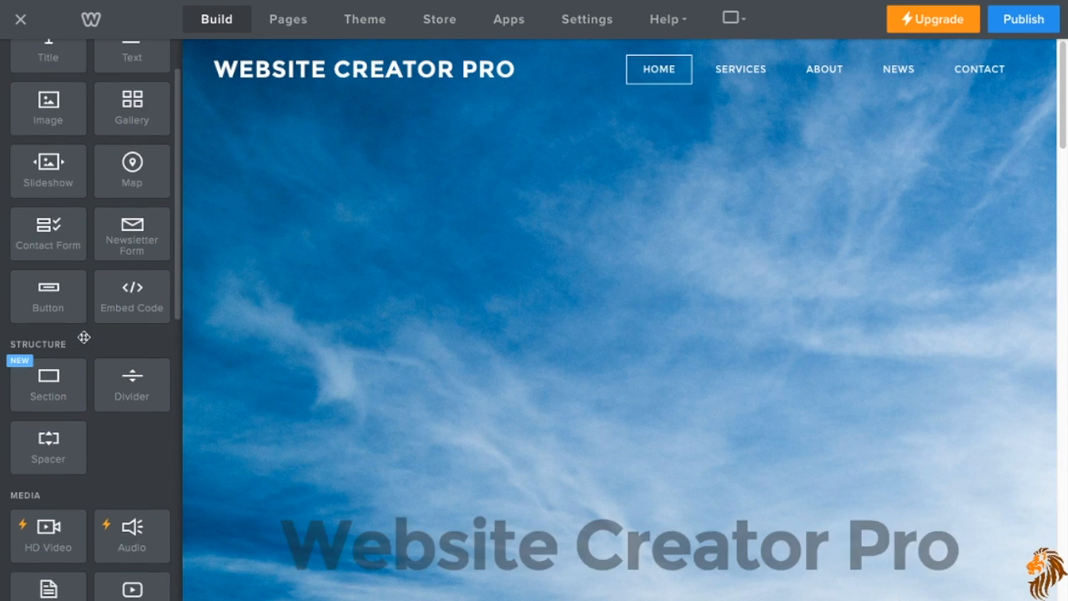
Place a Button element below the snowy header image and open its settings.
scroll(down, 3)
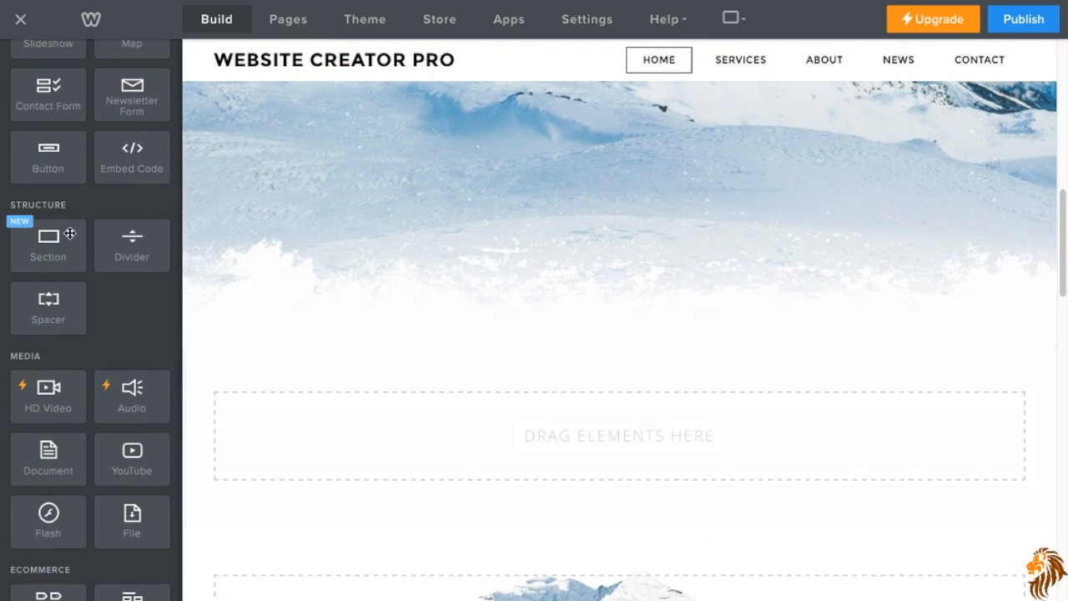
drag(48, 157, 380, 405)
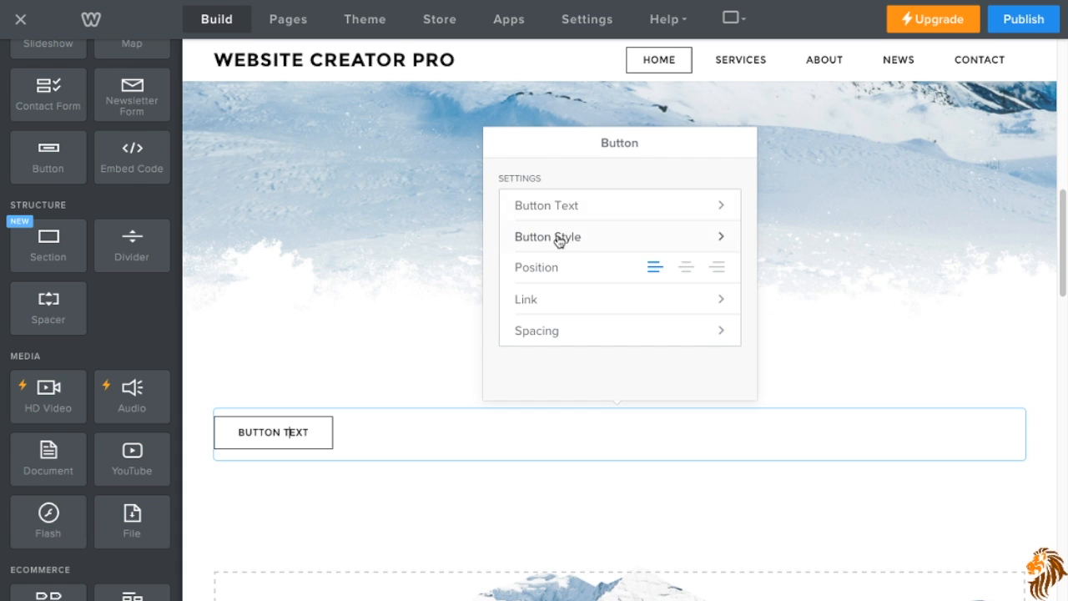
click(547, 236)
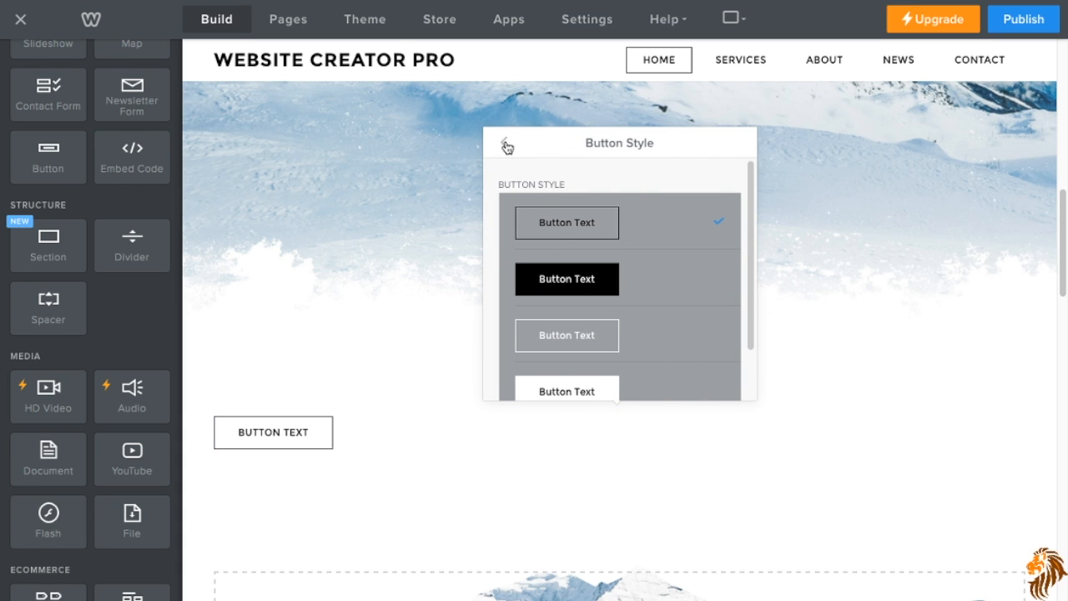
click(567, 222)
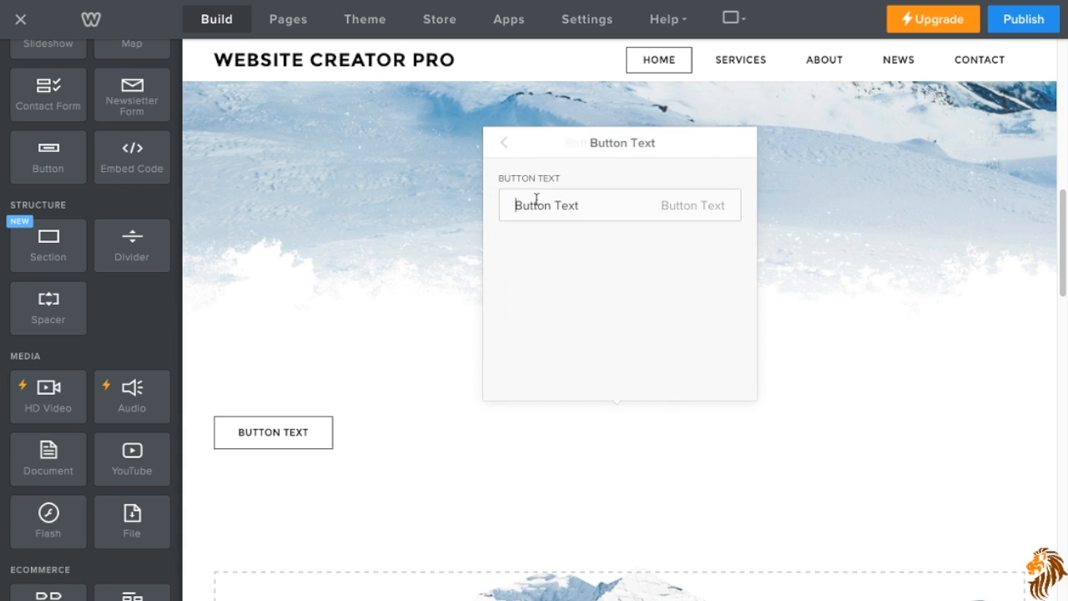
click(434, 217)
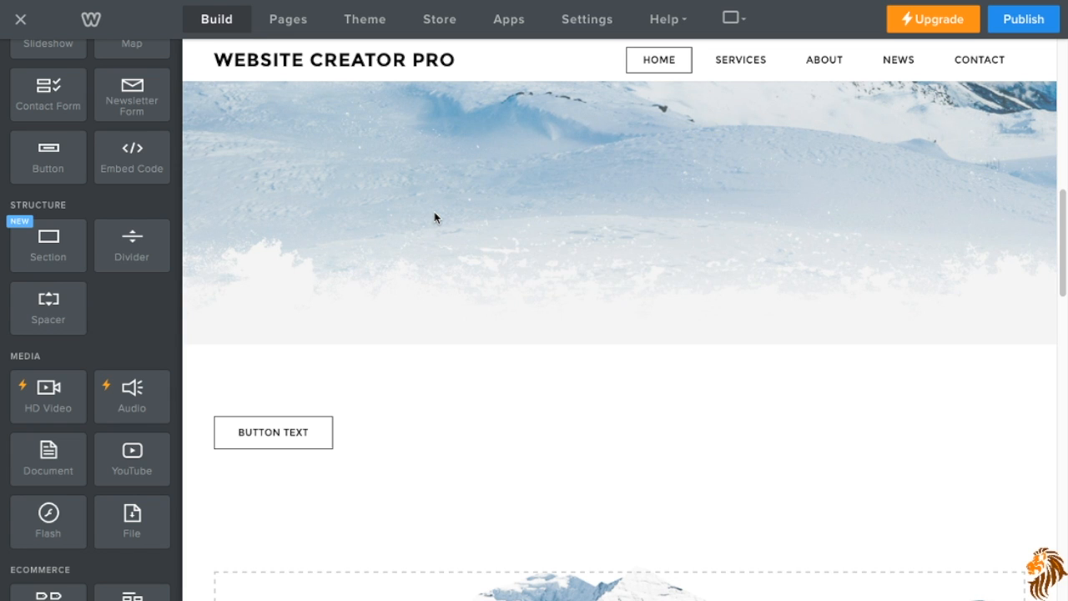
click(273, 432)
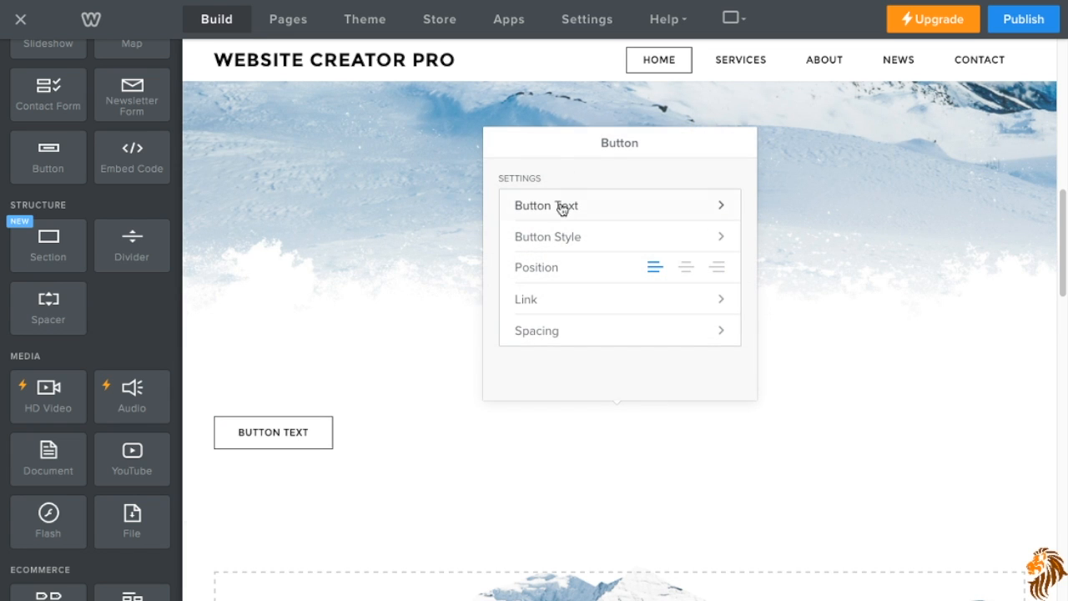
Label the button 'About' and link it to the About standard page.
click(545, 206)
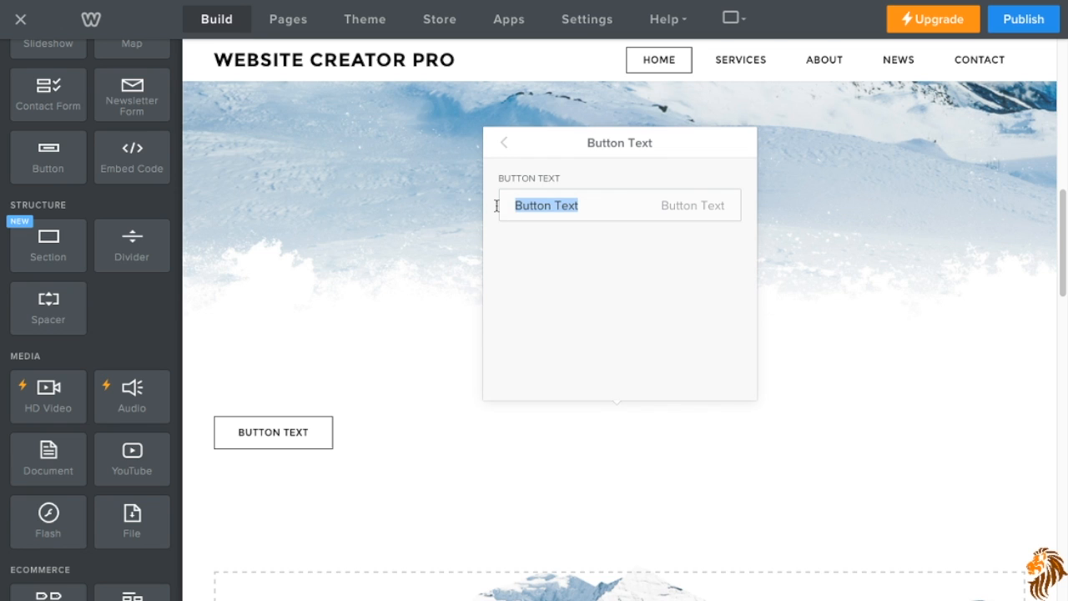
text(Abou)
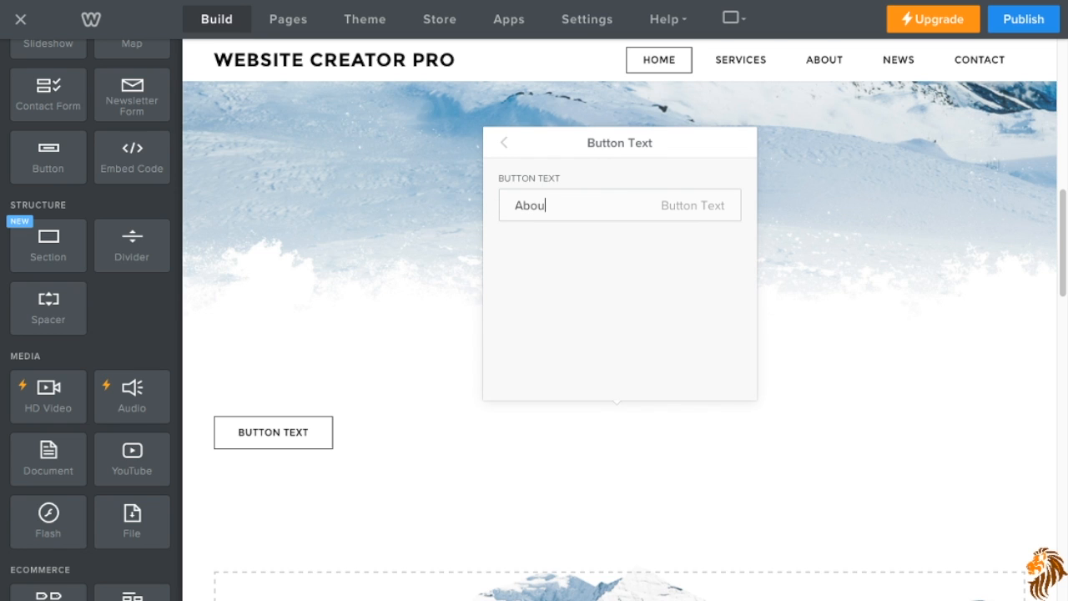
click(504, 142)
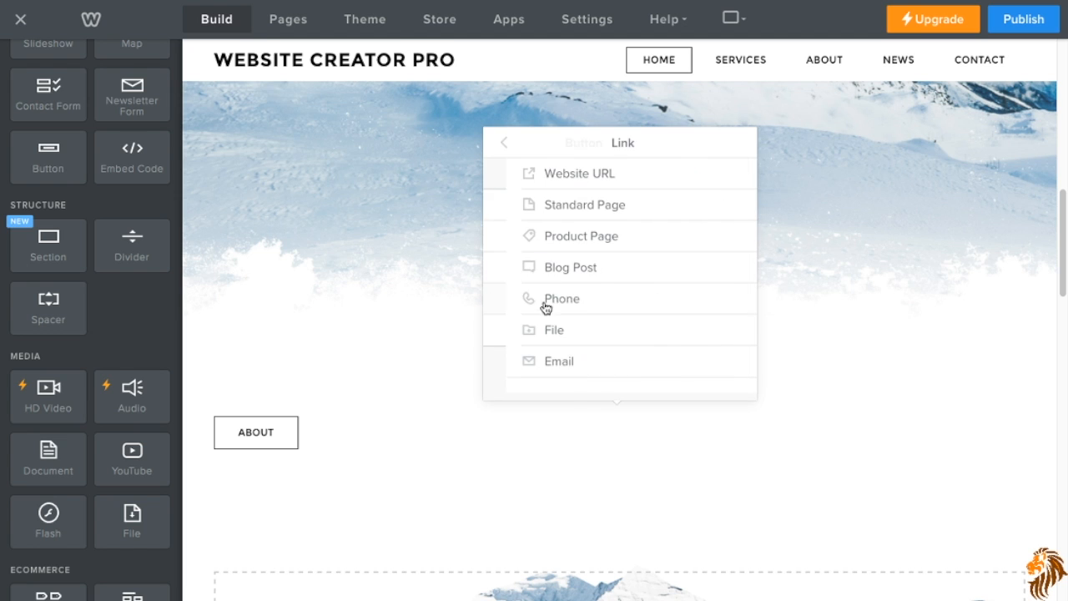
click(580, 204)
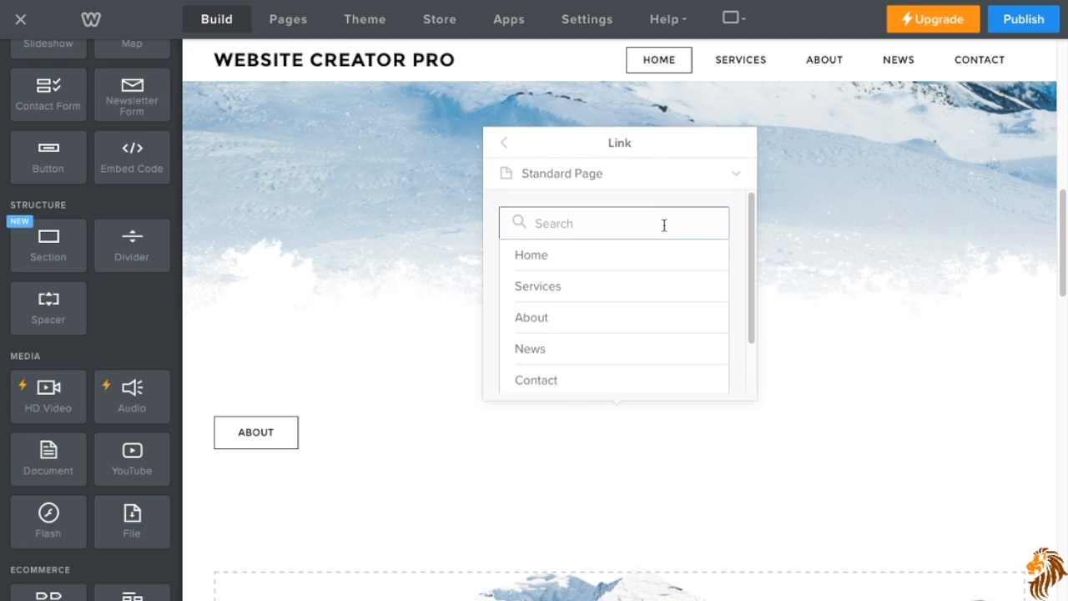
click(531, 317)
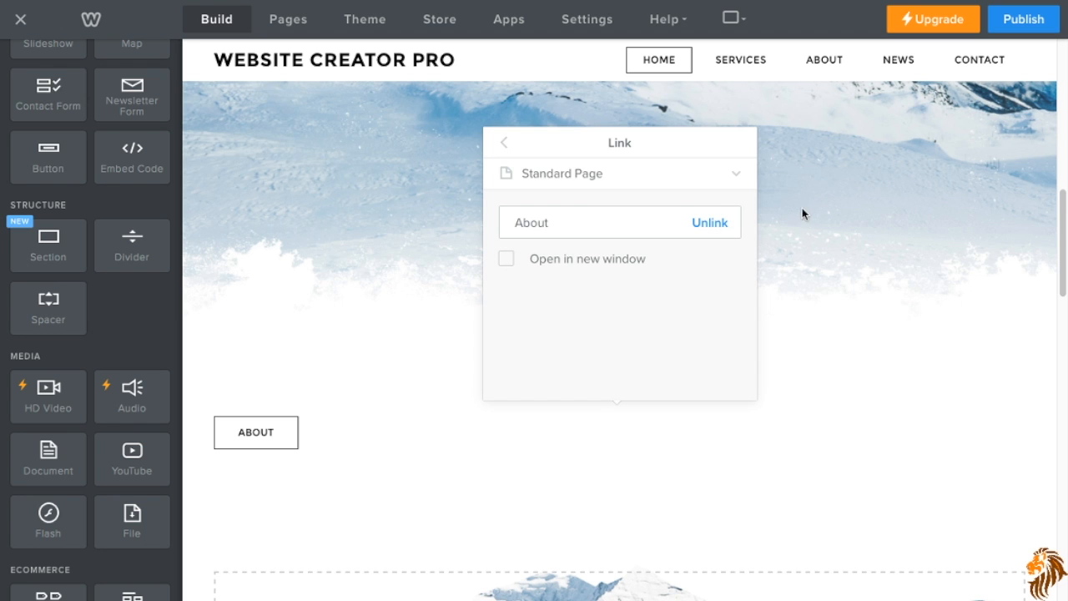
click(503, 142)
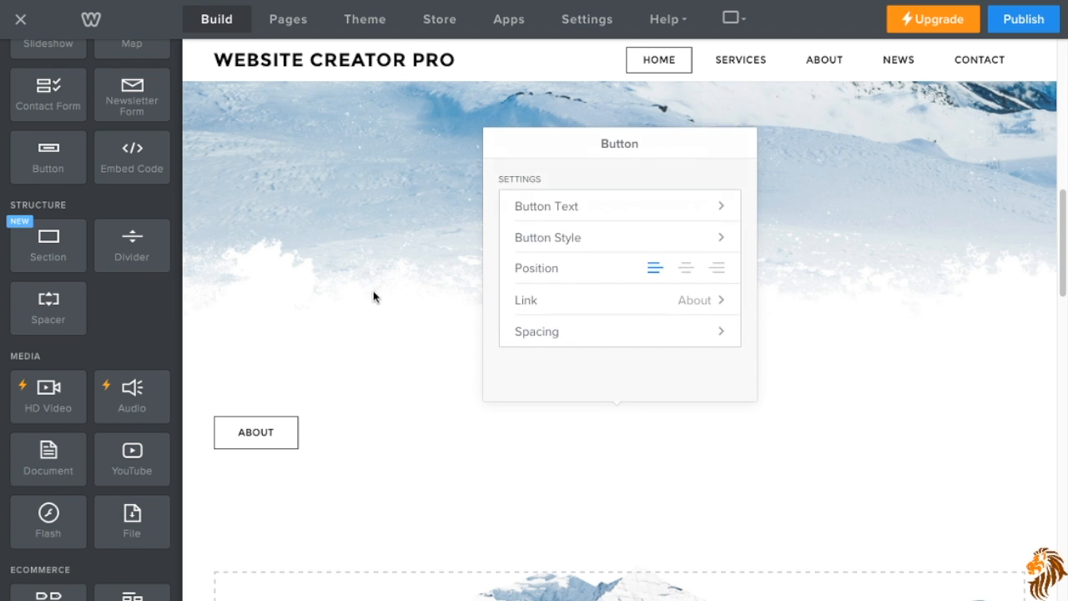
Delete the custom HTML embed block and the About button below the banner.
click(255, 432)
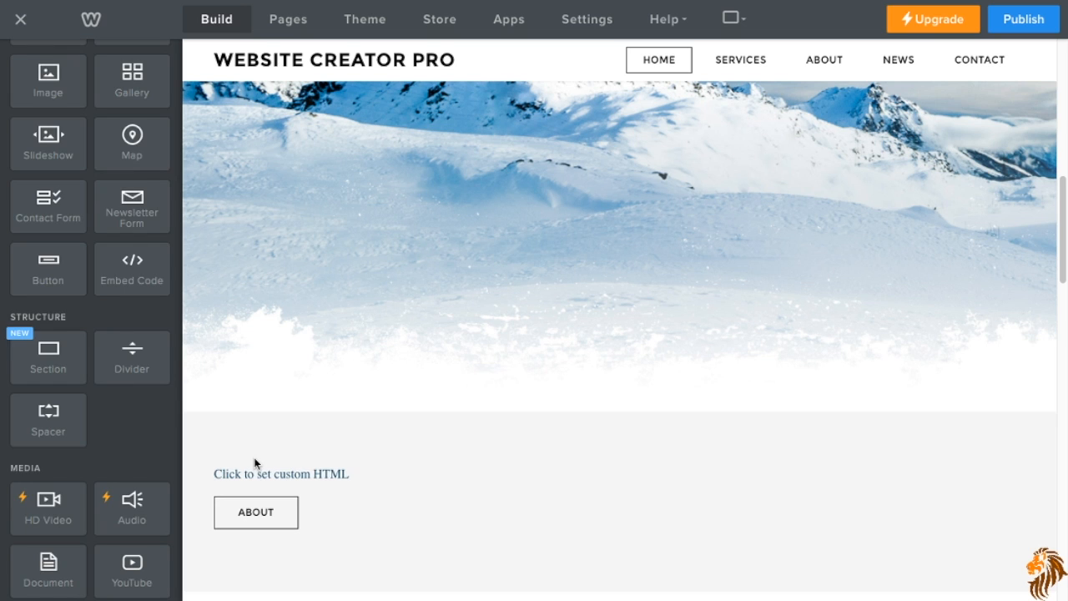
click(280, 474)
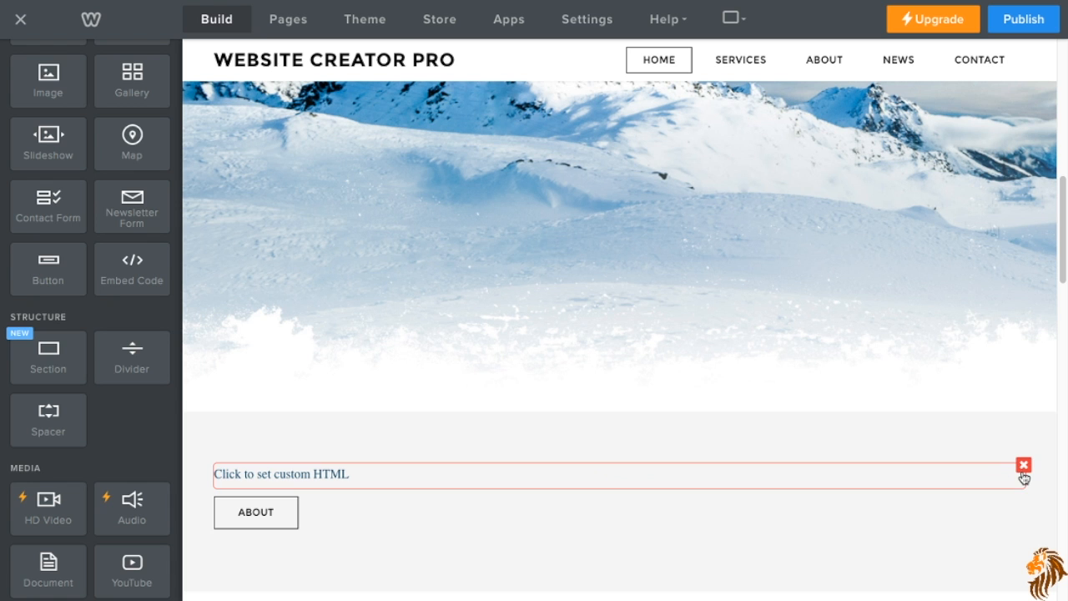
click(1023, 463)
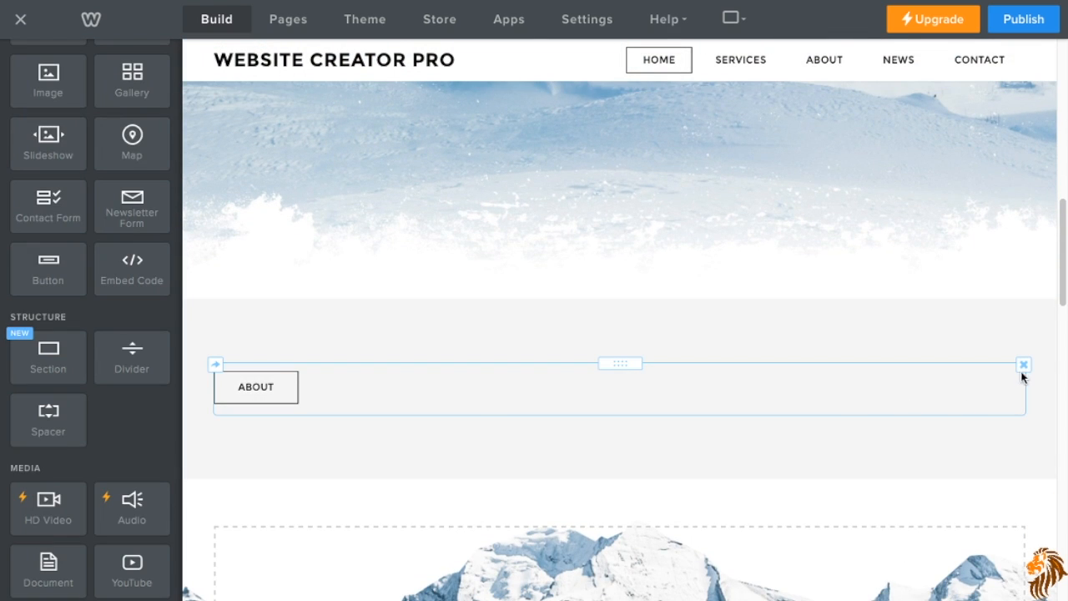
click(1023, 363)
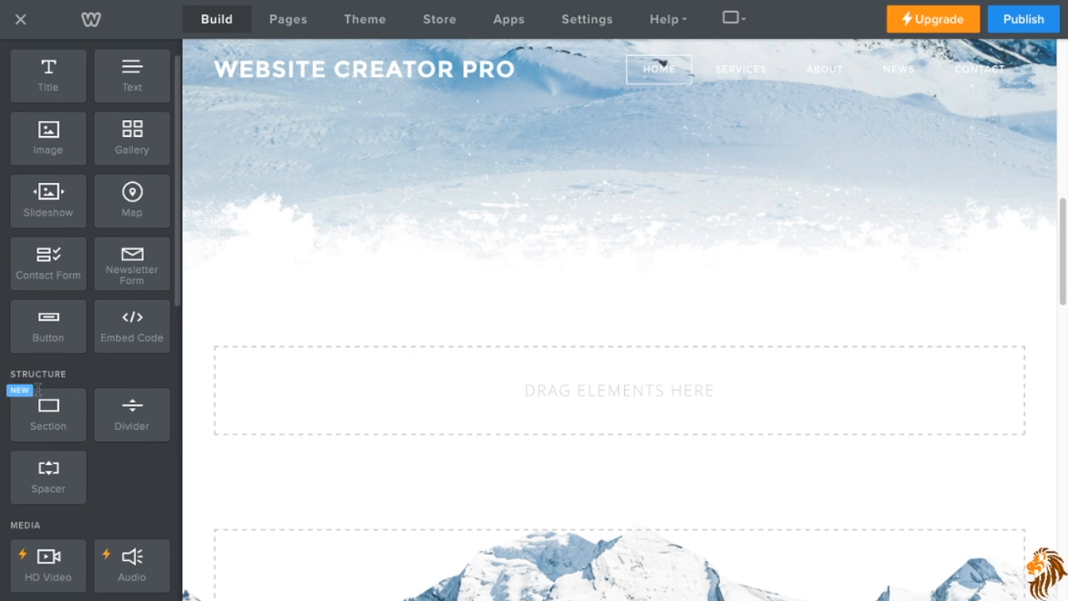
Drop a Title block, then a Text paragraph block, below the snow banner.
scroll(down, 3)
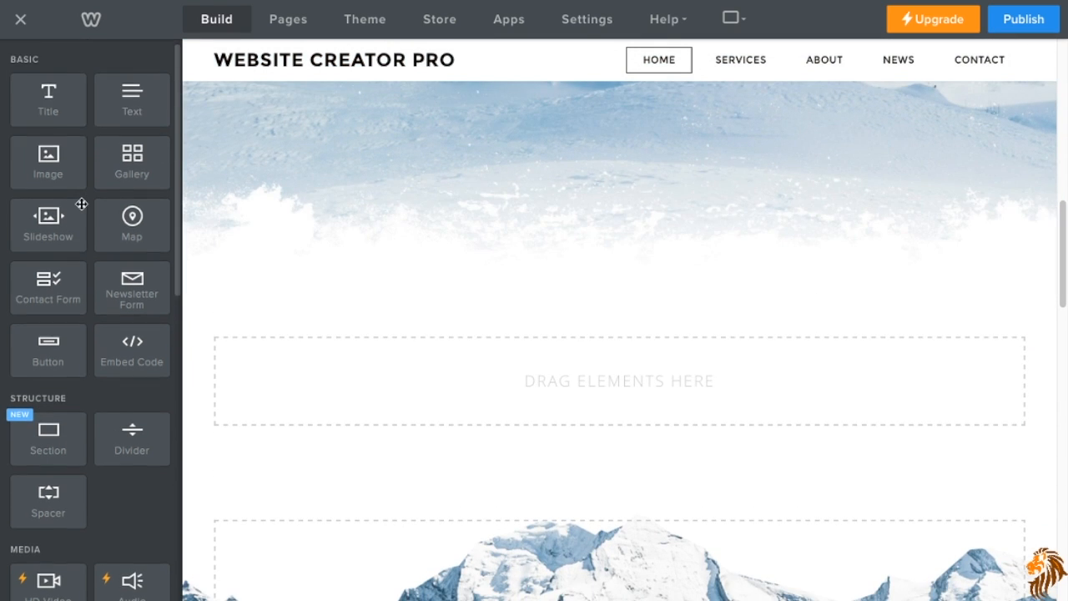
drag(48, 99, 581, 341)
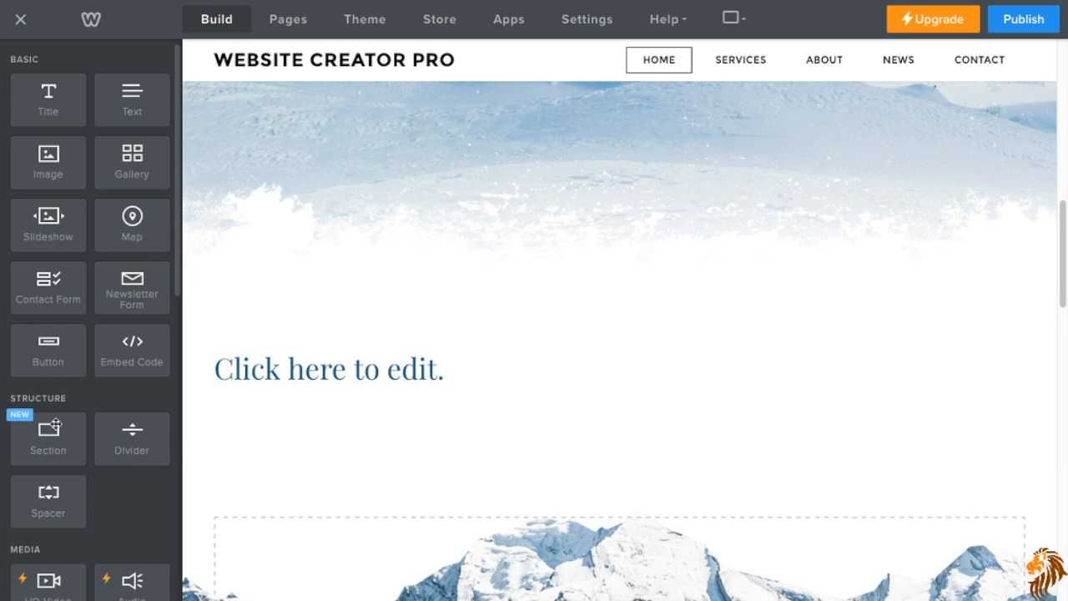
mouse_move(132, 439)
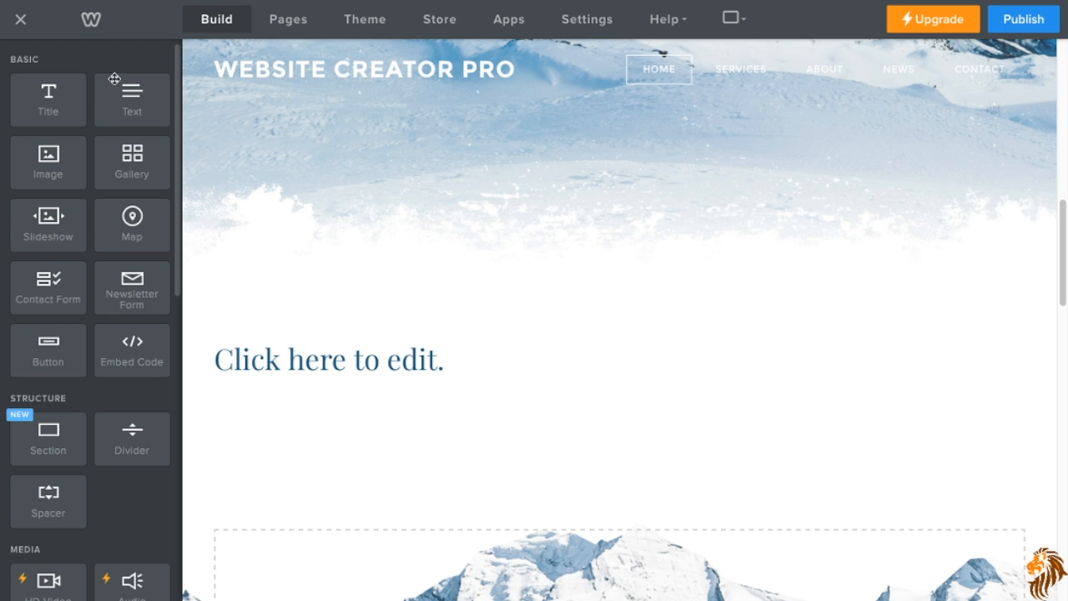
drag(131, 99, 342, 415)
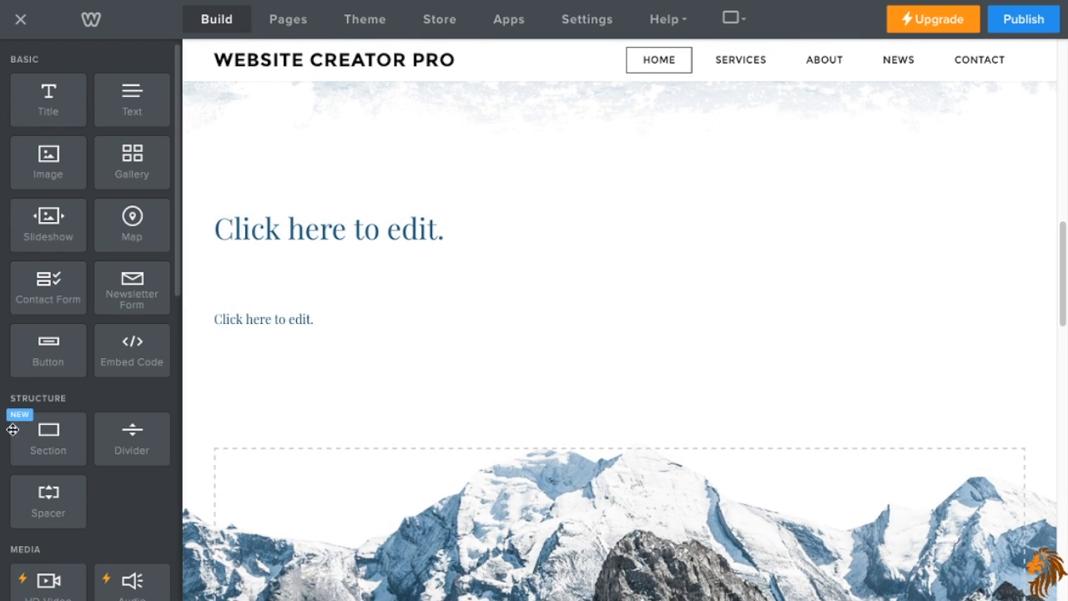
Drop a Section element above the title and a Spacer between title and paragraph.
drag(48, 429, 324, 442)
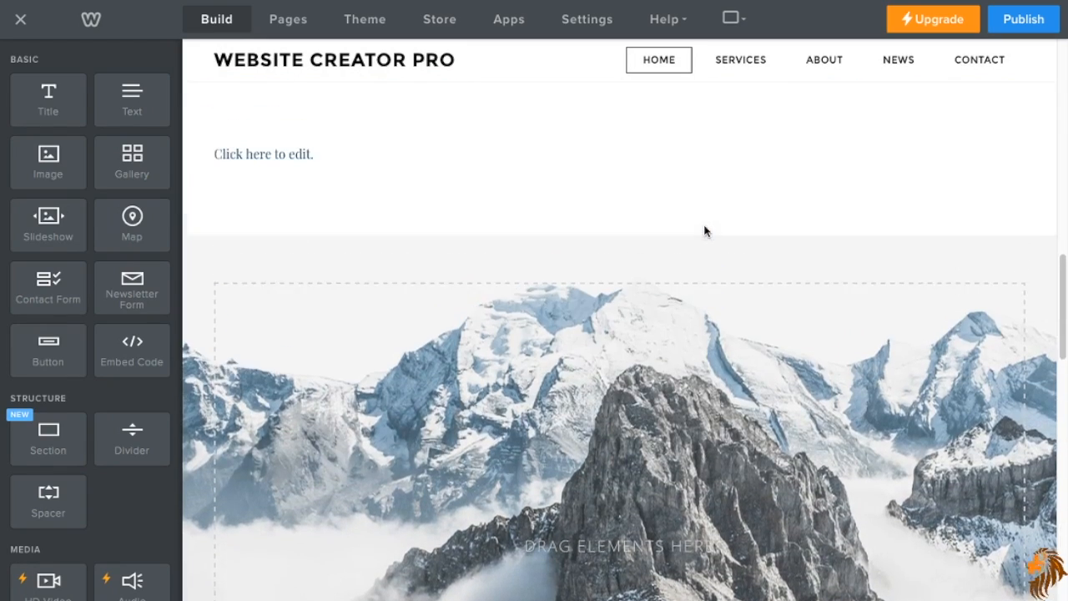
scroll(down, 3)
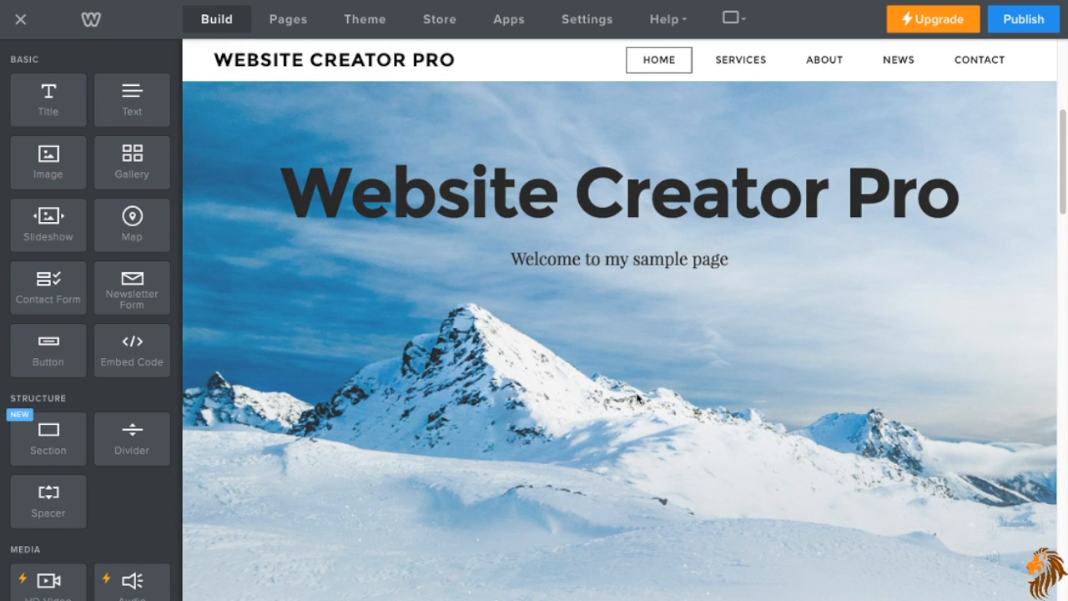
mouse_move(766, 336)
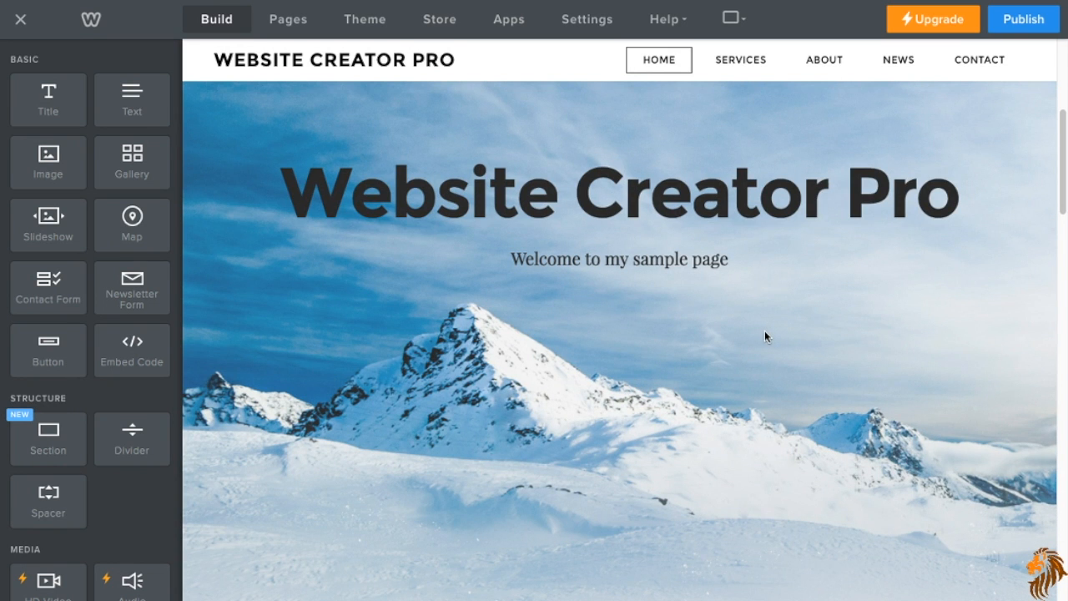
scroll(down, 3)
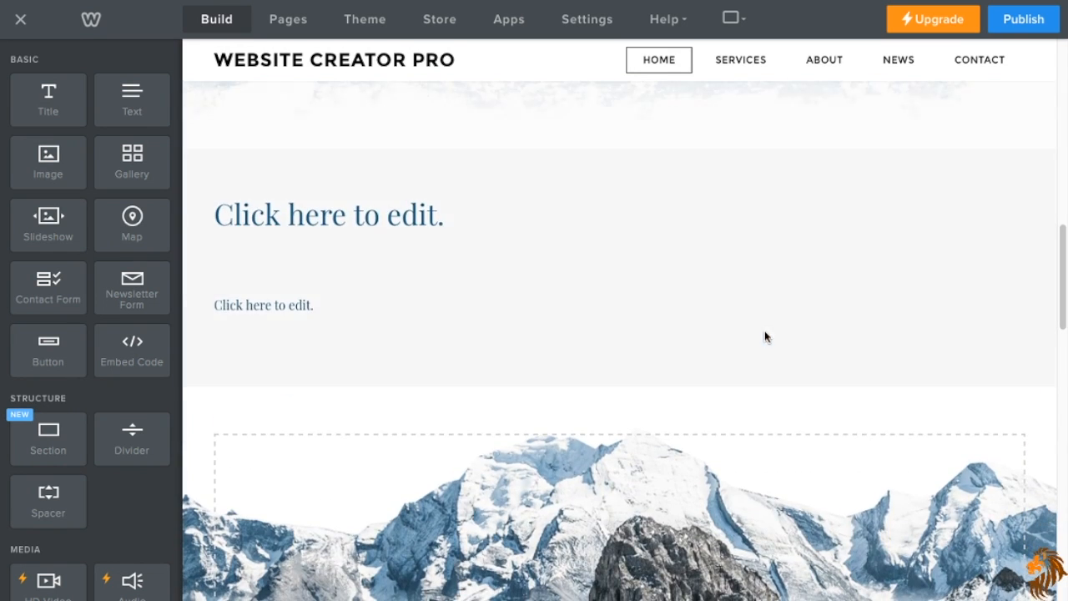
drag(47, 438, 467, 297)
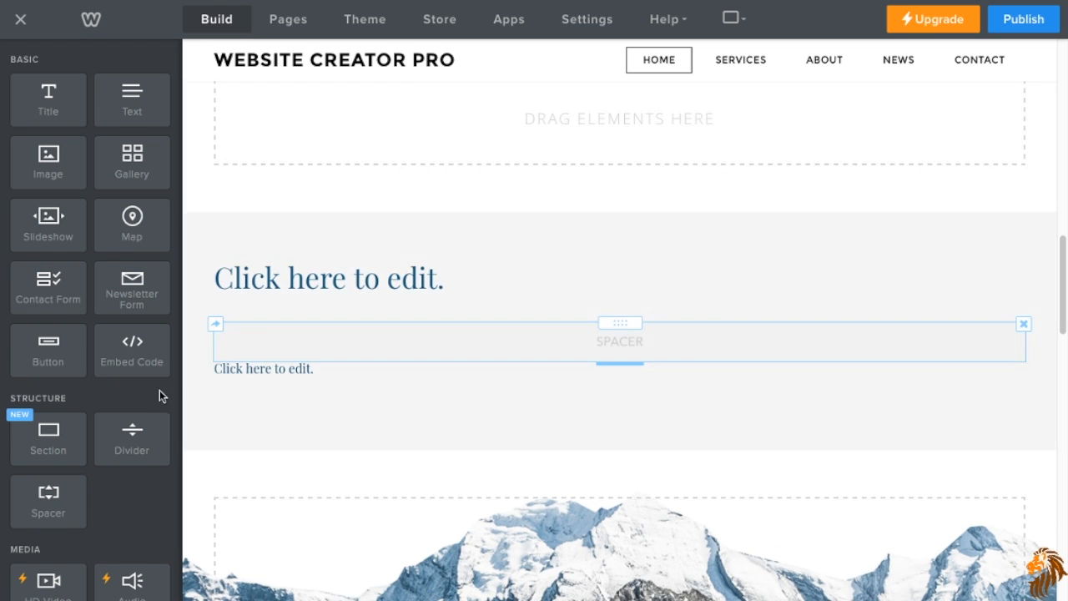
scroll(down, 3)
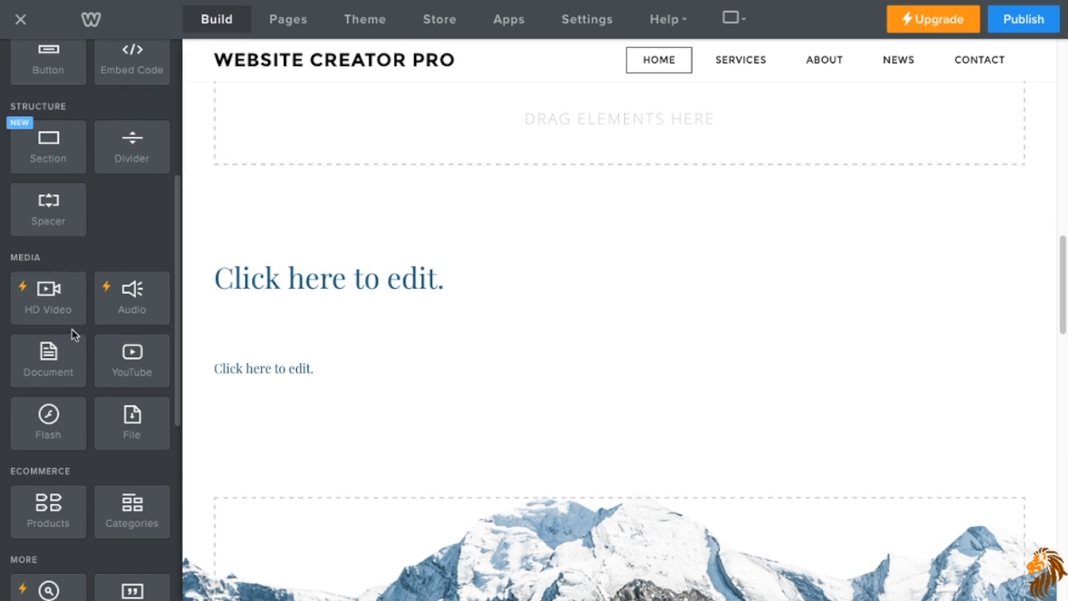
mouse_move(60, 298)
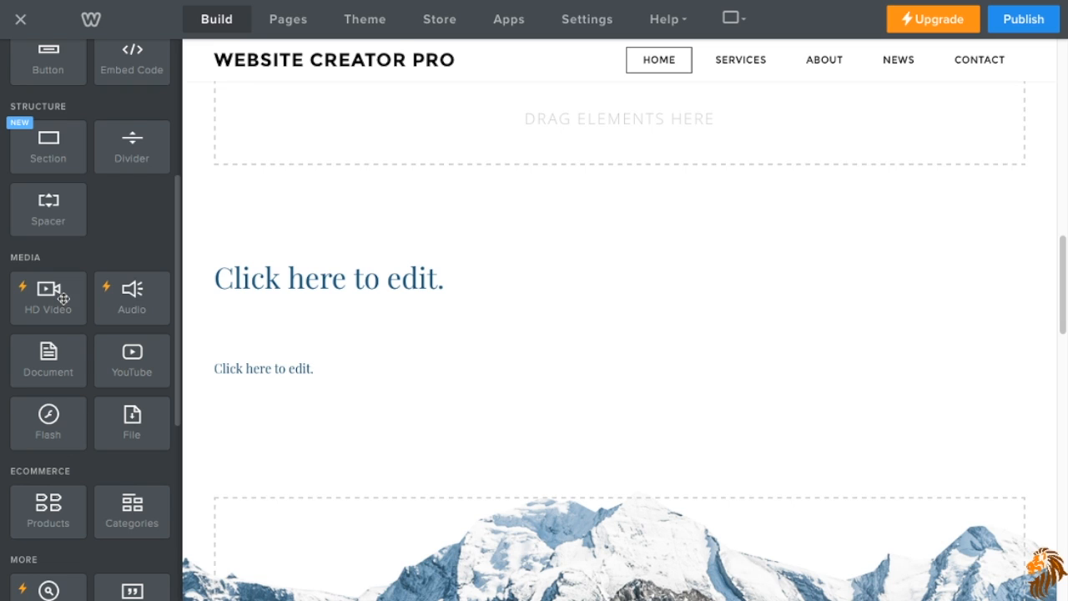
mouse_move(20, 300)
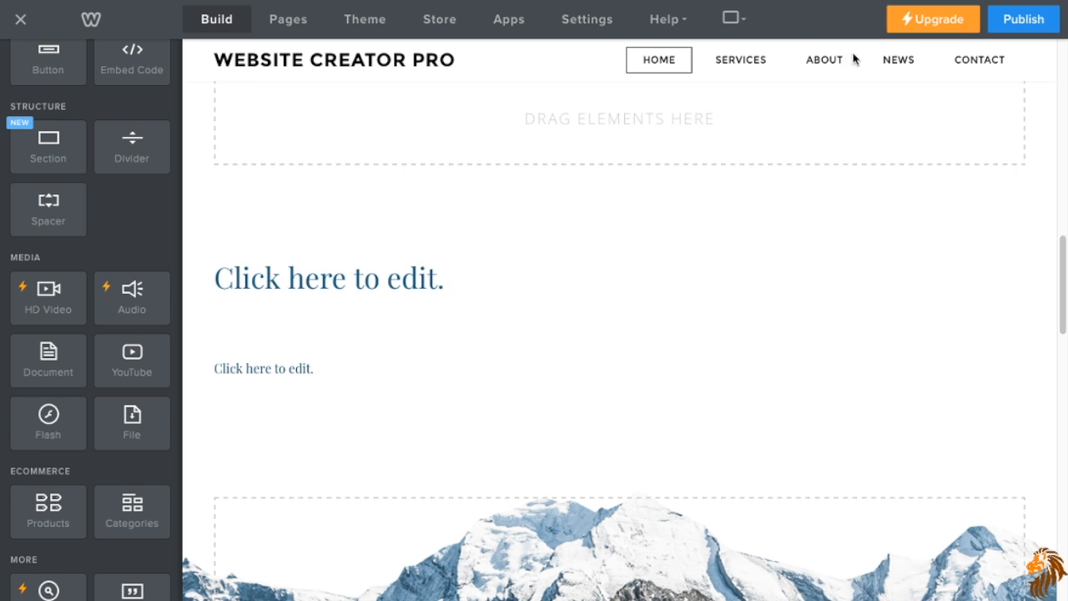
mouse_move(963, 36)
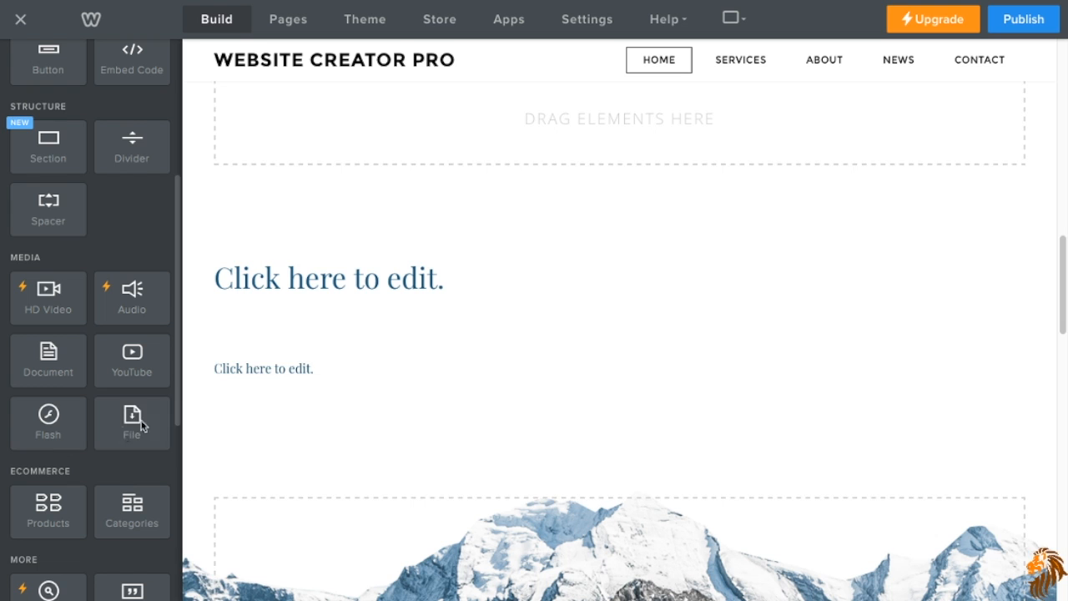
click(131, 423)
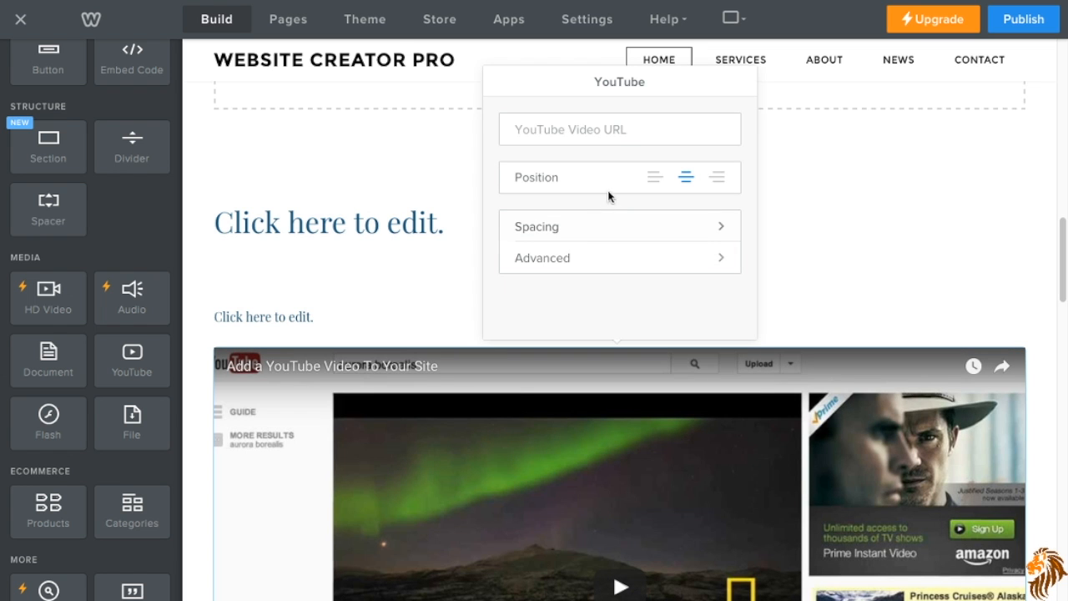
click(619, 130)
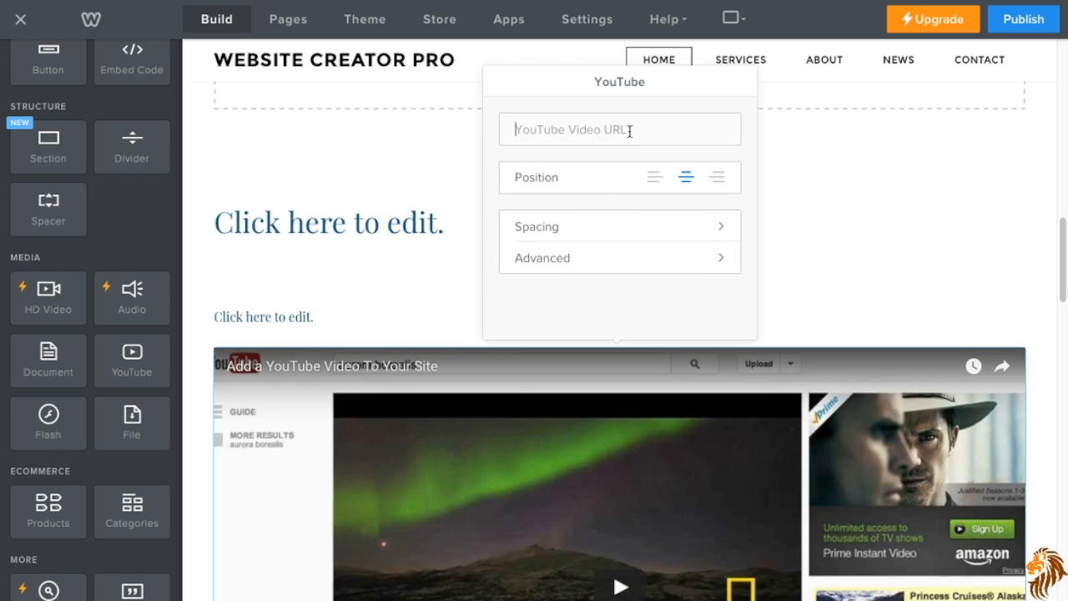
mouse_move(466, 317)
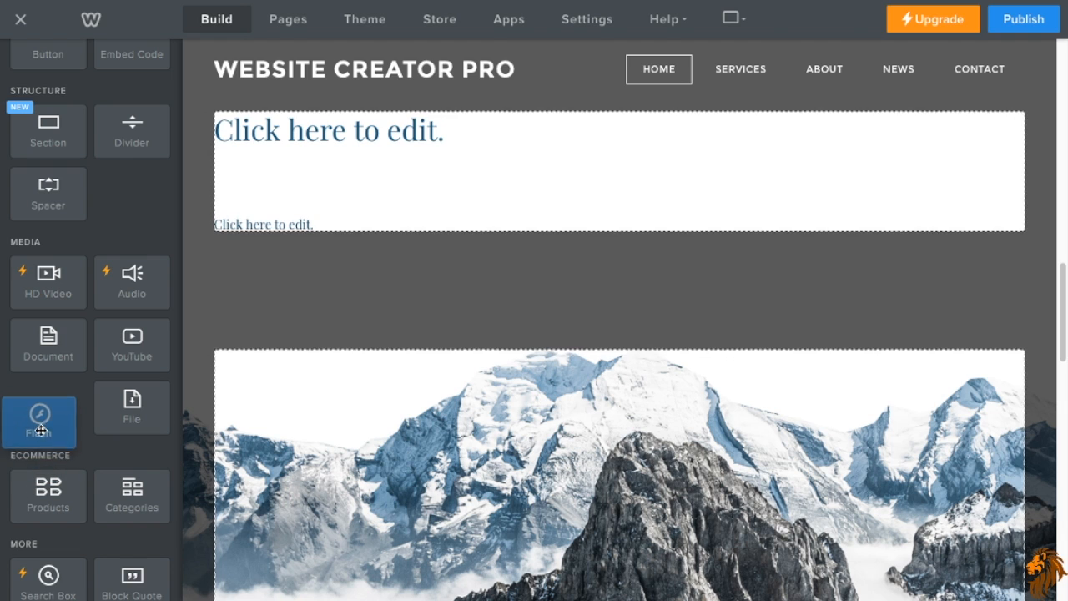
Place a Block Quote under the paragraph text, then click into and out of it.
scroll(down, 3)
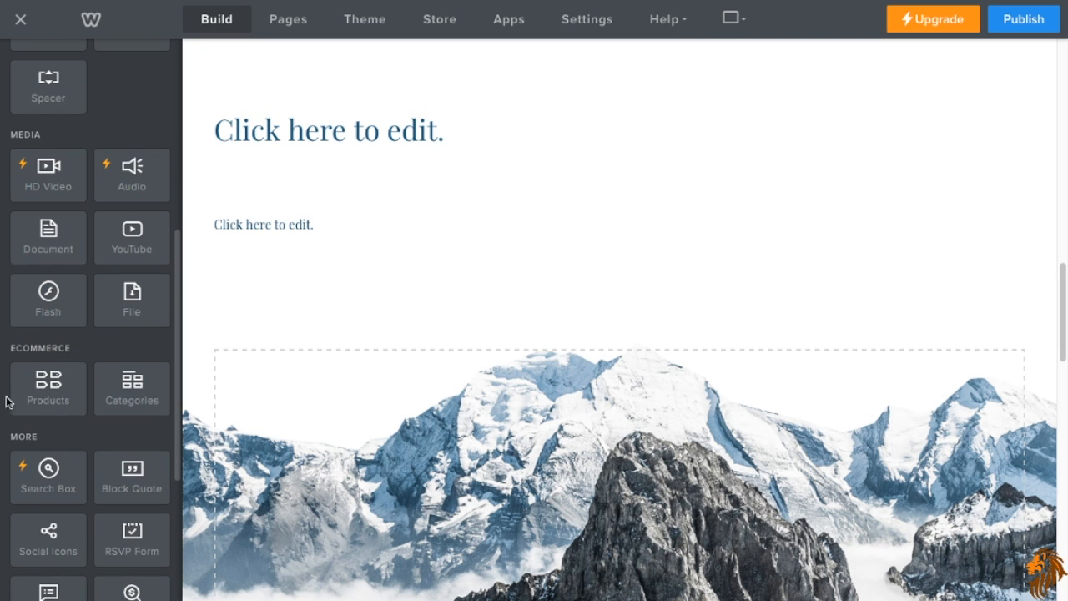
mouse_move(27, 345)
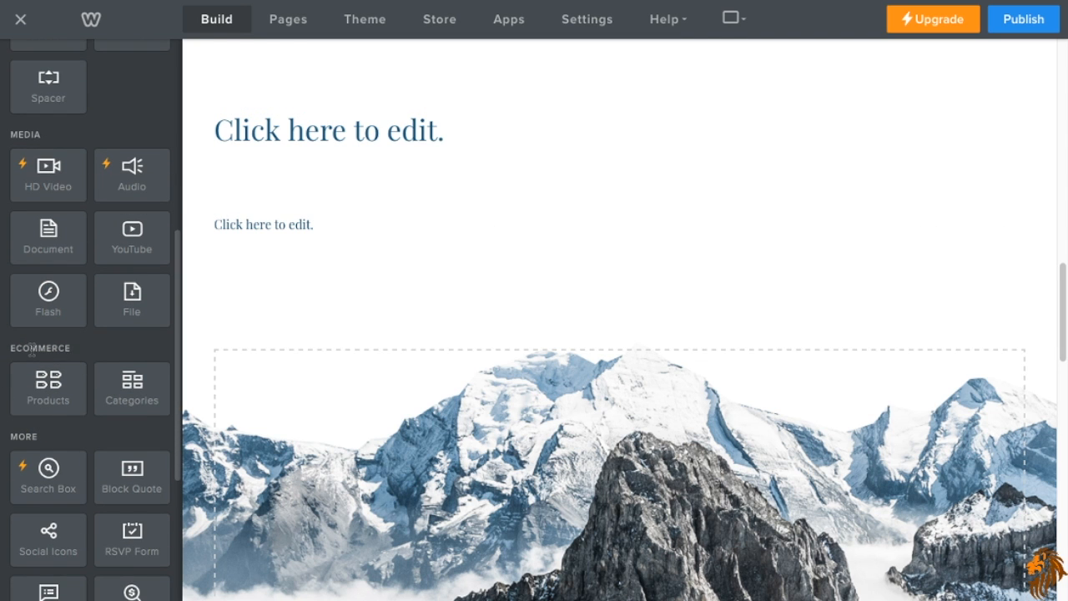
mouse_move(49, 358)
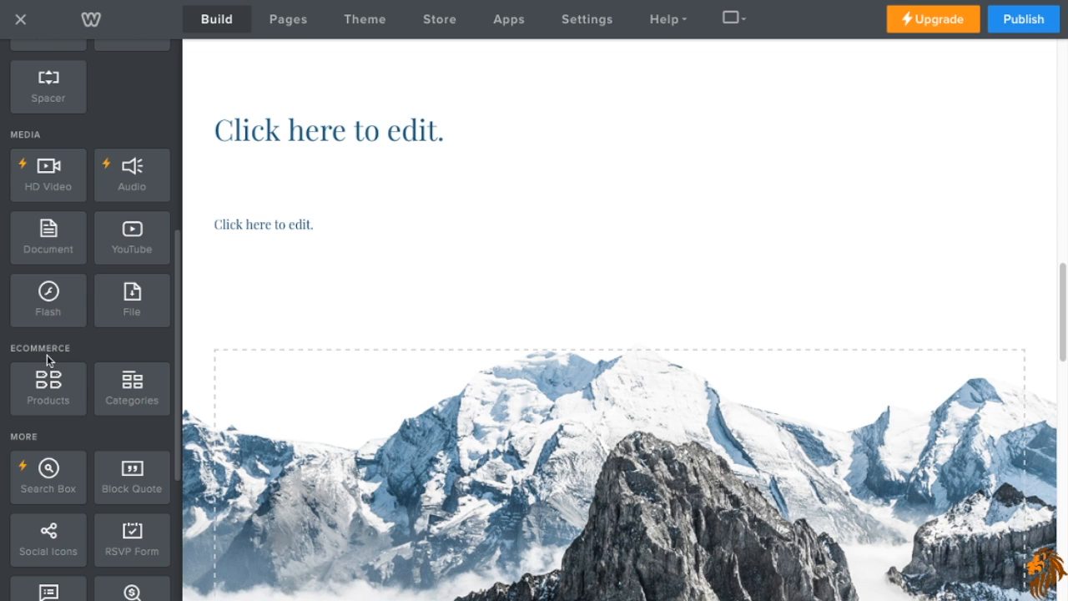
scroll(down, 3)
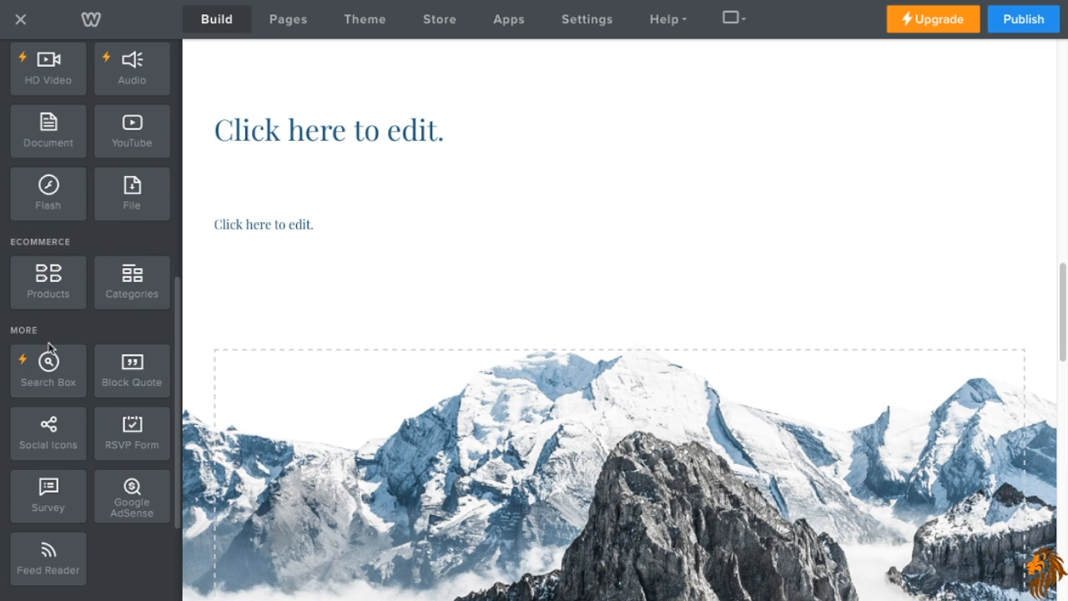
scroll(down, 3)
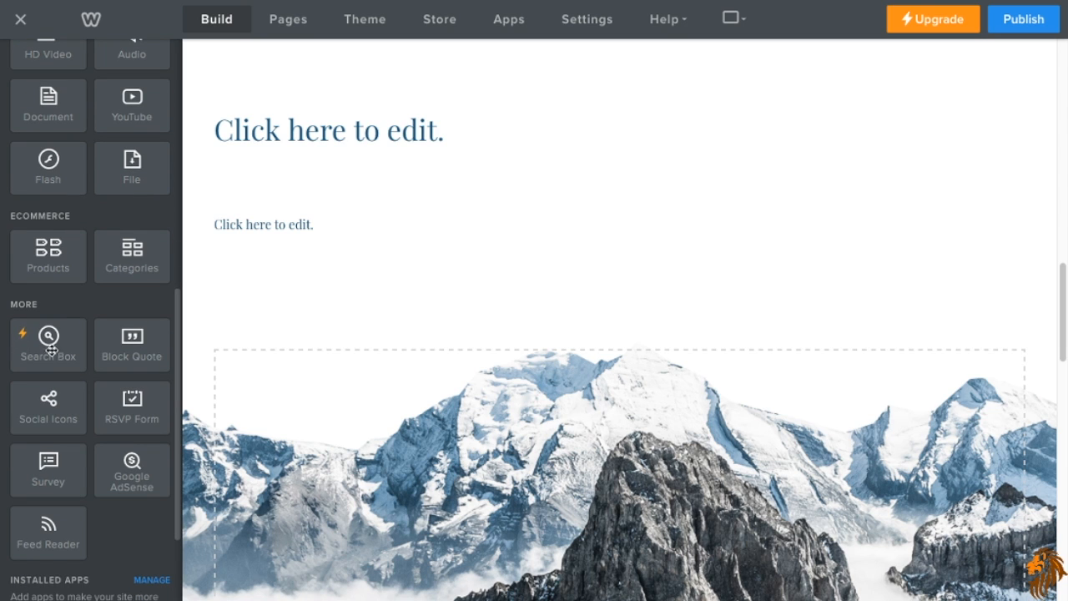
mouse_move(75, 356)
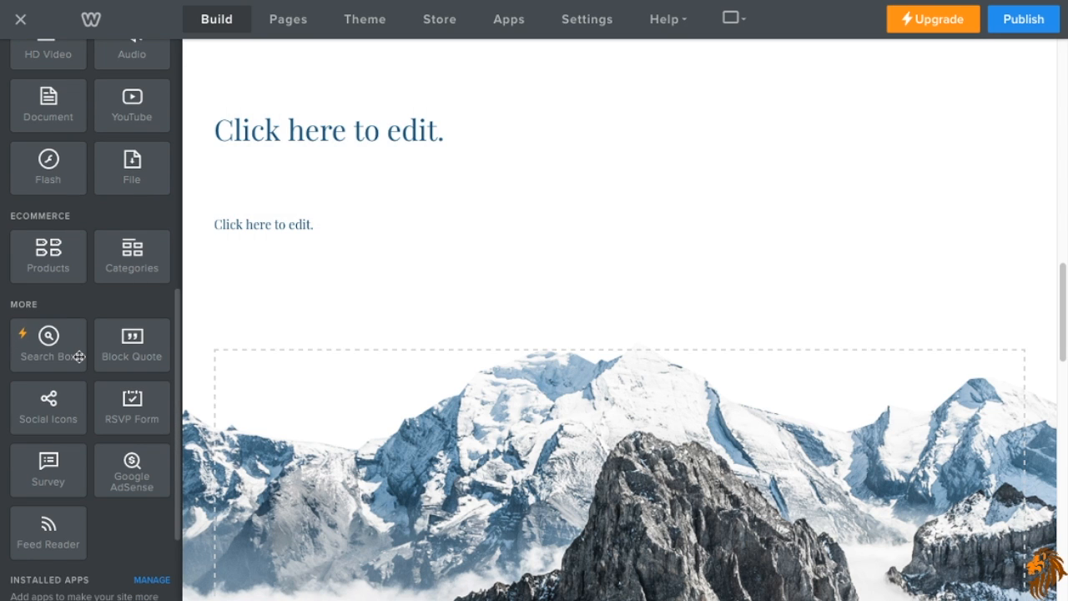
mouse_move(120, 353)
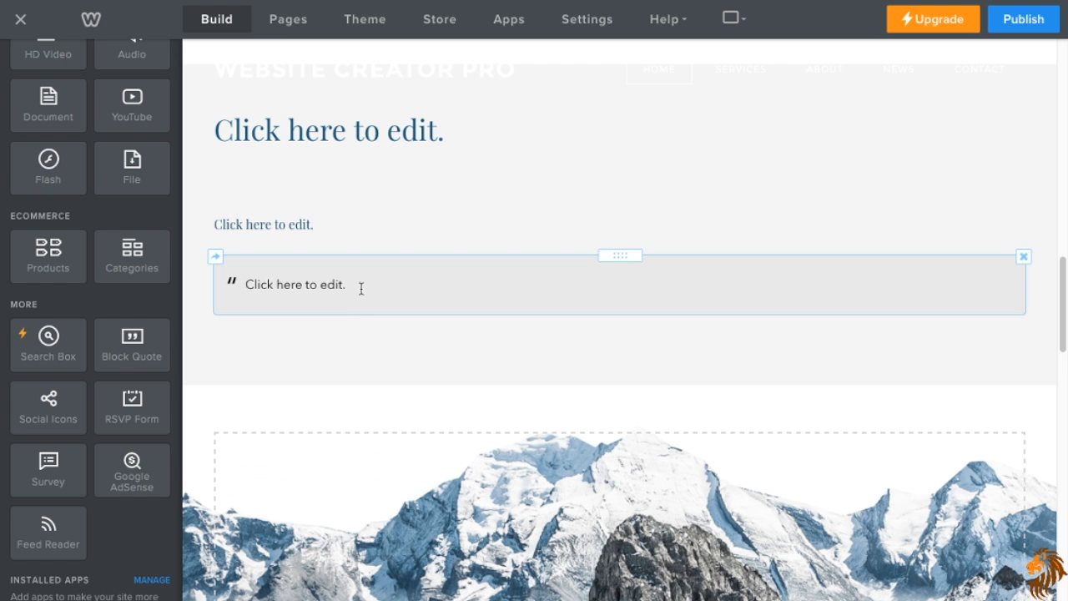
click(296, 284)
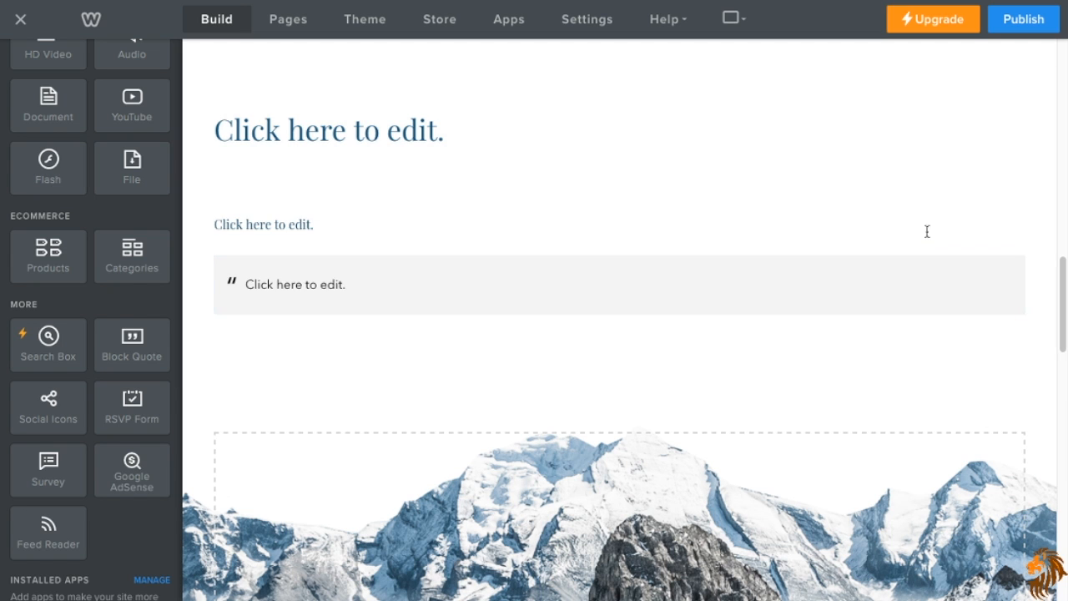
click(1023, 257)
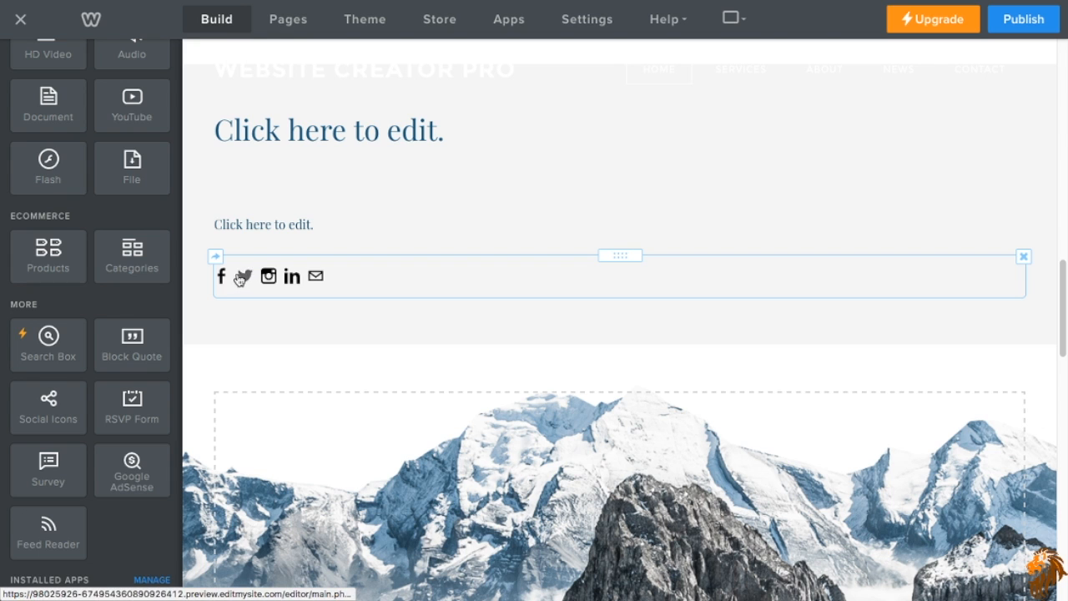
Hide the LinkedIn icon from the social icons row, leaving four networks.
click(245, 276)
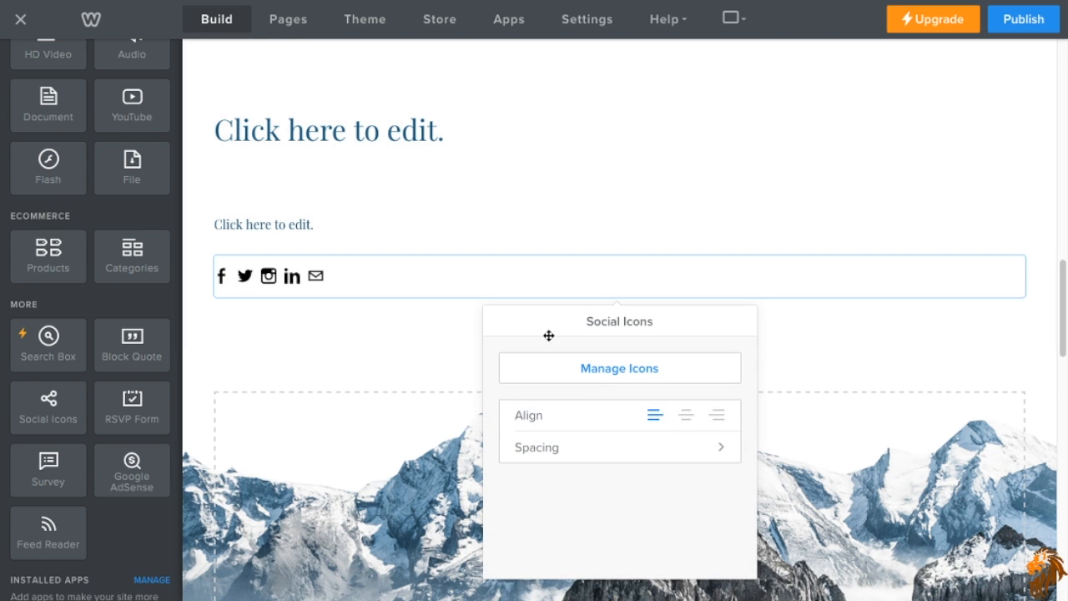
click(619, 368)
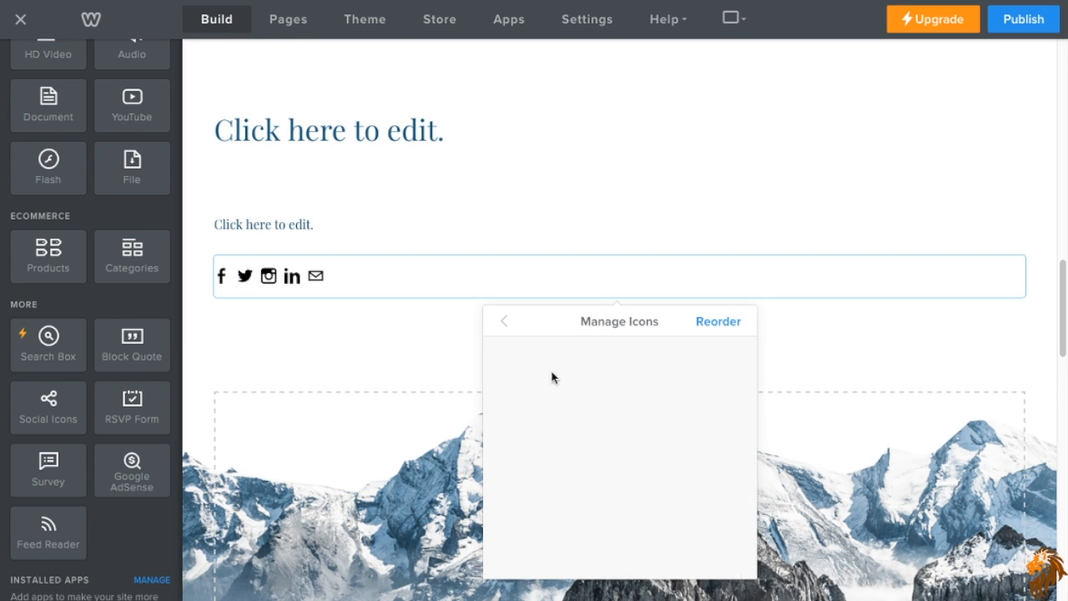
mouse_move(536, 331)
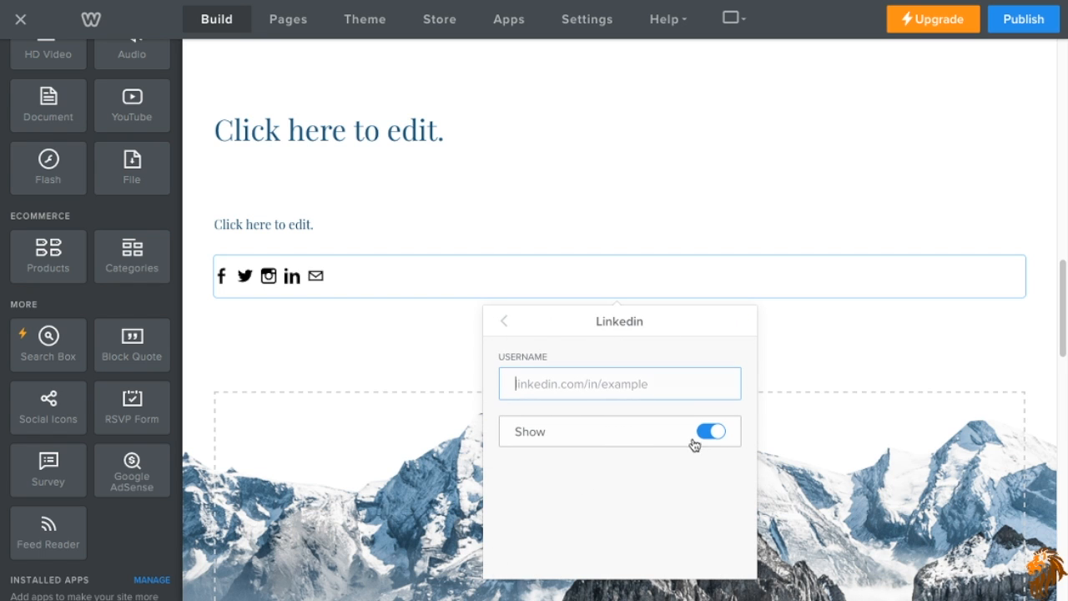
click(712, 432)
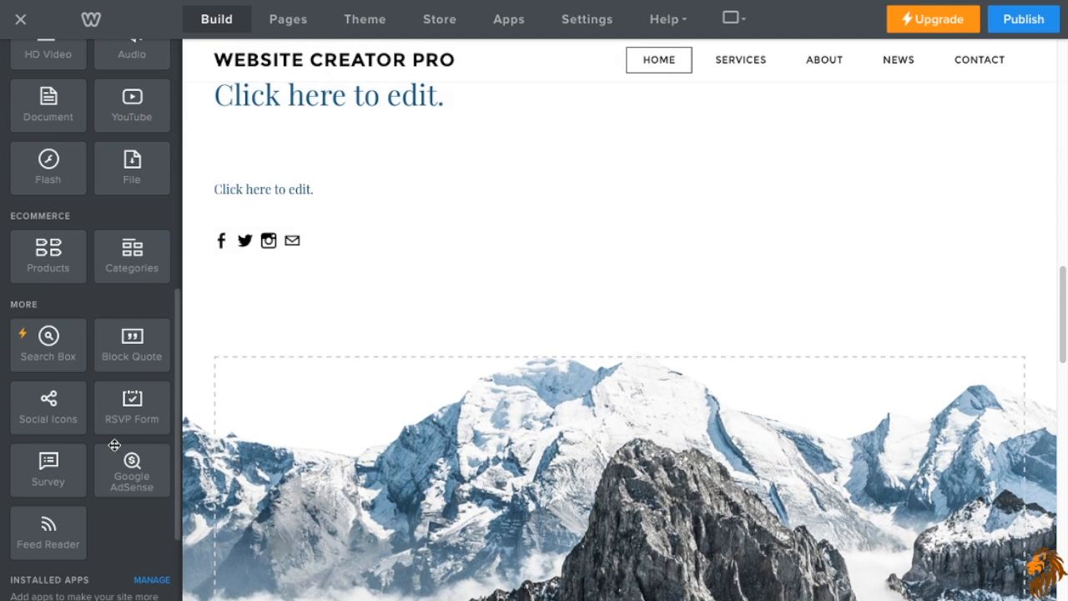
drag(131, 408, 357, 280)
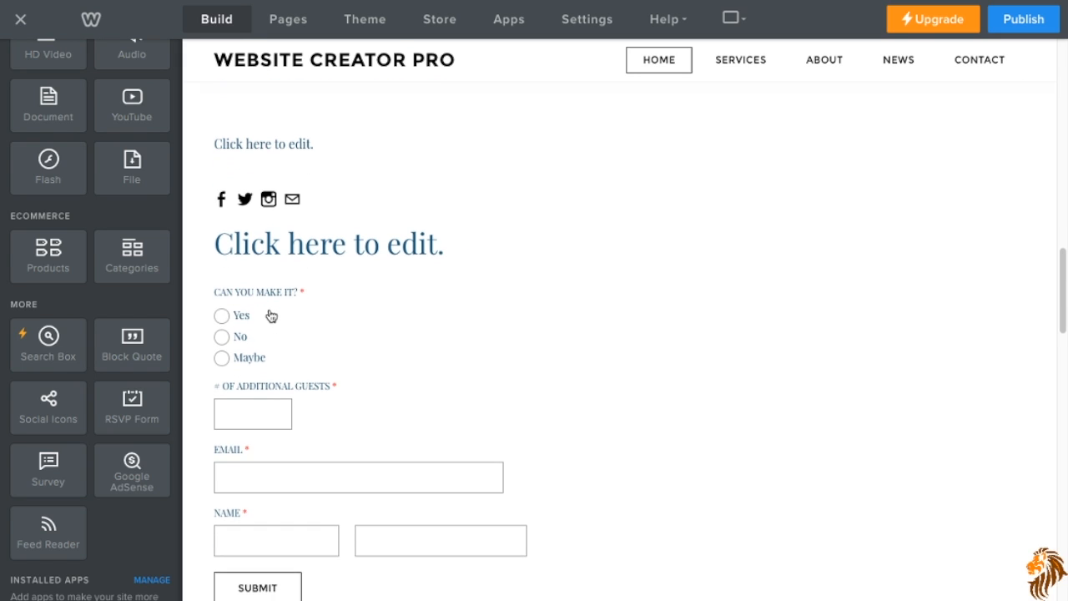
click(274, 294)
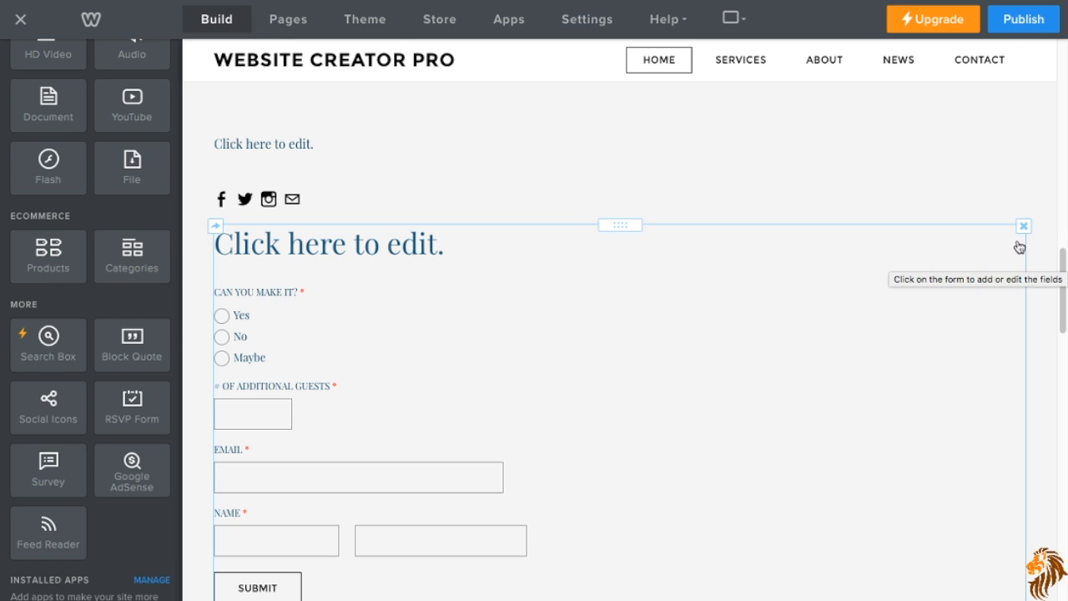
click(1024, 226)
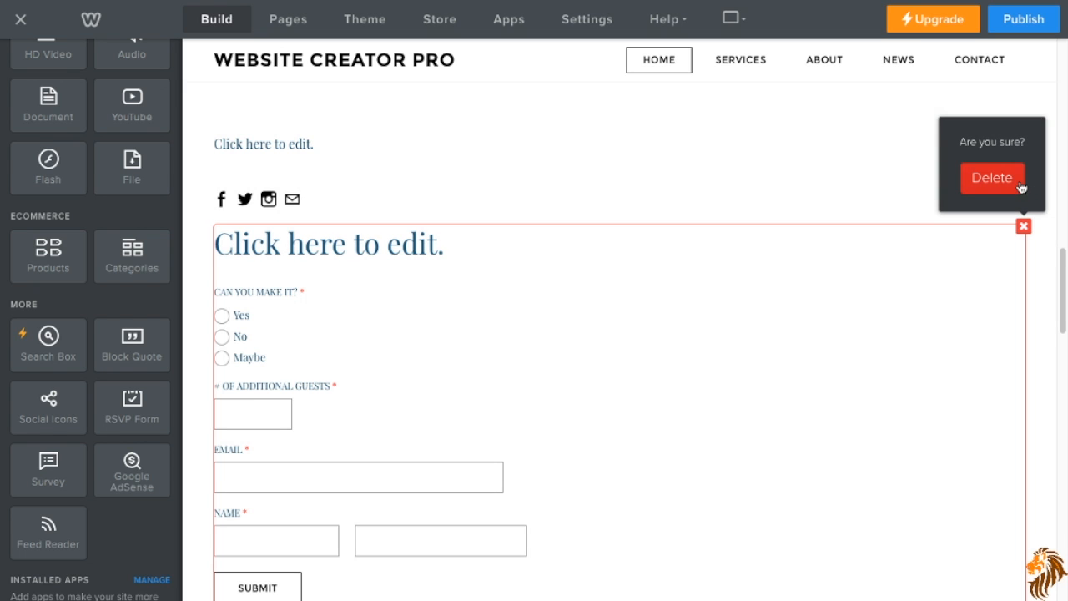
click(991, 177)
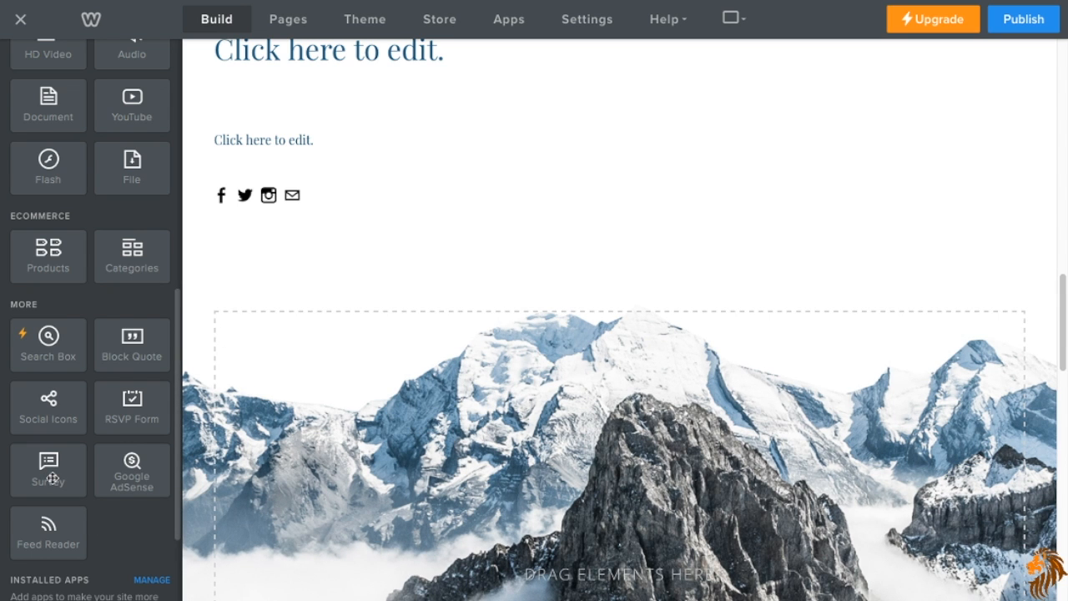
mouse_move(60, 434)
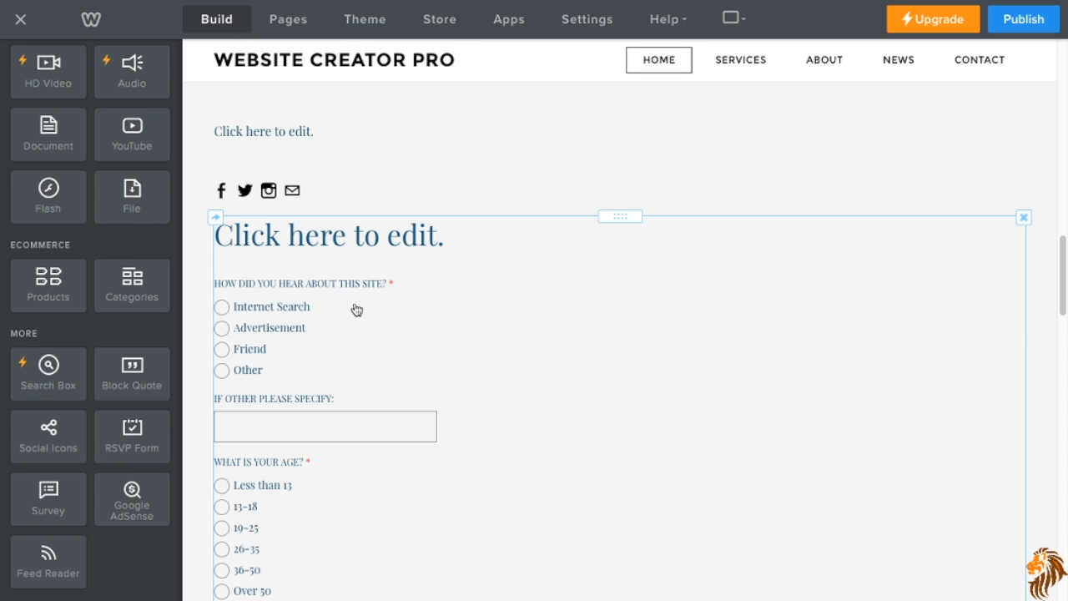
scroll(down, 3)
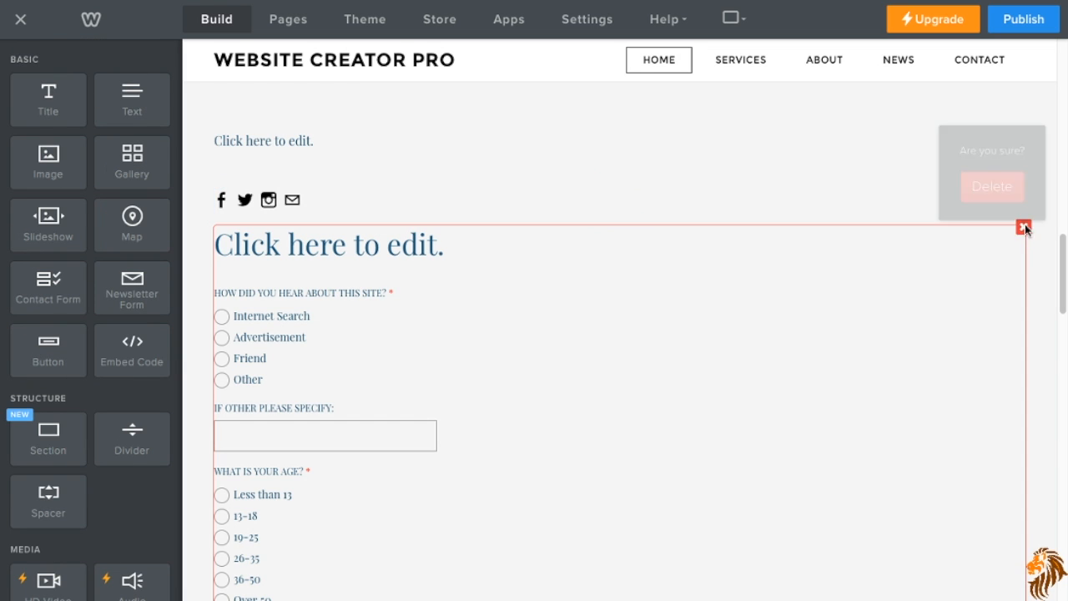
click(991, 186)
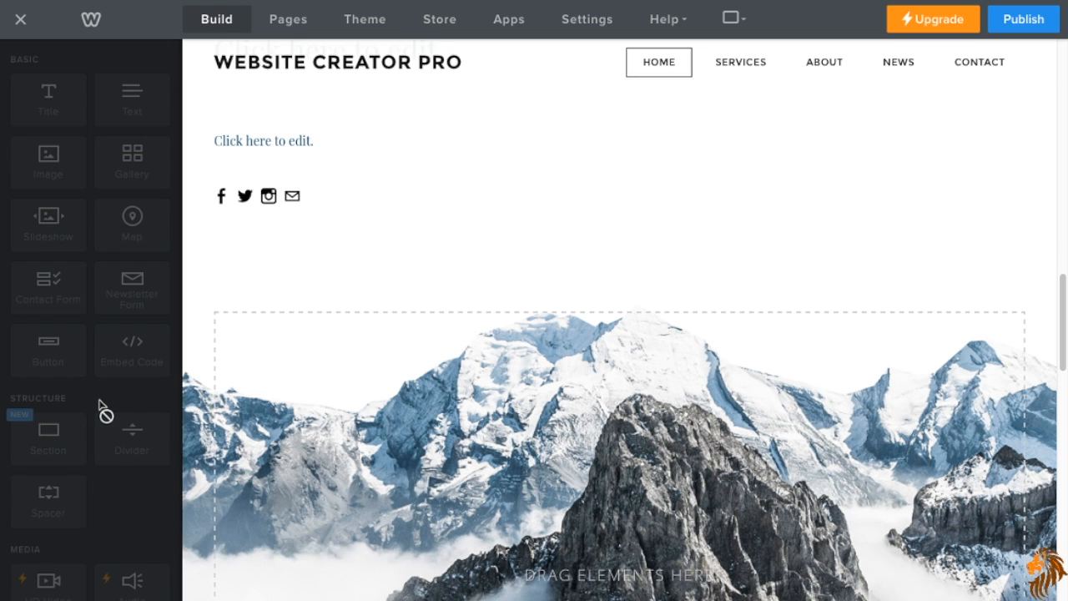
scroll(down, 3)
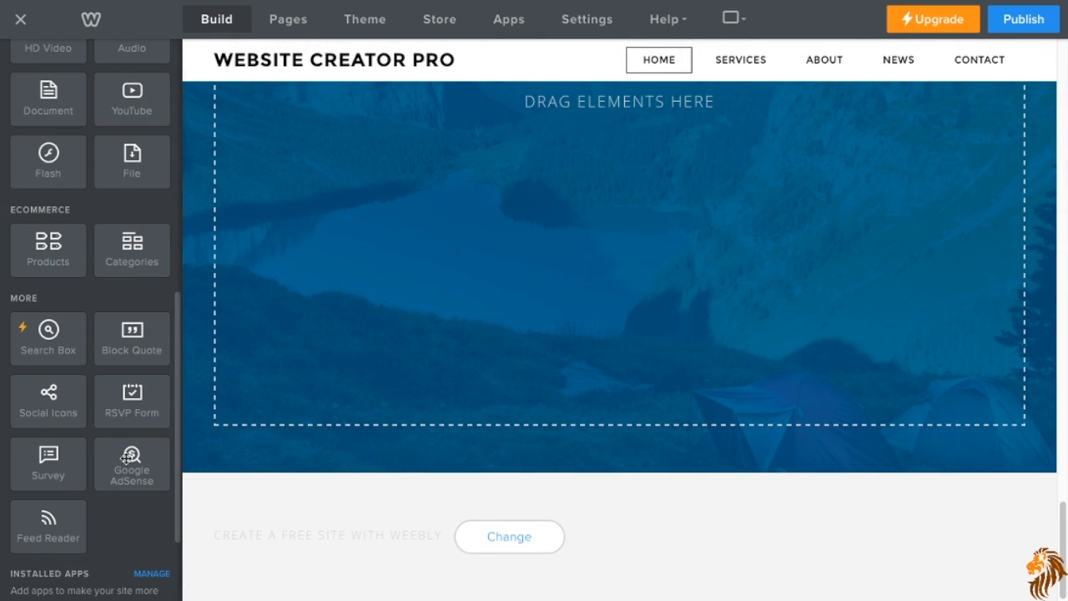
drag(131, 464, 263, 438)
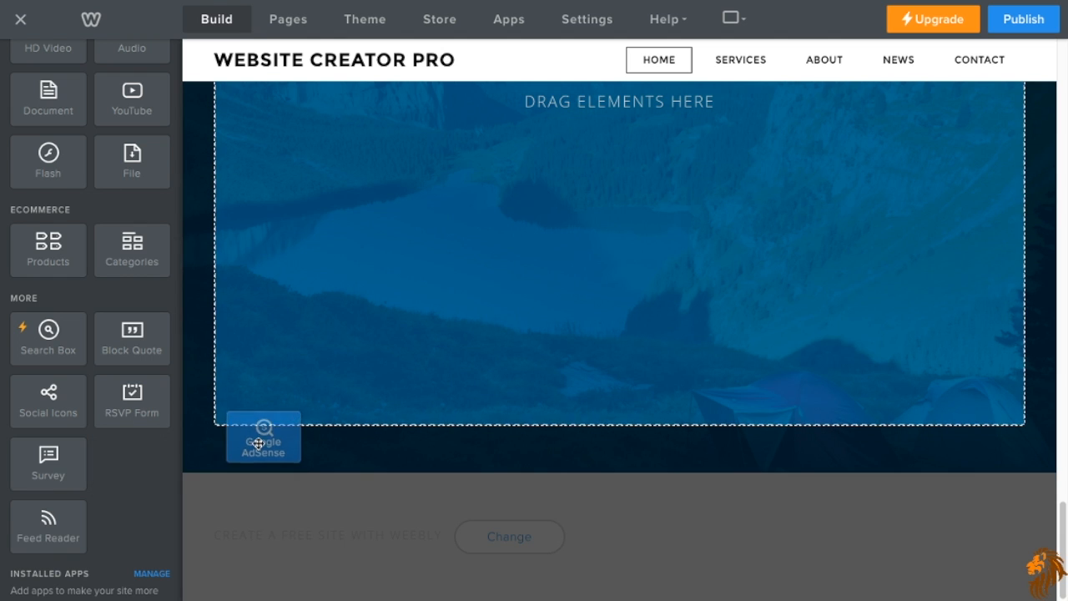
drag(263, 438, 378, 170)
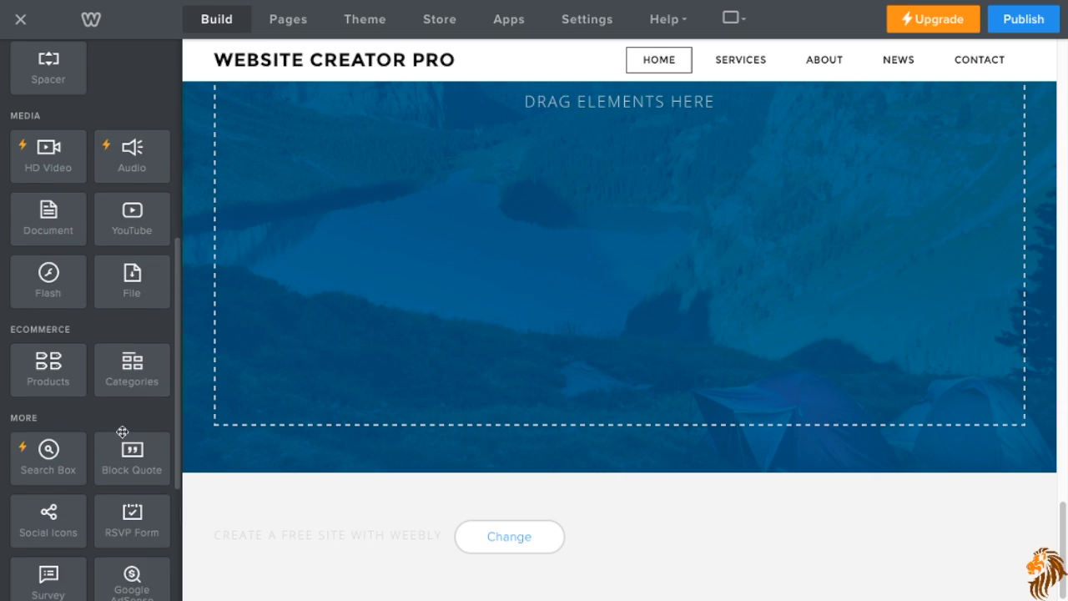
scroll(down, 3)
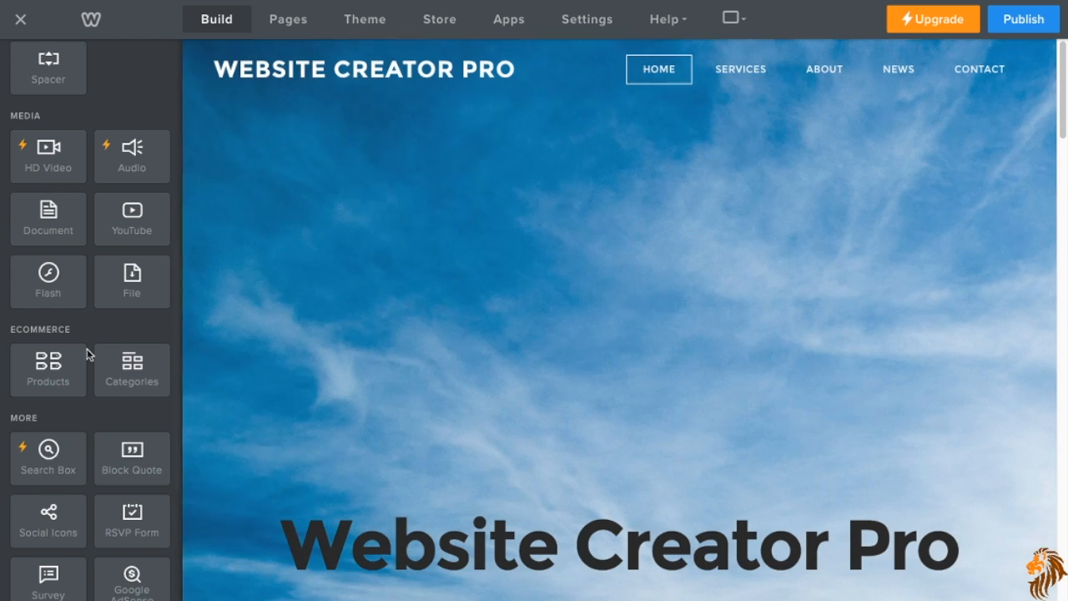
scroll(down, 3)
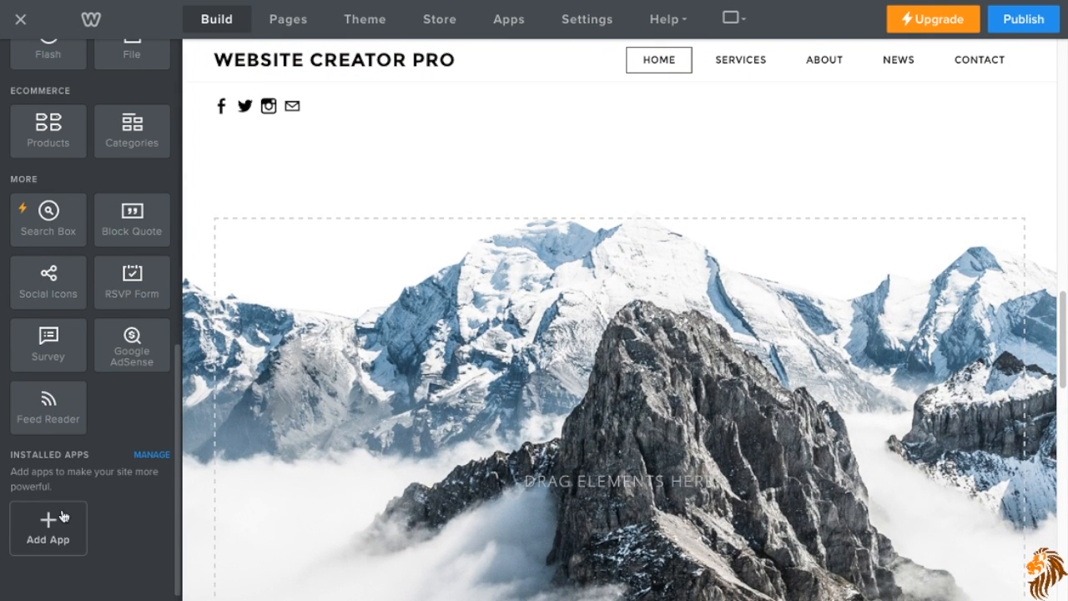
mouse_move(65, 467)
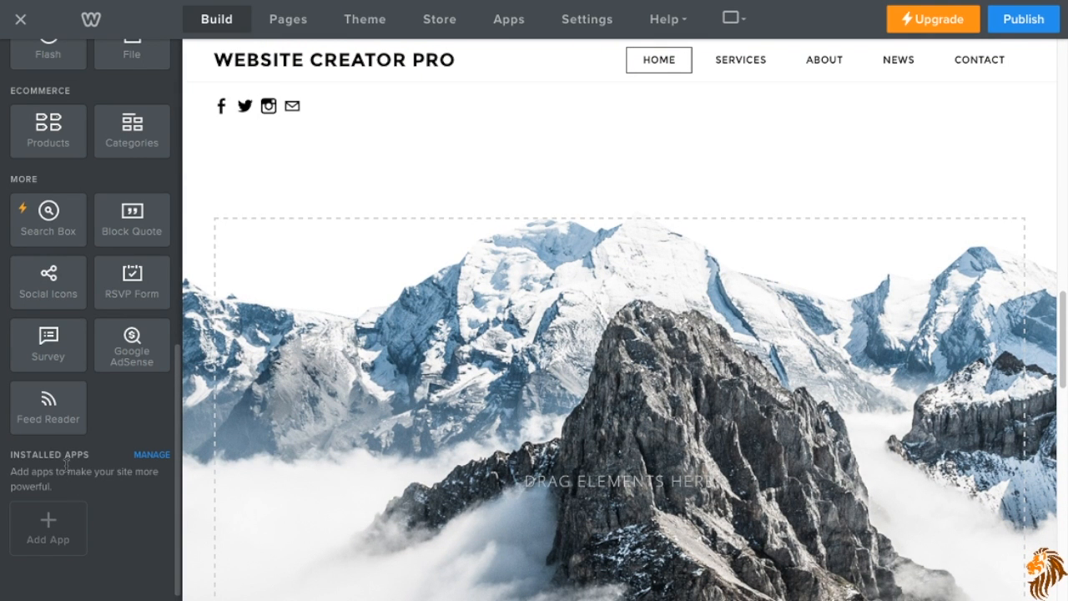
mouse_move(40, 529)
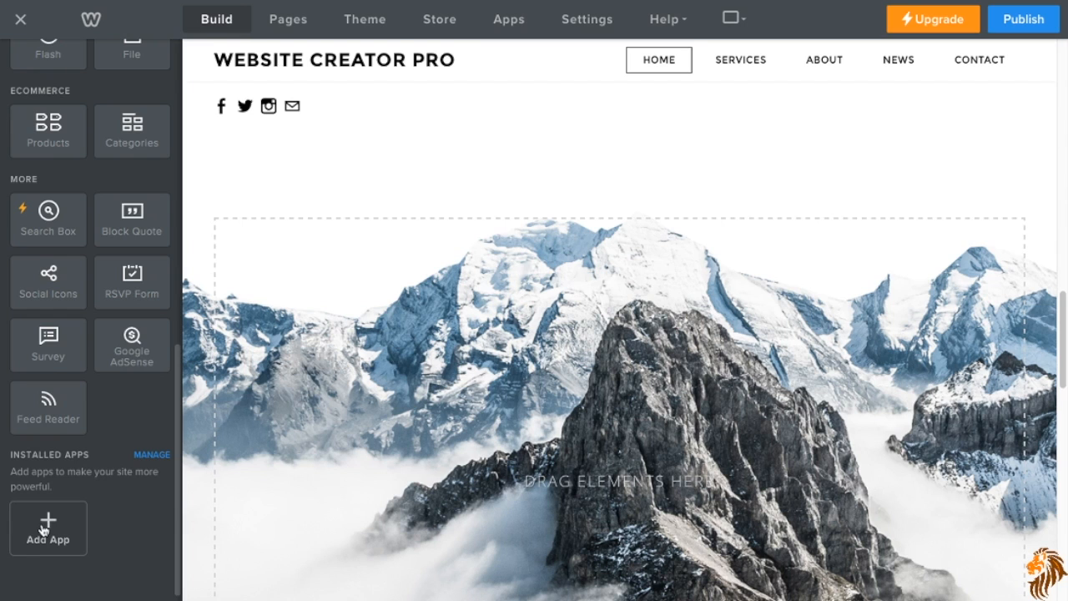
mouse_move(63, 524)
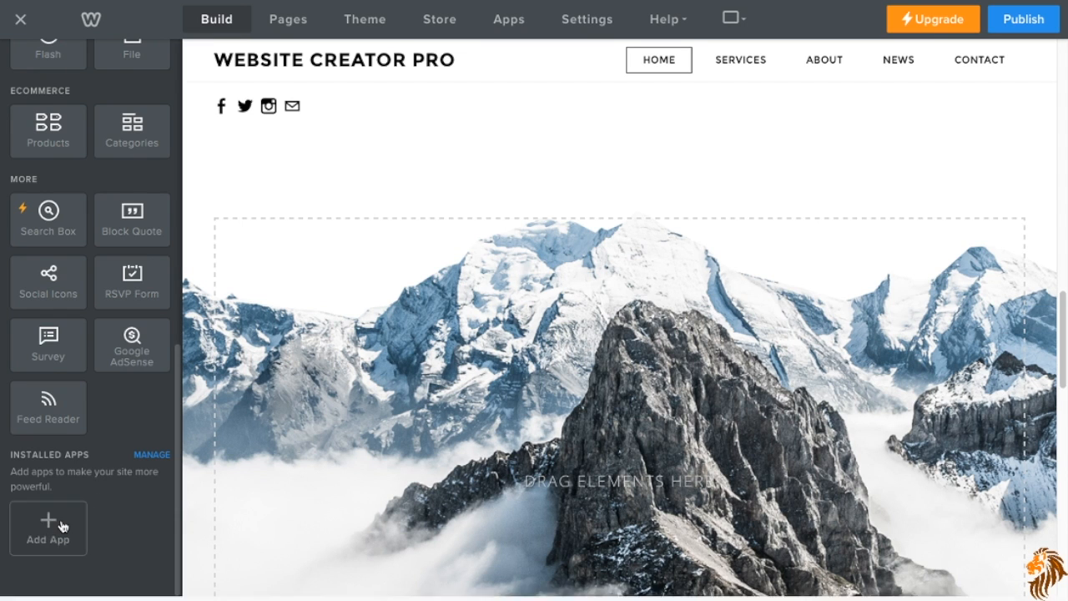
Open the App Center via Add App under Installed Apps.
click(47, 529)
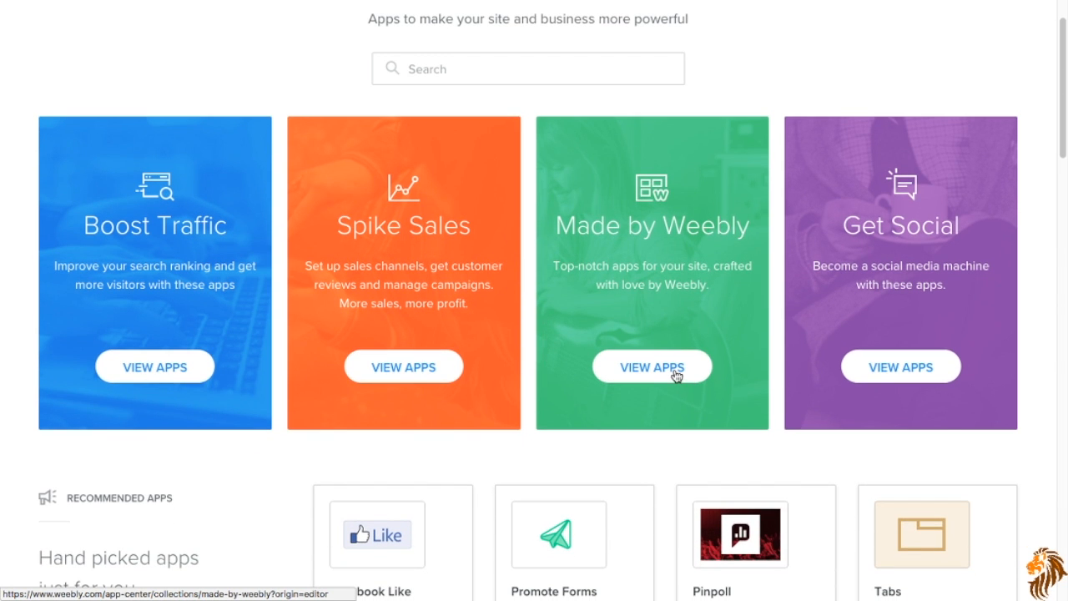
Browse the Made by Weebly apps such as Call-Out Box, Tabs, FAQ and SimpleChat.
click(652, 366)
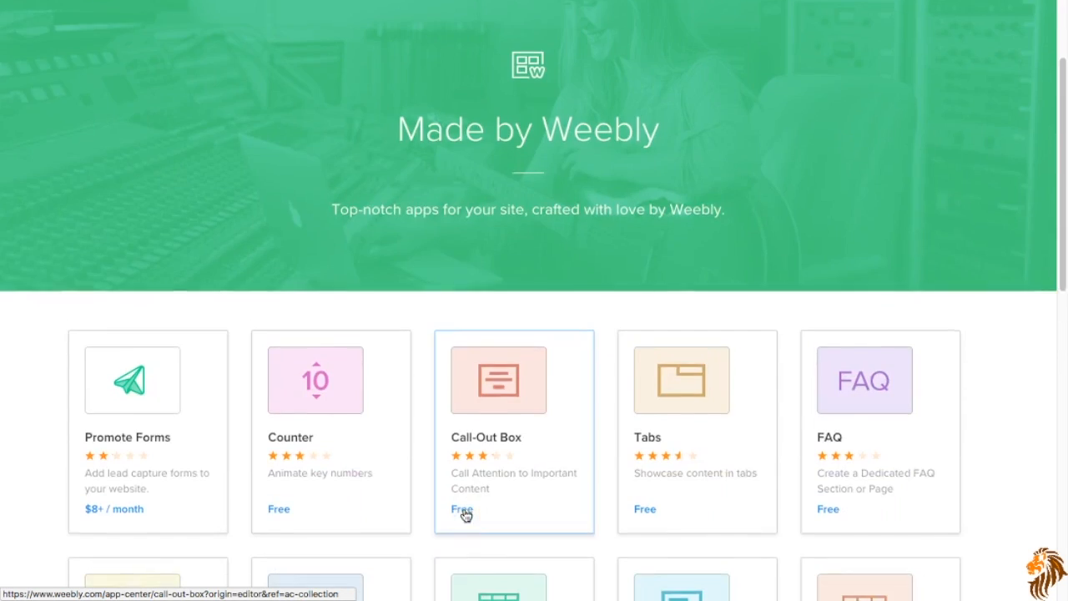
scroll(down, 3)
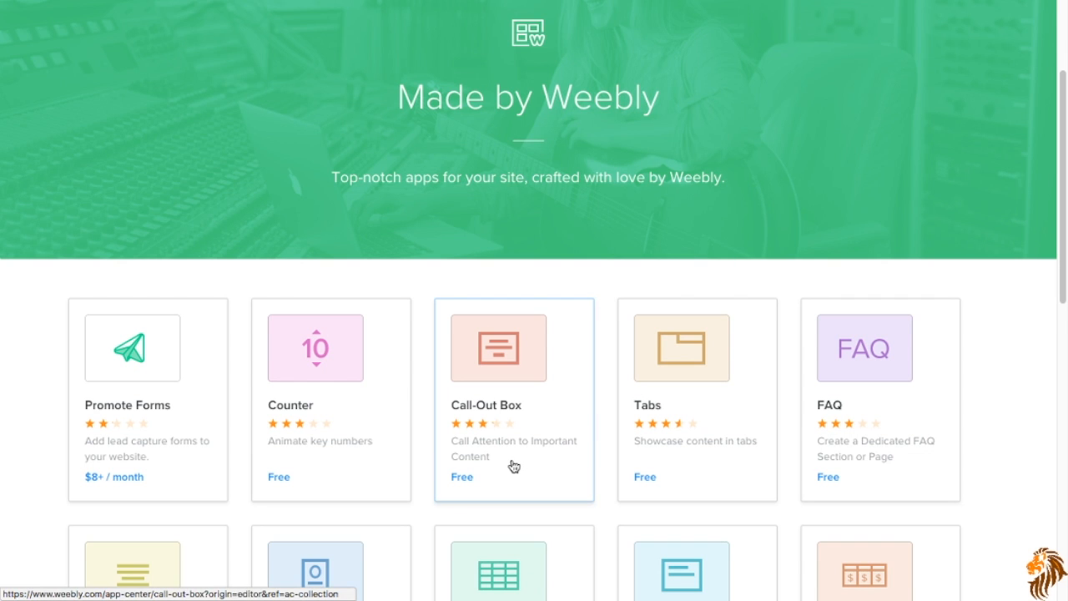
scroll(down, 3)
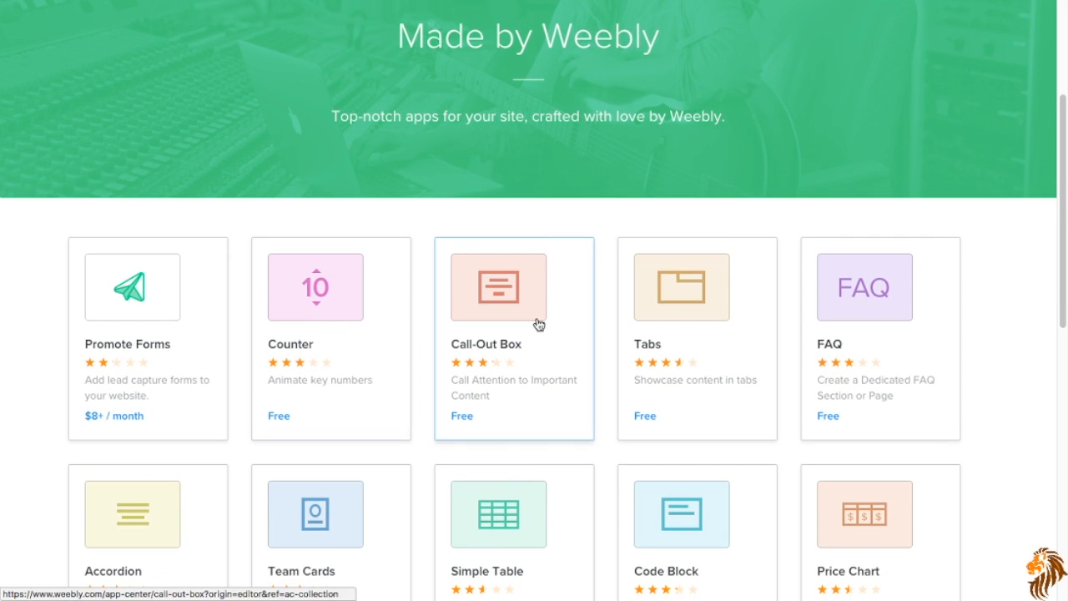
mouse_move(898, 317)
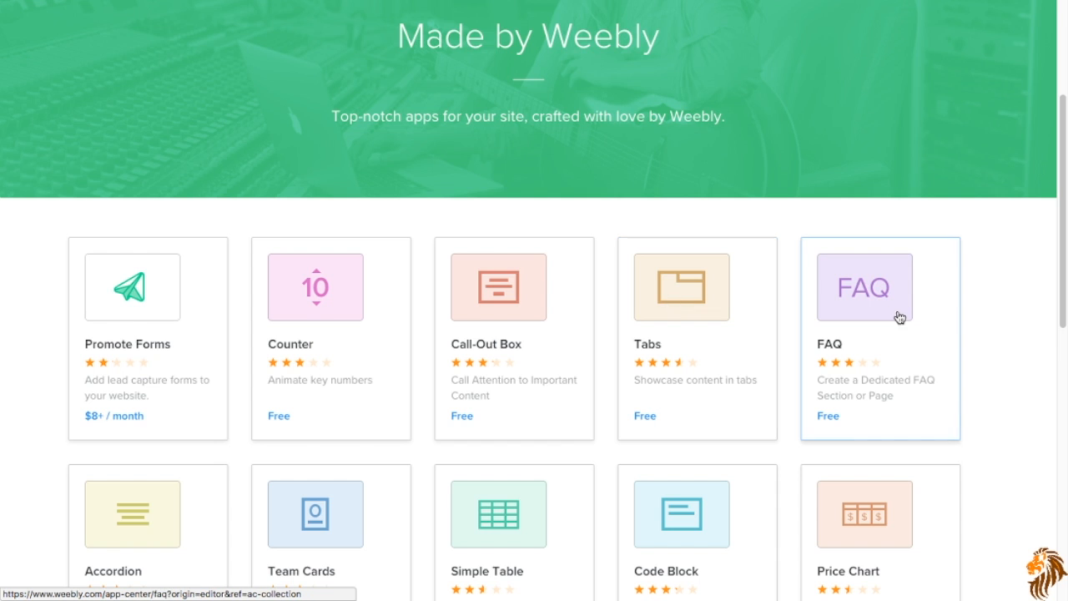
scroll(down, 3)
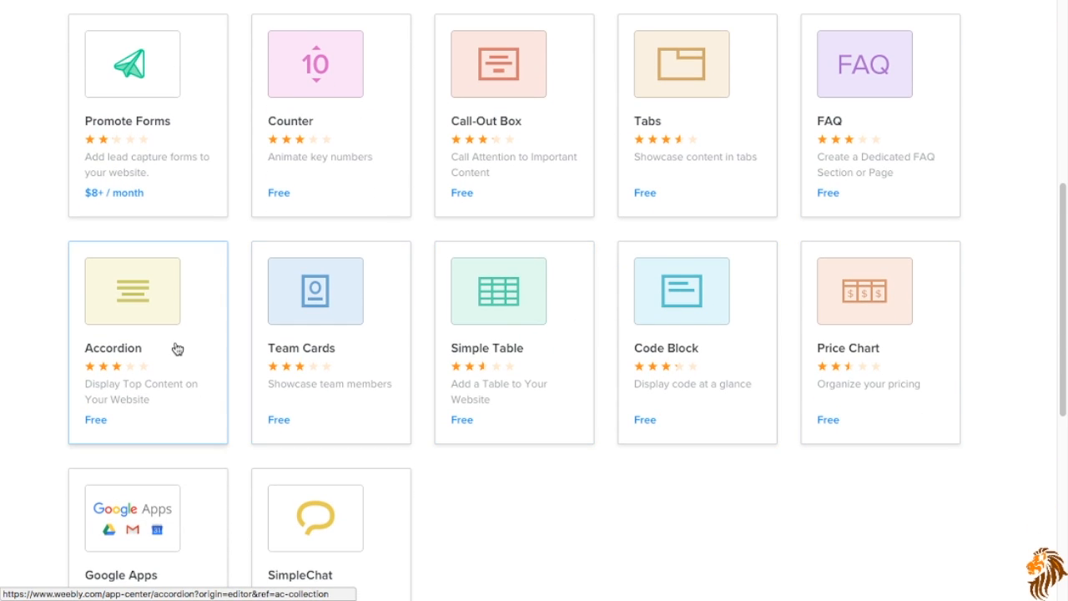
scroll(down, 3)
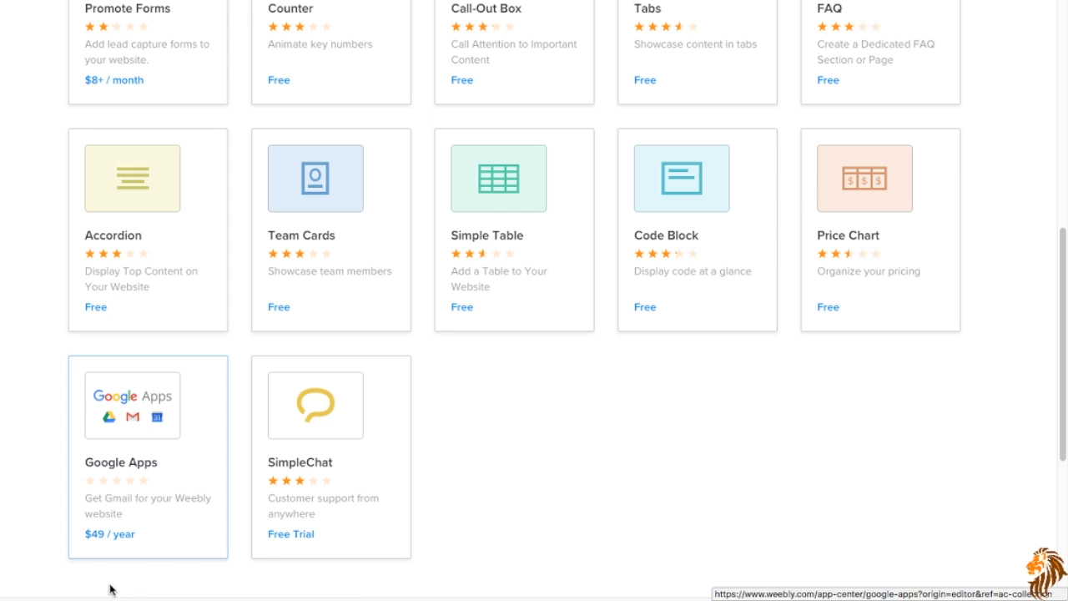
mouse_move(290, 549)
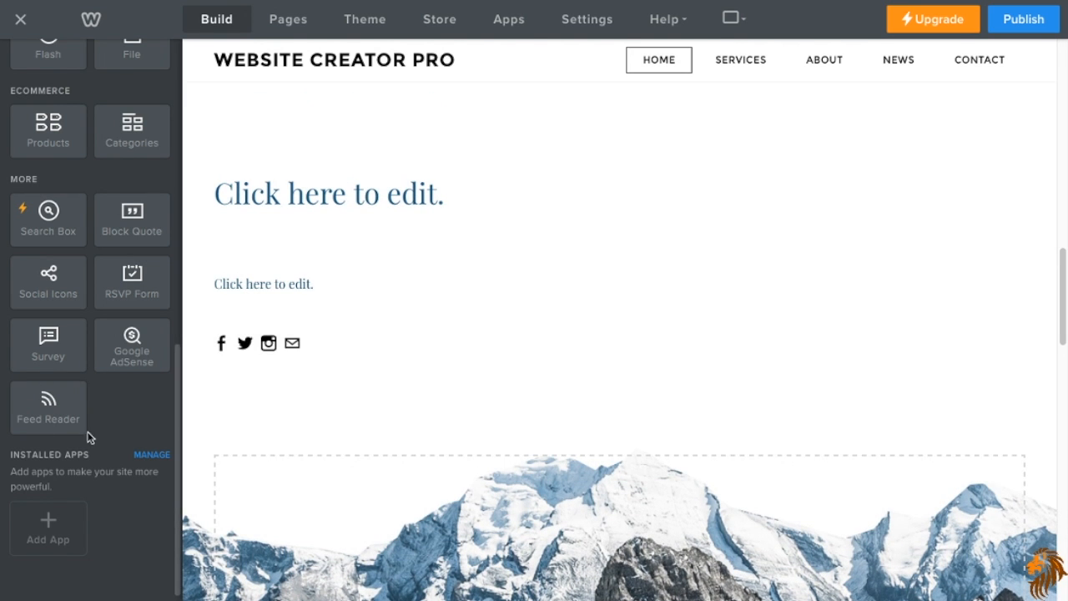
Open the Services page from the Pages list, then return to the page list.
scroll(up, 3)
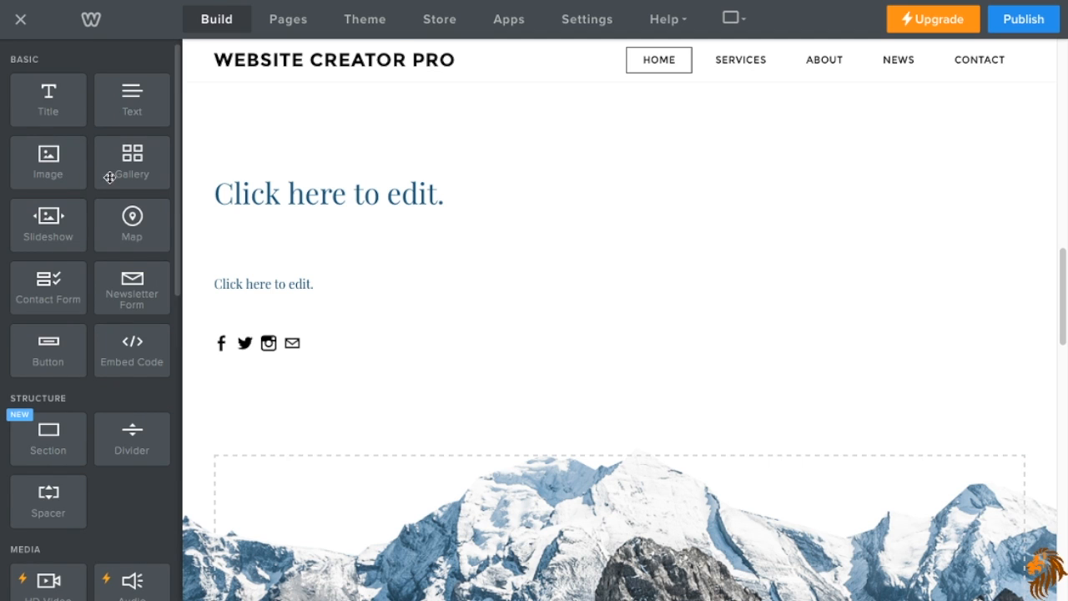
click(288, 19)
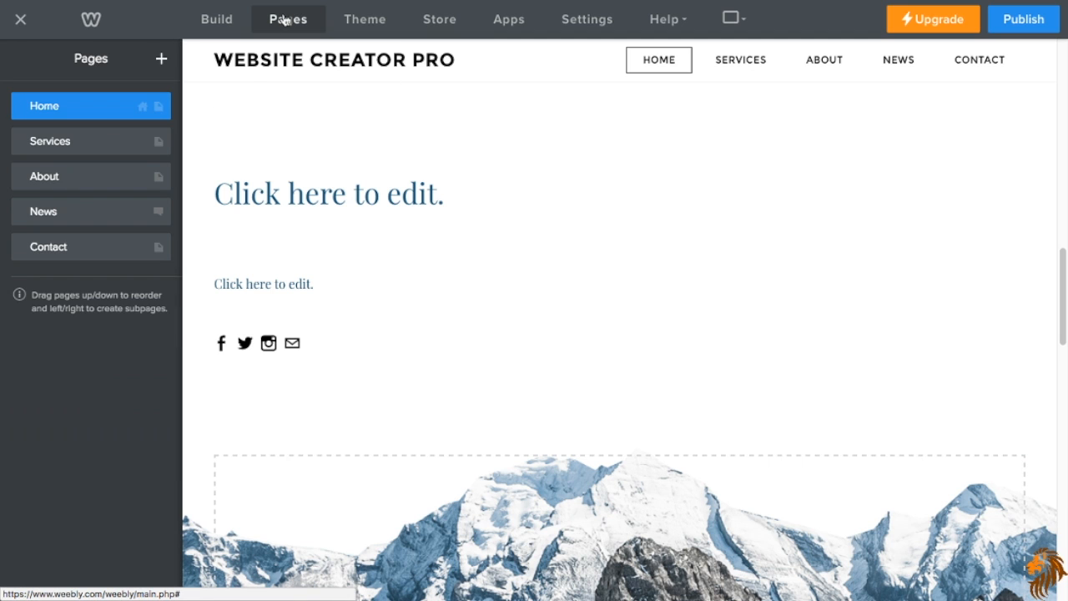
mouse_move(731, 71)
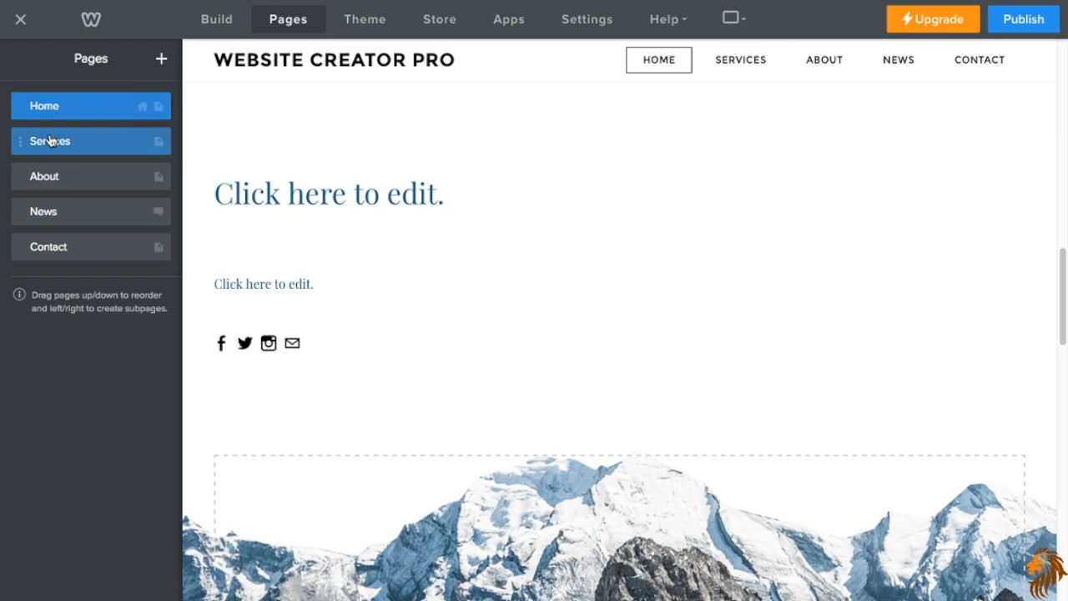
click(49, 140)
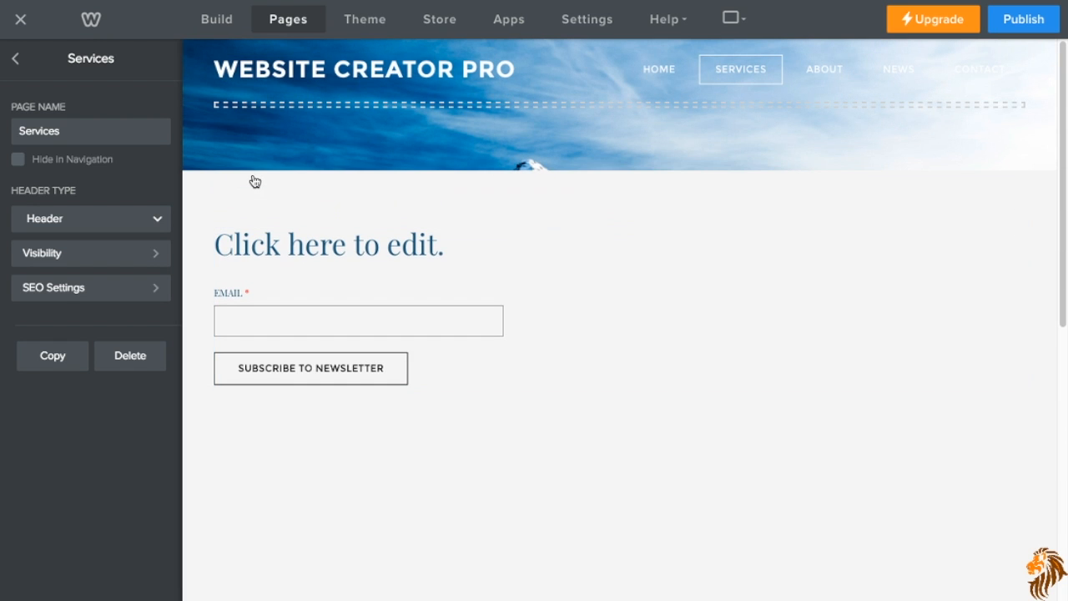
click(16, 59)
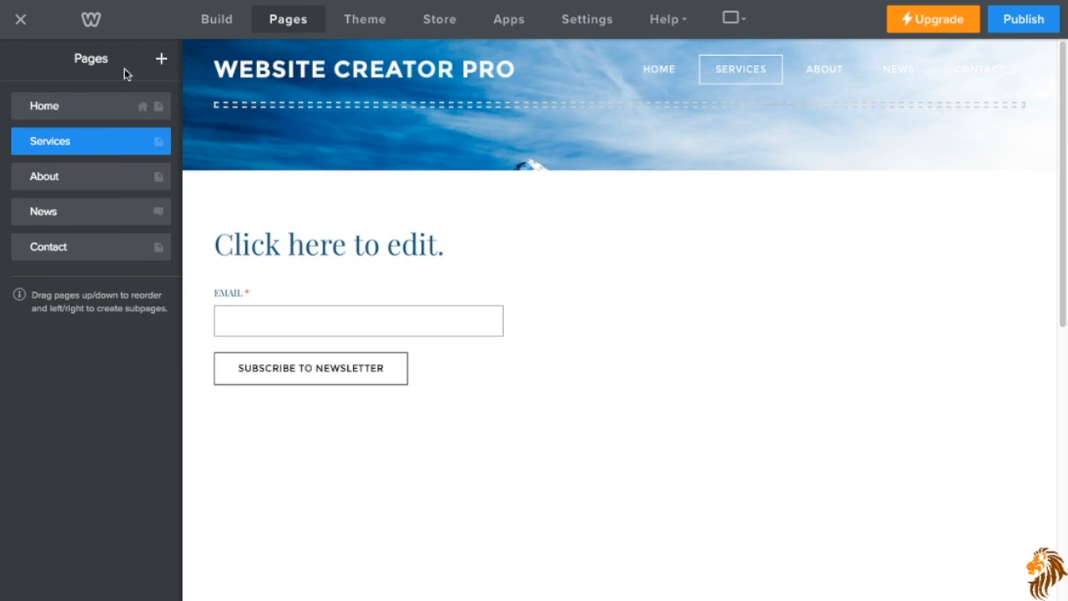
mouse_move(50, 176)
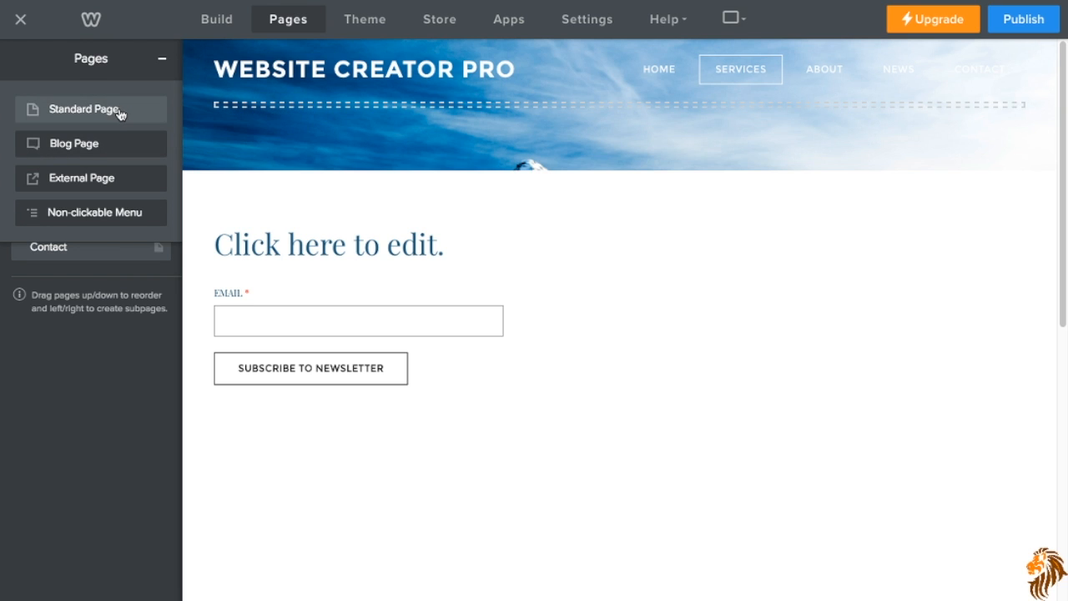
mouse_move(99, 178)
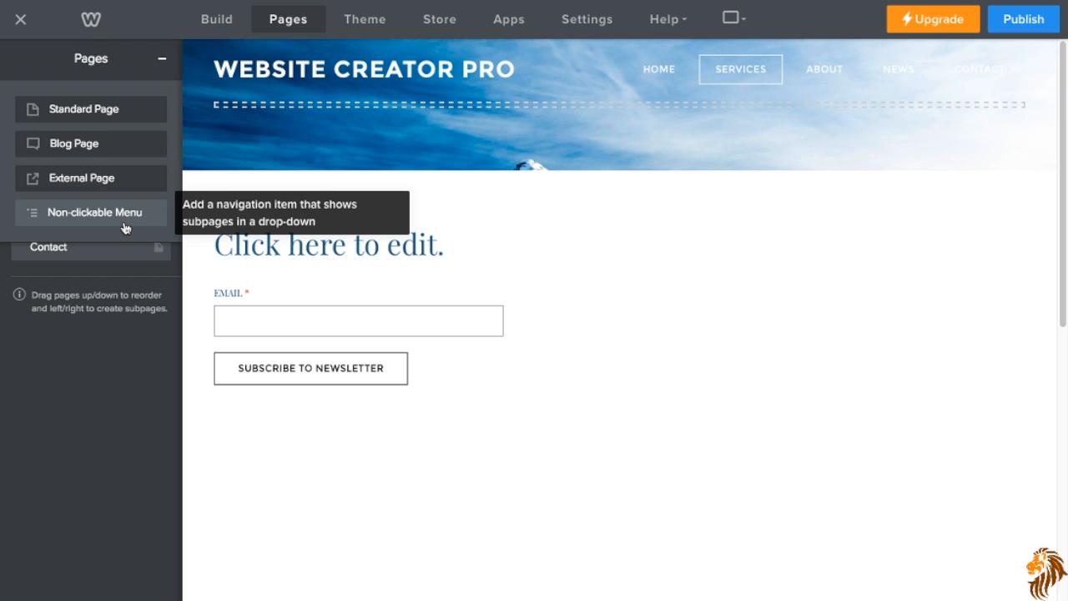
Add a non-clickable 'blog' menu item, move it below Home, and rename it 'Services'.
click(95, 212)
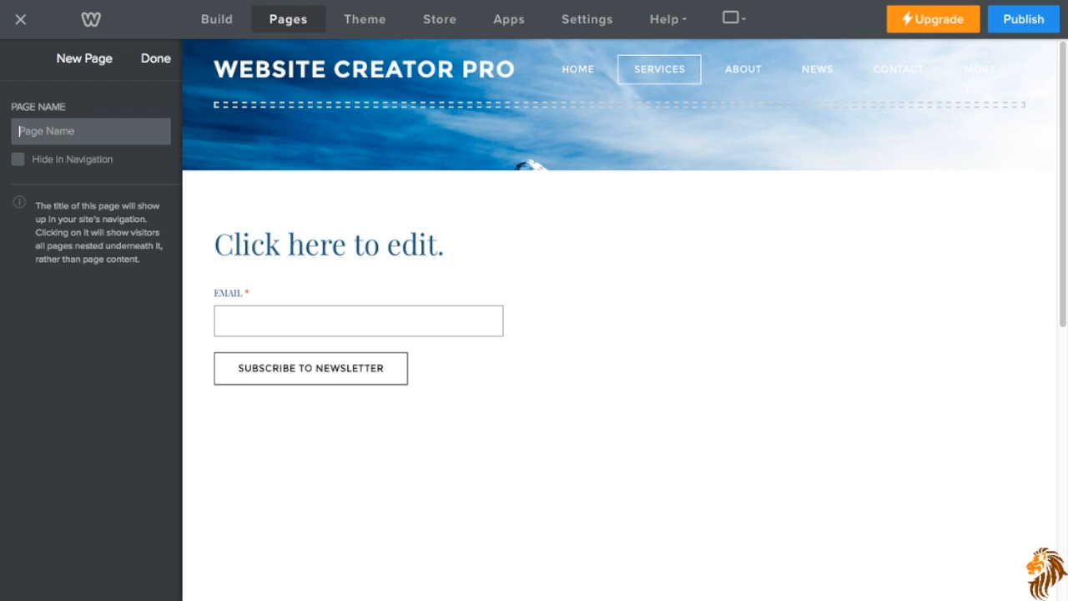
text(blog)
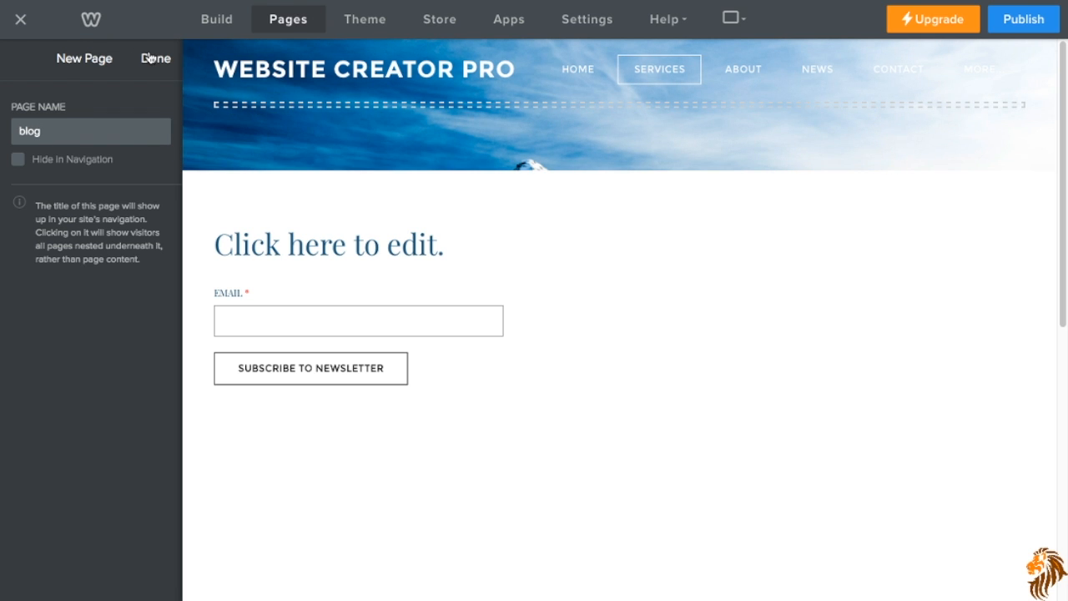
click(154, 59)
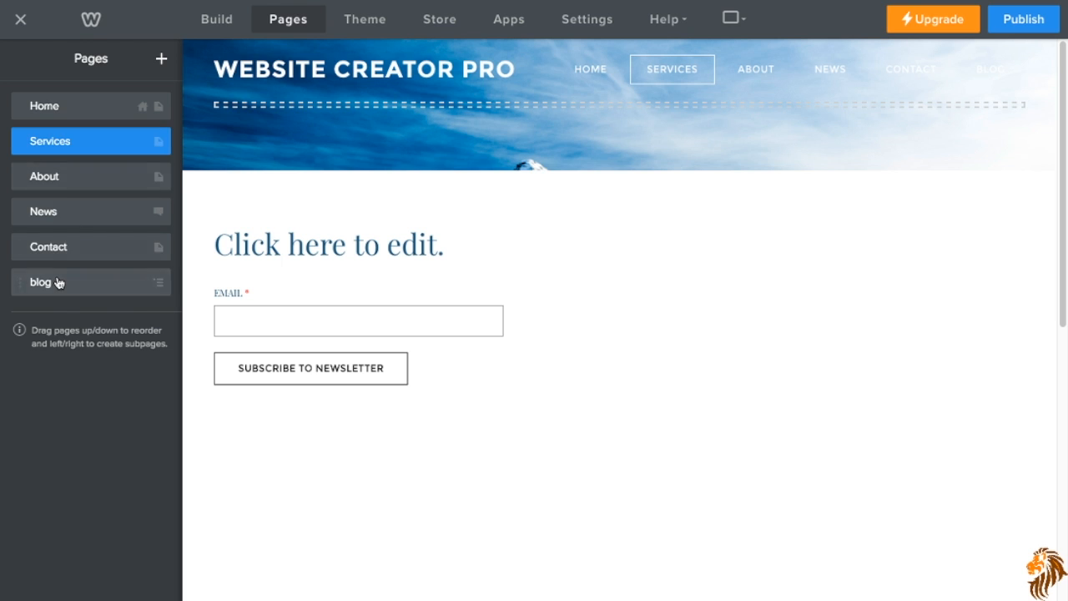
drag(58, 282, 59, 141)
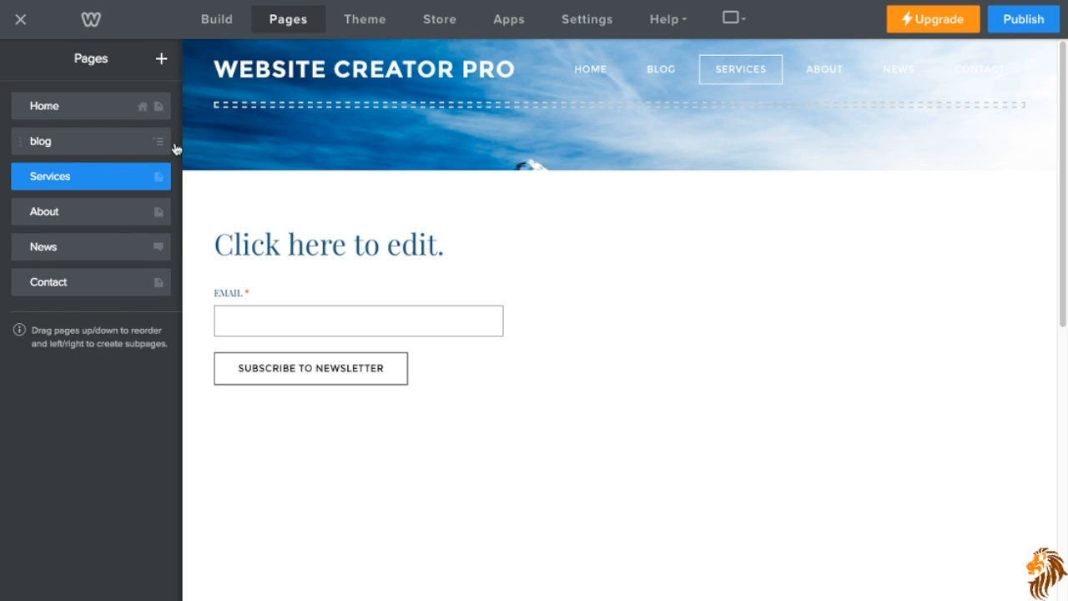
mouse_move(131, 143)
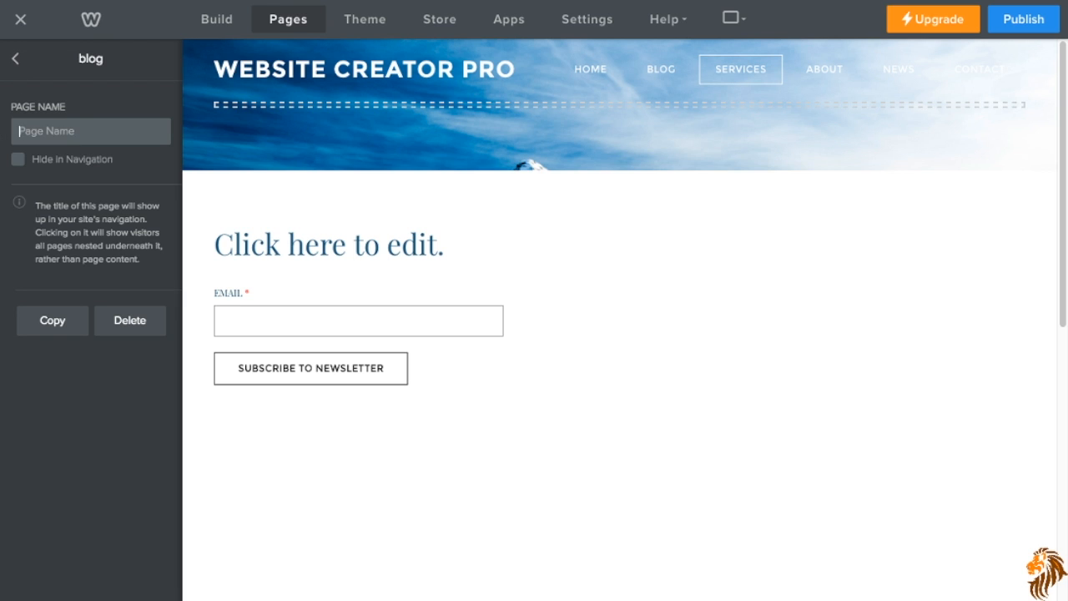
text(Services)
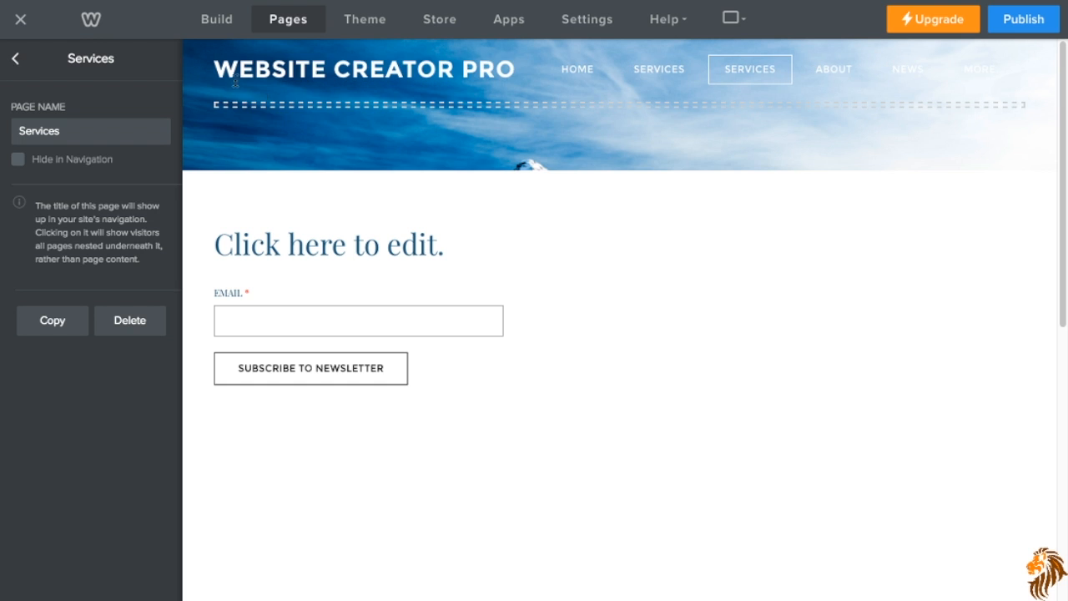
mouse_move(746, 77)
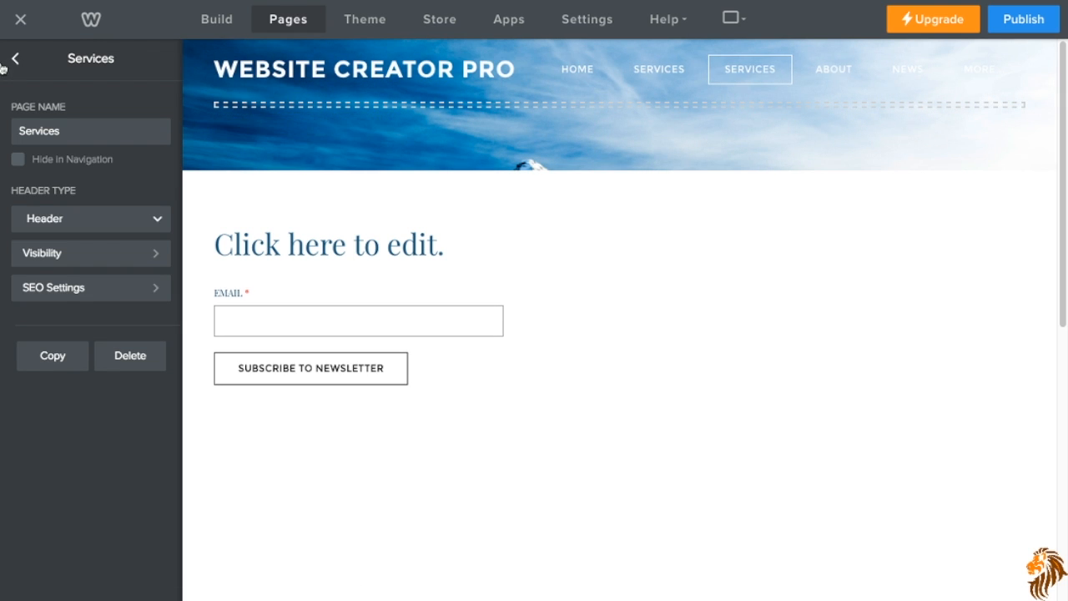
Add a standard page named 'wedding' and move it higher in the page order.
click(24, 59)
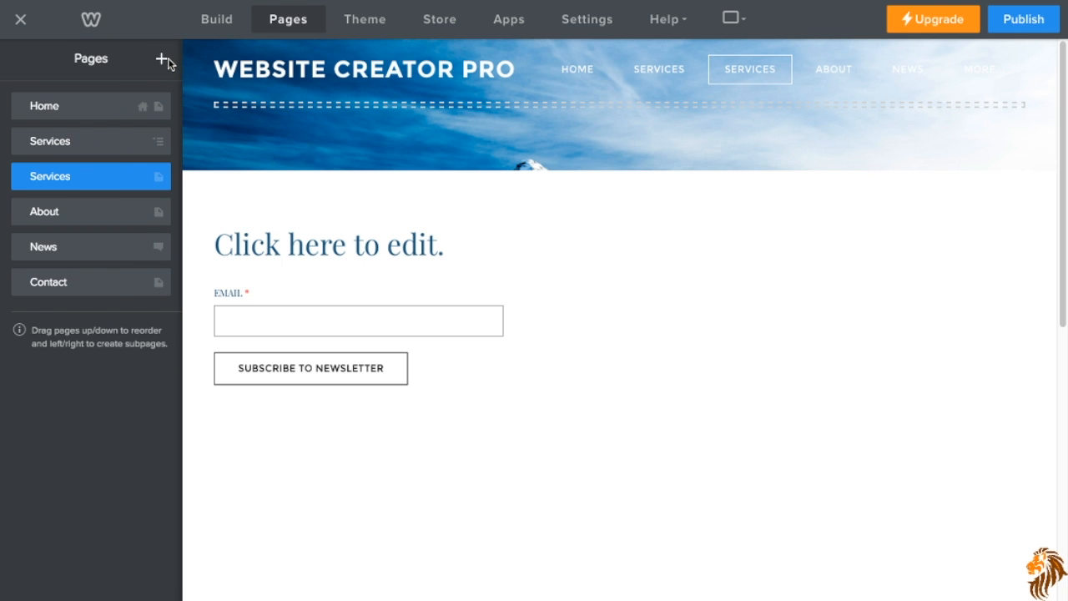
click(160, 59)
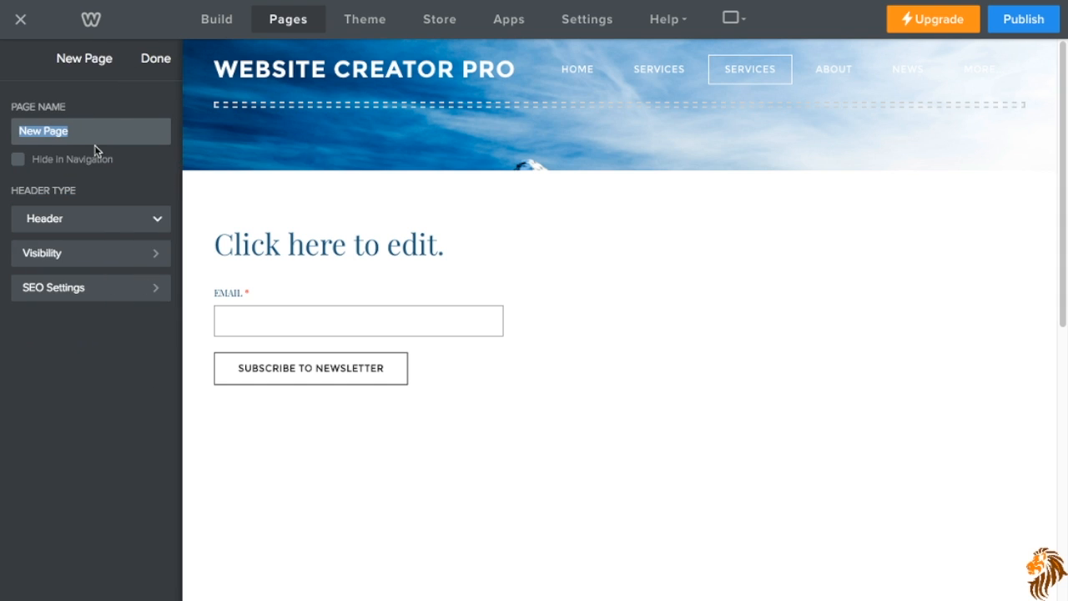
text(wedding)
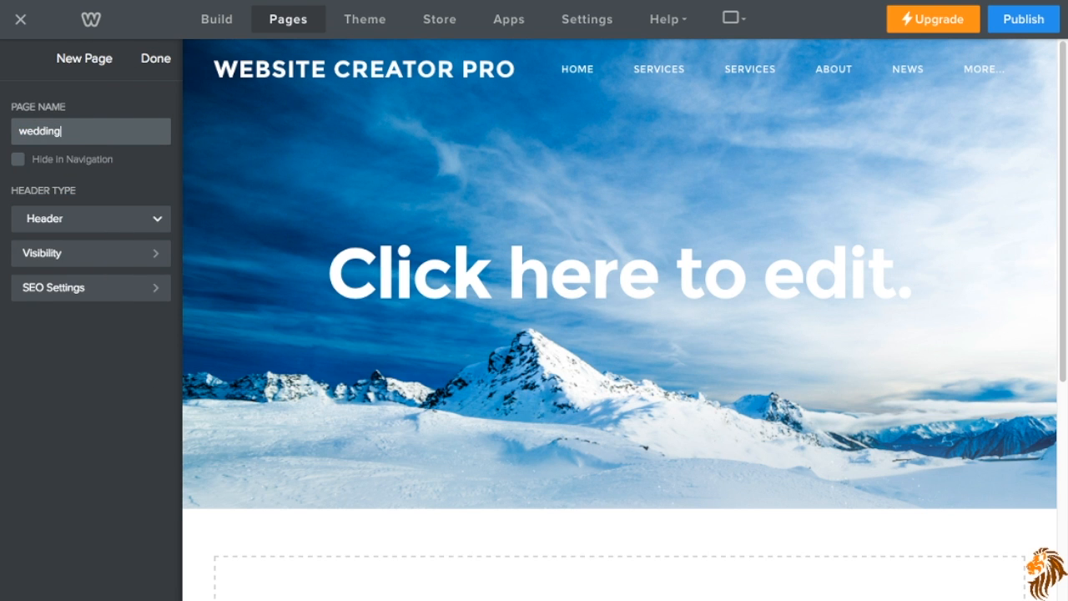
click(155, 60)
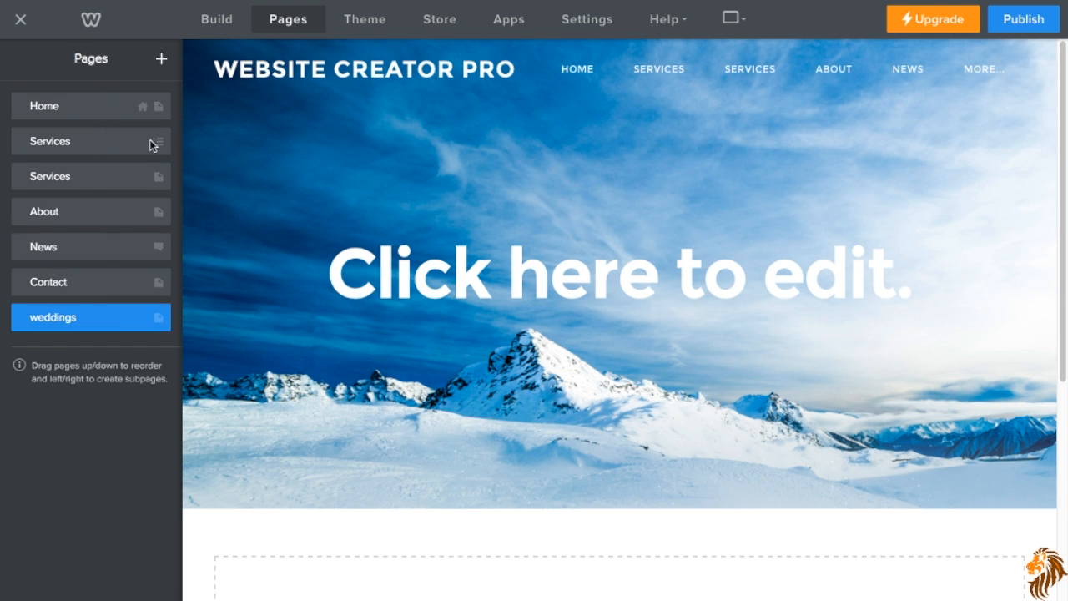
drag(53, 316, 65, 151)
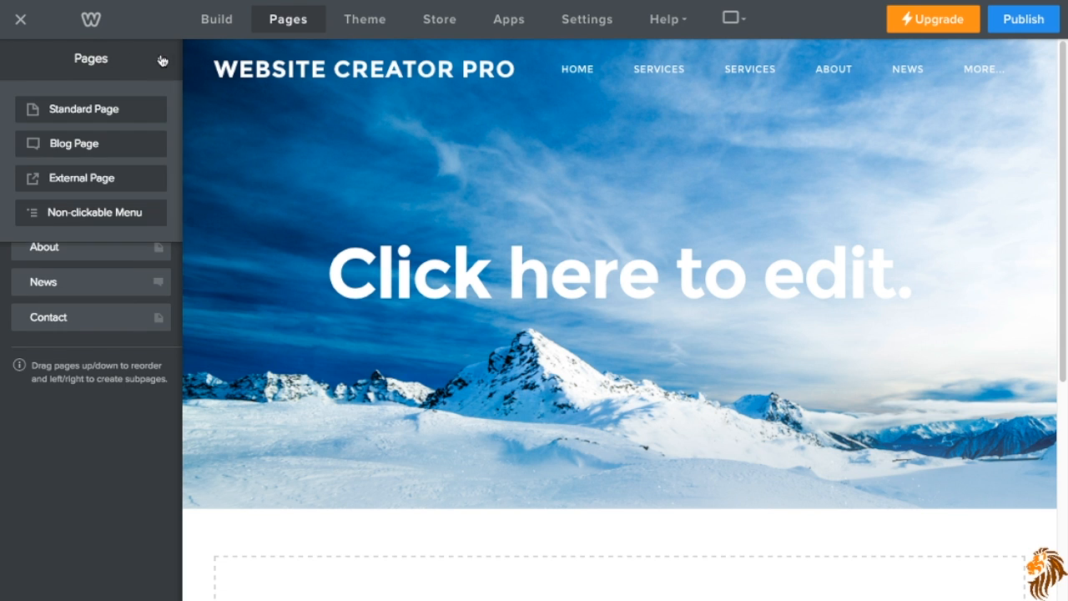
mouse_move(111, 215)
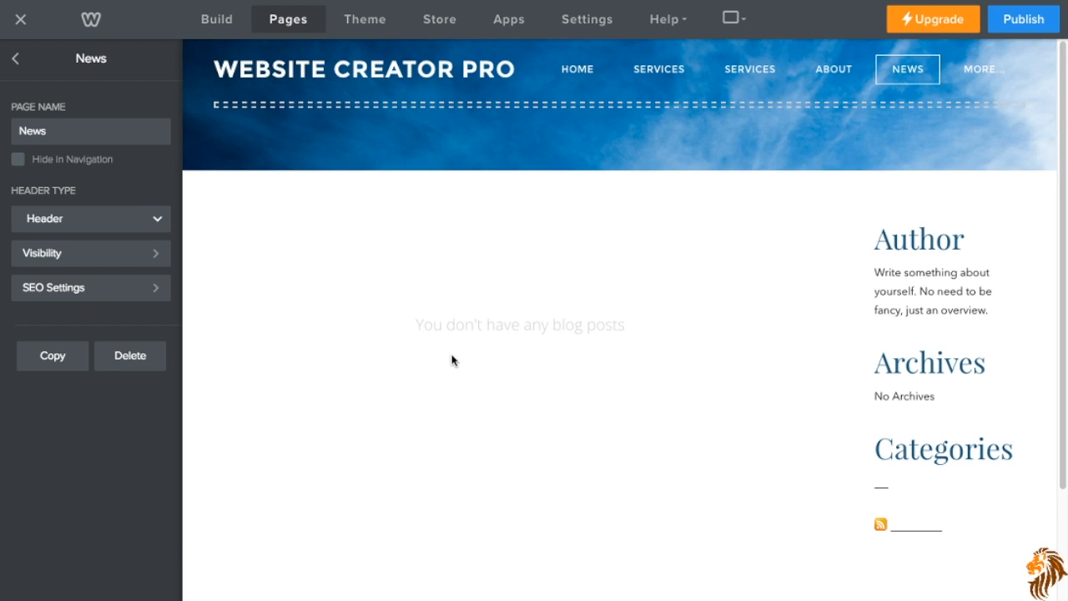
Open the Theme section with its light/dark styles, fonts and theme options.
scroll(down, 3)
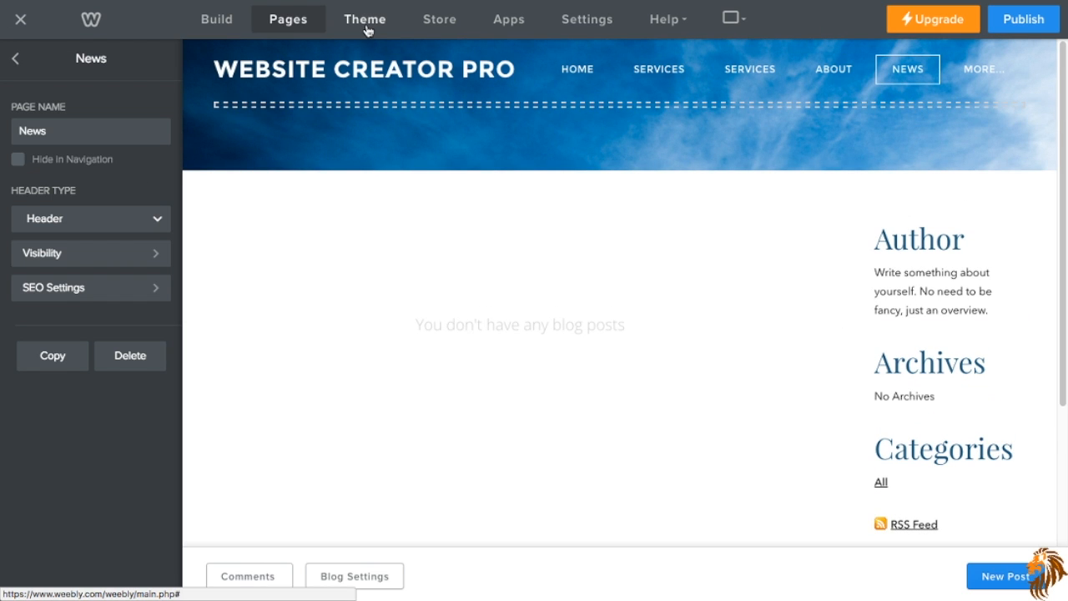
click(364, 19)
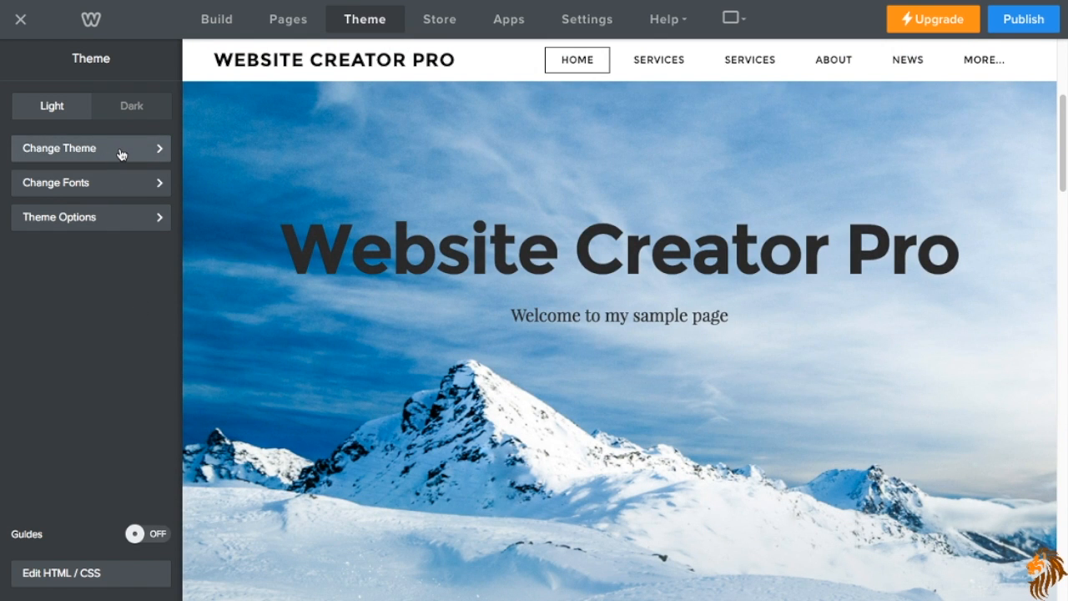
Preview the Theme Gallery without changing theme, then apply the Dark style.
click(91, 148)
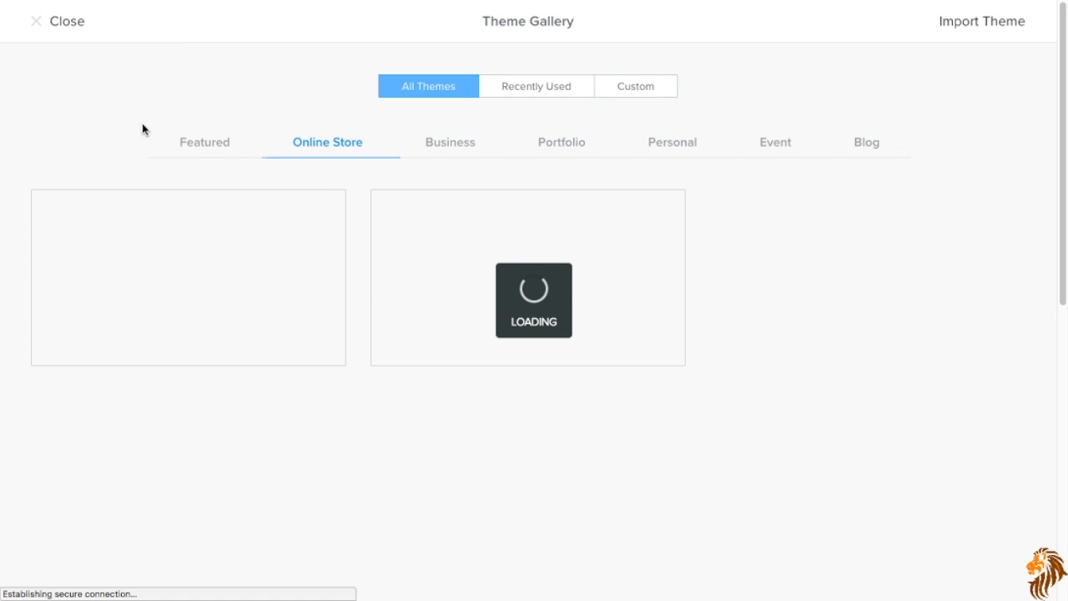
mouse_move(60, 26)
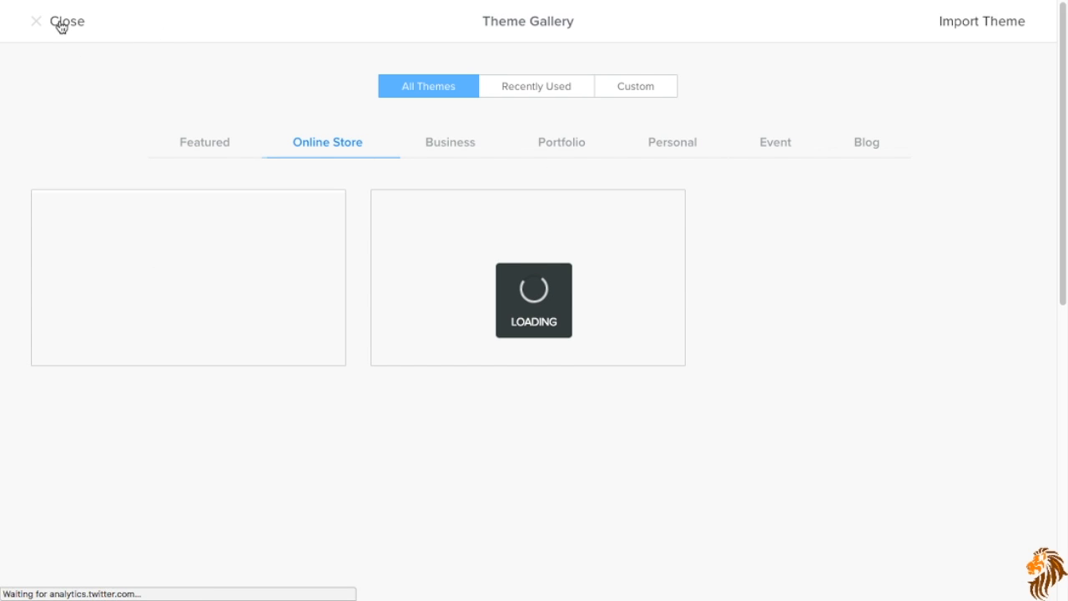
click(33, 21)
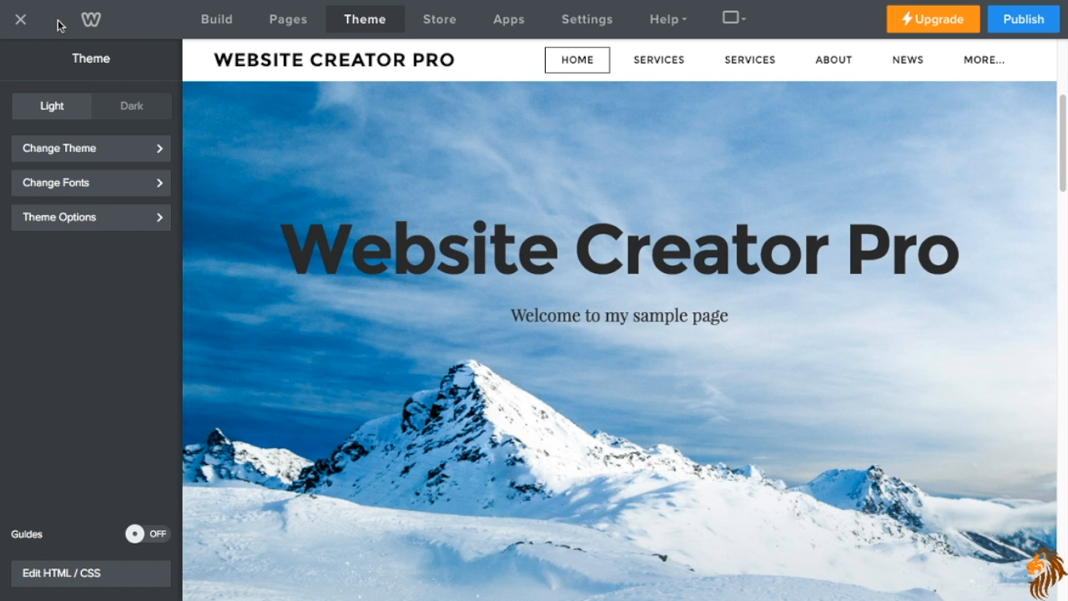
mouse_move(146, 114)
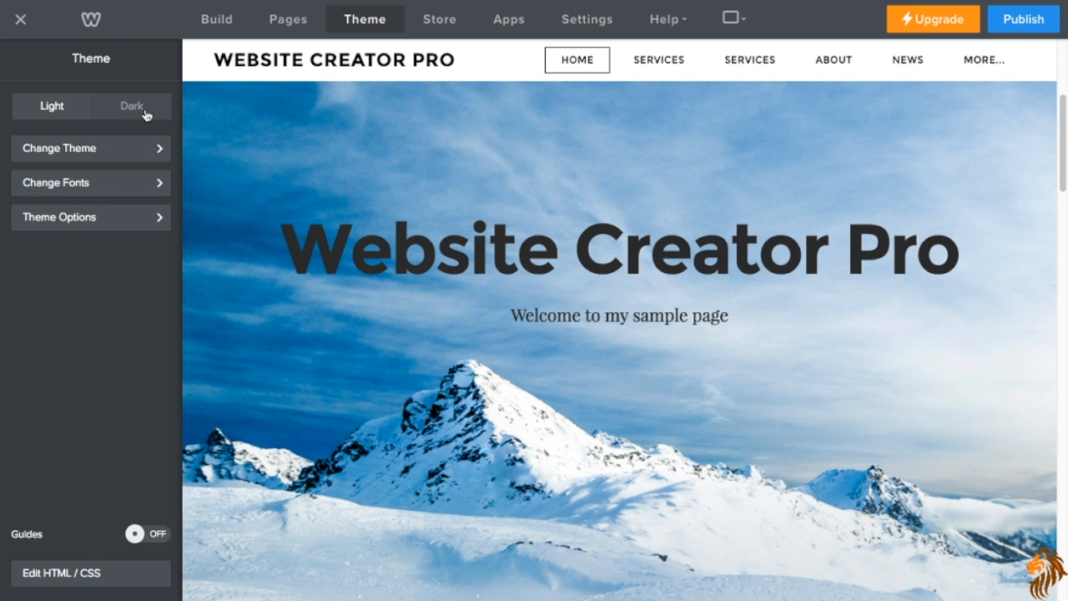
click(130, 106)
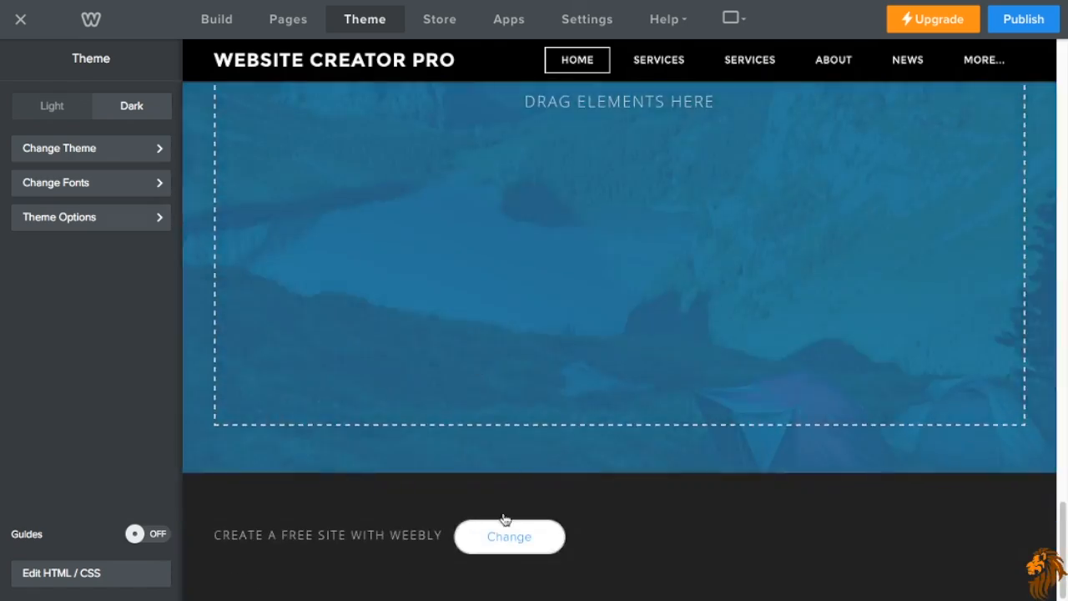
scroll(down, 3)
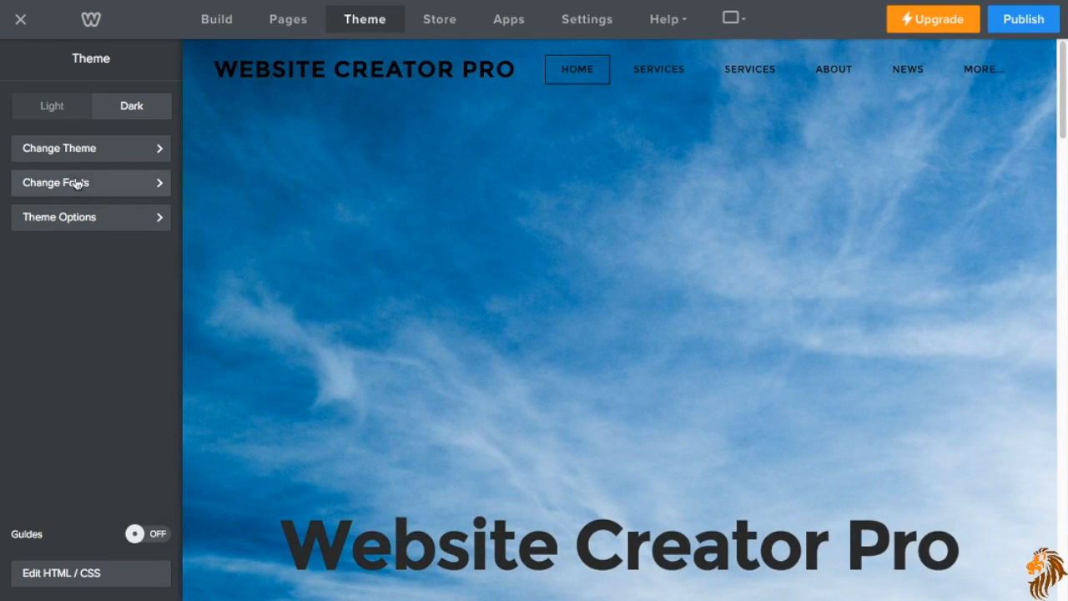
mouse_move(100, 185)
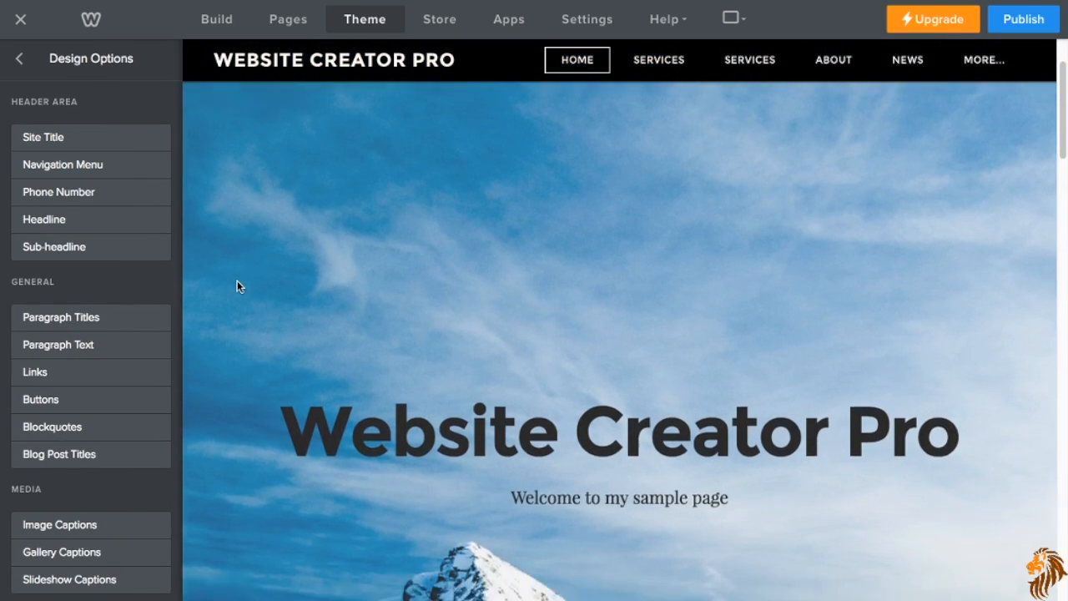
click(67, 136)
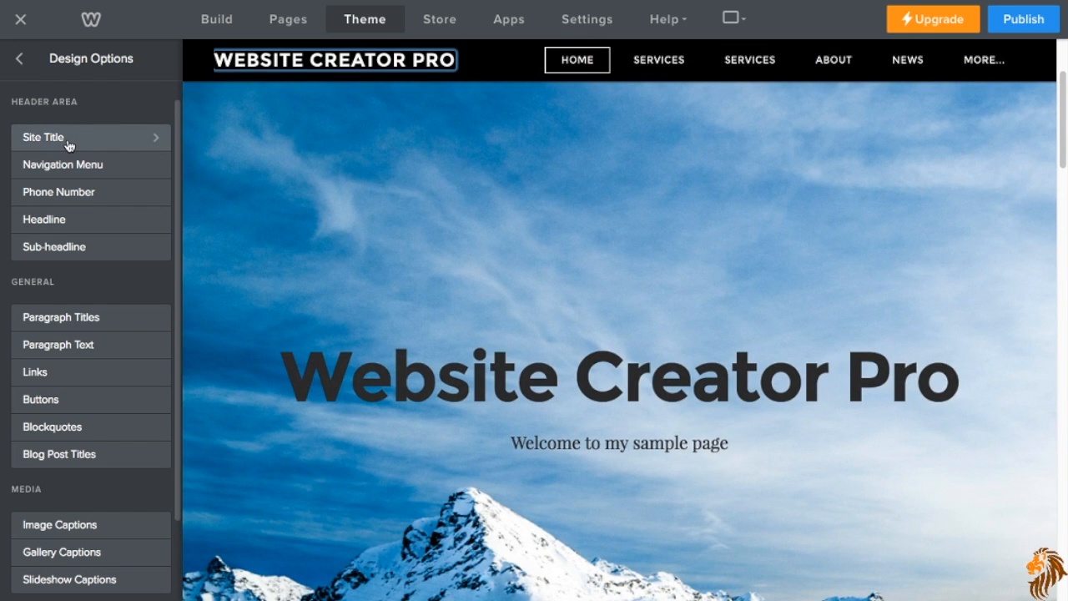
click(66, 136)
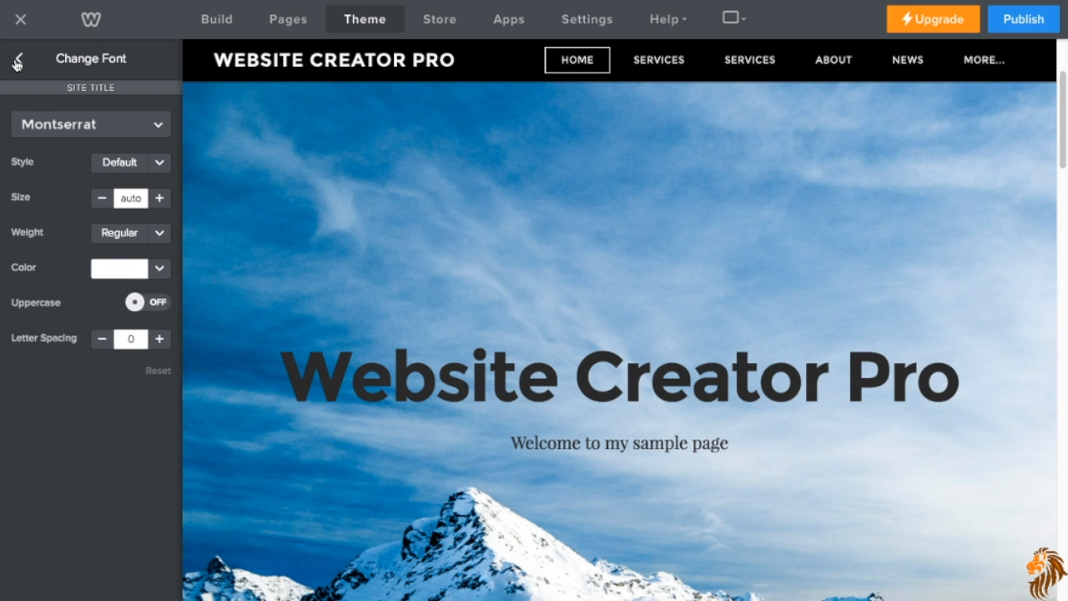
click(17, 58)
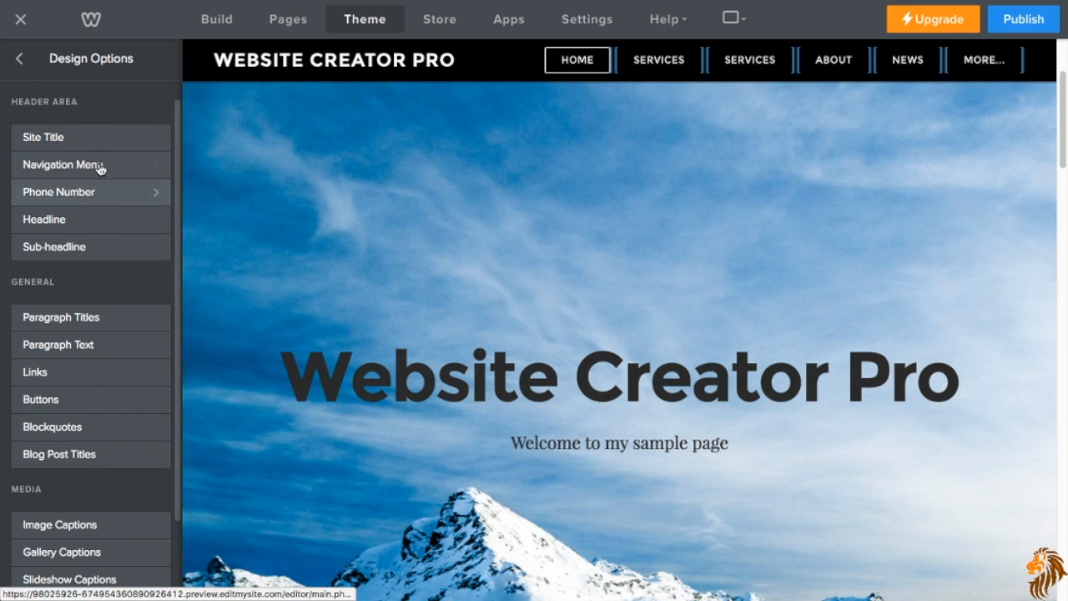
mouse_move(99, 164)
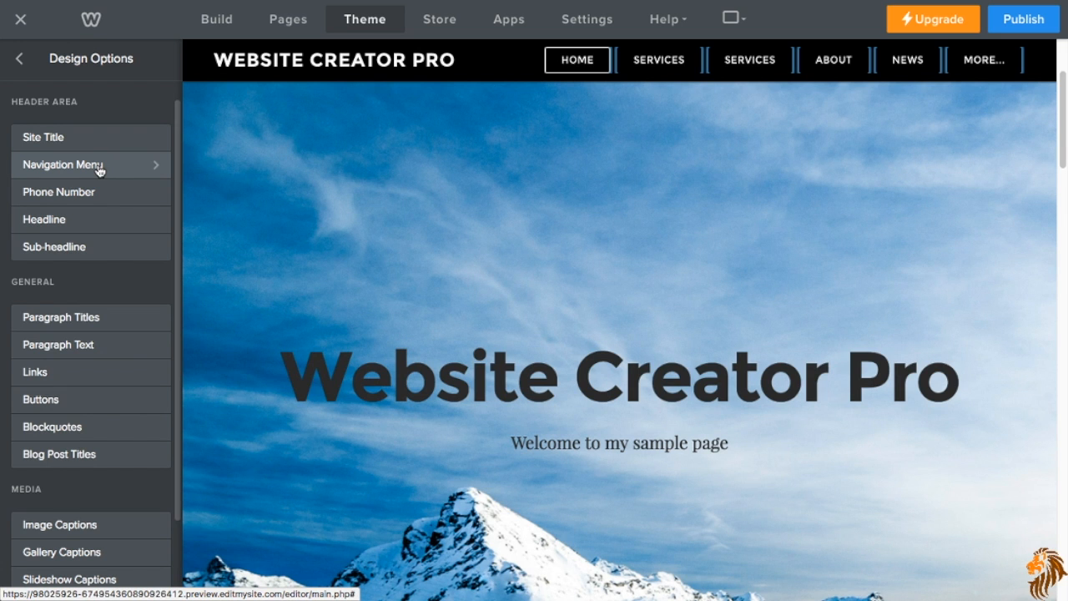
click(90, 164)
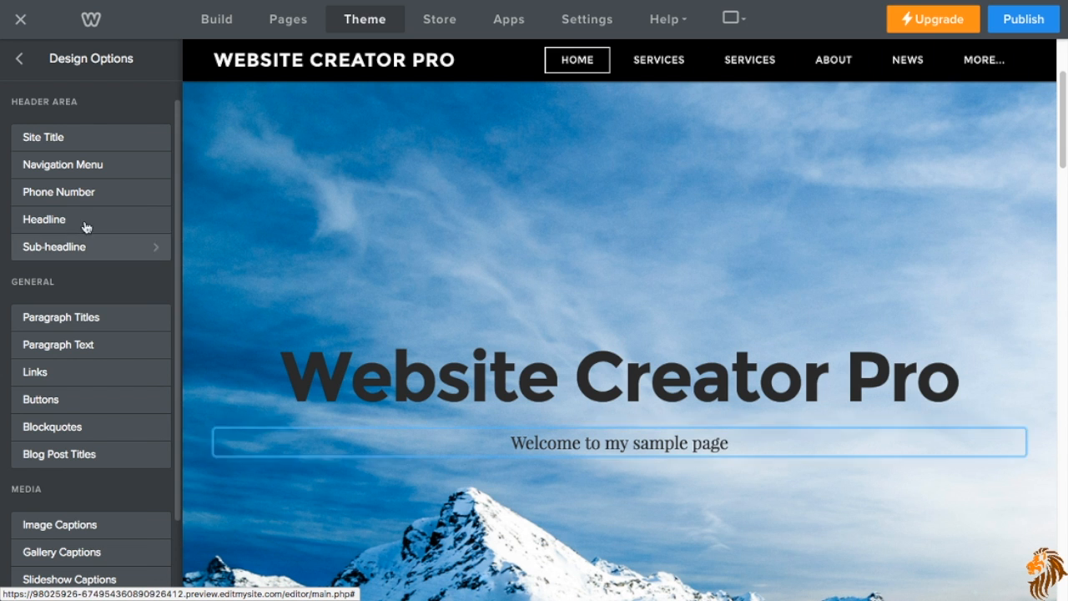
click(619, 376)
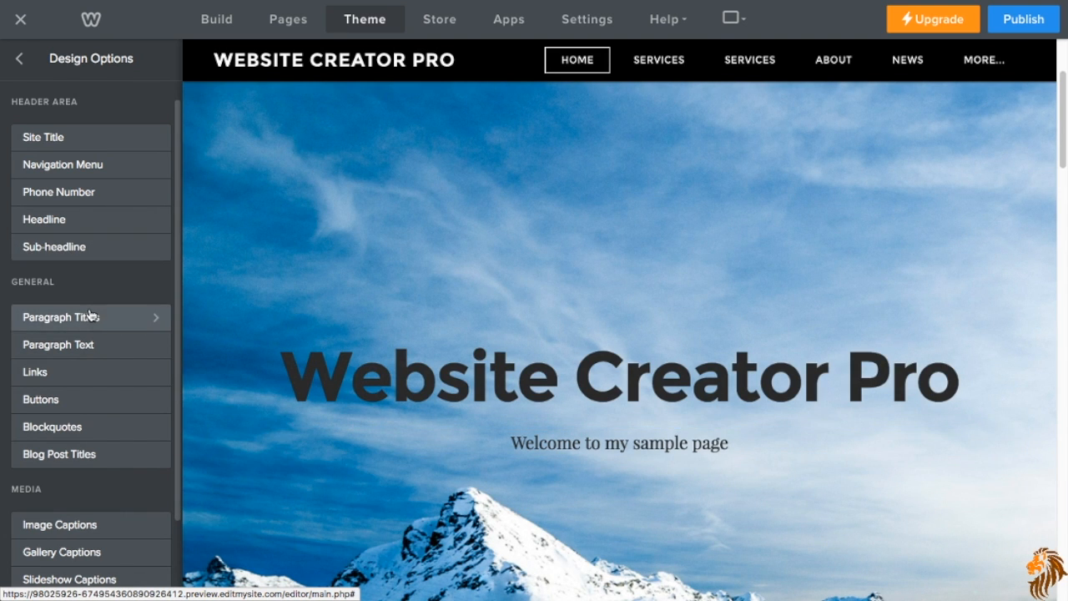
mouse_move(94, 370)
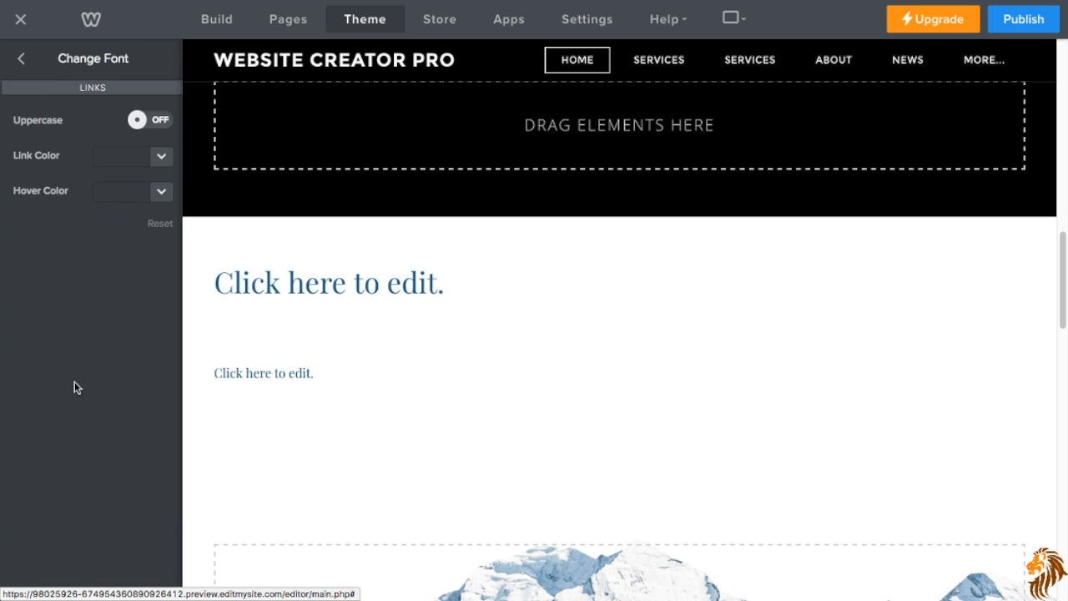
click(19, 58)
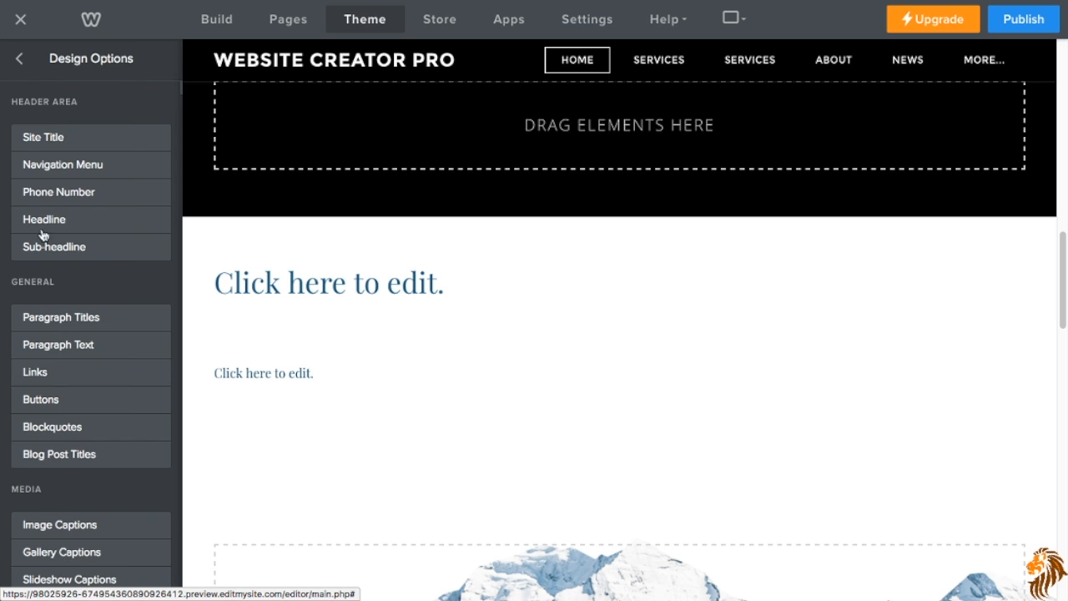
click(40, 399)
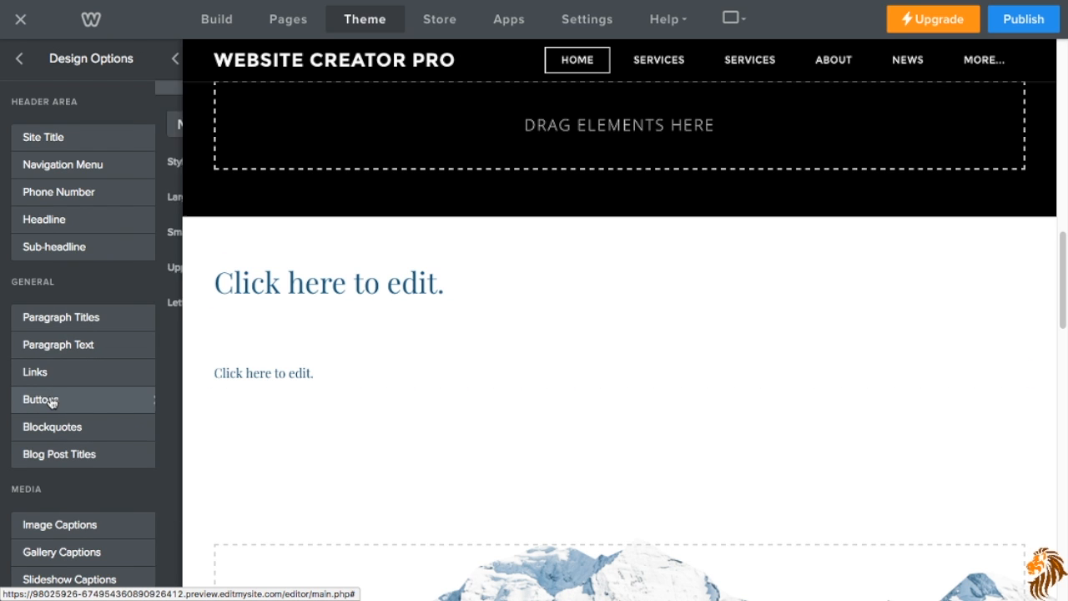
click(39, 399)
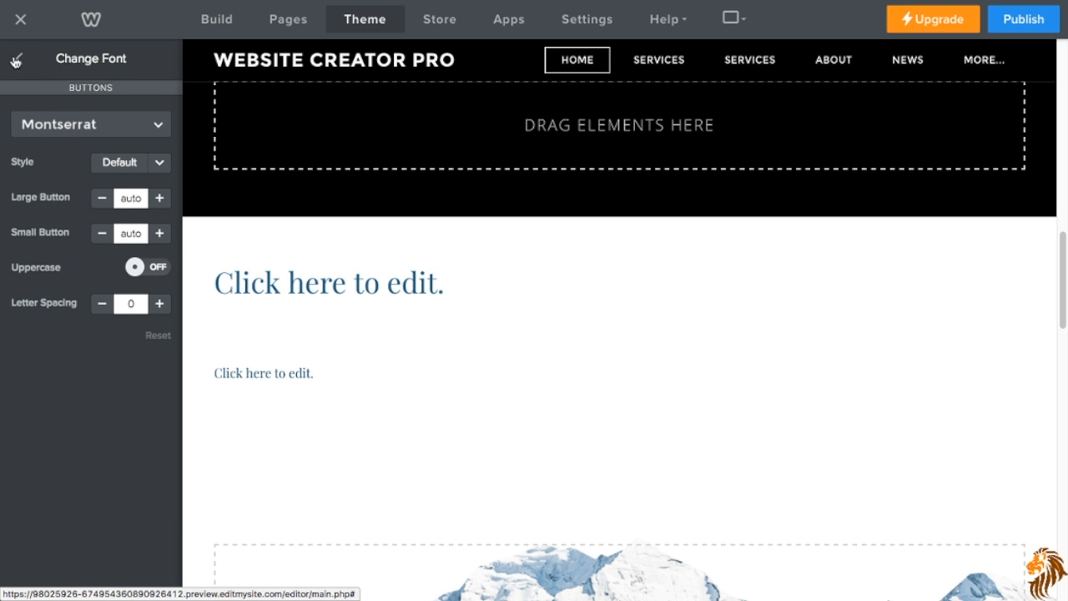
click(16, 59)
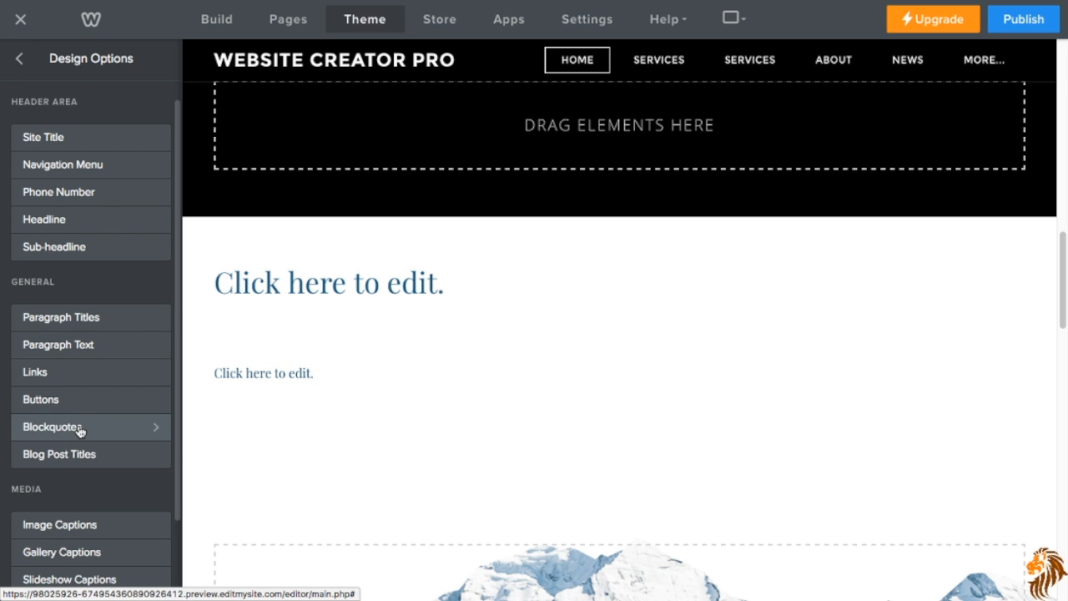
scroll(down, 3)
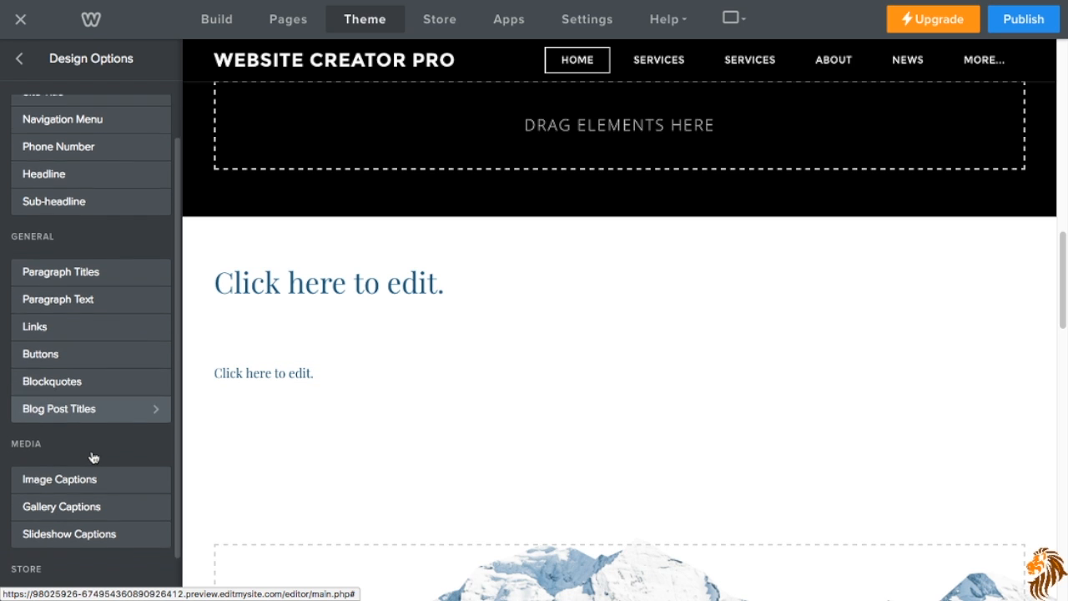
scroll(down, 3)
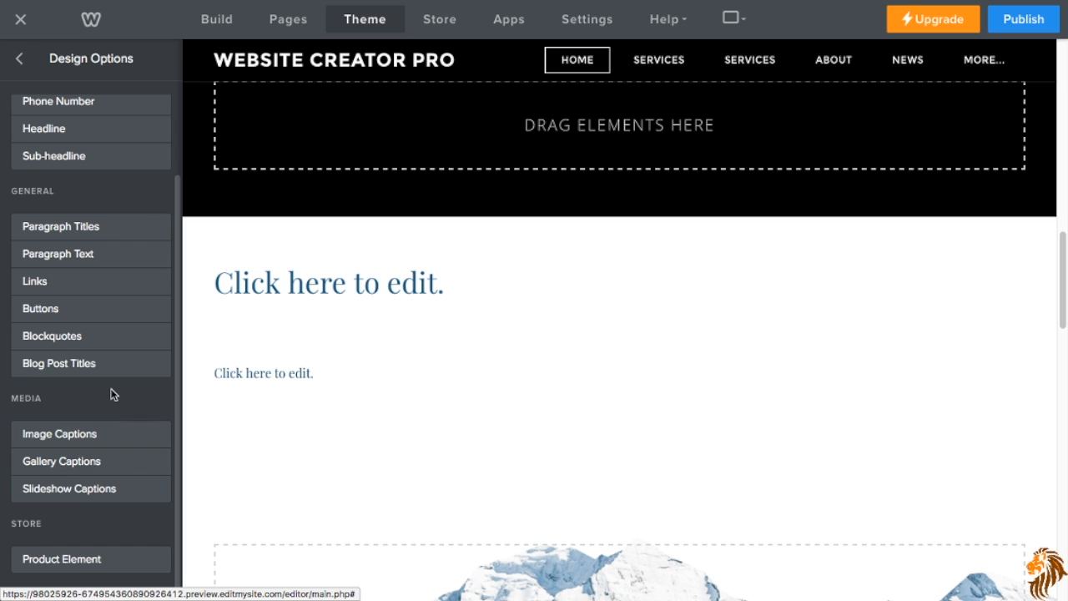
mouse_move(127, 433)
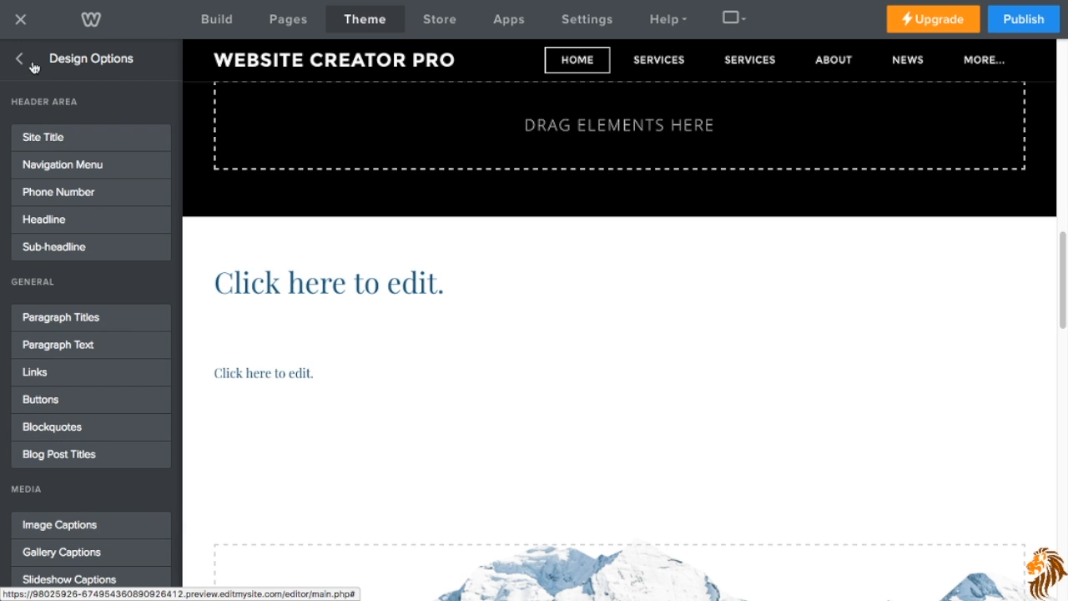
Return to the main theme settings and open Theme Options.
click(15, 58)
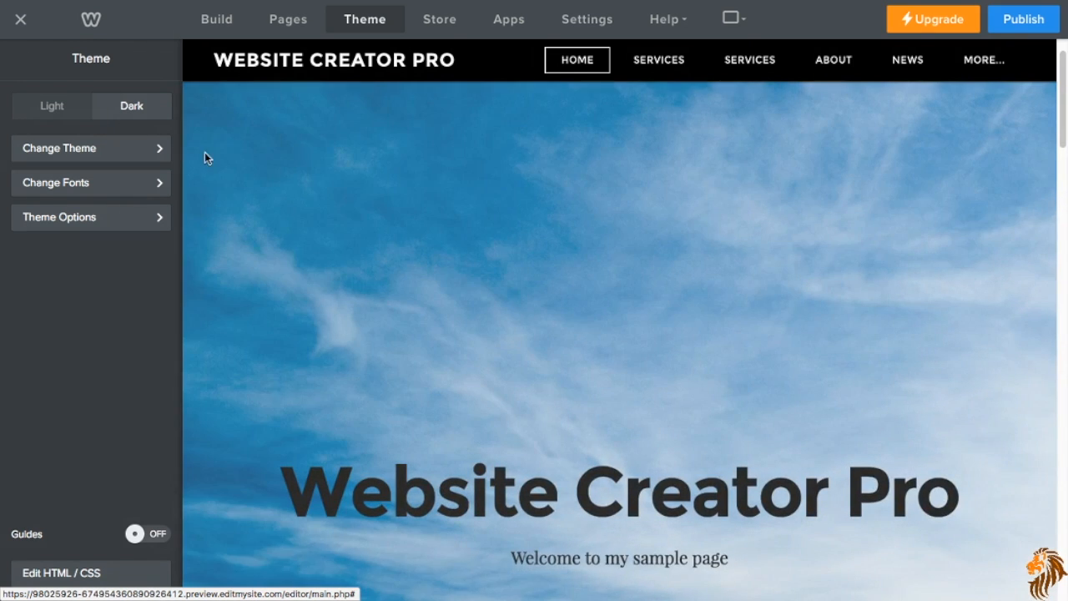
click(90, 217)
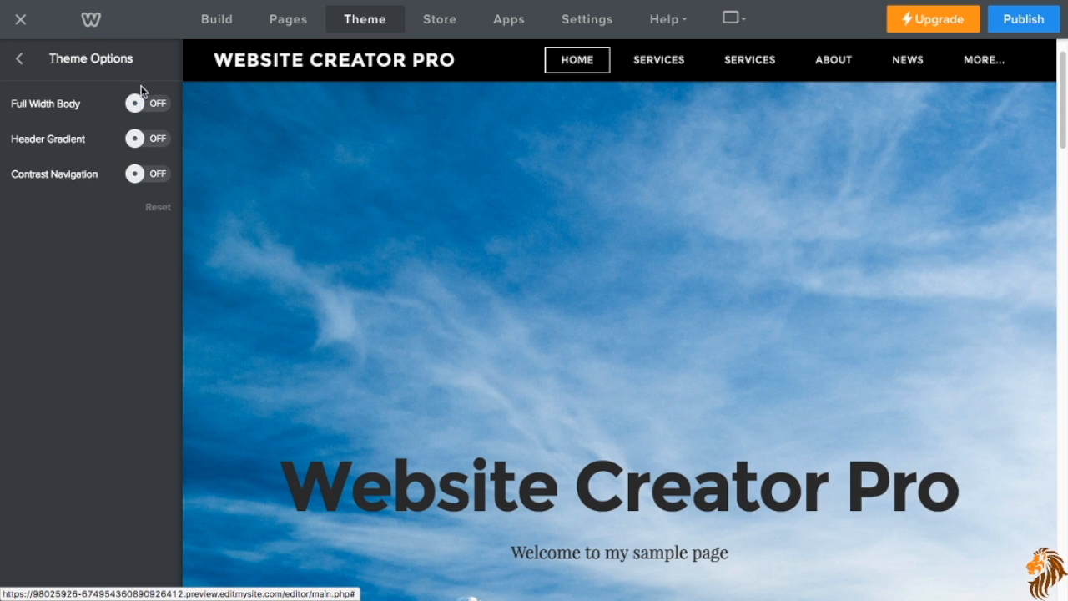
mouse_move(21, 56)
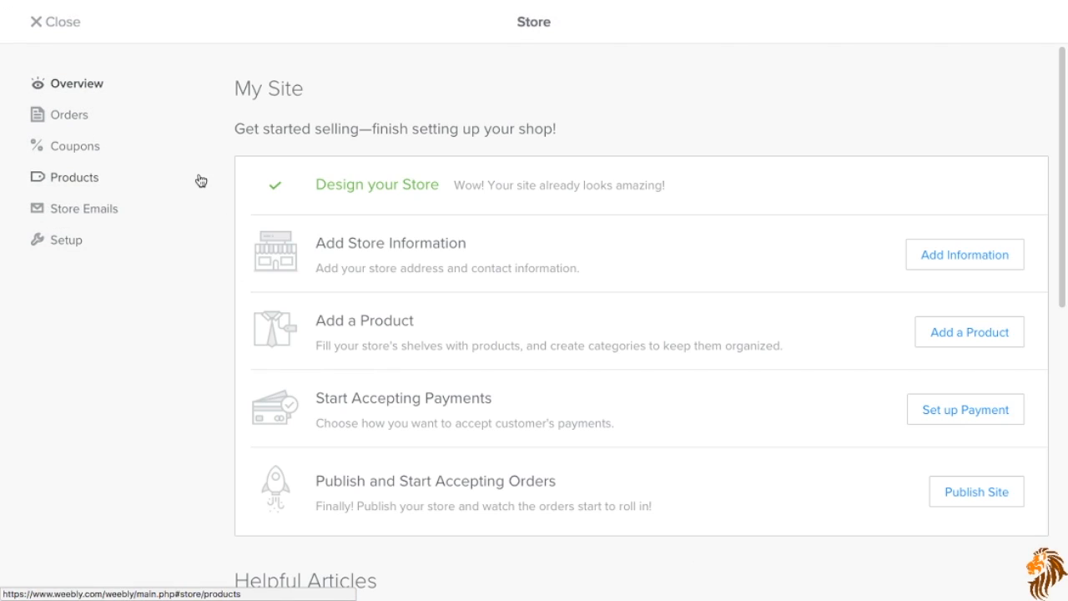
mouse_move(458, 263)
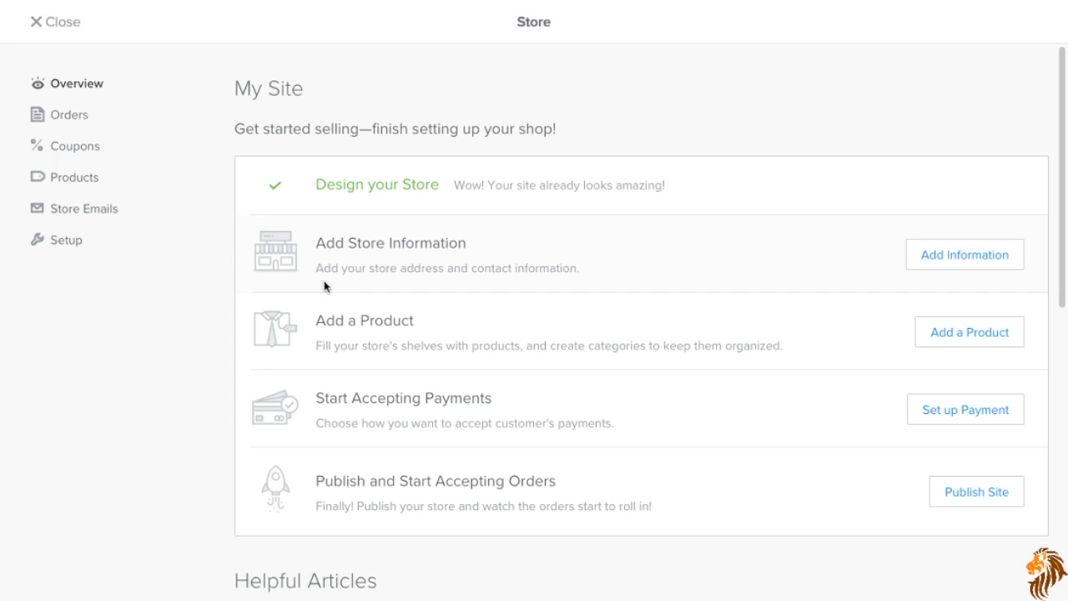
mouse_move(722, 378)
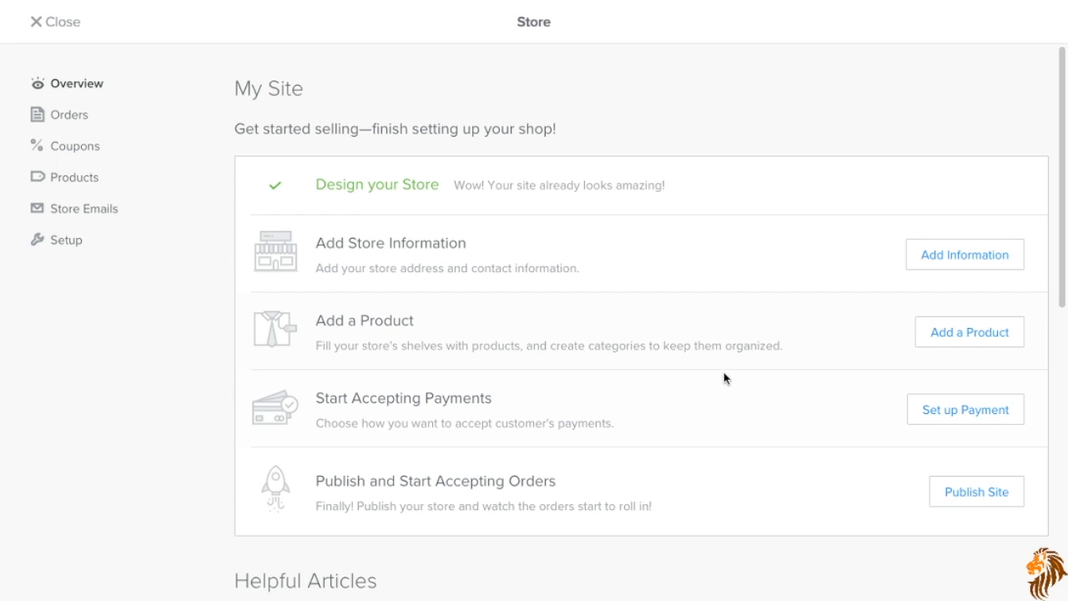
mouse_move(477, 317)
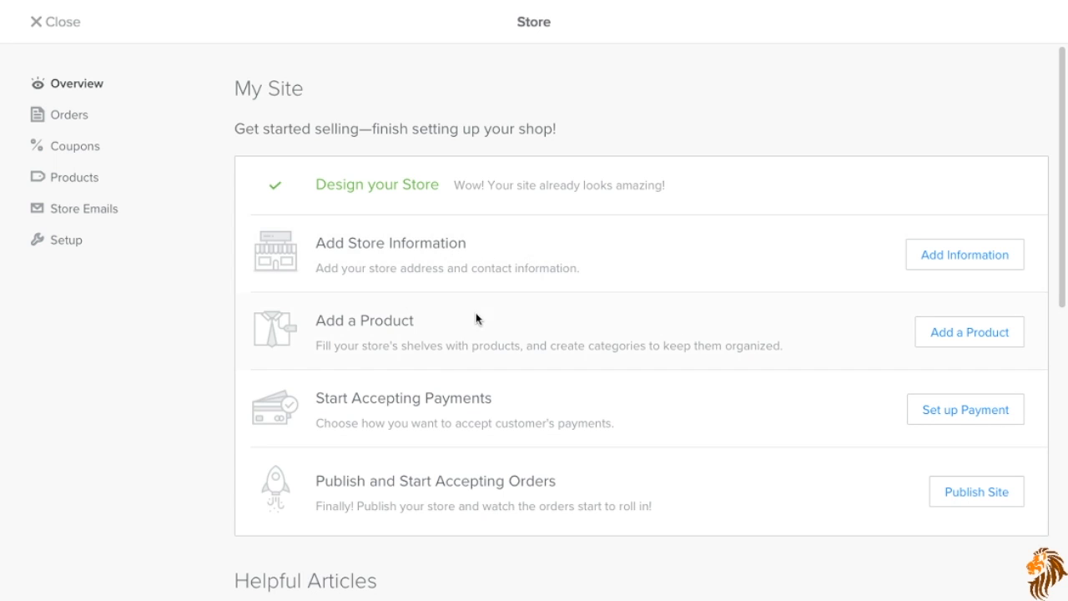
mouse_move(527, 334)
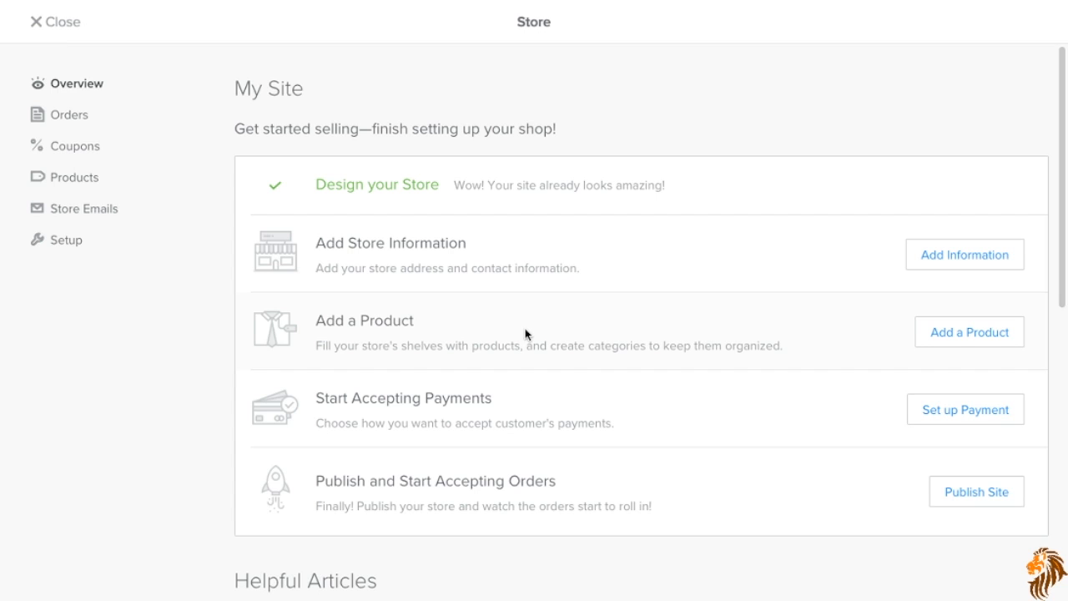
mouse_move(453, 427)
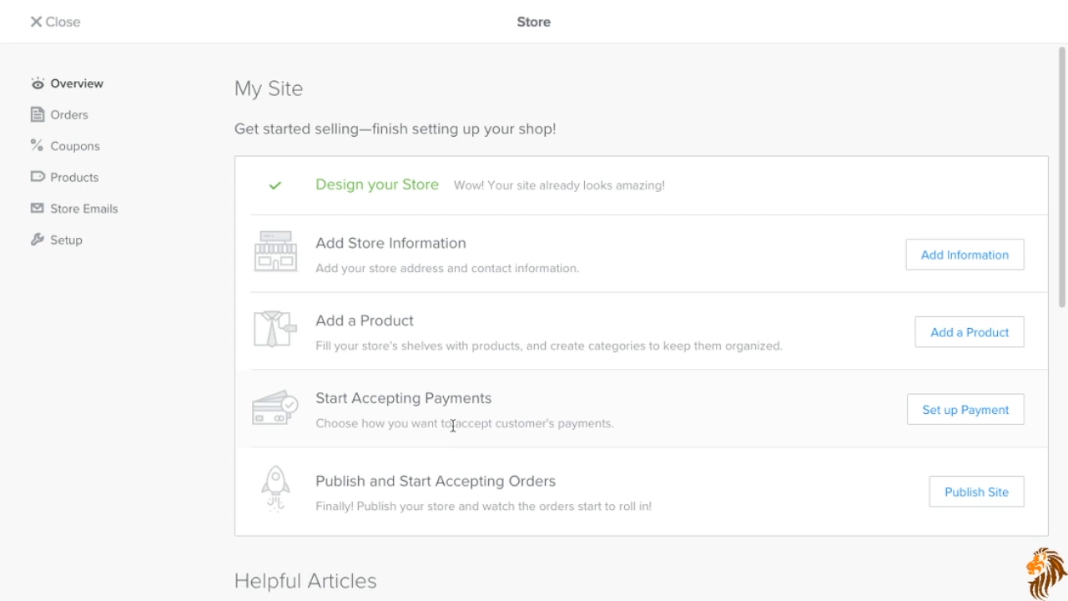
mouse_move(976, 410)
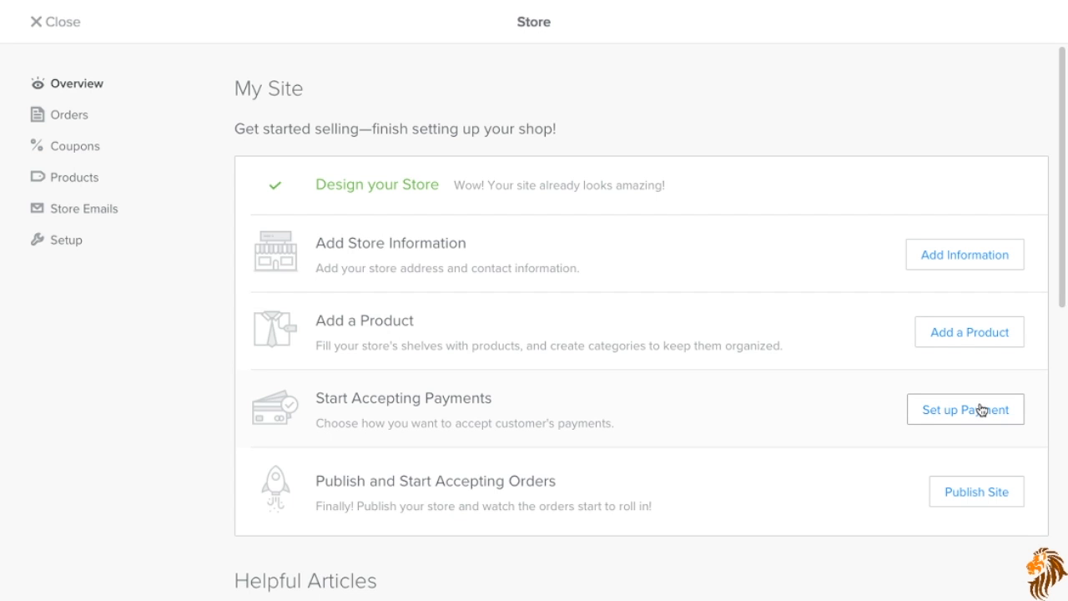
Open Checkout payment setup and scroll through the Stripe, Square and Authorize.Net processor options.
click(965, 409)
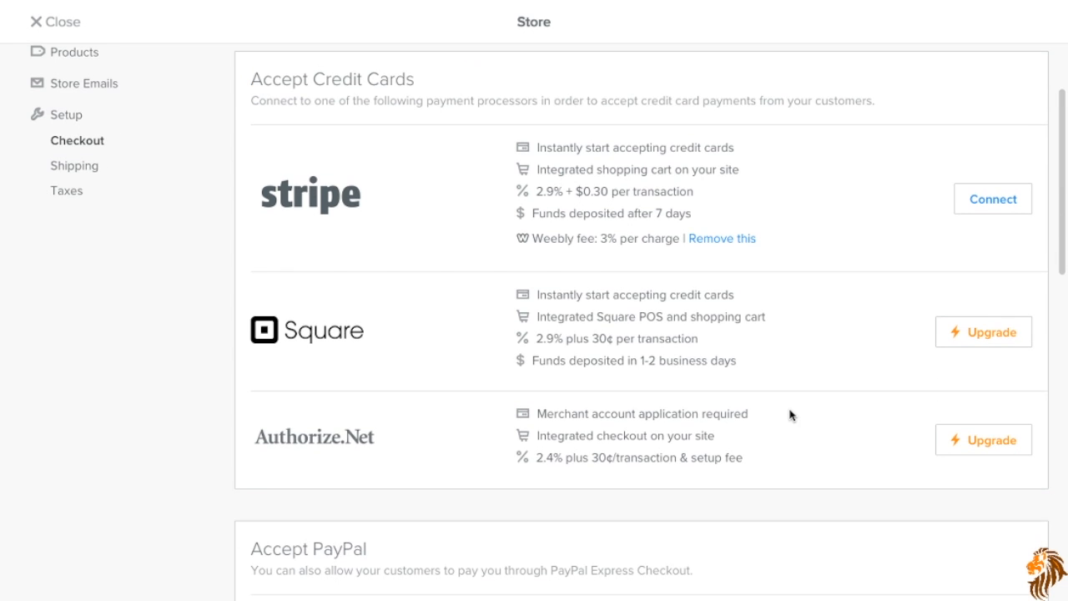
scroll(down, 3)
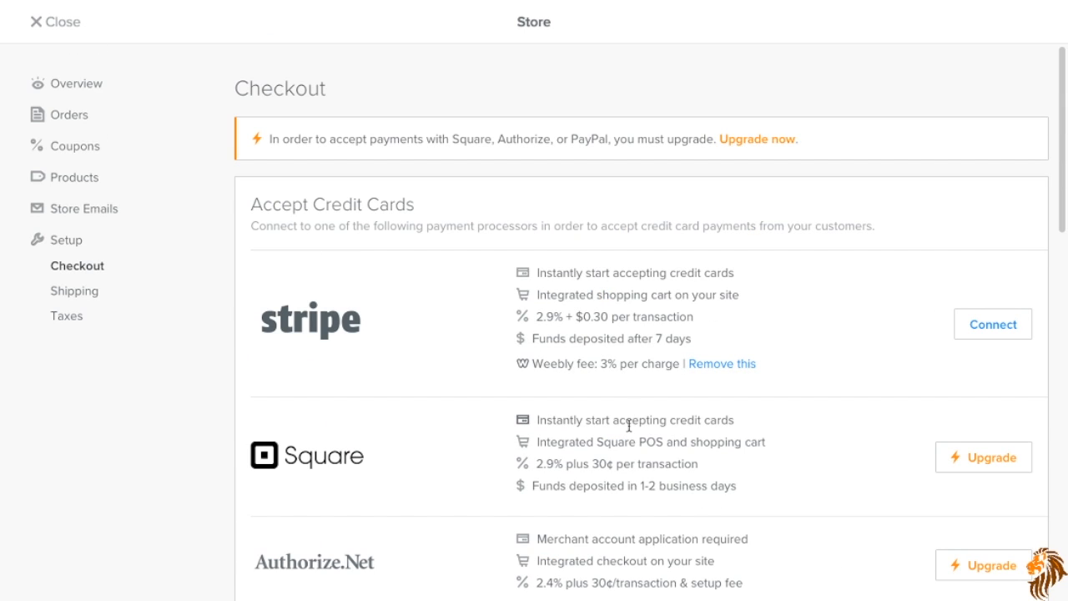
mouse_move(343, 347)
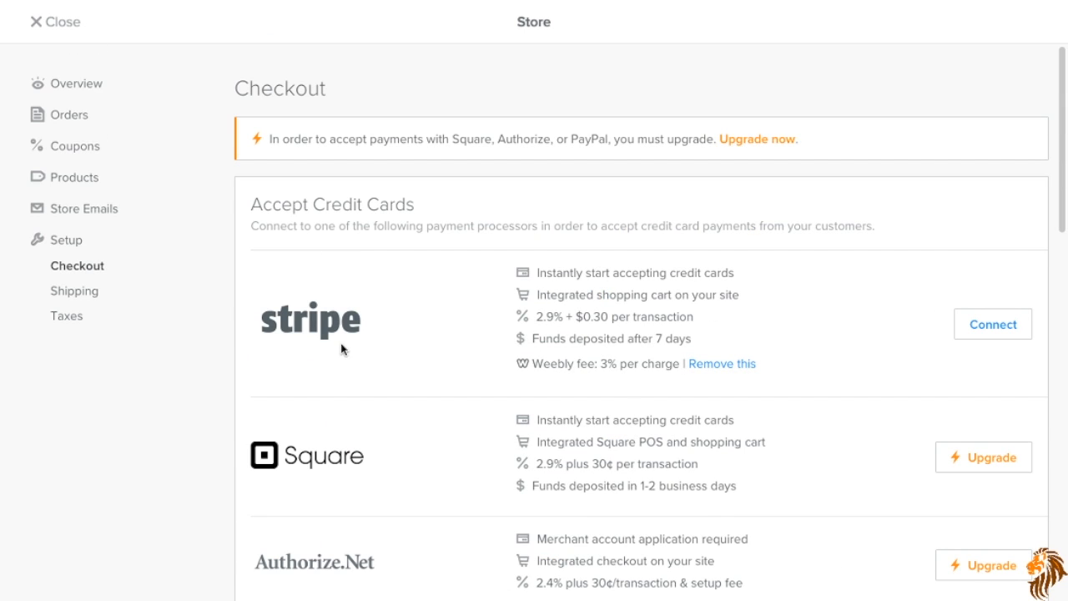
mouse_move(483, 296)
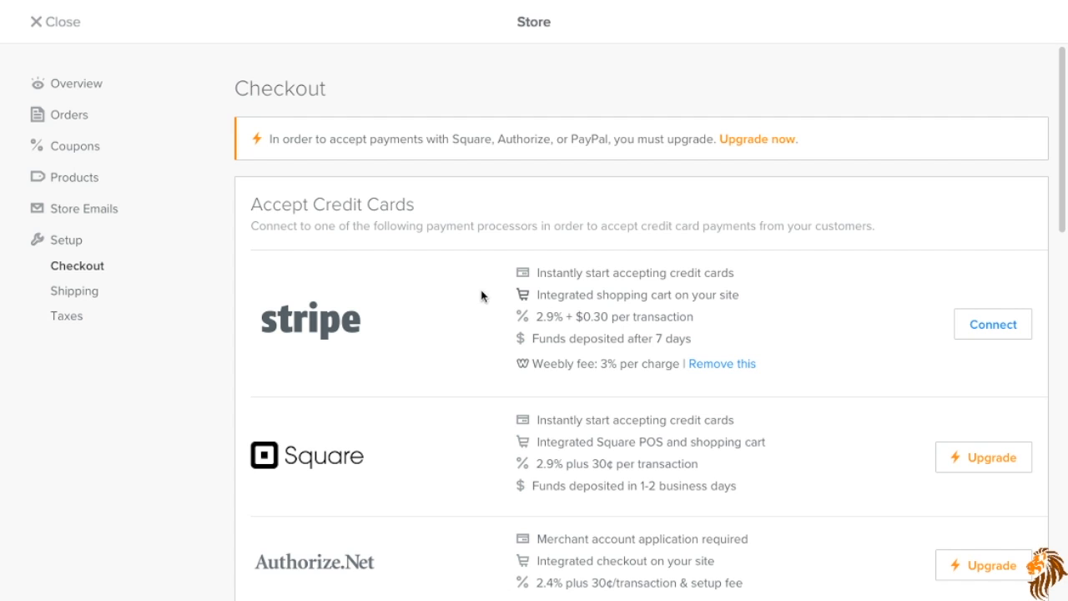
mouse_move(77, 215)
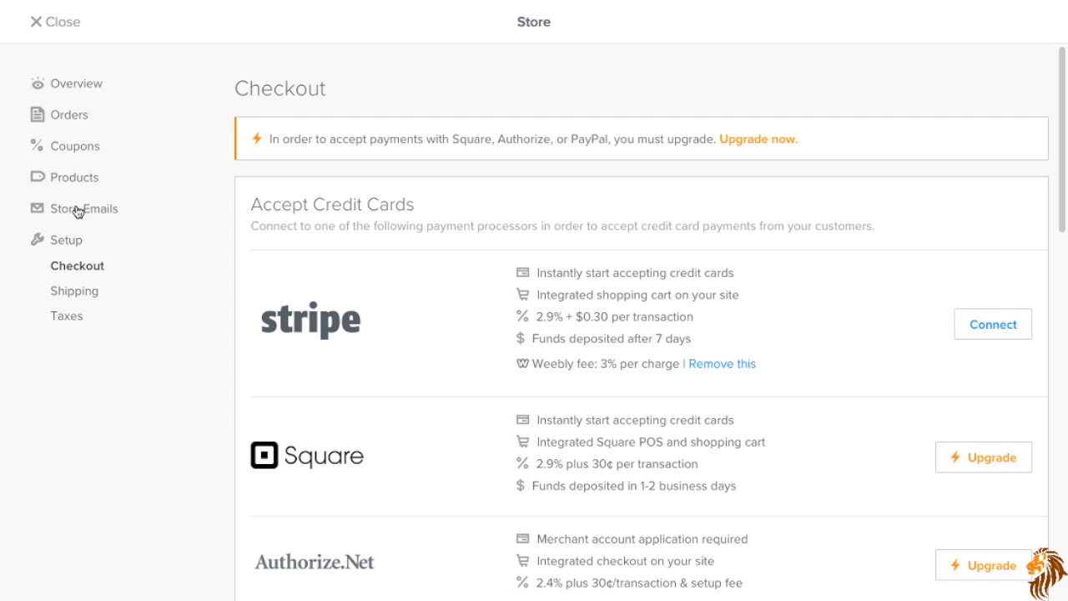
mouse_move(74, 151)
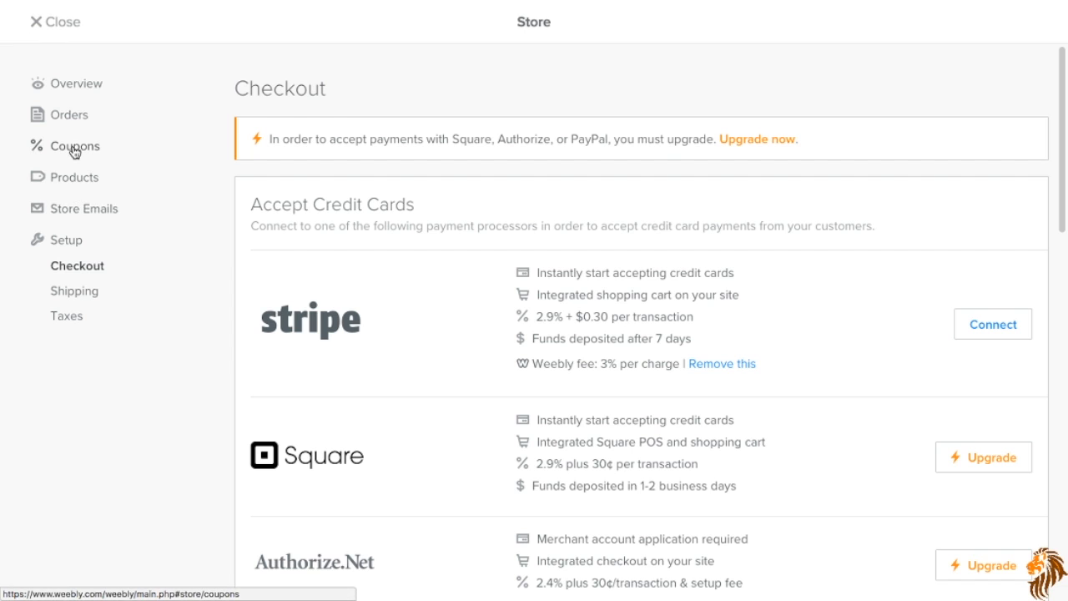
Browse the store's Orders, Coupons and Products pages.
click(70, 114)
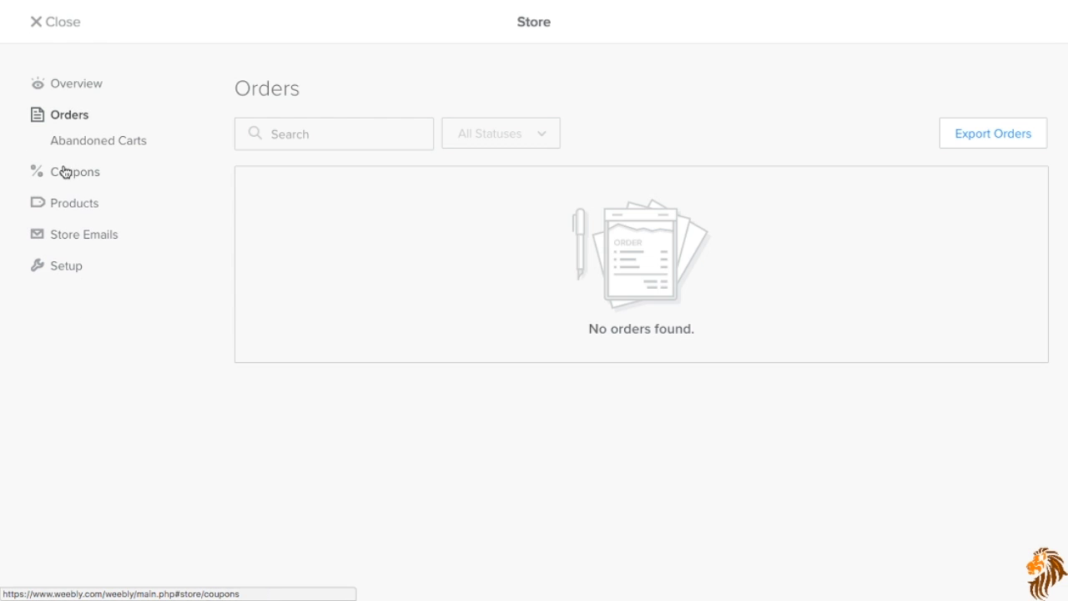
click(73, 173)
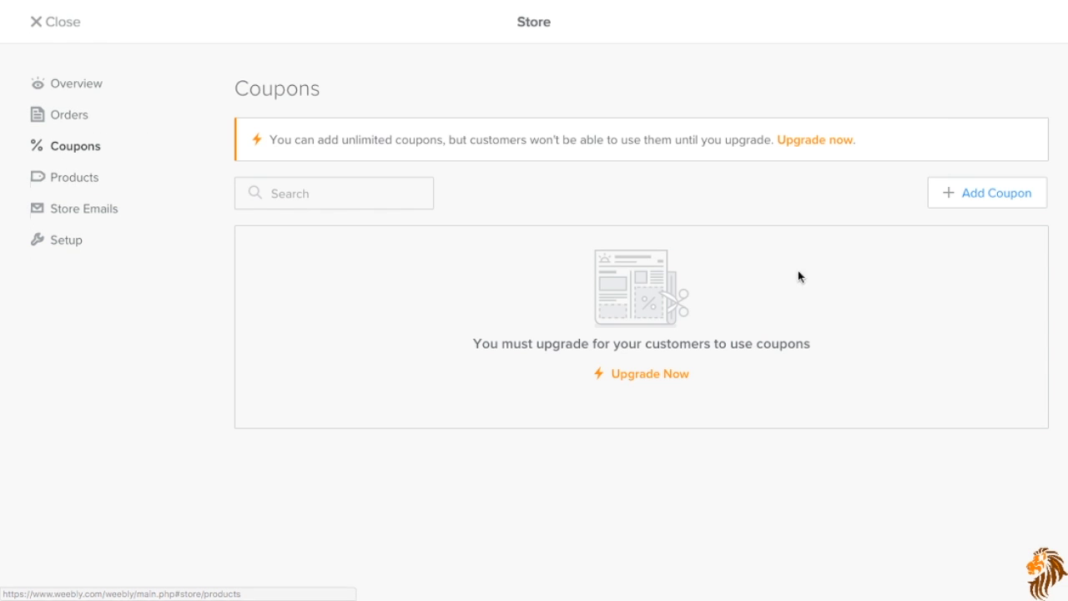
click(74, 177)
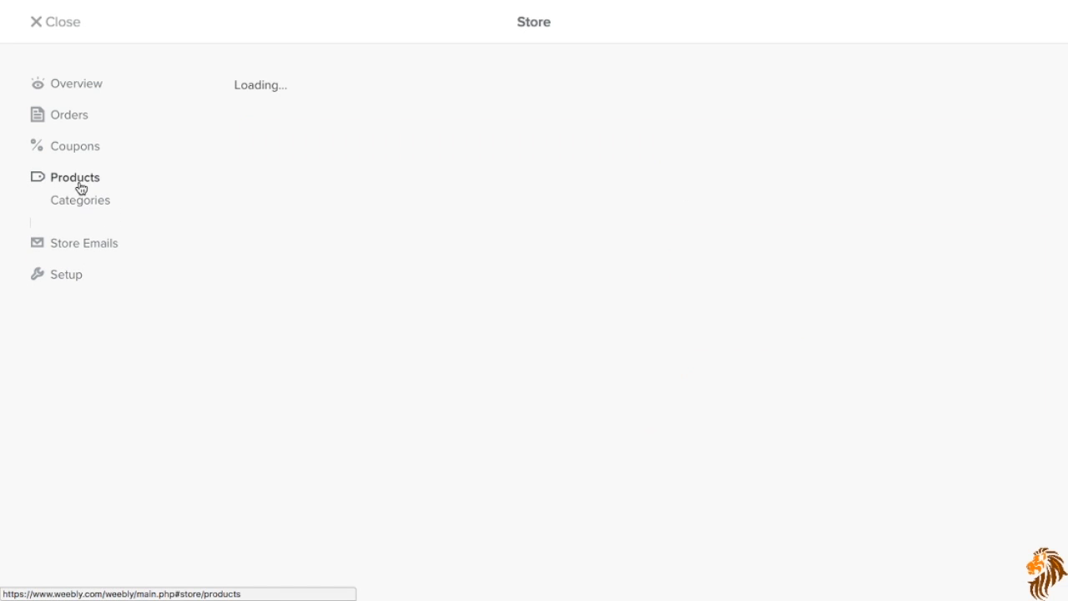
click(73, 176)
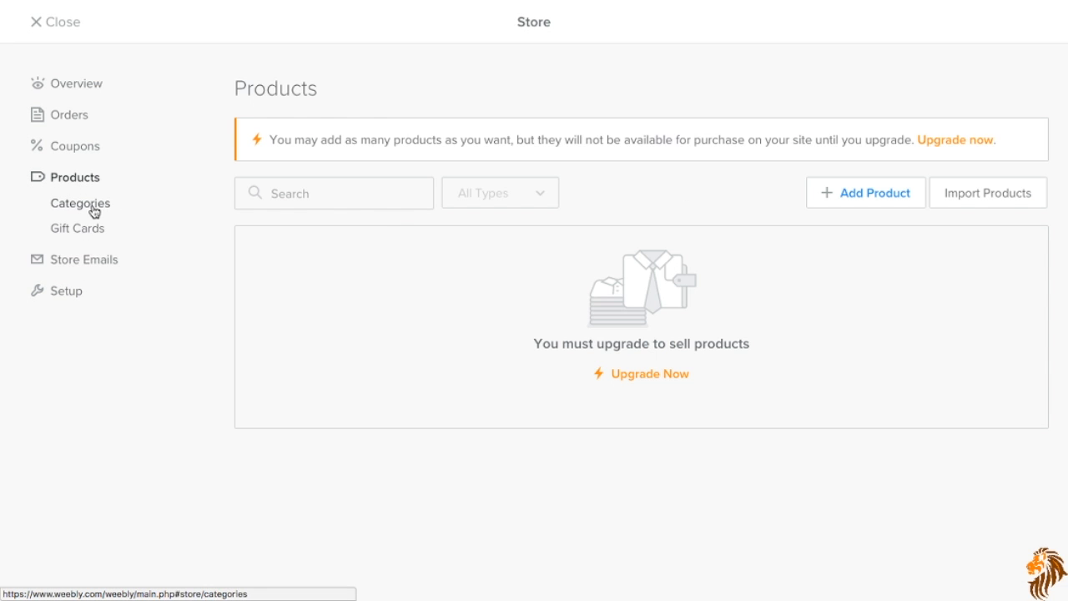
View the Gift Cards settings, then close the store back to the editor.
click(77, 228)
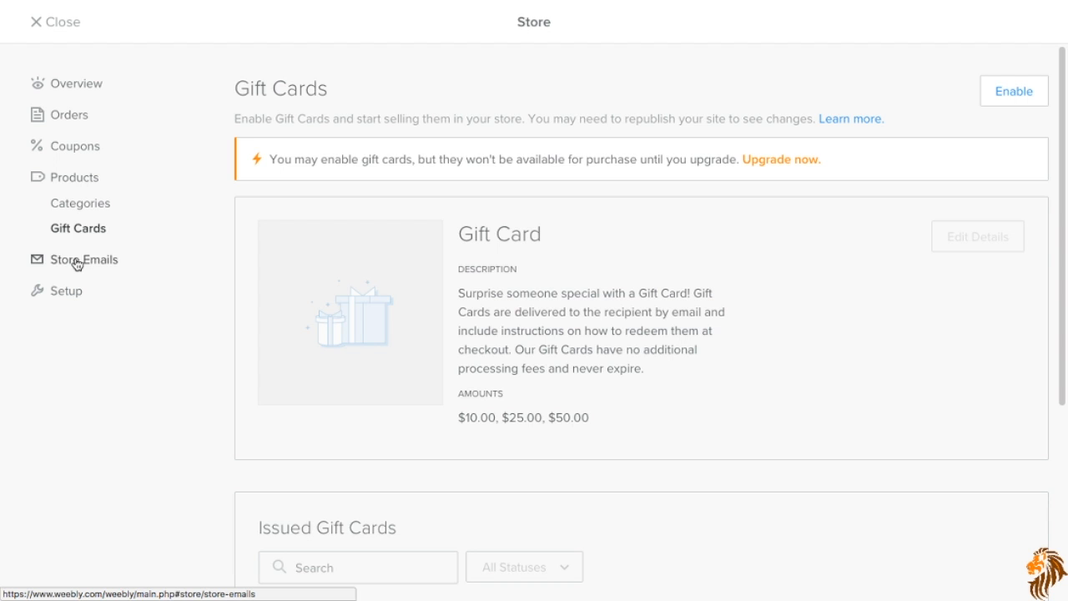
click(83, 260)
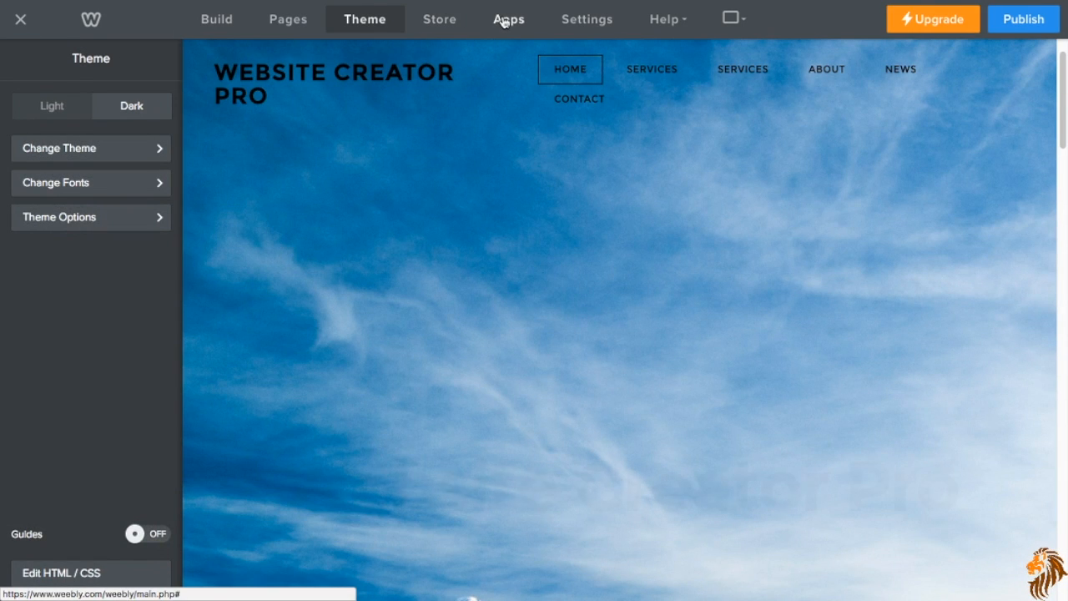
click(508, 19)
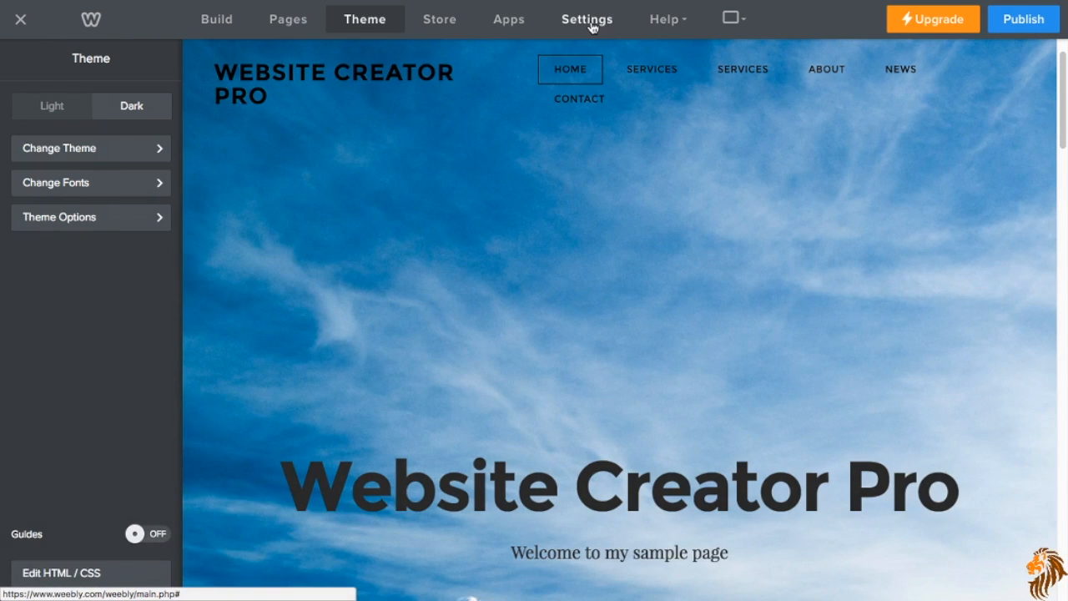
Open site Settings and scroll through the General settings page.
click(586, 18)
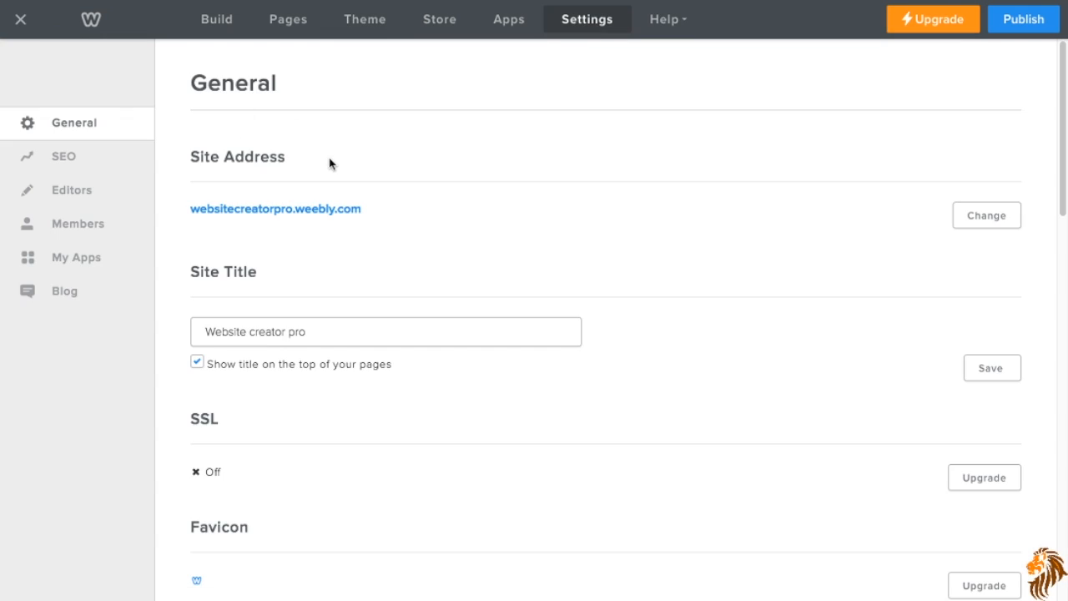
scroll(down, 3)
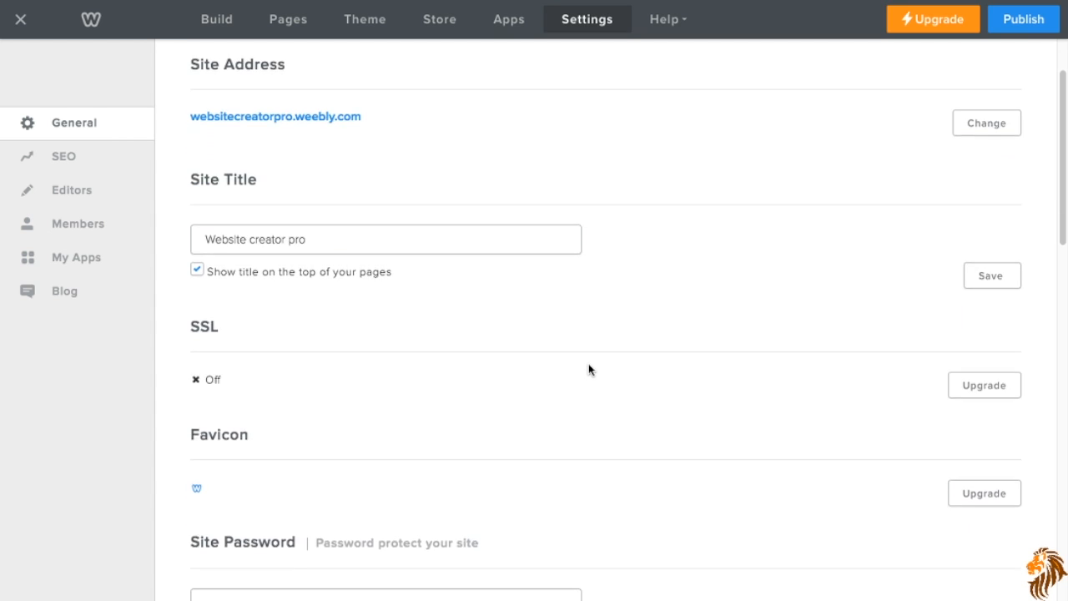
scroll(down, 3)
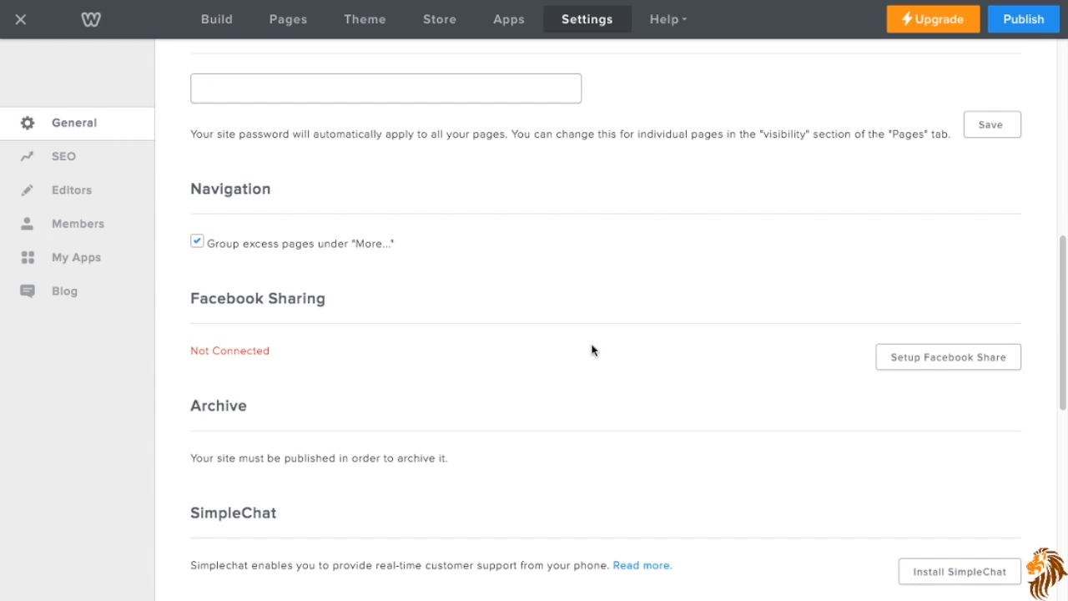
scroll(down, 3)
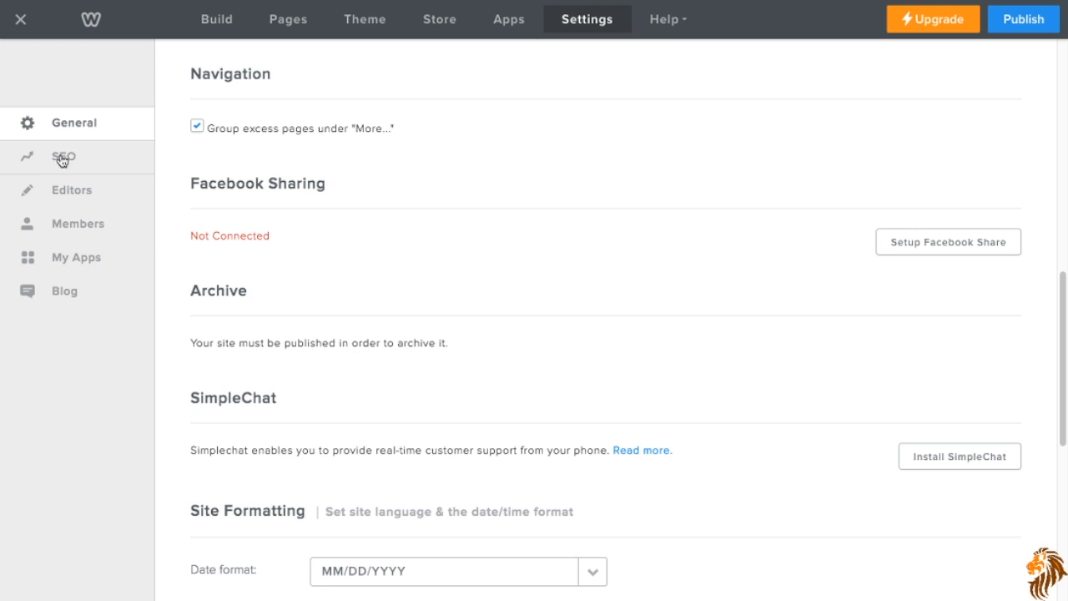
Review Editors and News blog settings, return to General, then back to Build.
click(71, 189)
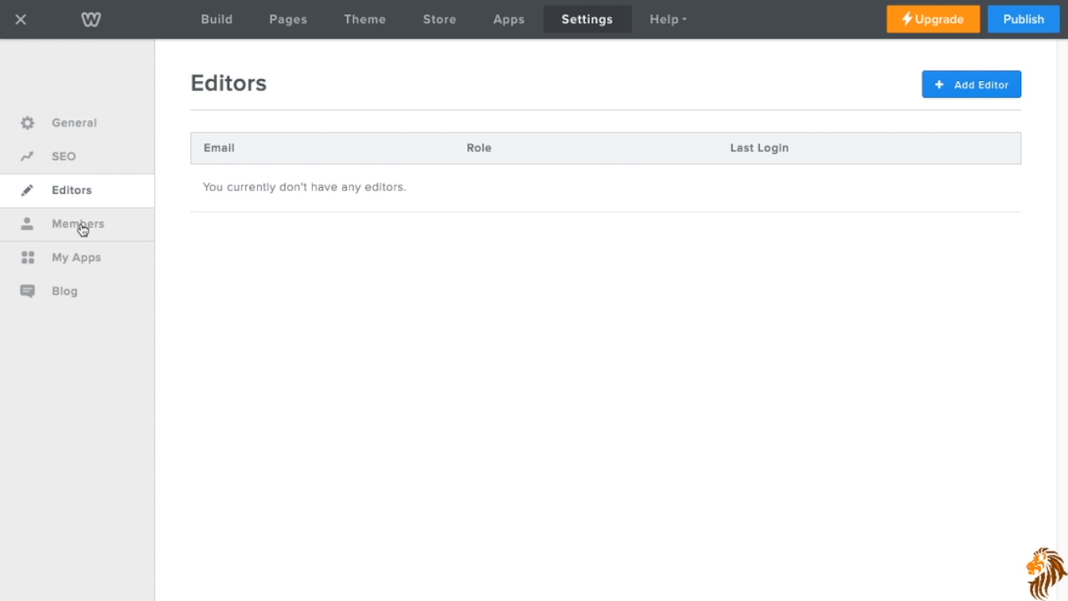
click(64, 291)
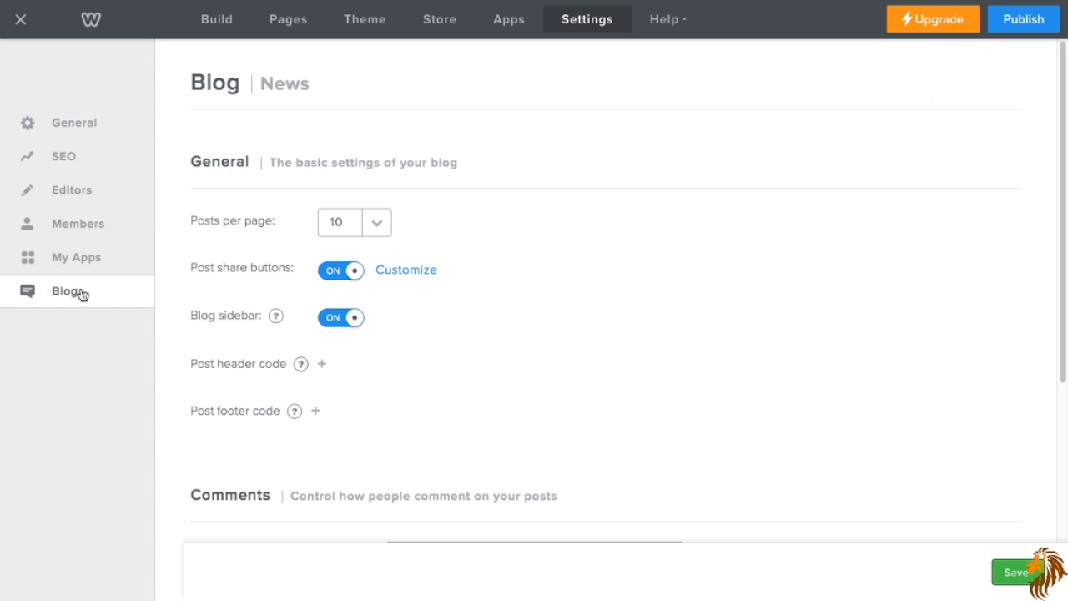
click(73, 122)
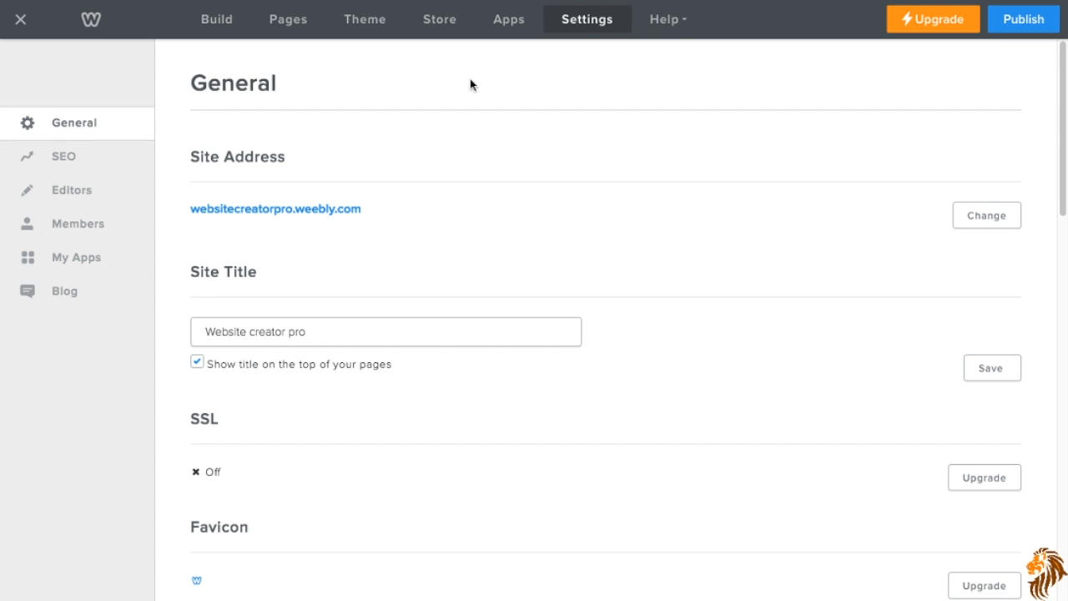
click(665, 18)
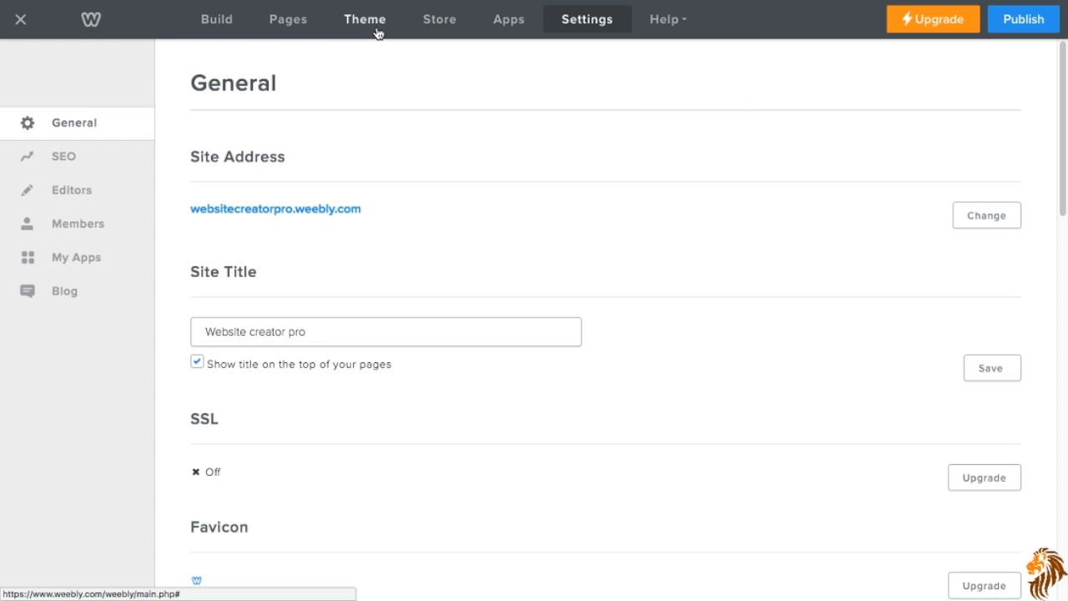
click(216, 19)
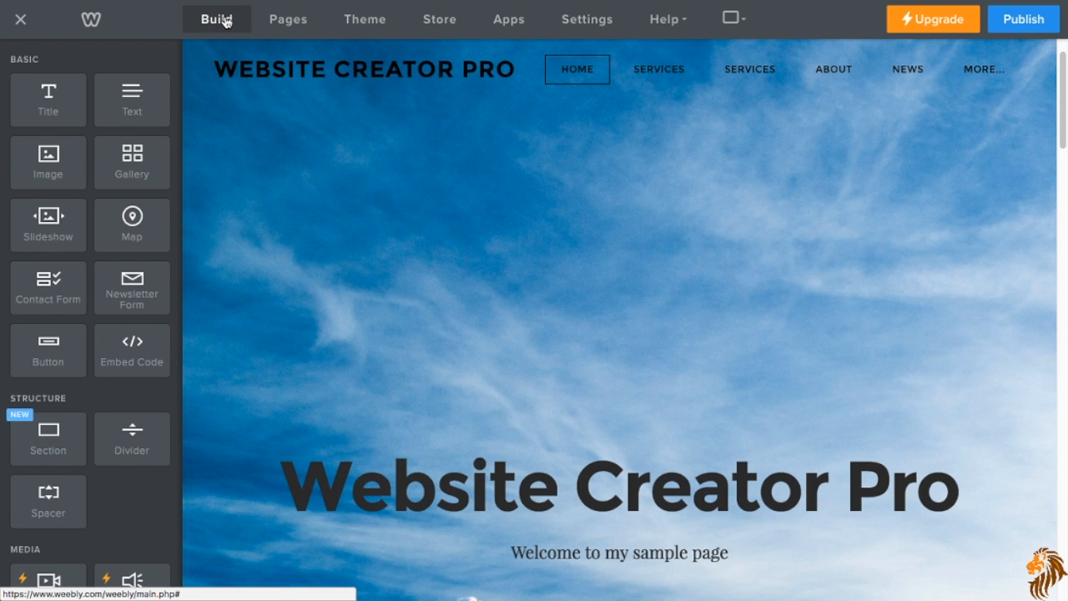